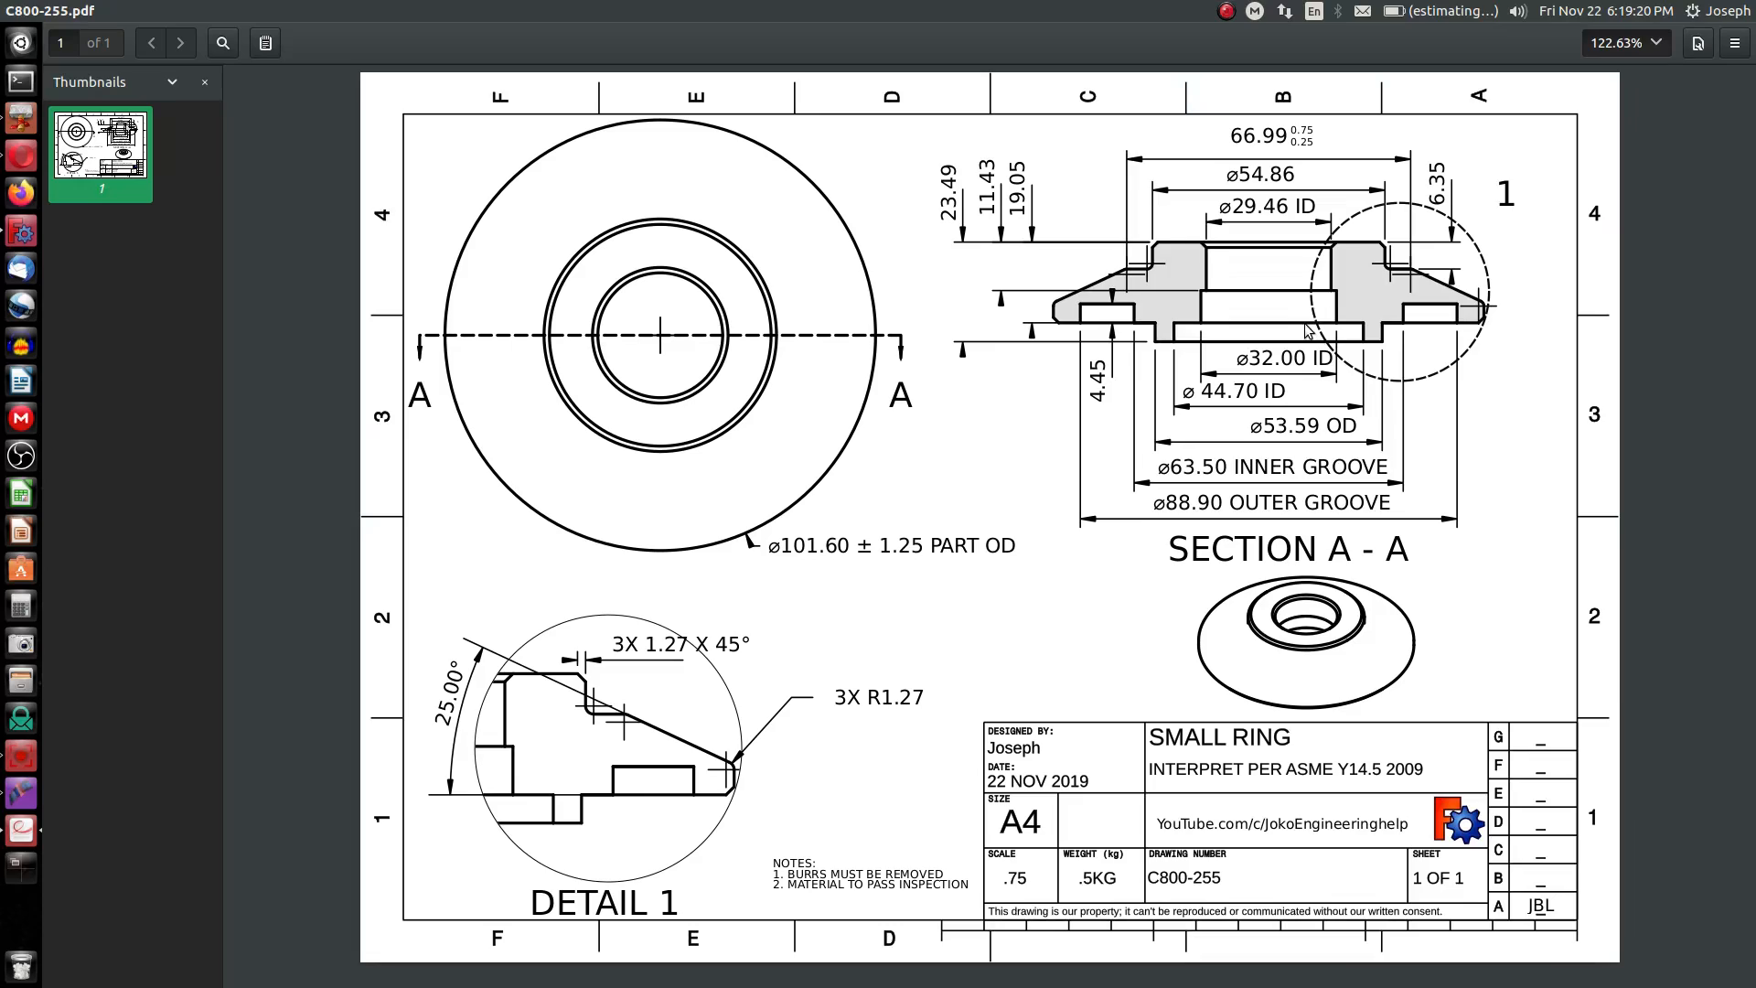
mouse_move(1132, 420)
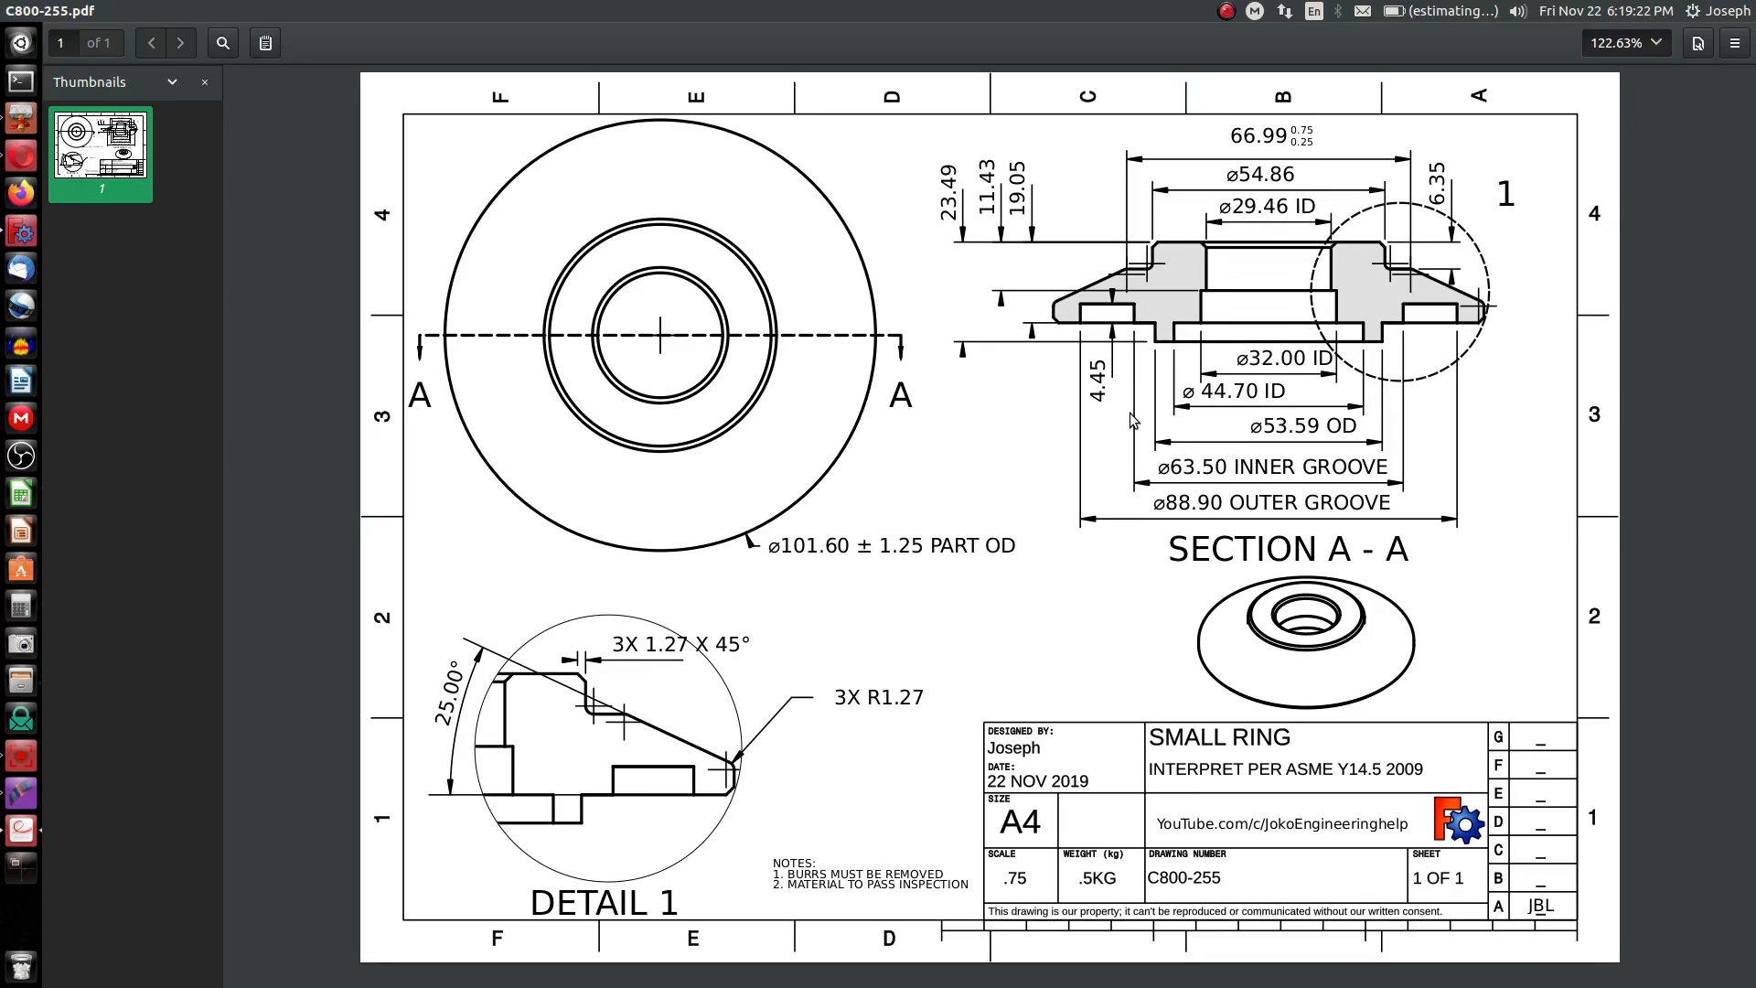
mouse_move(924, 445)
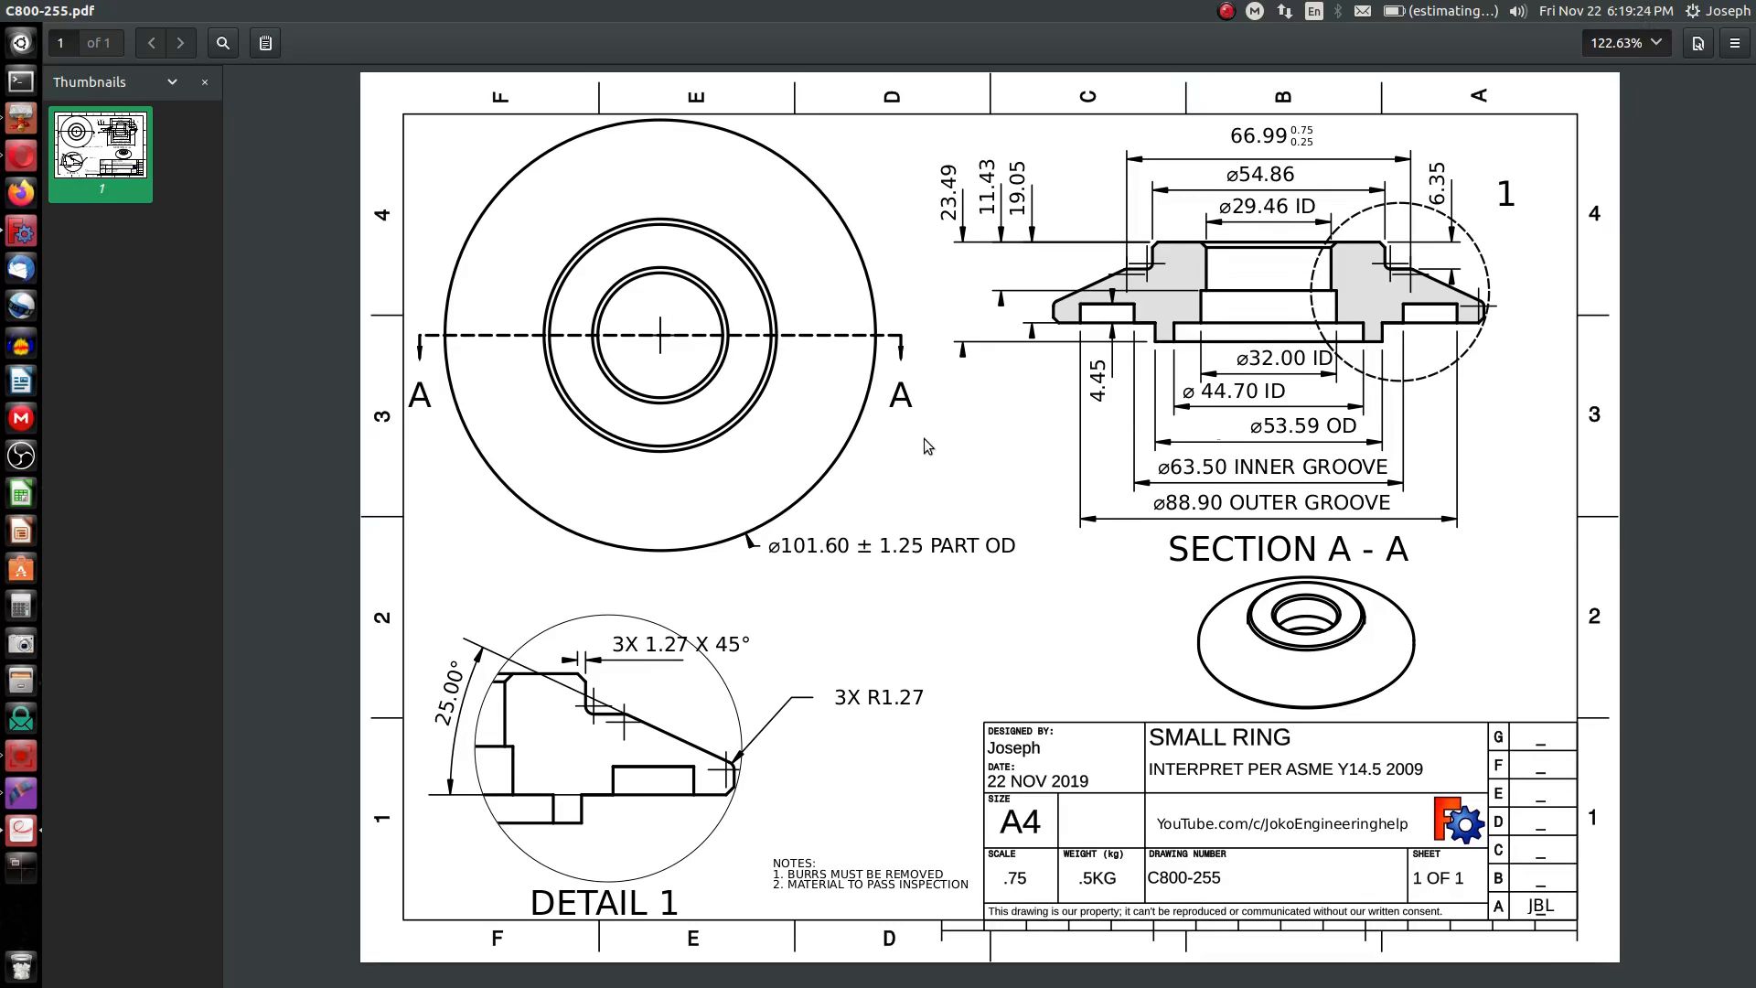
mouse_move(1016, 524)
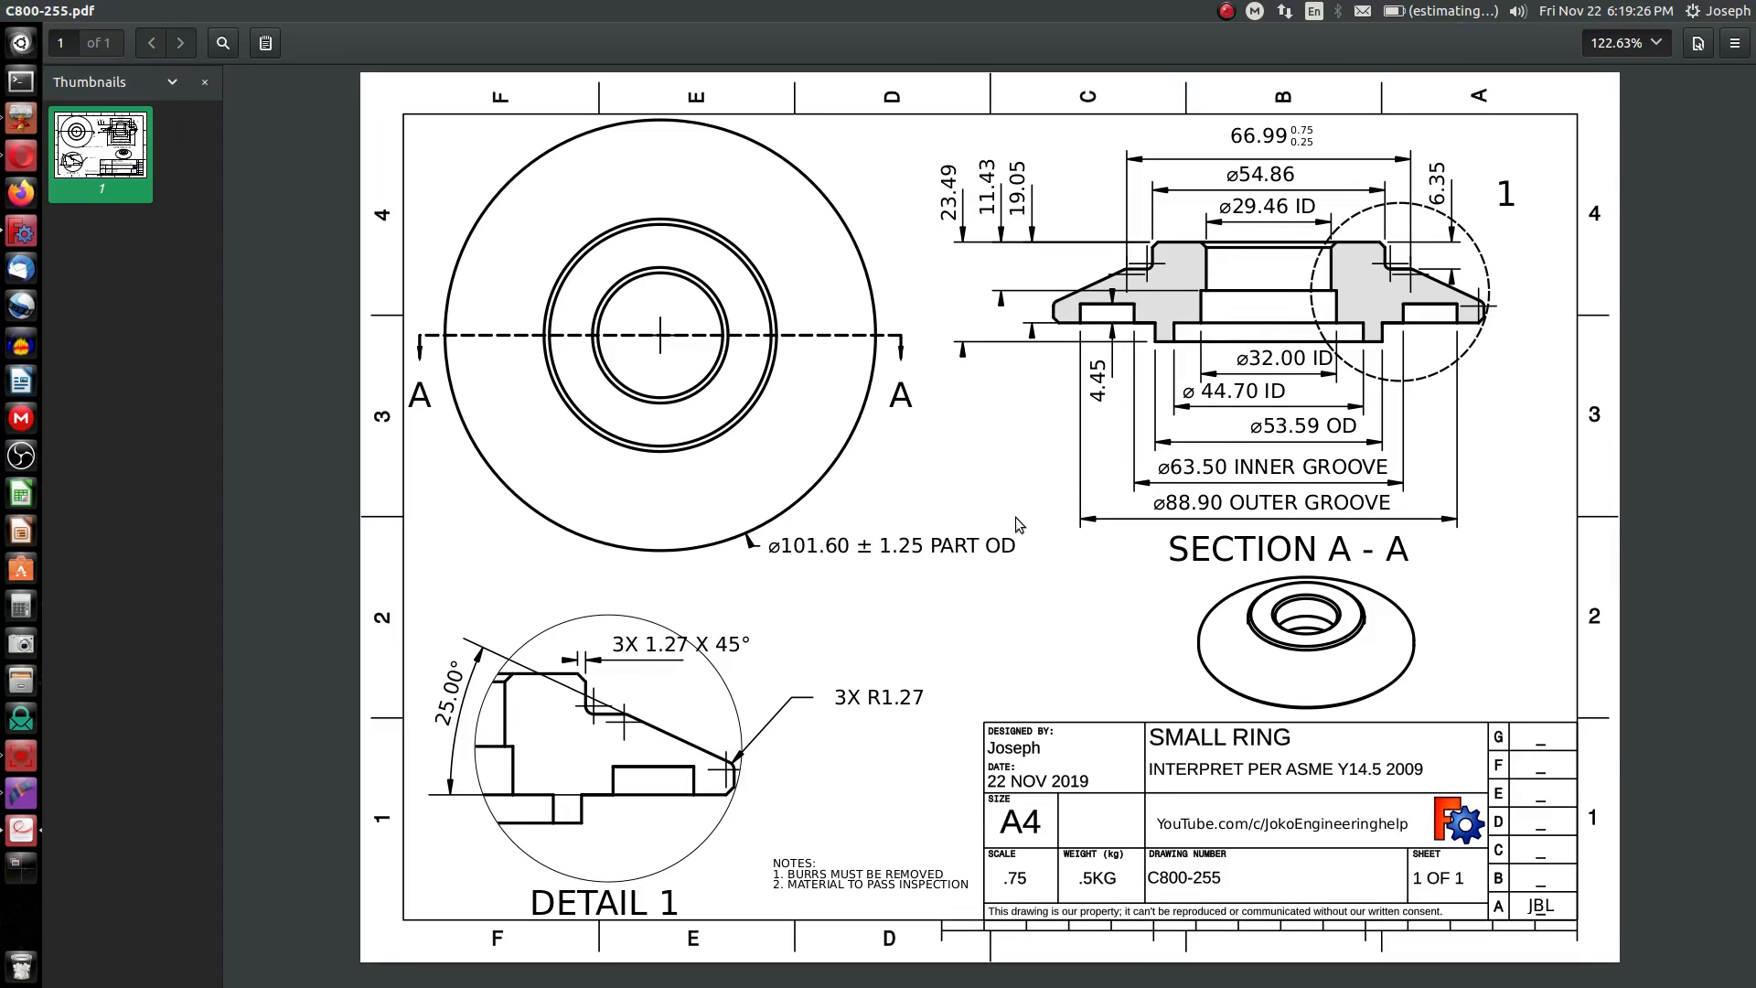
mouse_move(890, 672)
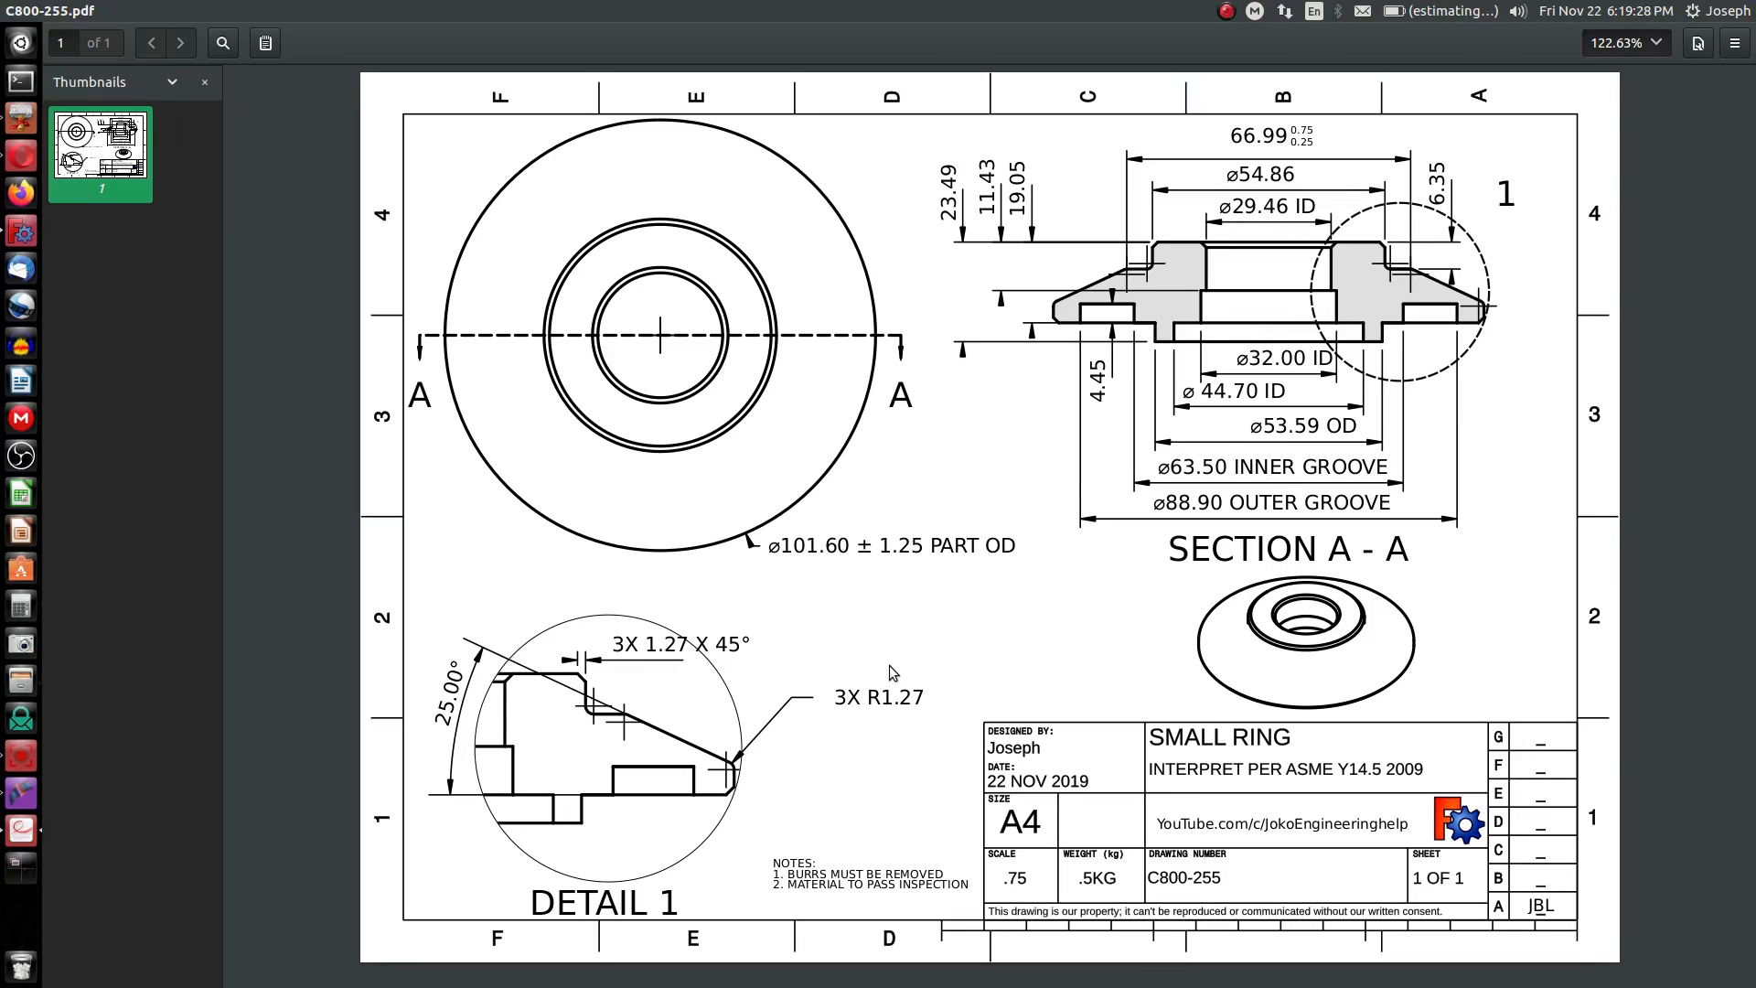
mouse_move(986, 652)
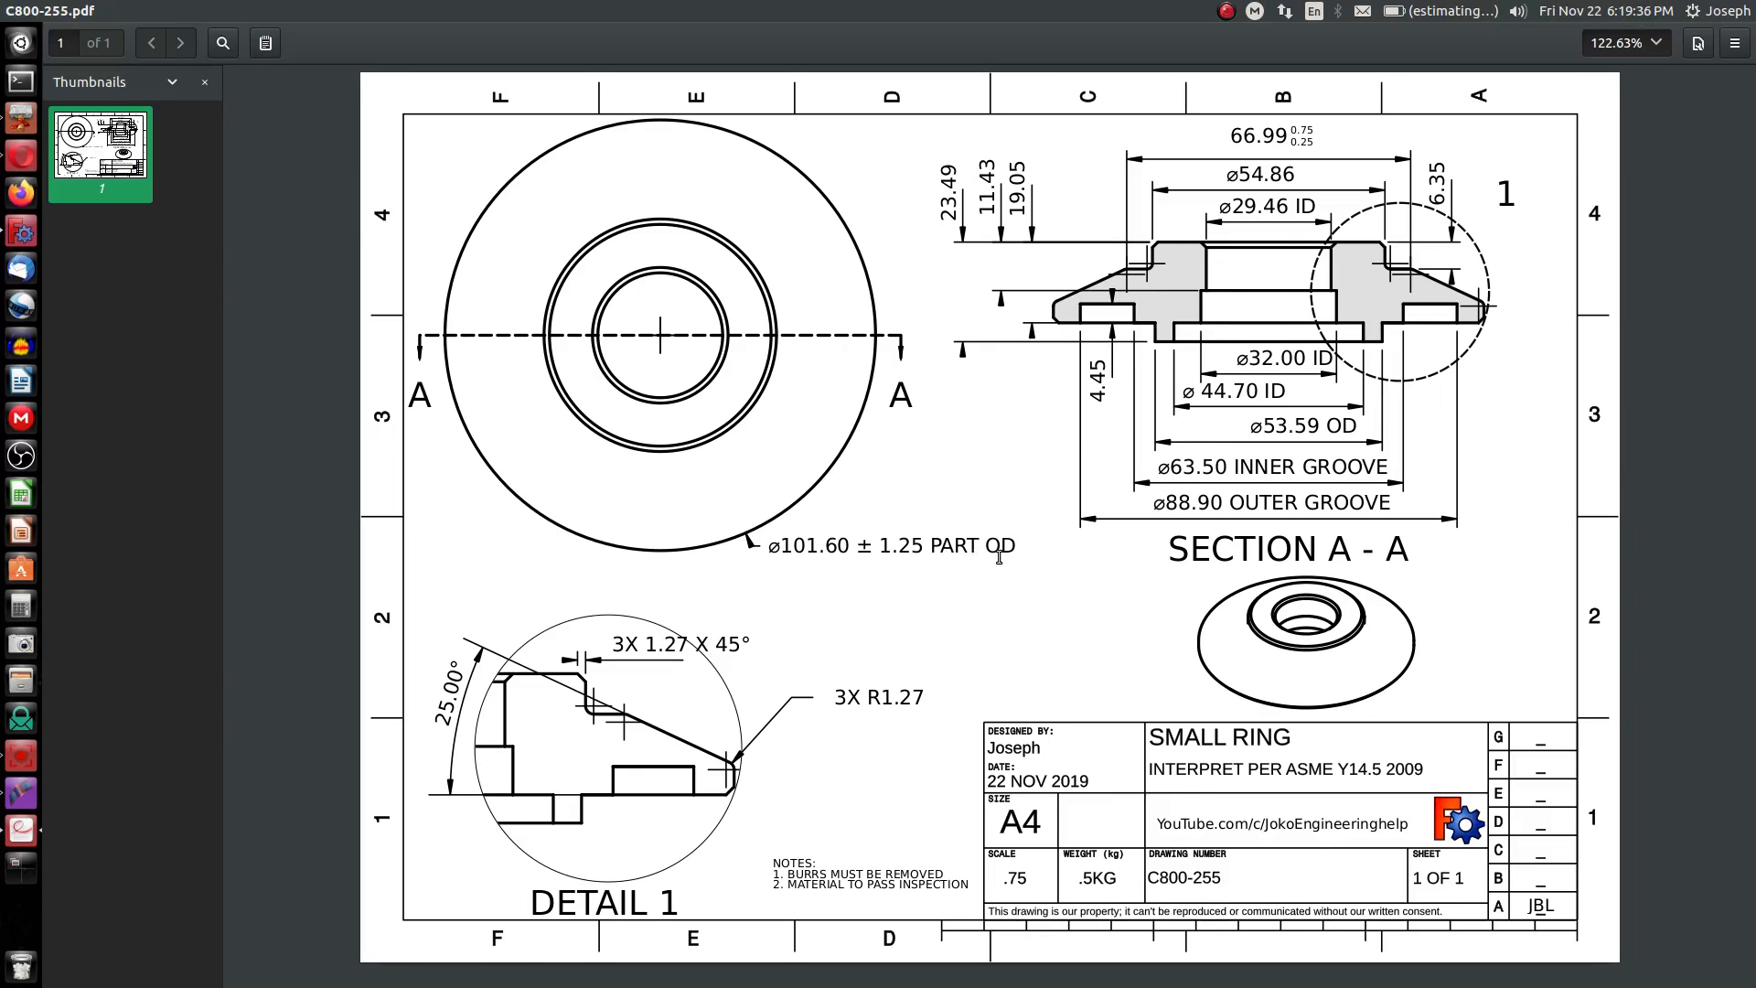
- Create a sketch with XY_Plane chosen as its support plane
double_click(862, 545)
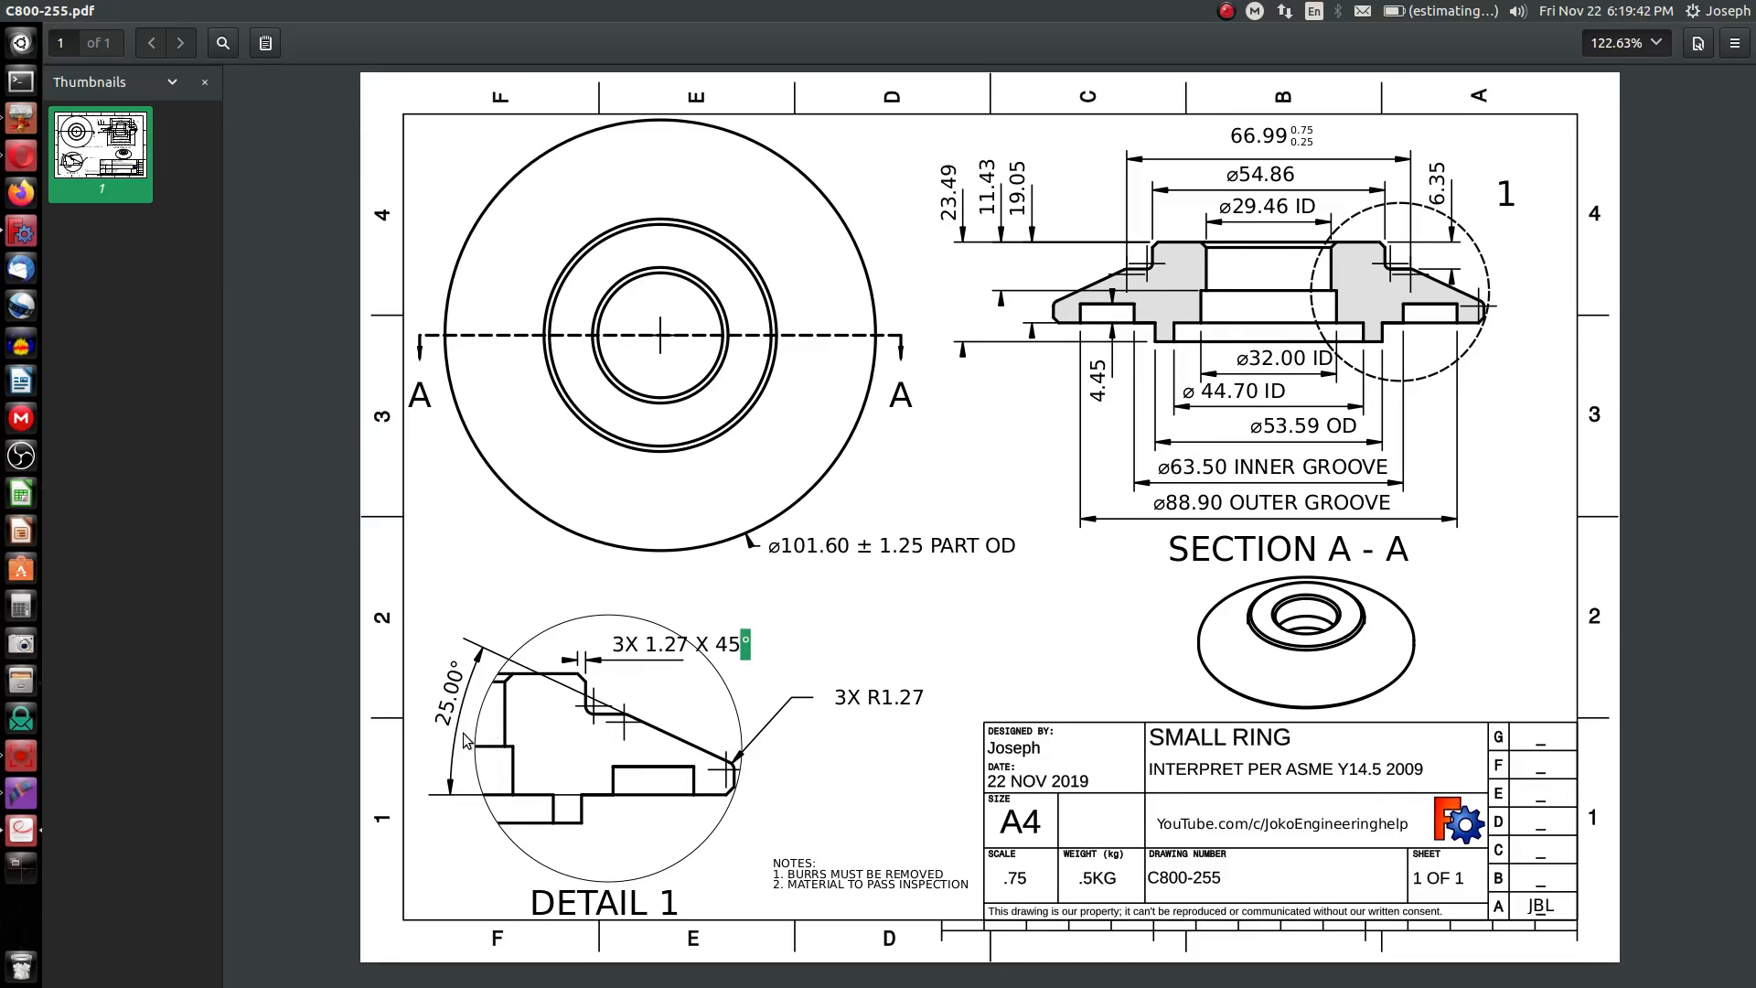
mouse_move(1196, 228)
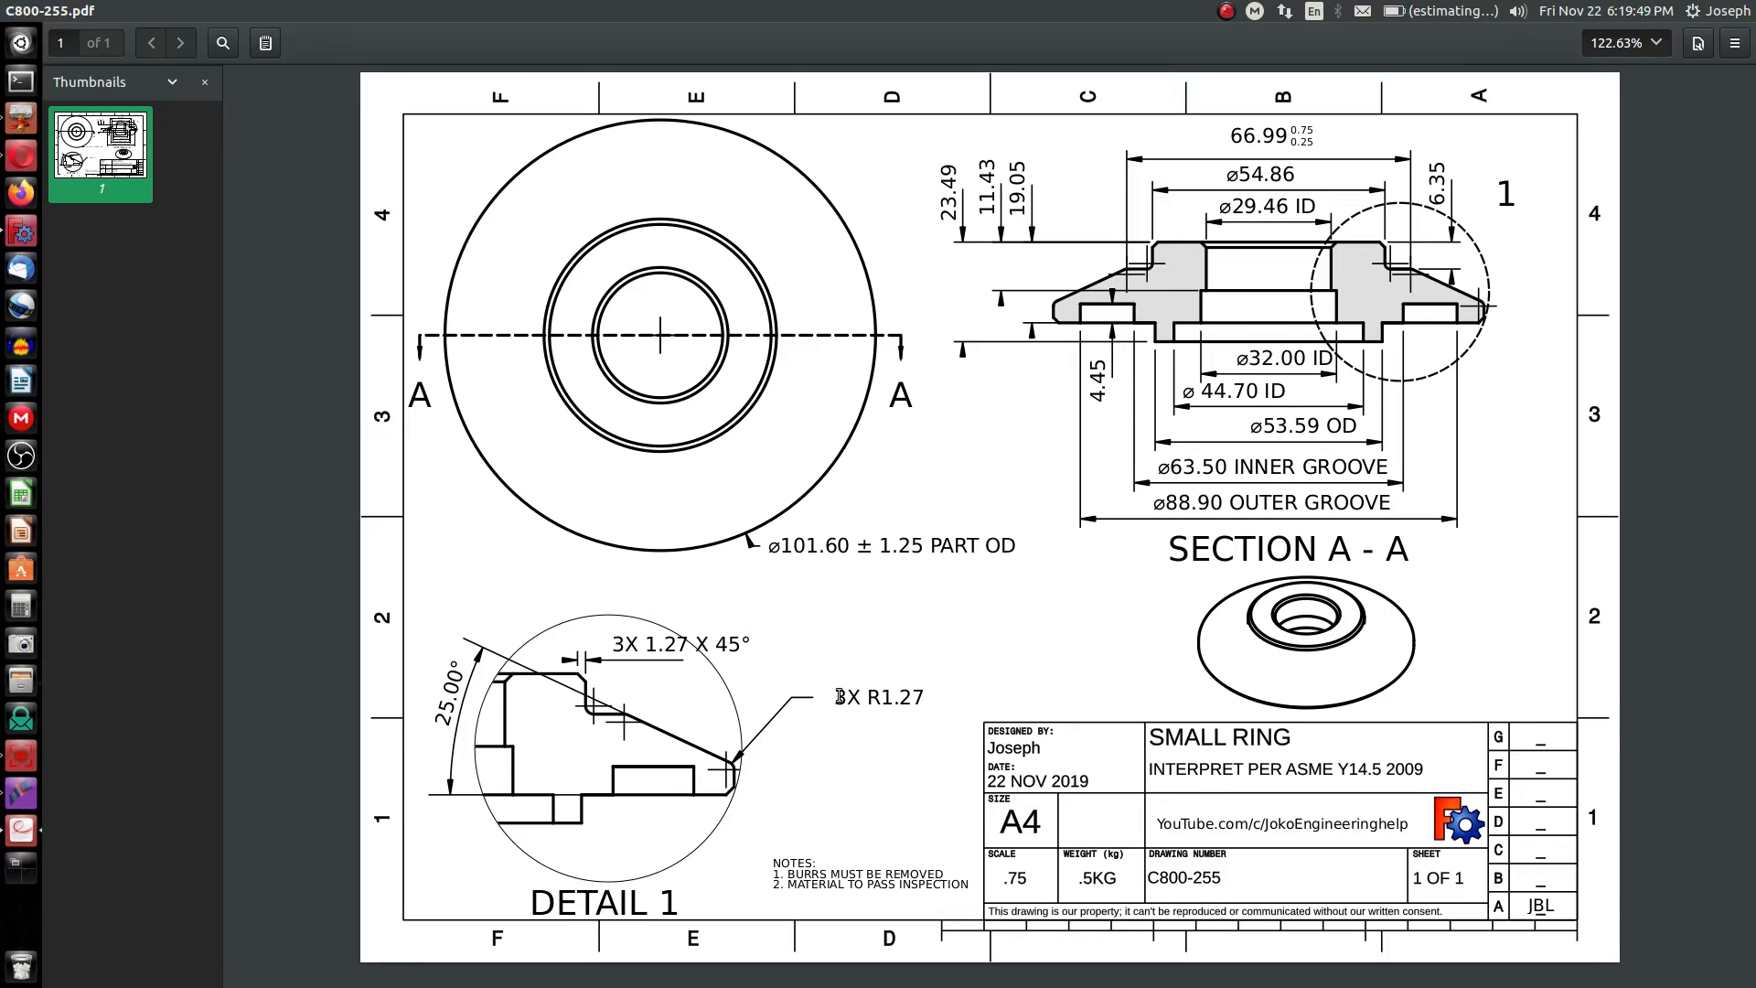
mouse_move(1198, 652)
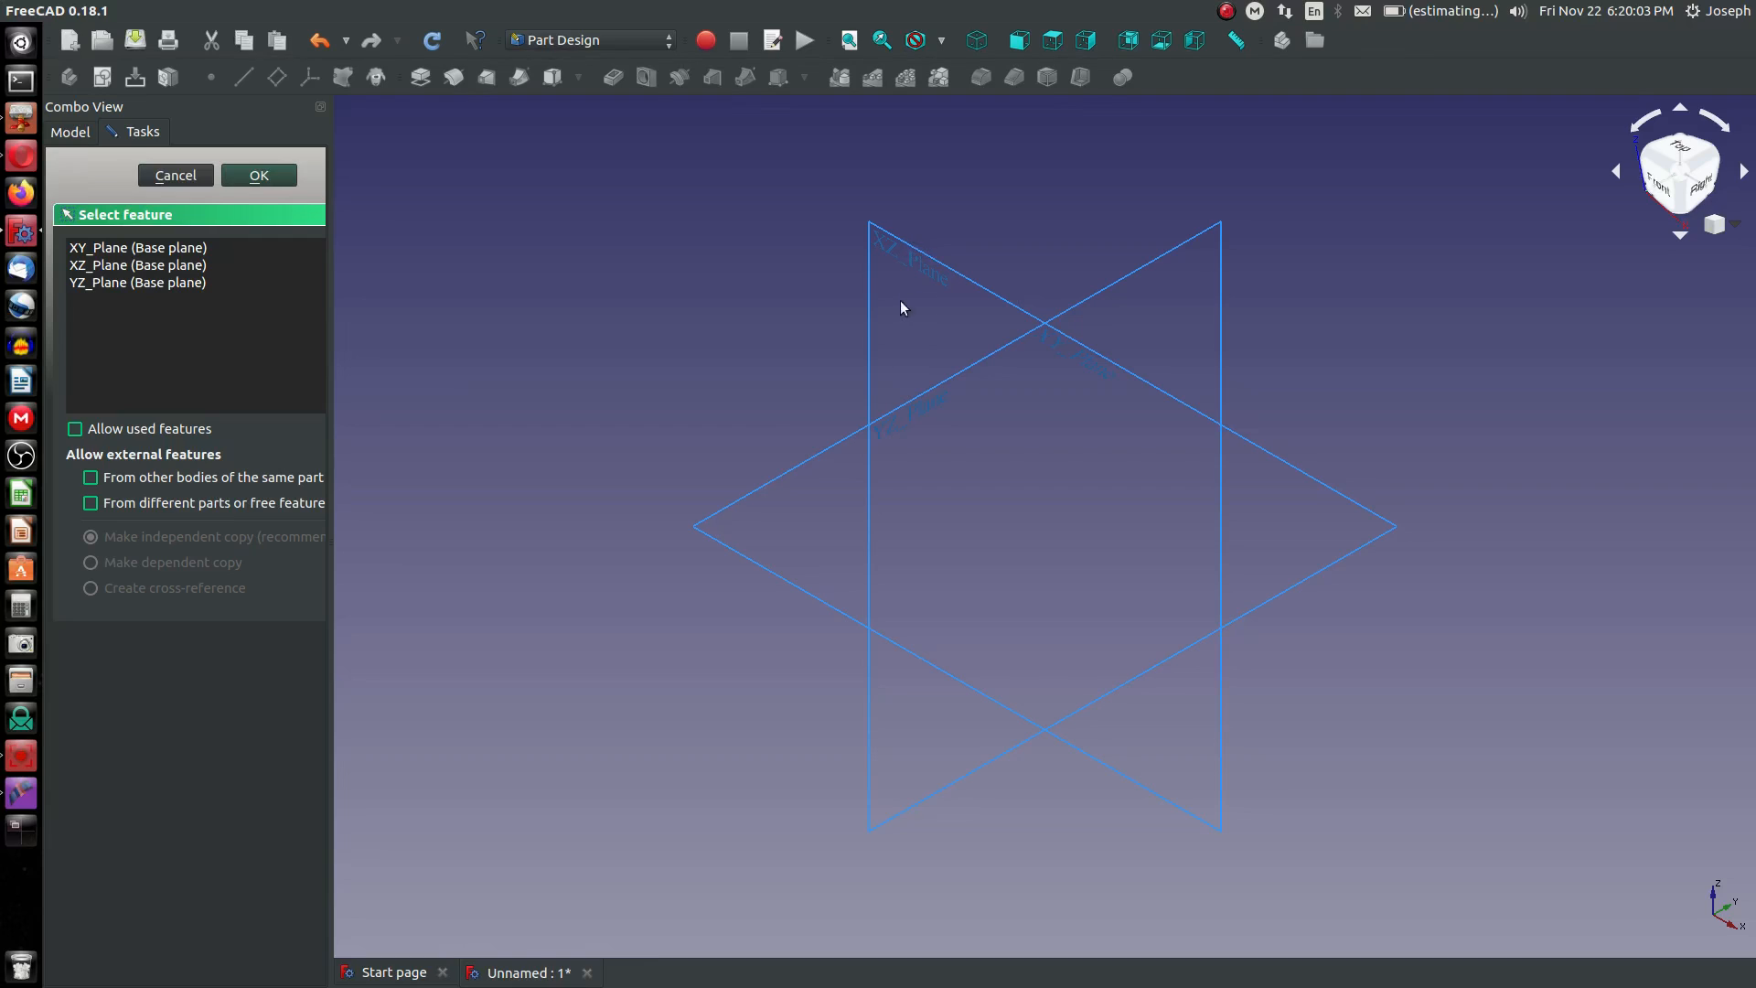
left_click(136, 246)
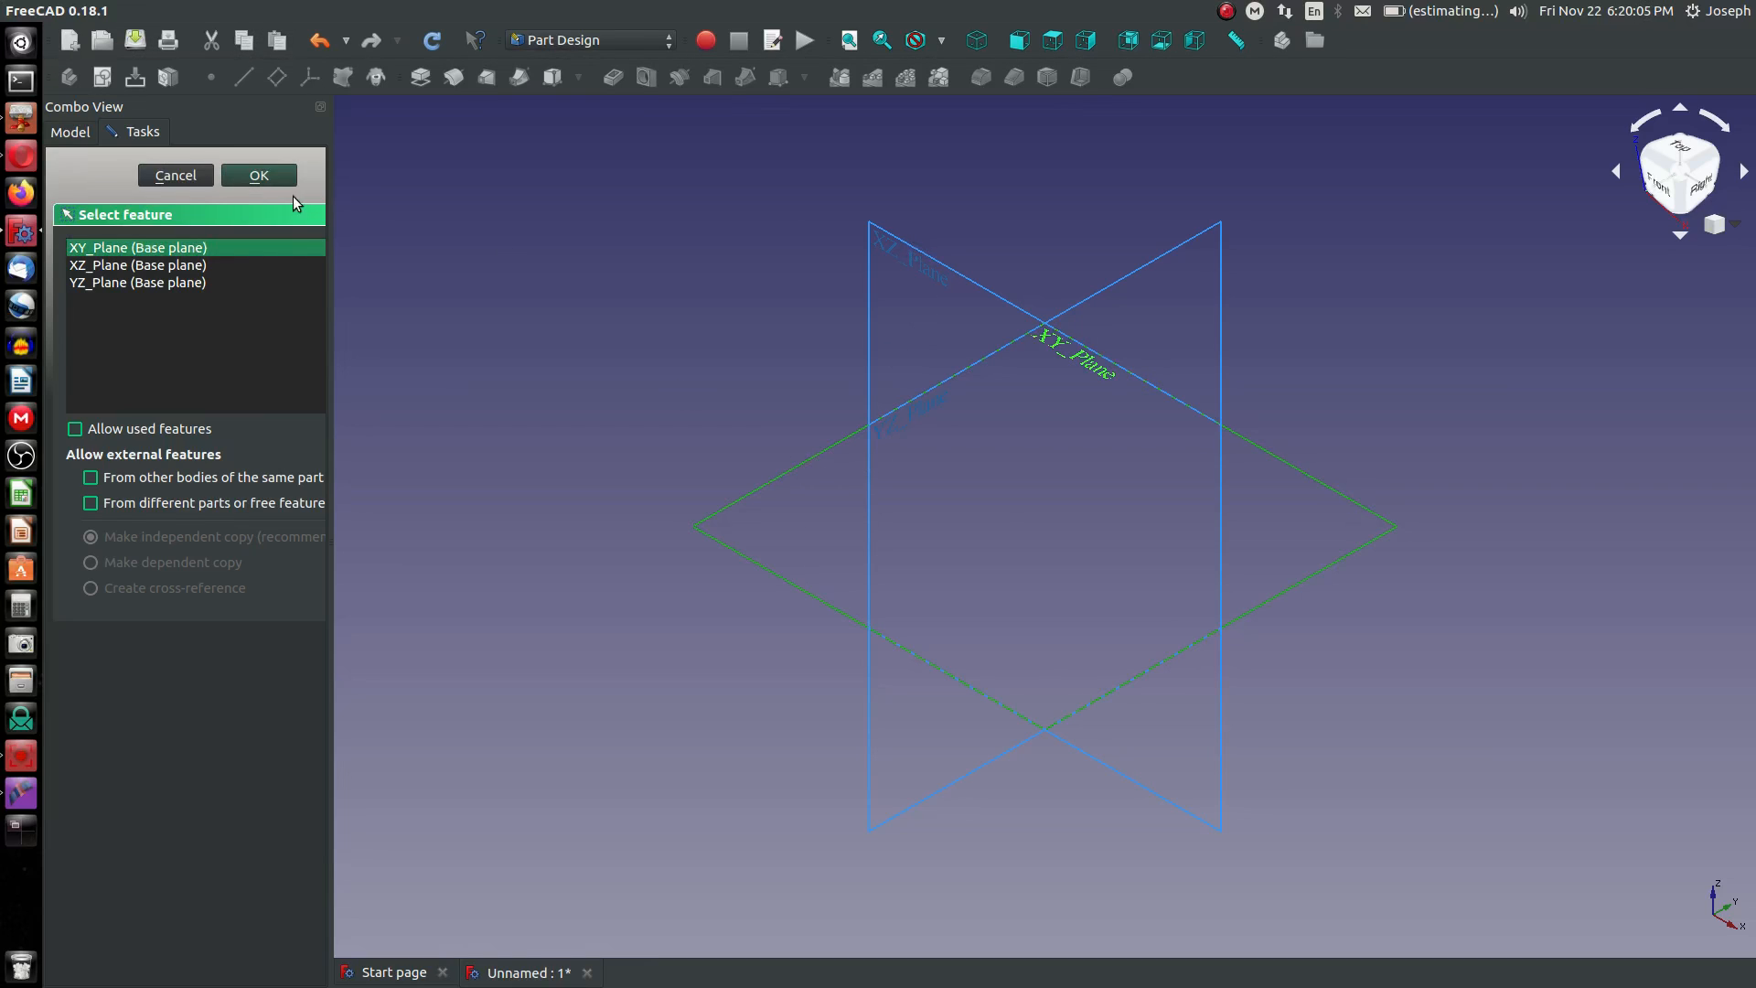
left_click(259, 175)
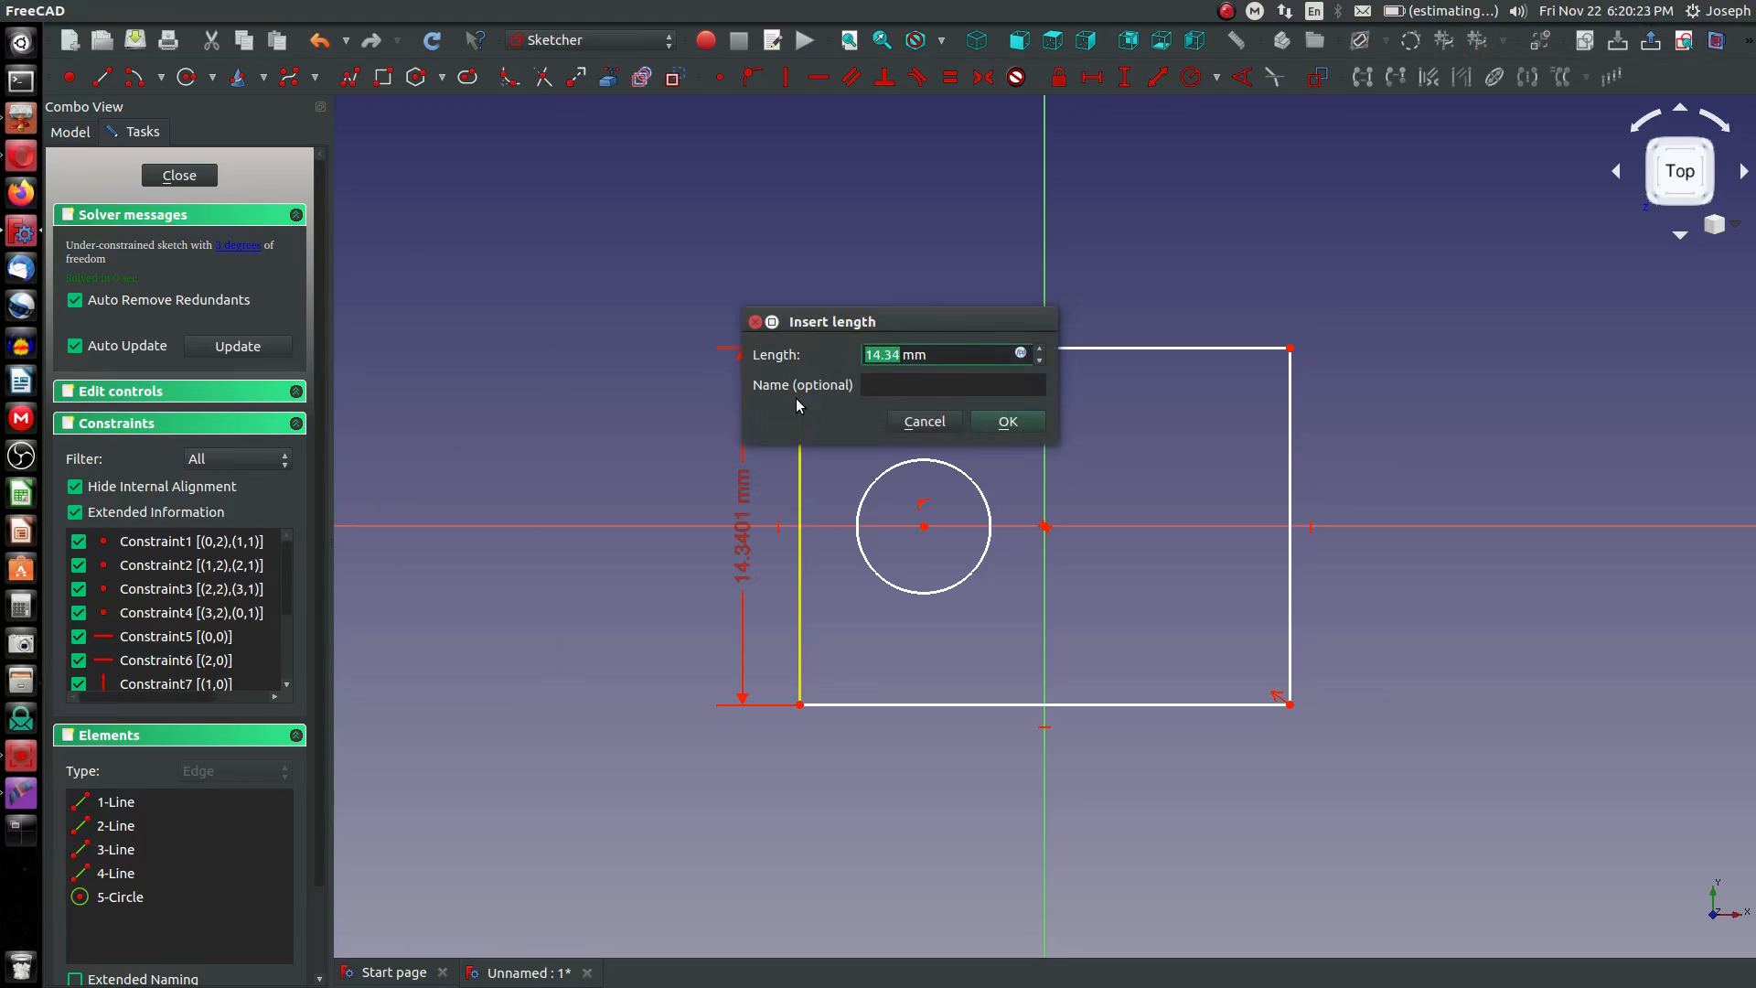
- Set the rectangle to 15 mm high and 20 mm wide, and dimension the circle's radius and offset
left_click(1004, 420)
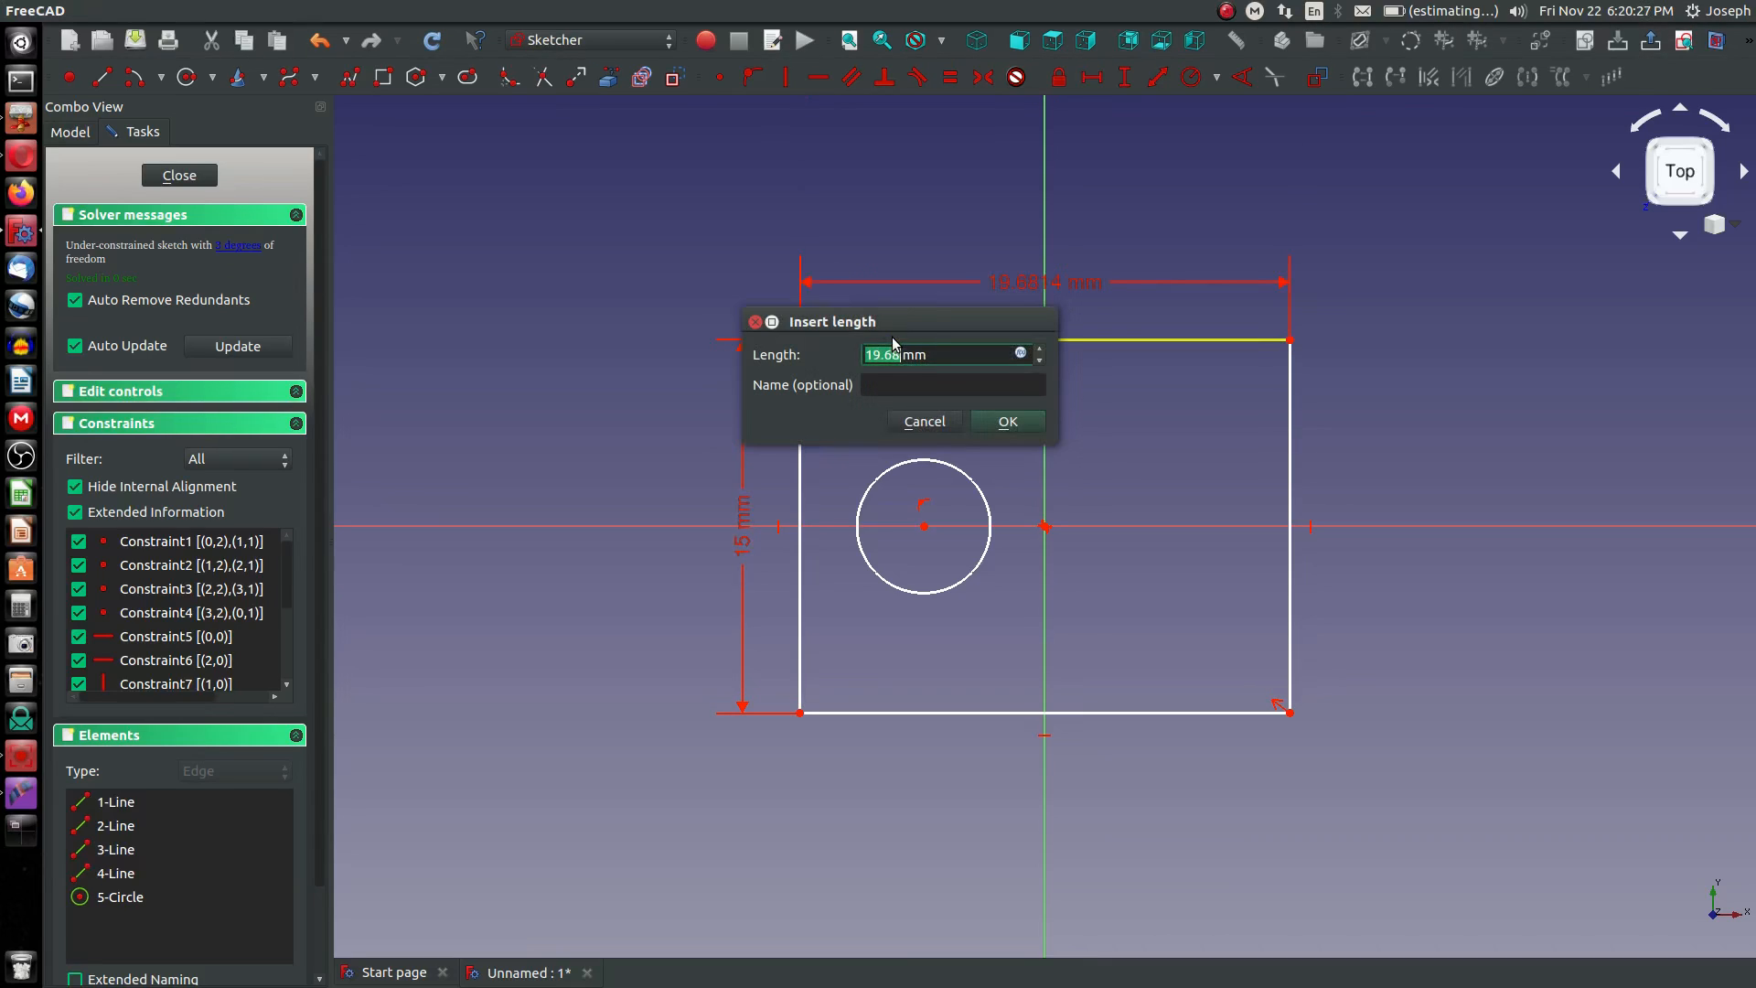
left_click(1004, 420)
type("20")
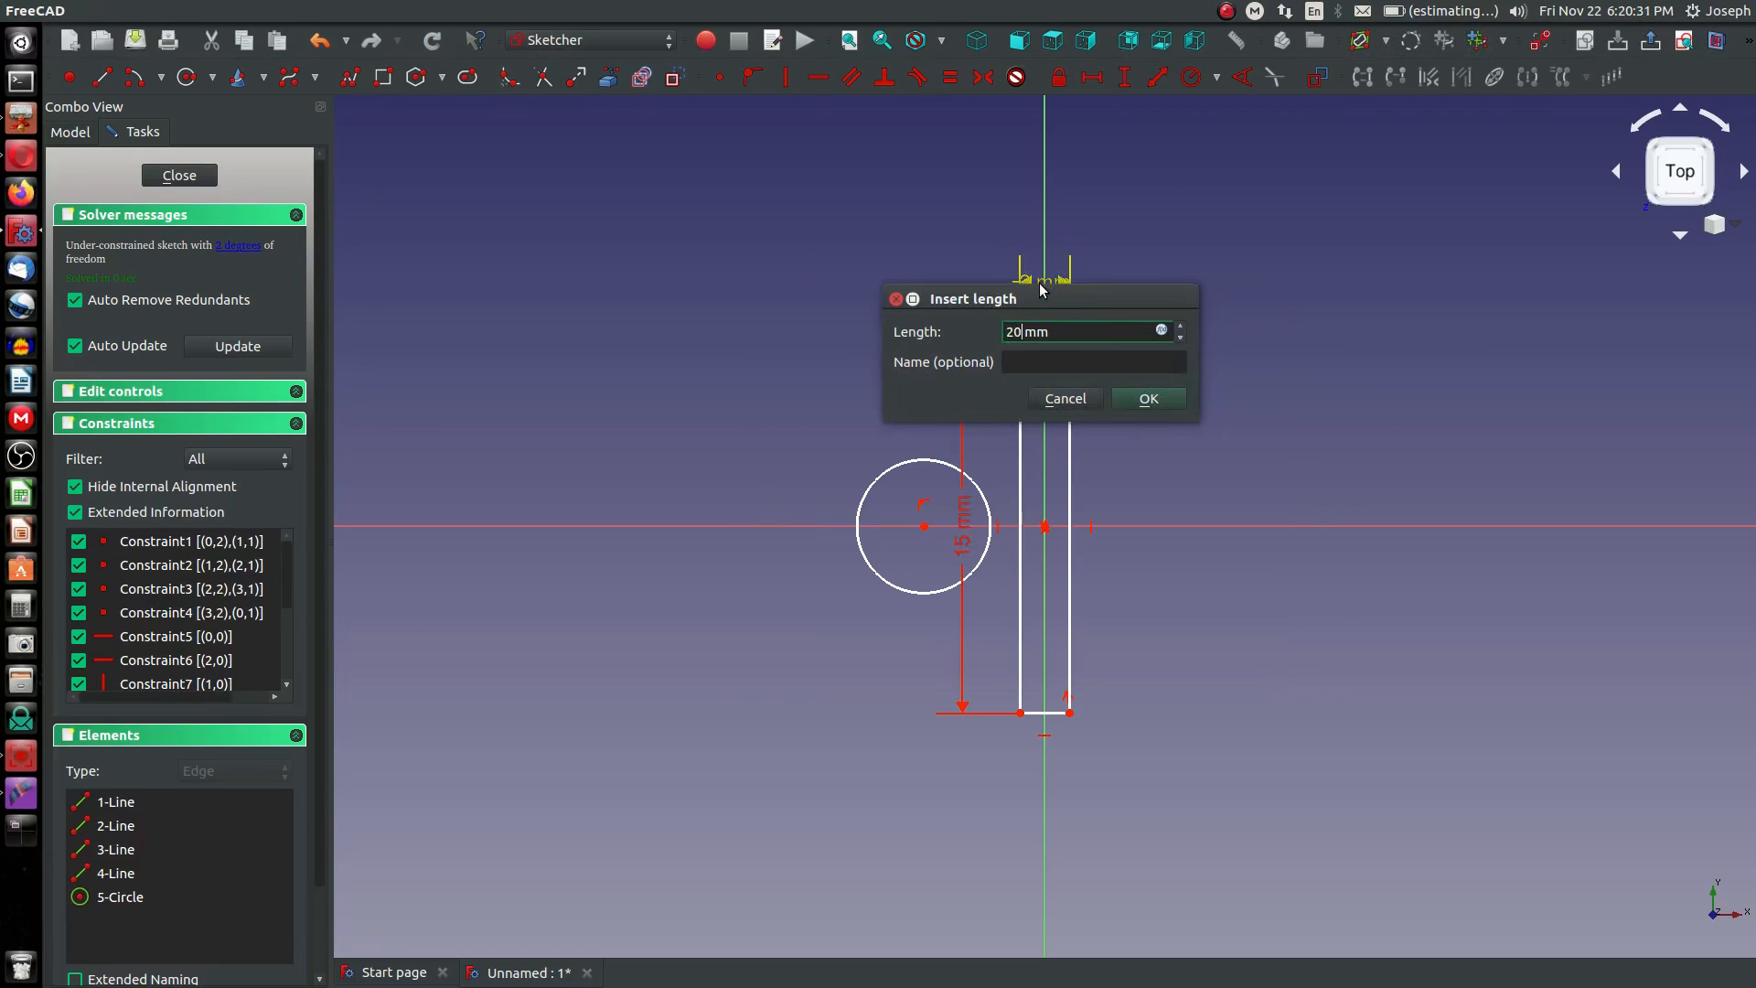
left_click(1146, 398)
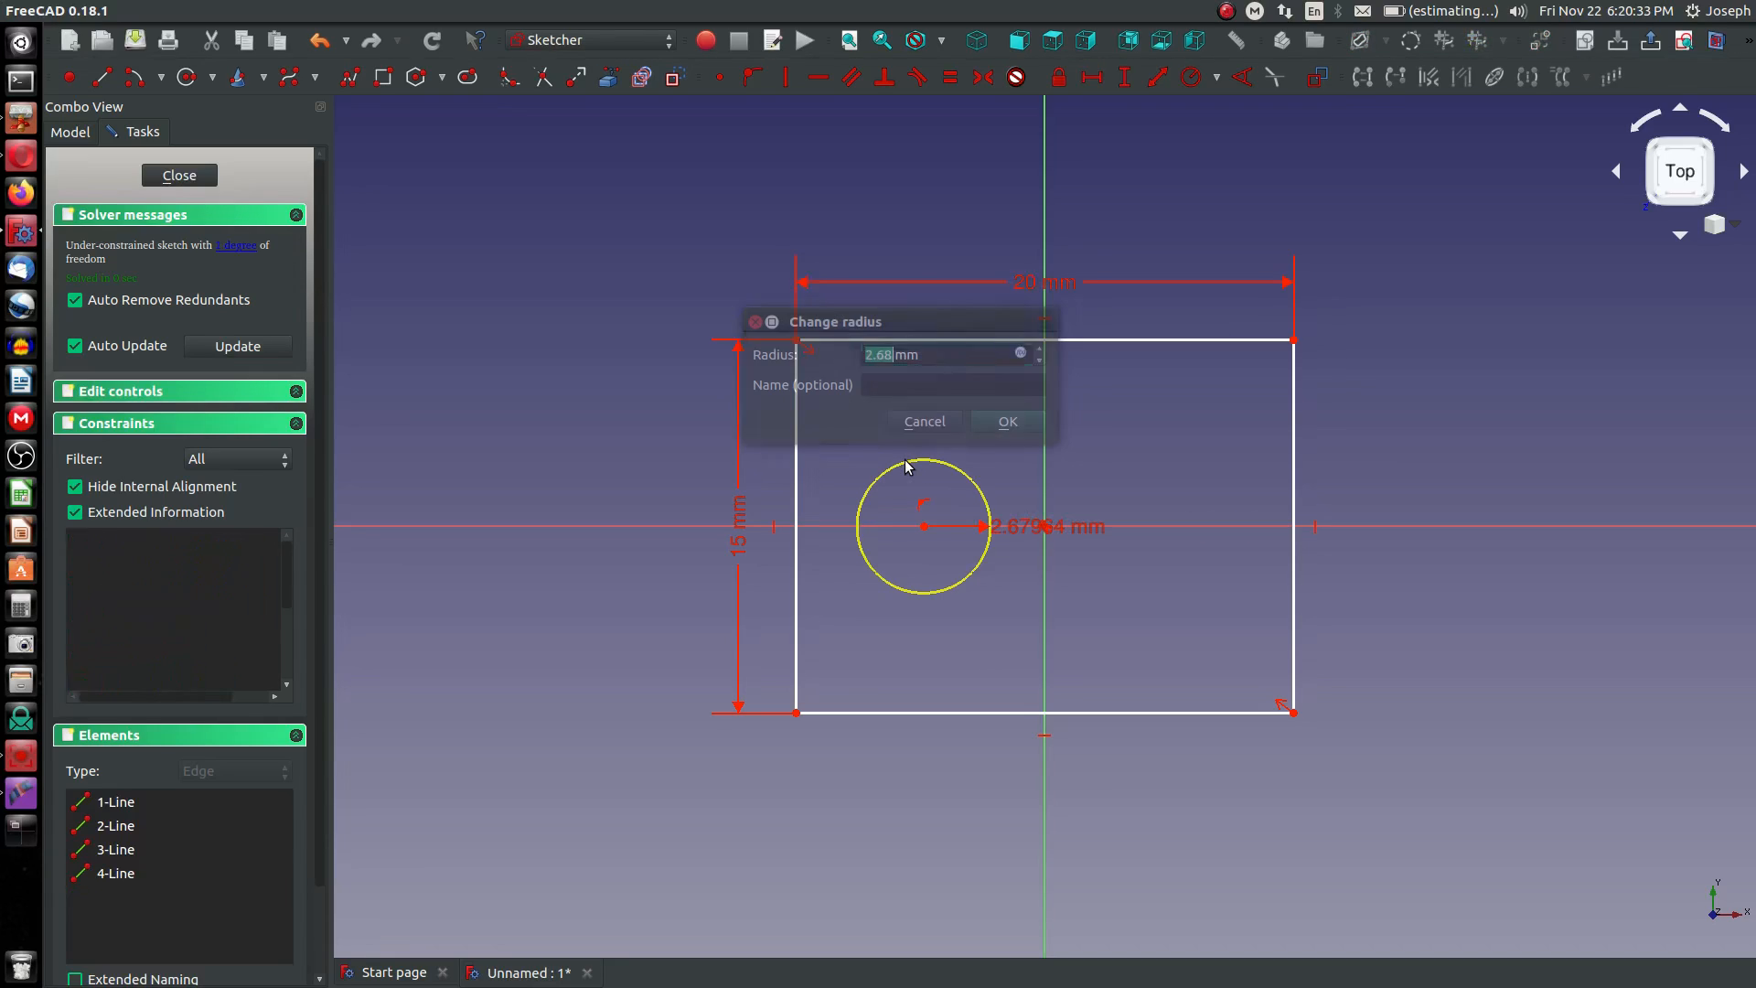
left_click(1004, 421)
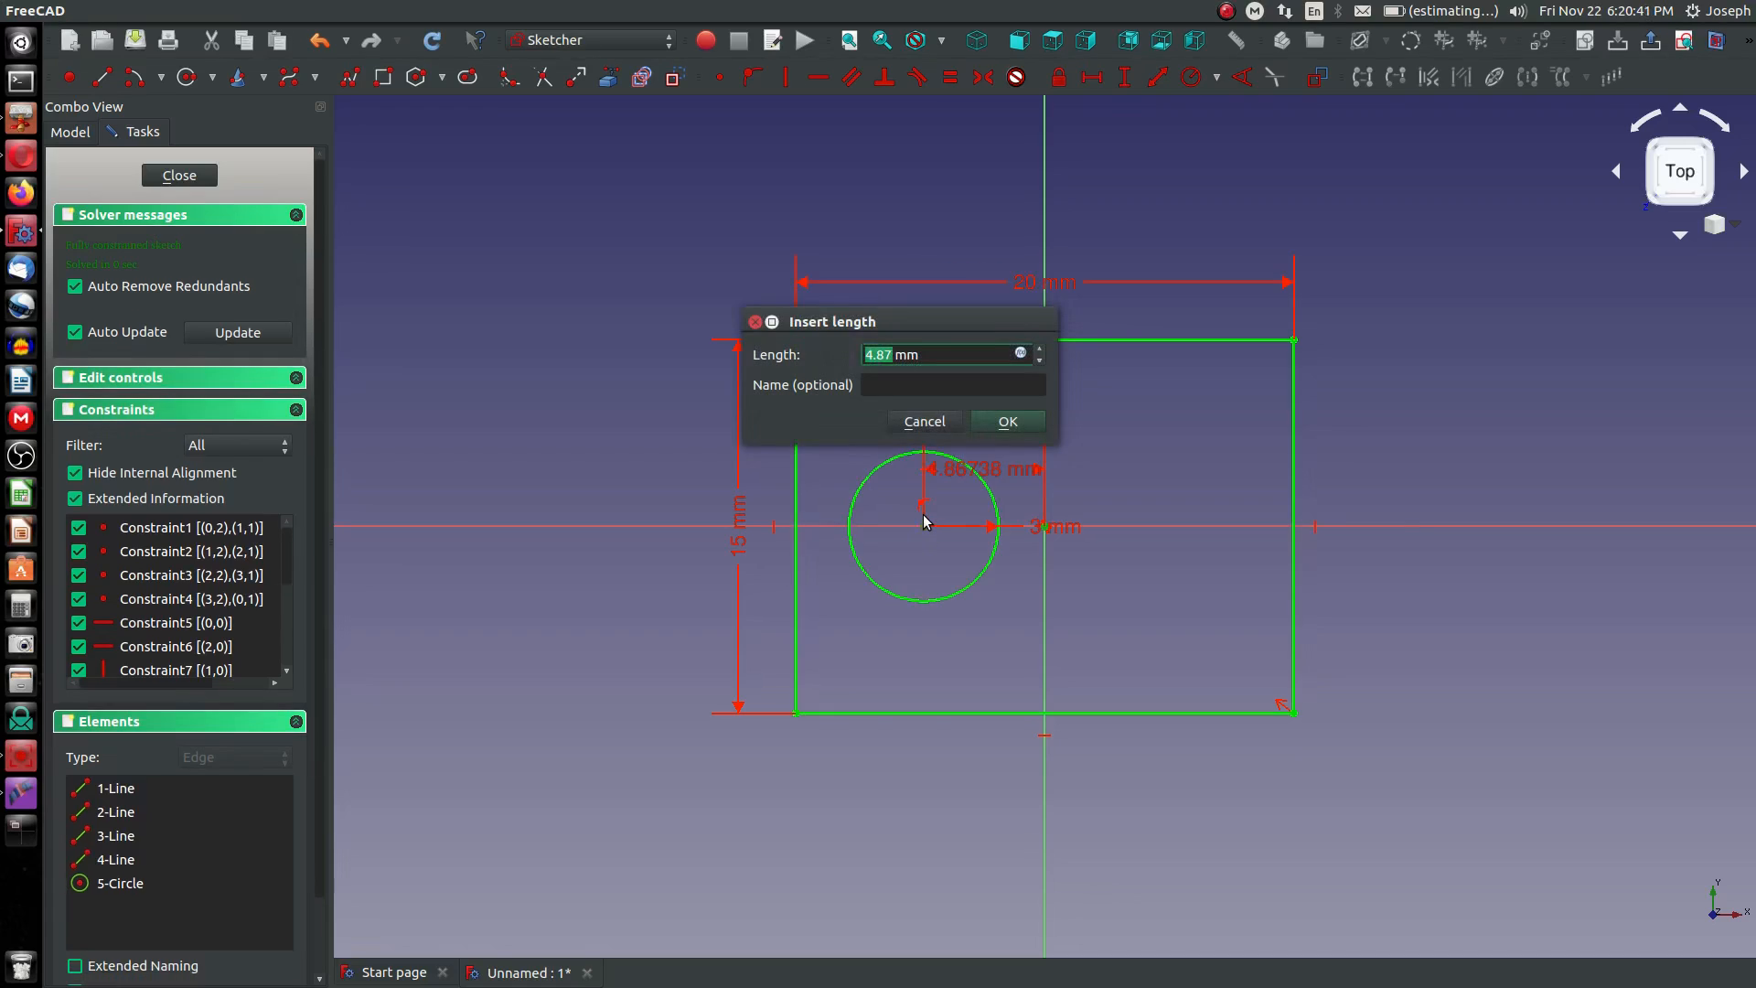
left_click(1004, 420)
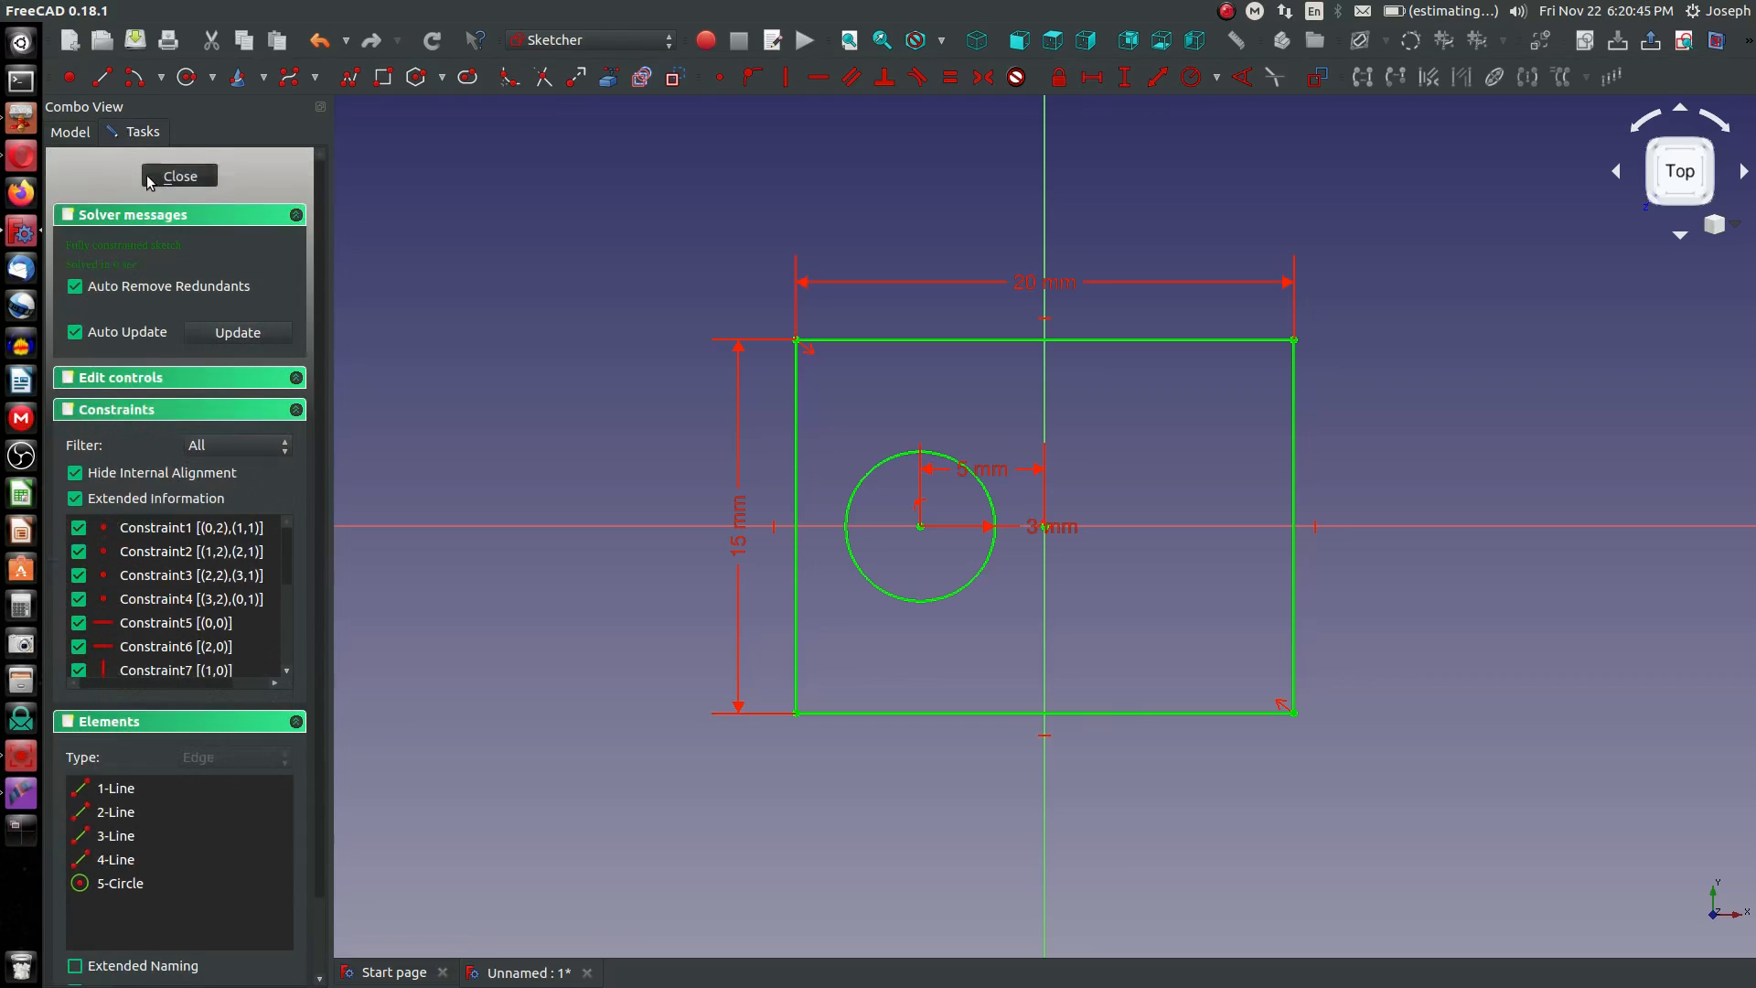
- Close the sketch and pad it 10 mm thick
left_click(179, 176)
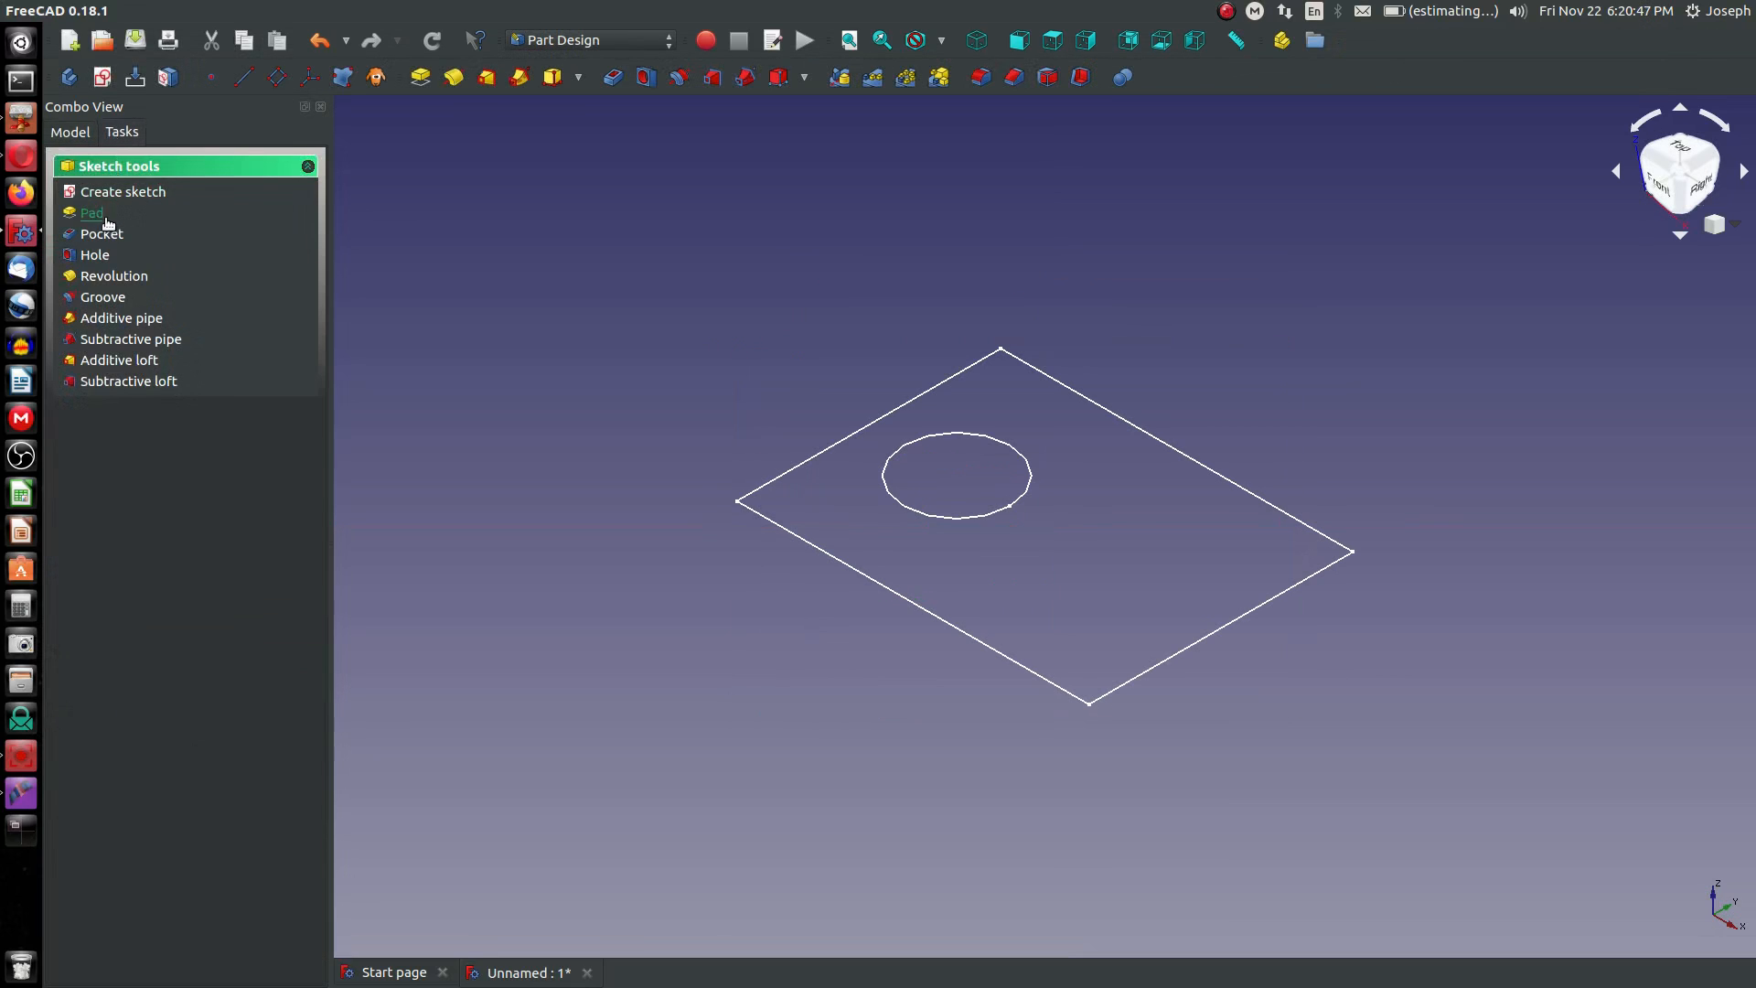
left_click(91, 213)
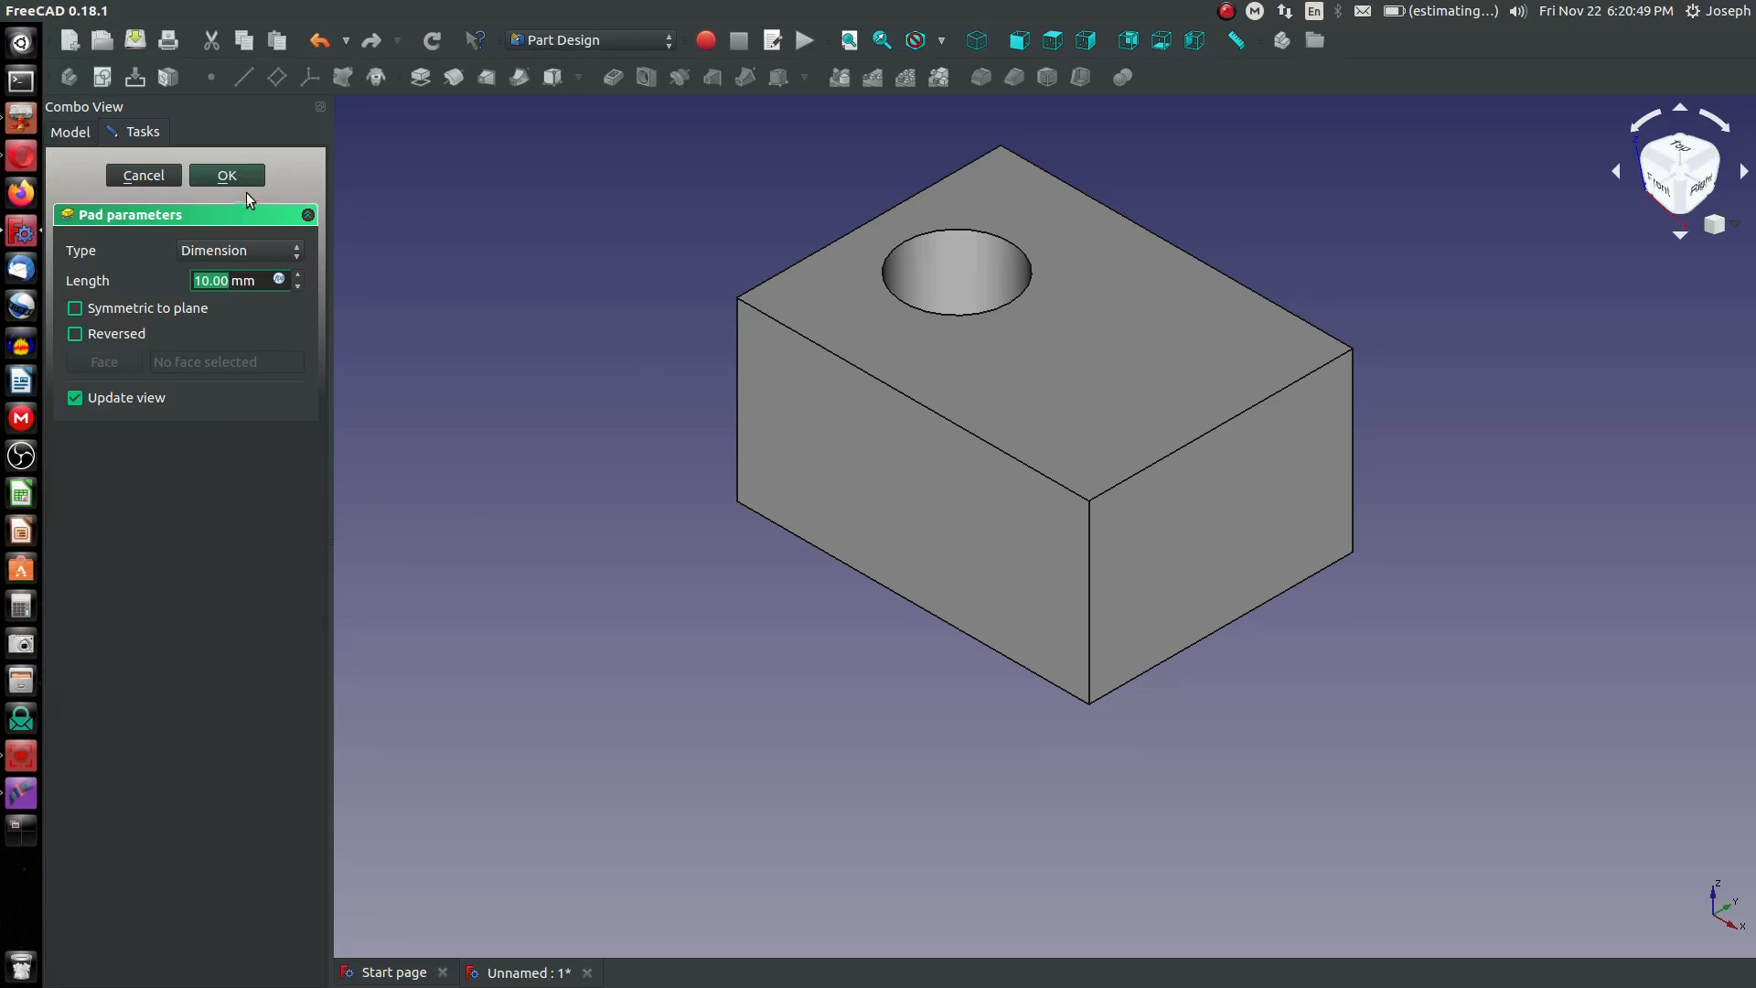
left_click(225, 175)
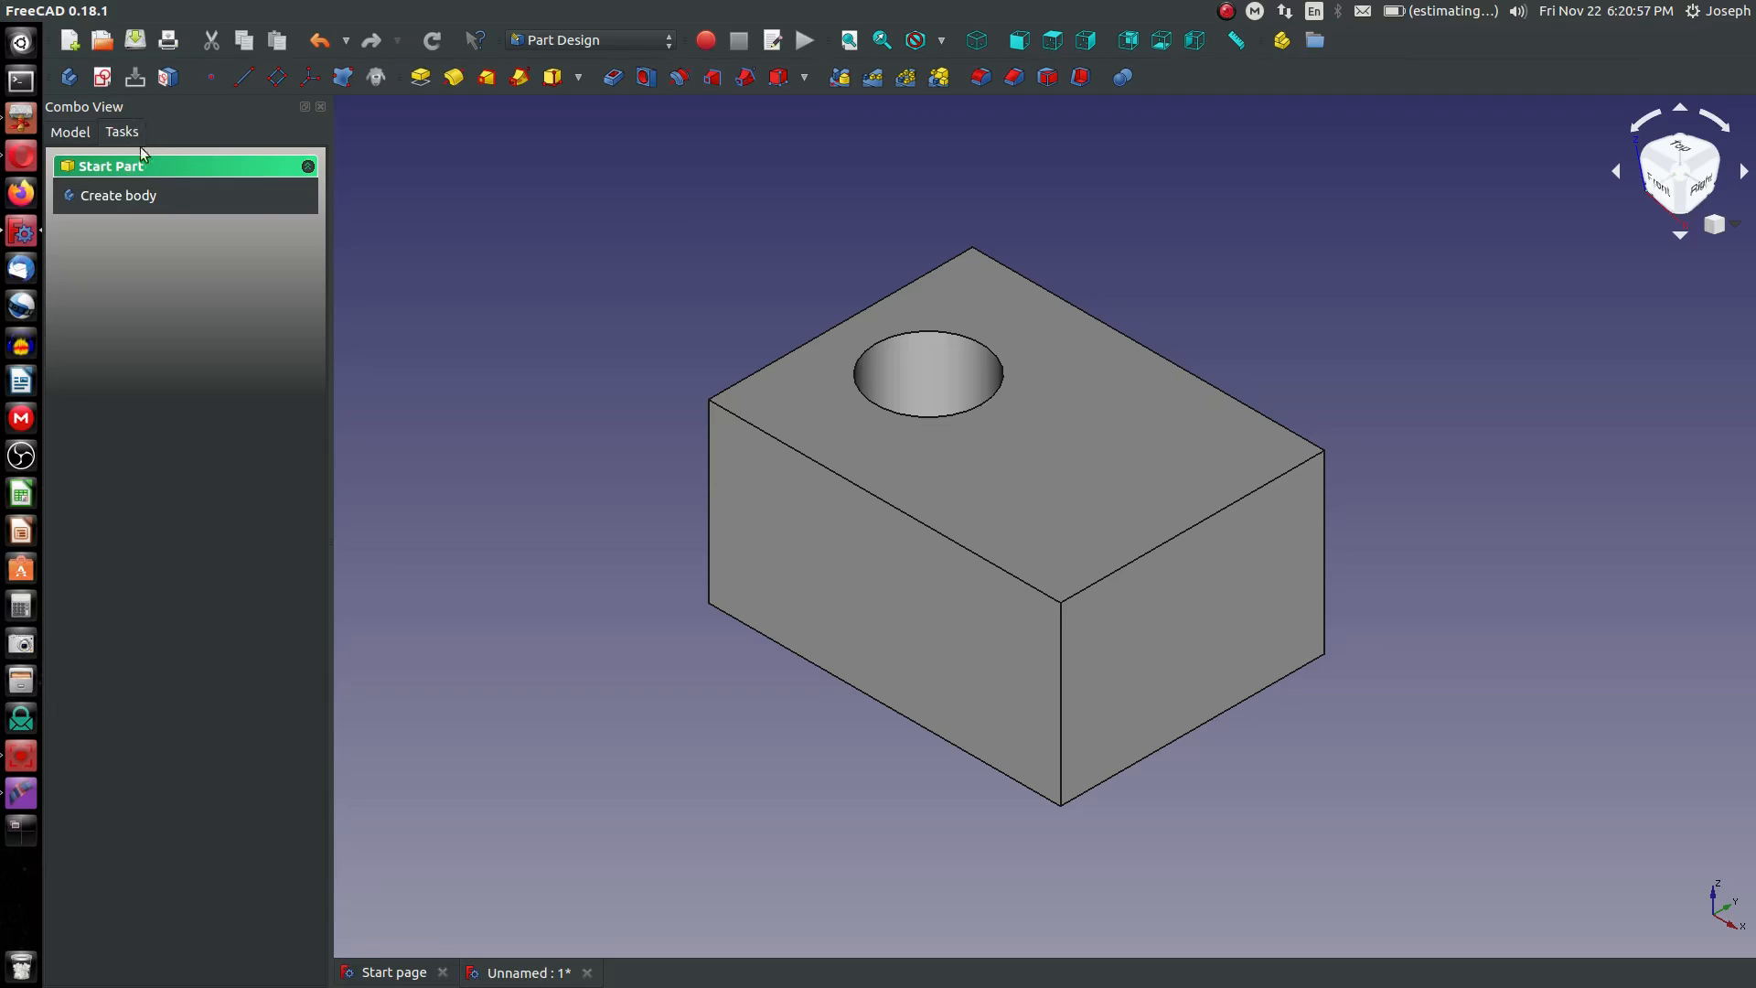
- Switch to TechDraw and create a page from the A4_LandscapeTD.svg template
left_click(588, 40)
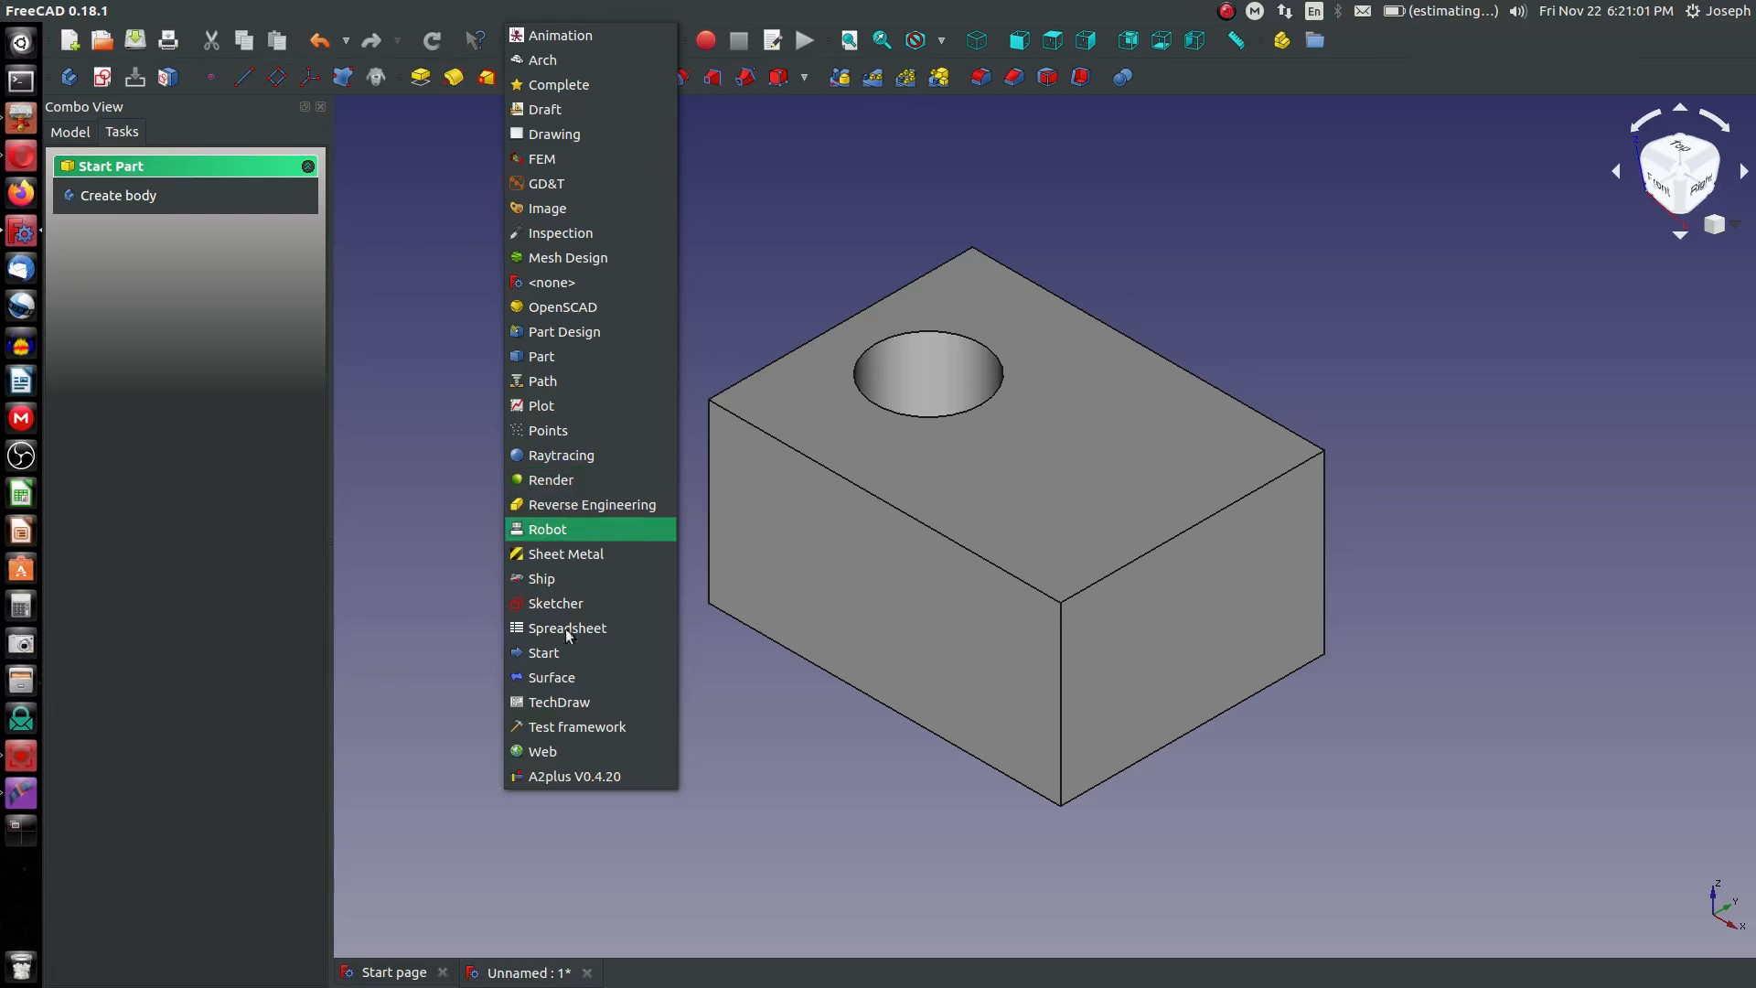
left_click(559, 701)
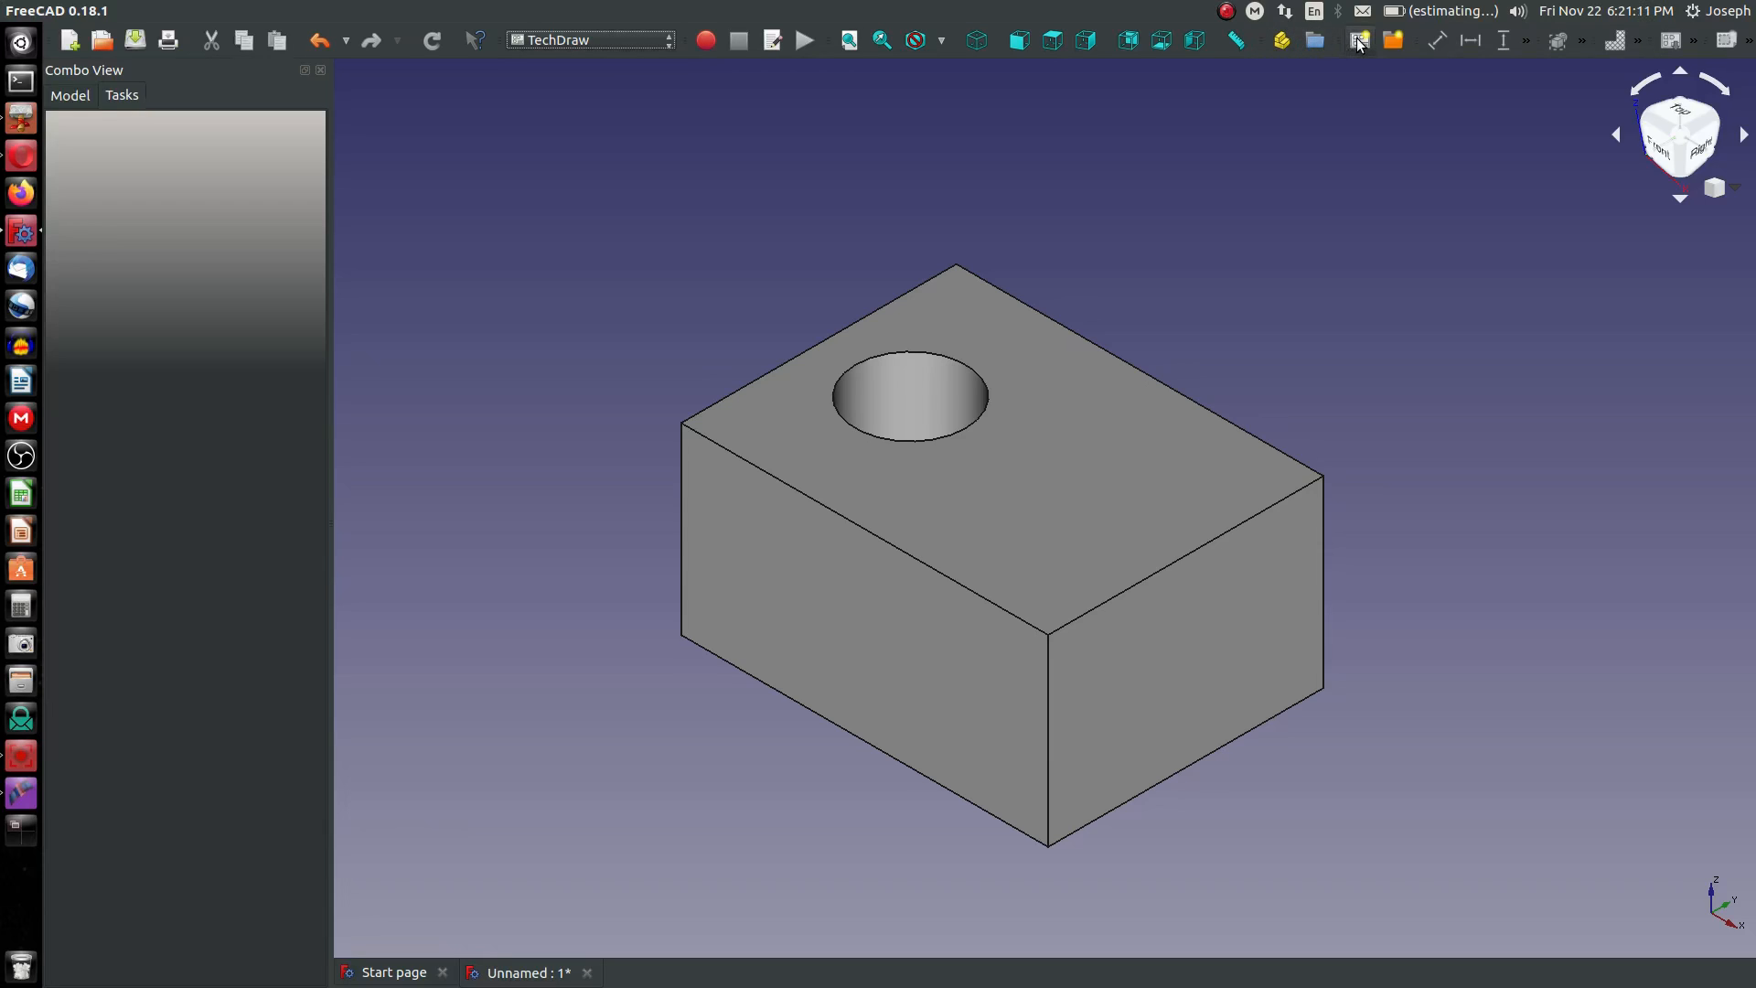
mouse_move(1358, 41)
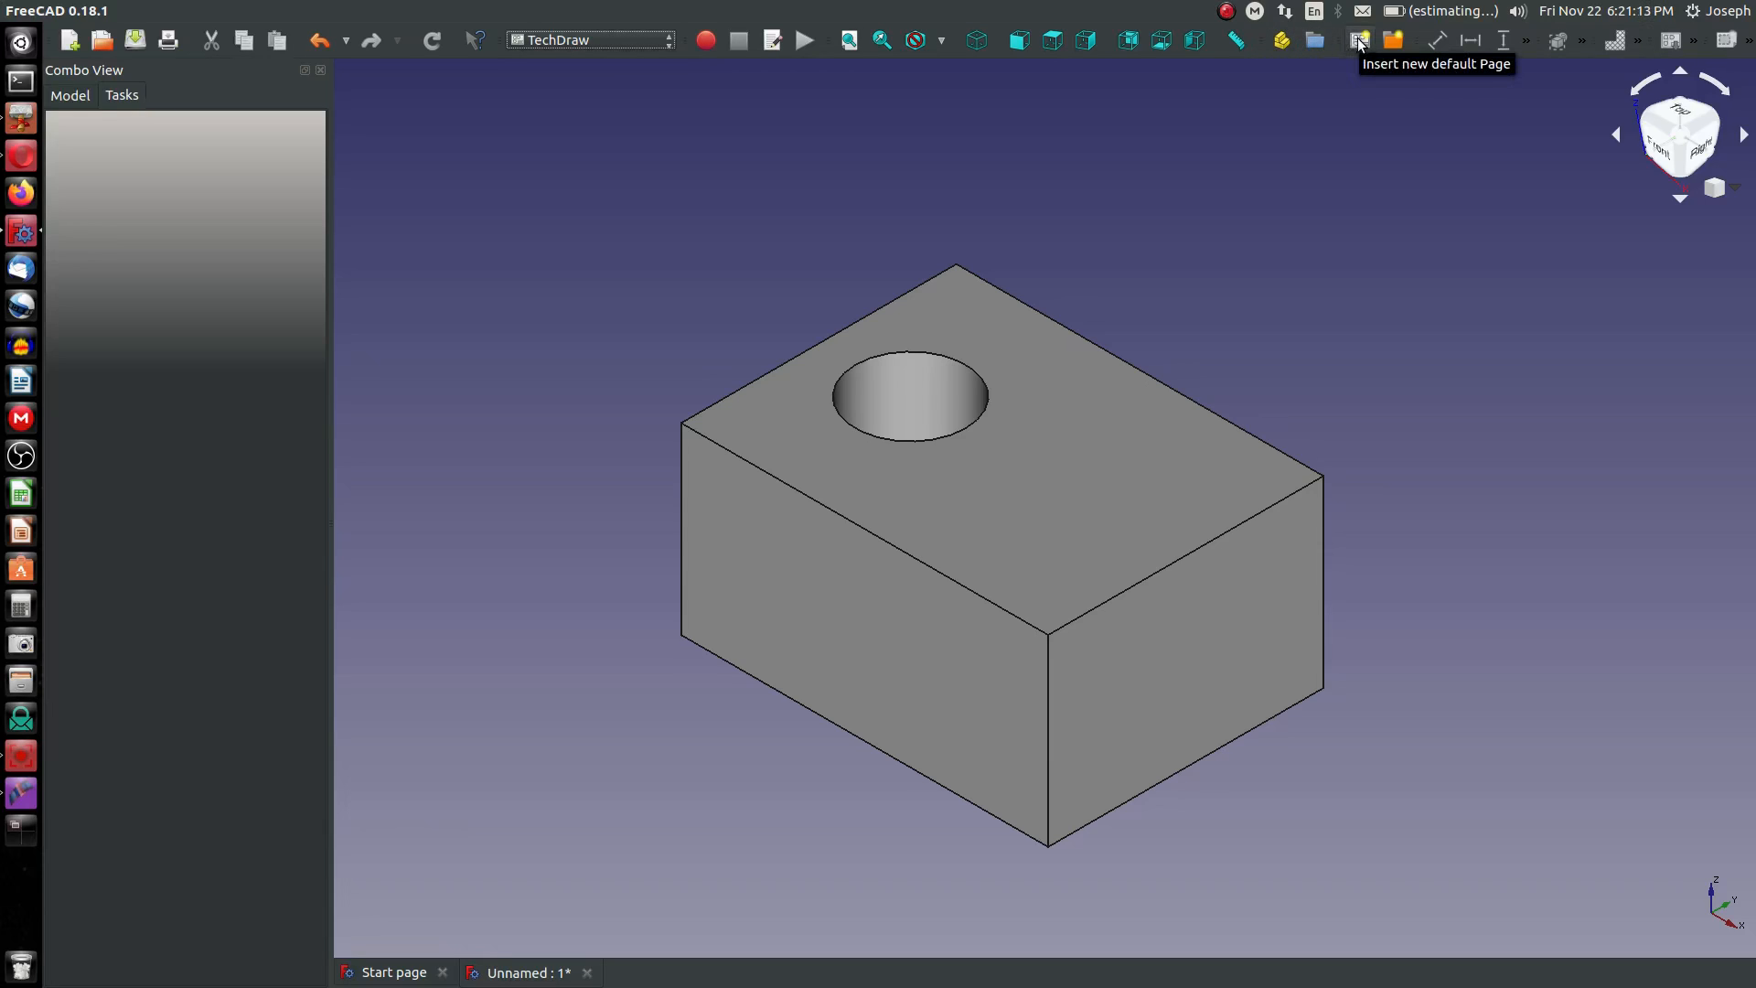
left_click(1358, 40)
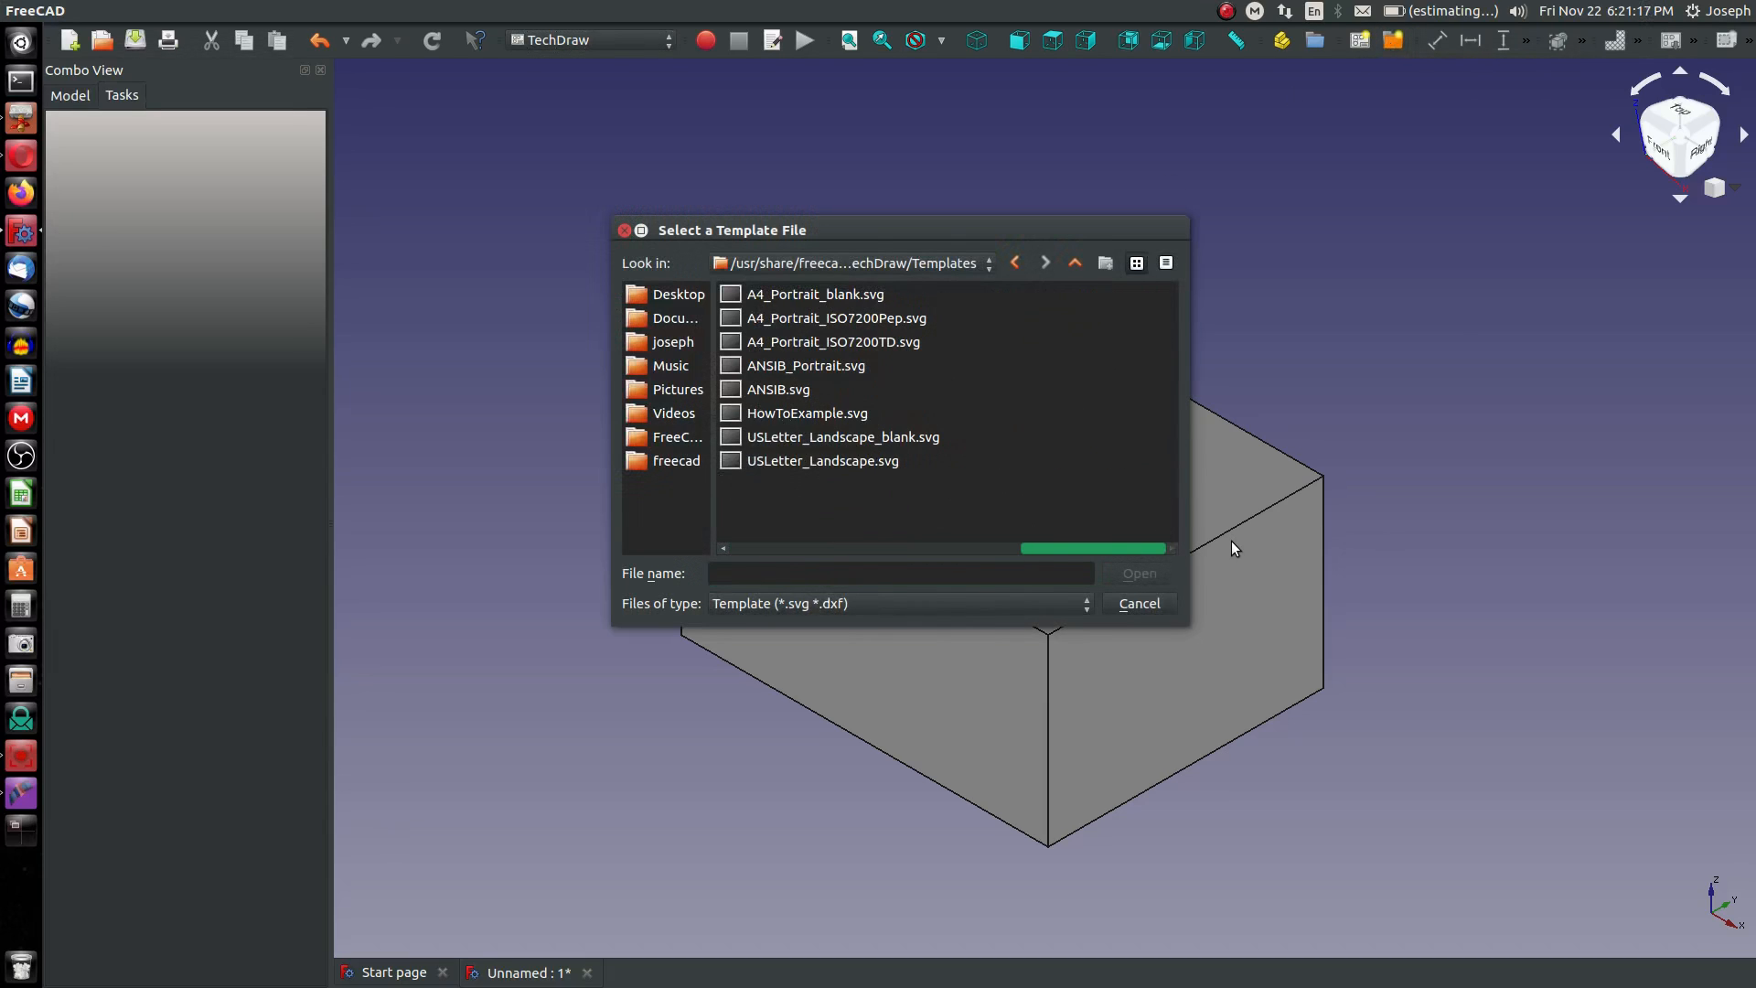
left_click(810, 508)
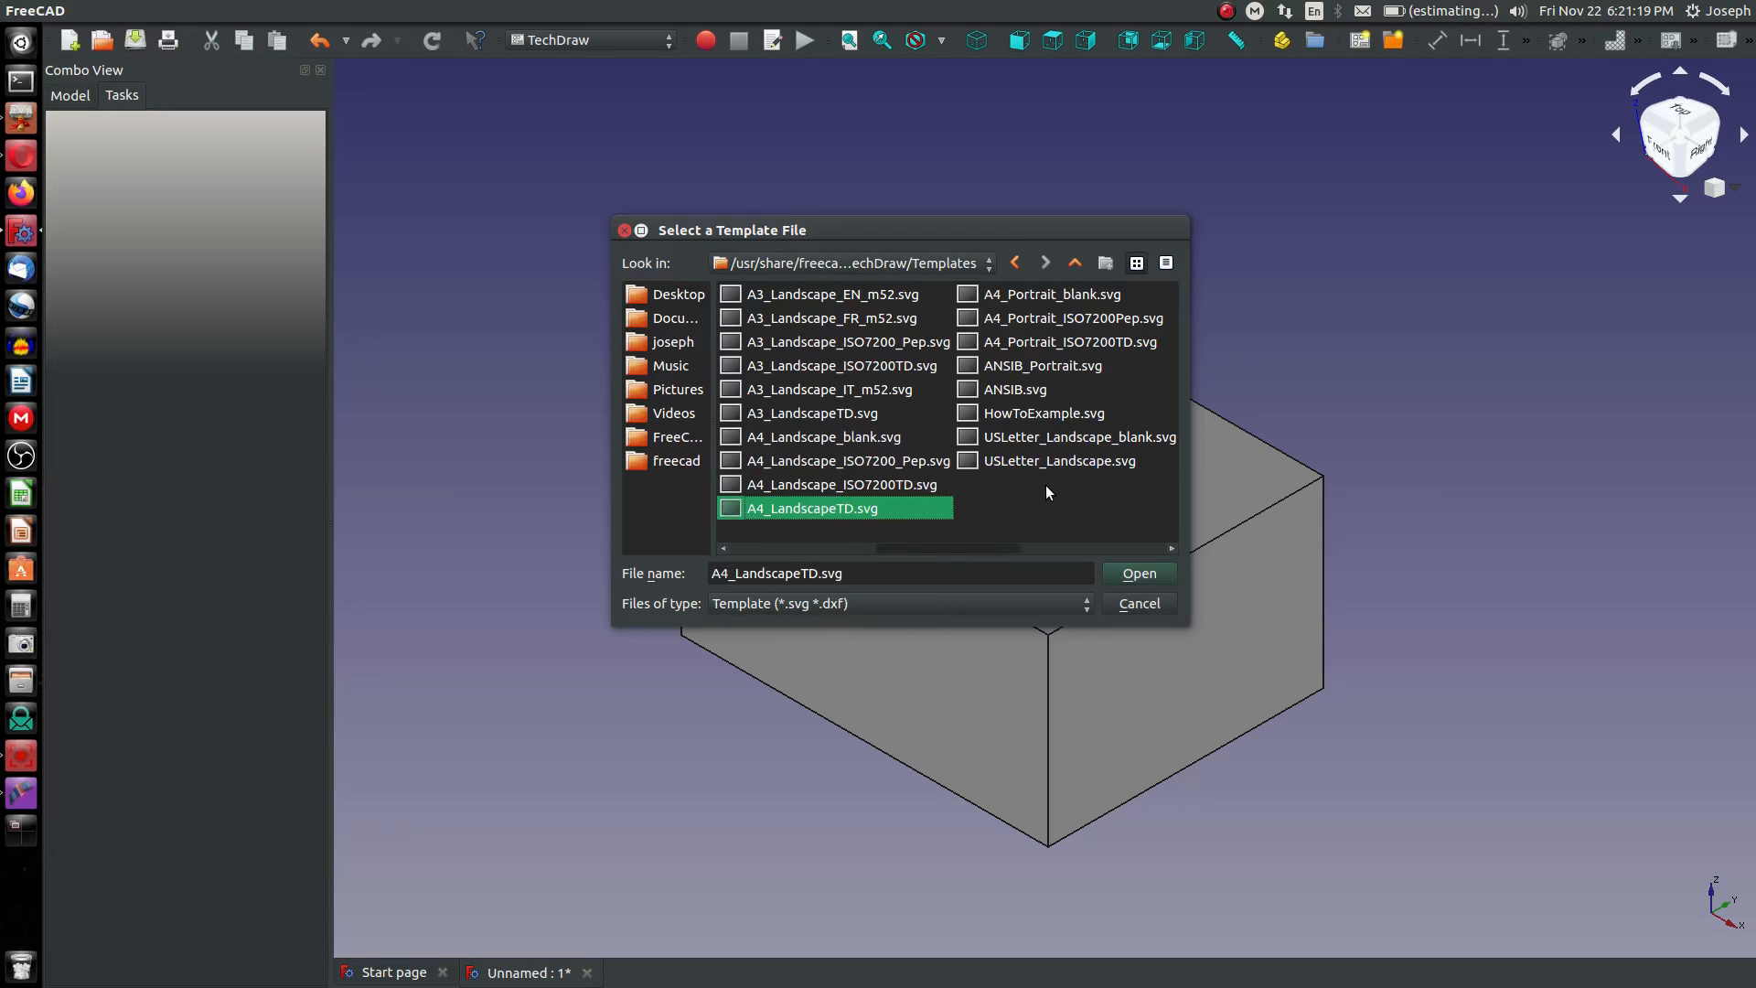
left_click(1137, 573)
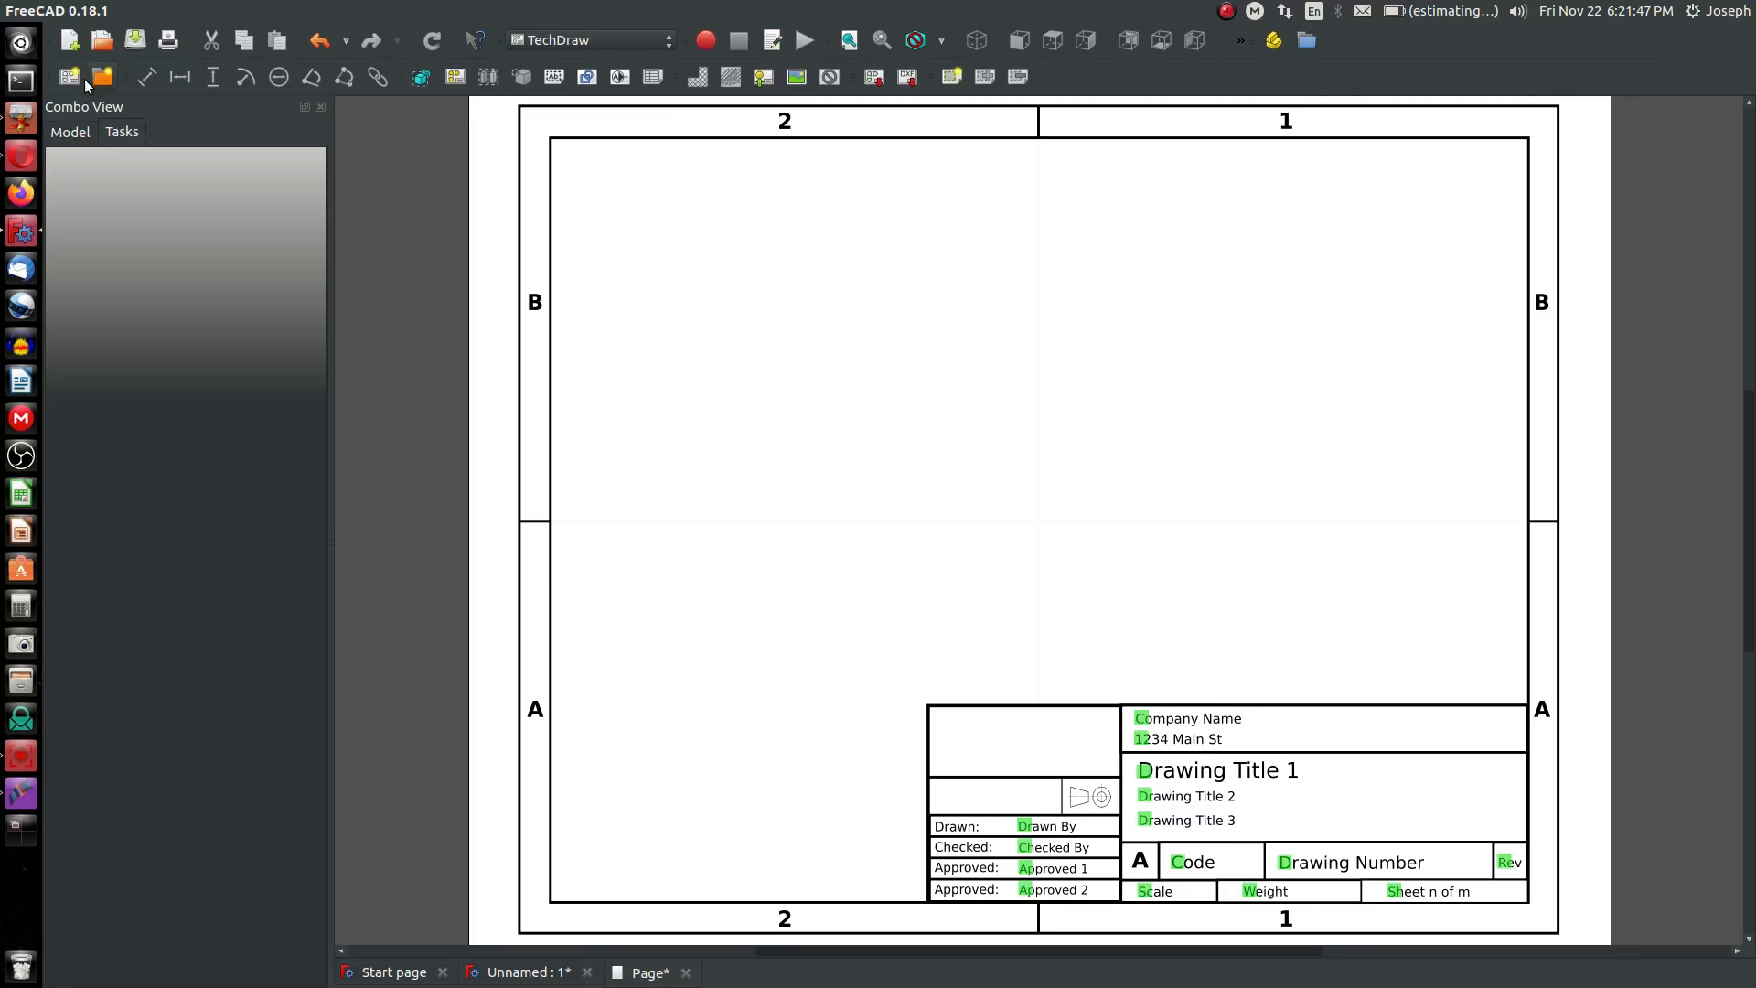
mouse_move(445, 309)
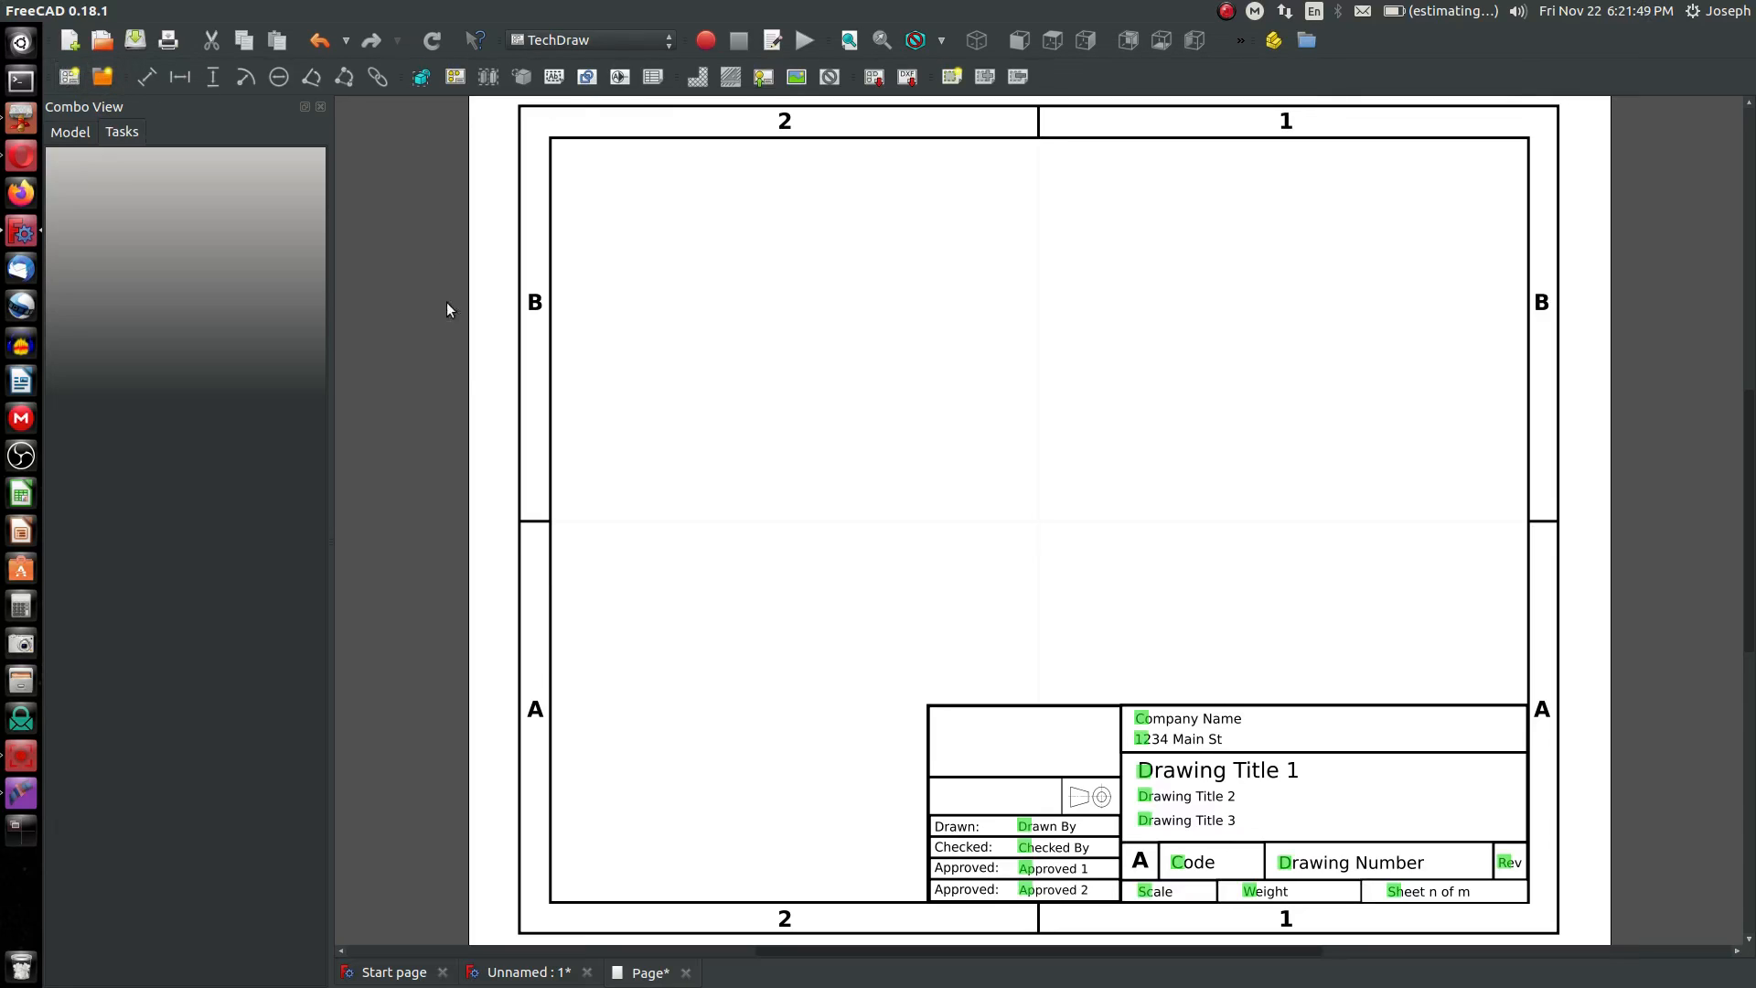
mouse_move(535, 830)
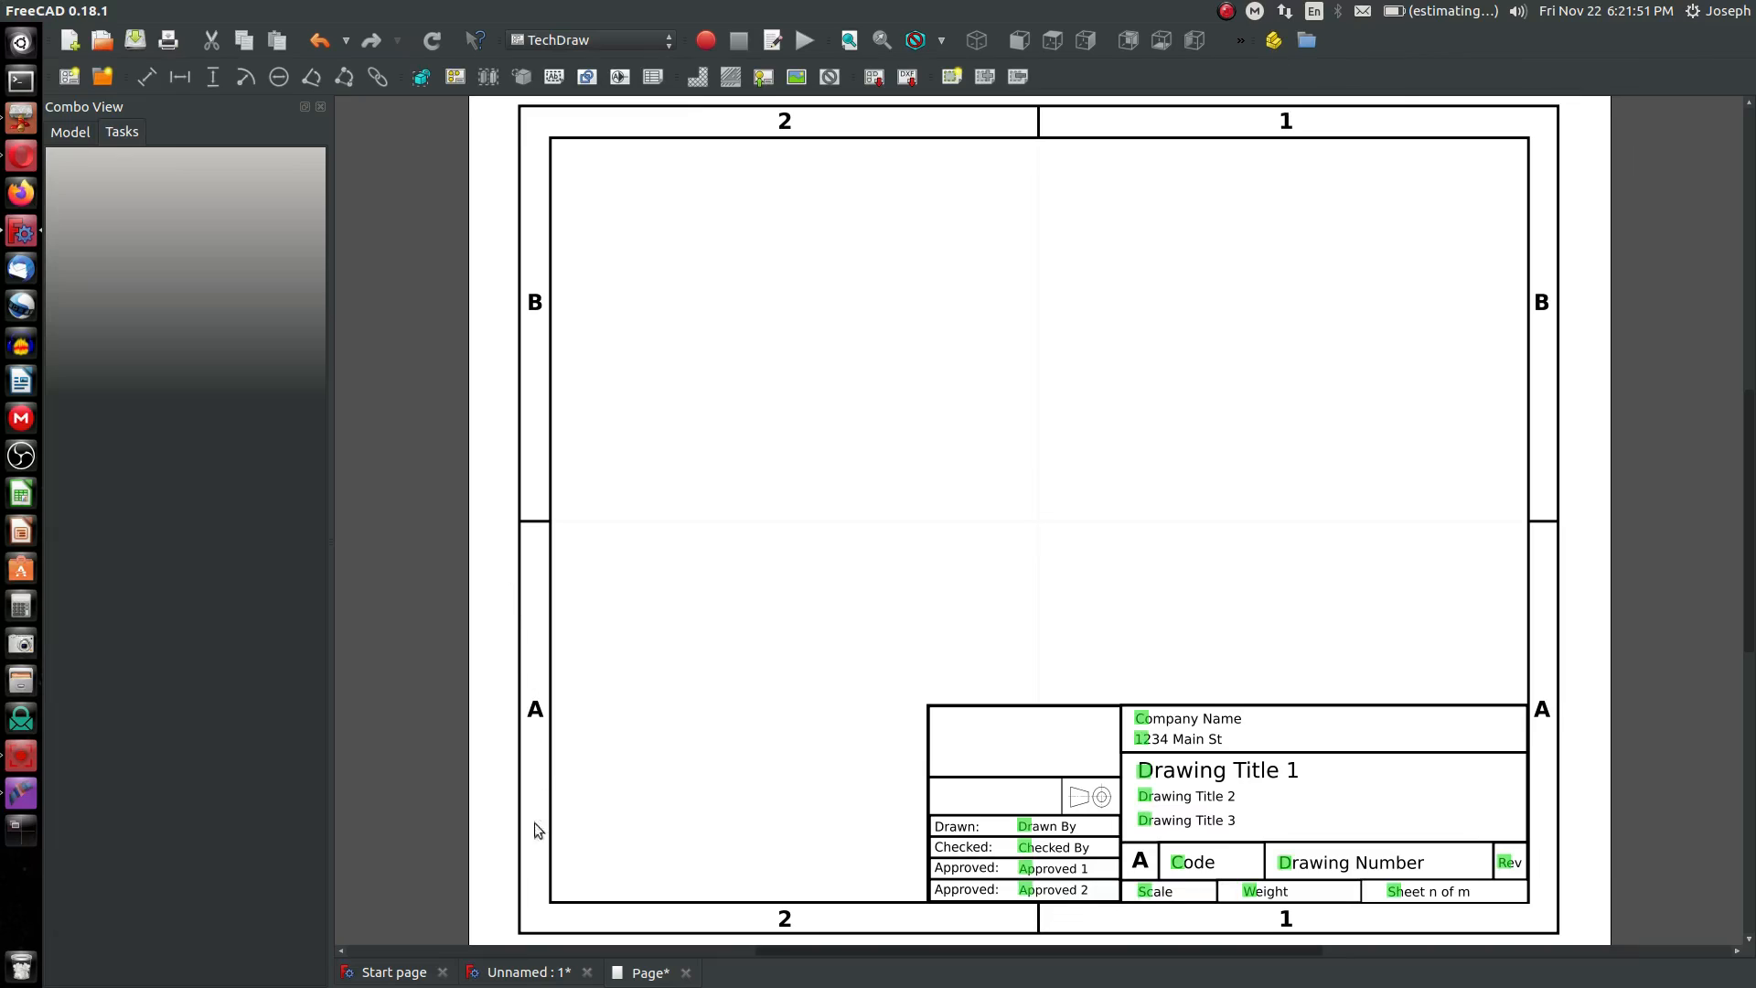
- Insert an isometric view of the block at the page's upper right, then show the model
left_click(523, 972)
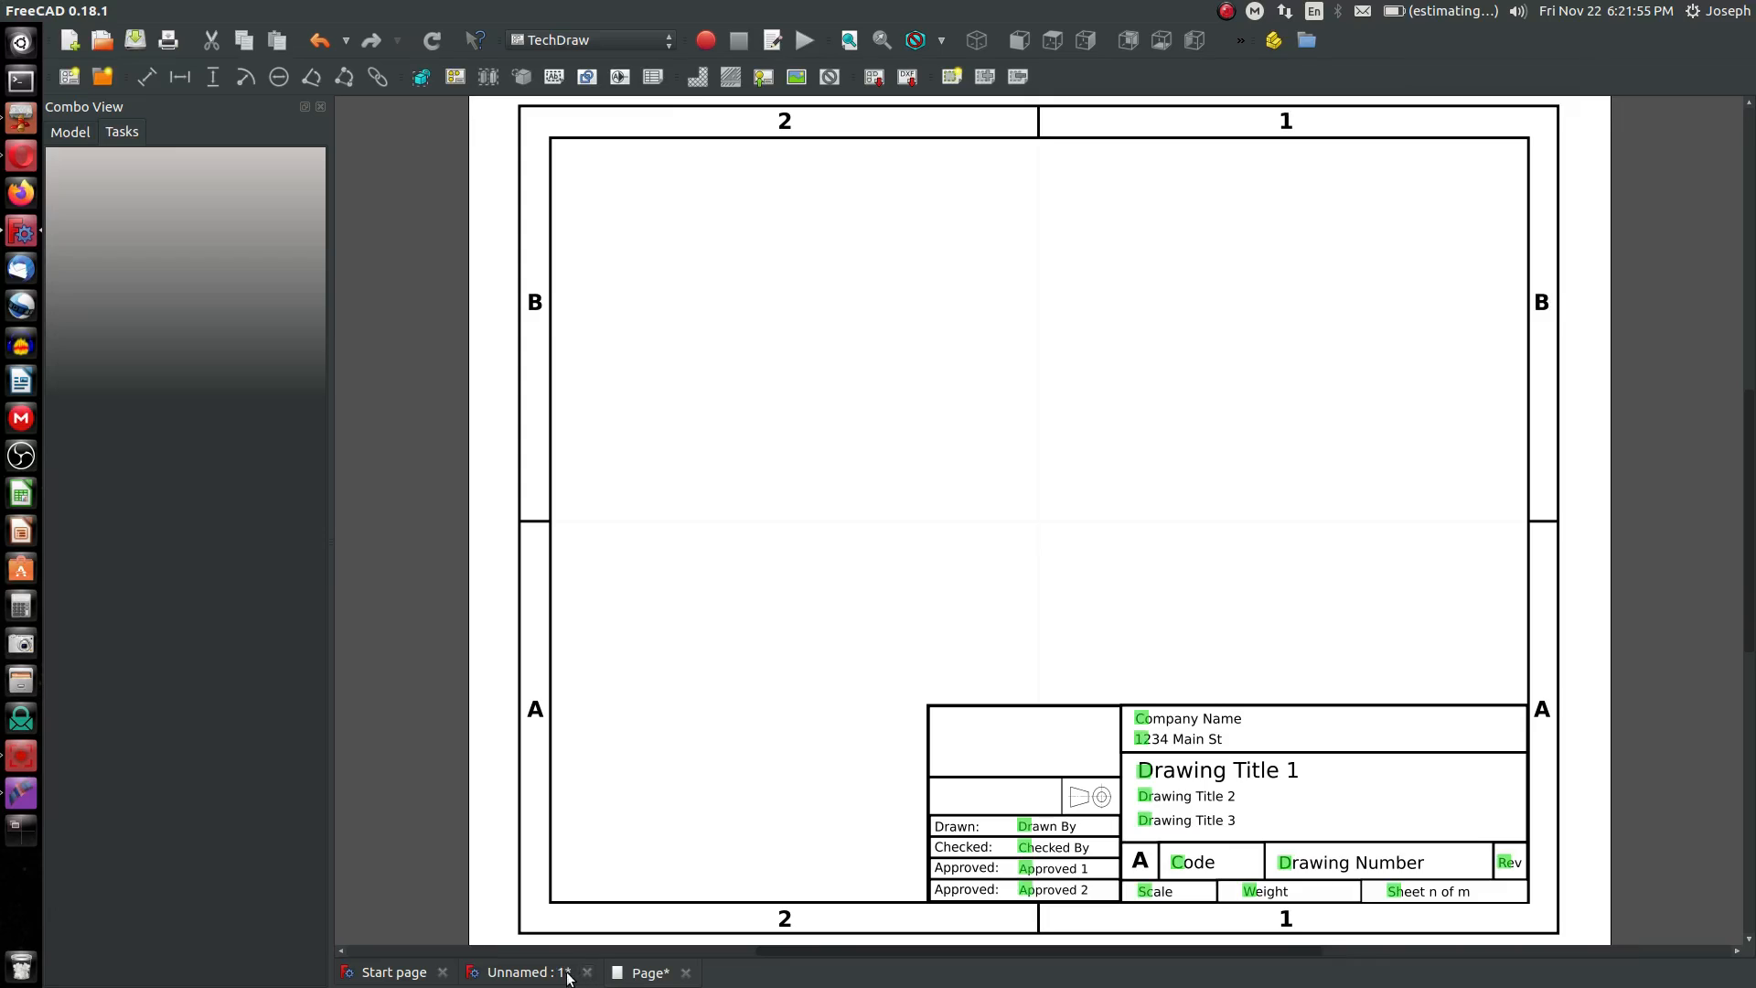
left_click(523, 971)
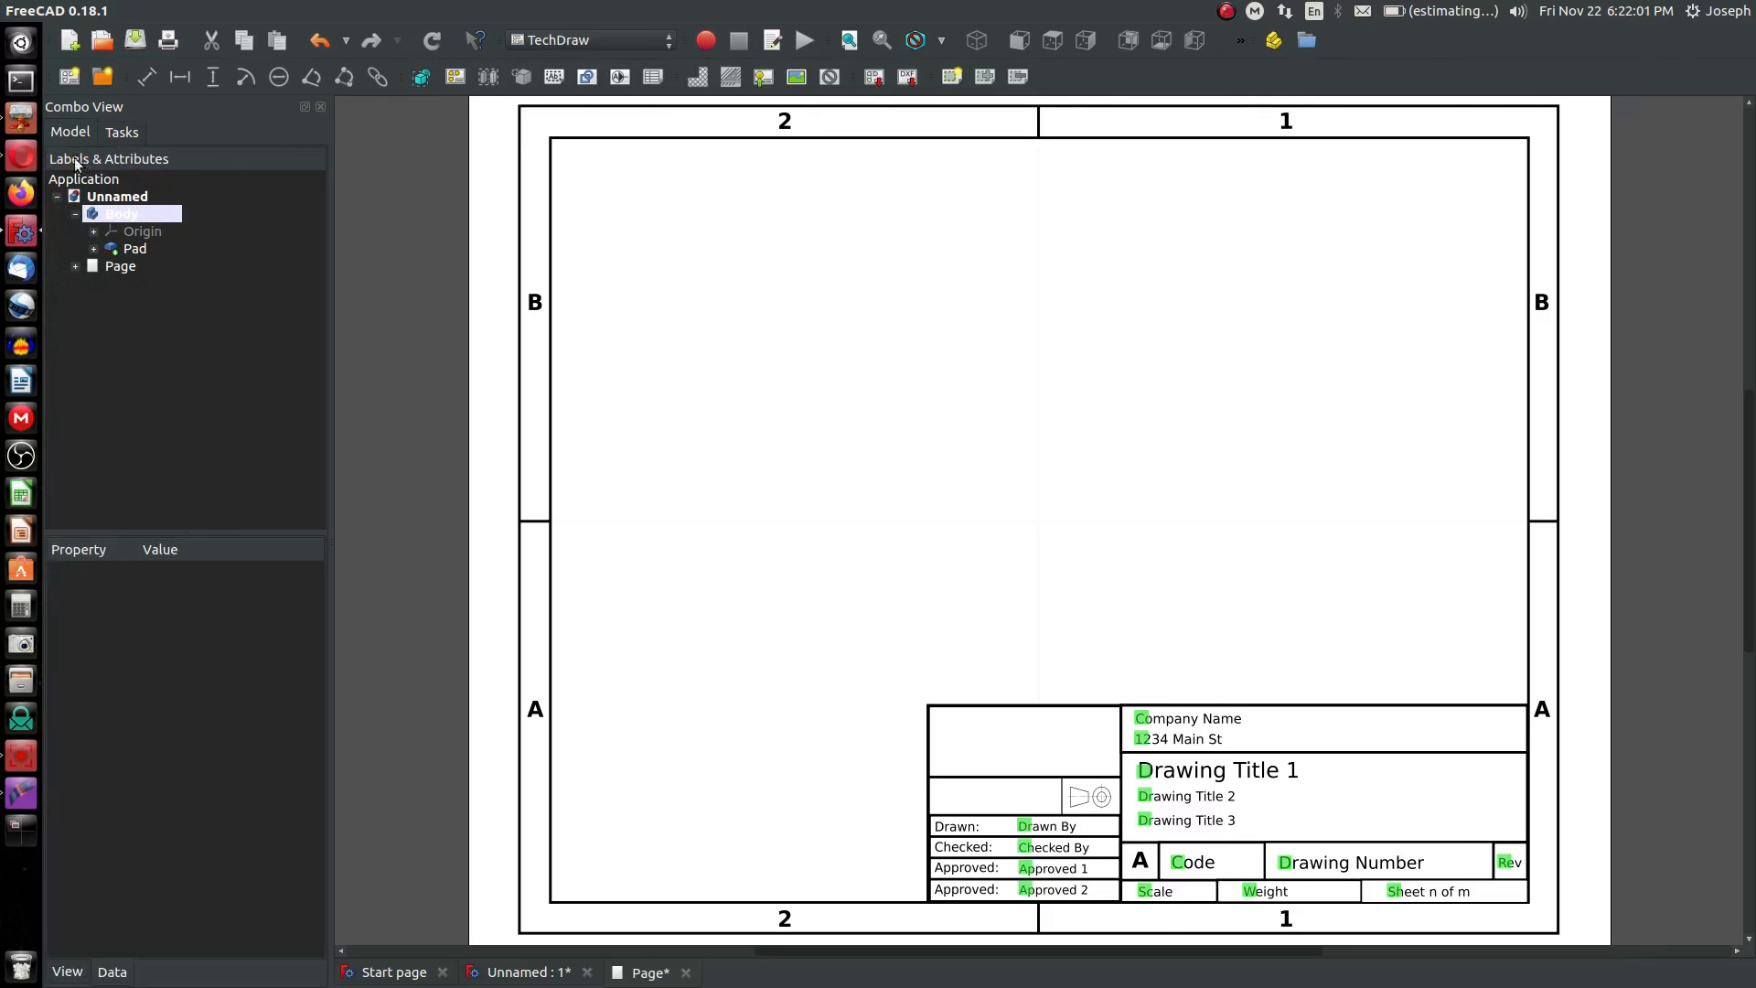
left_click(121, 213)
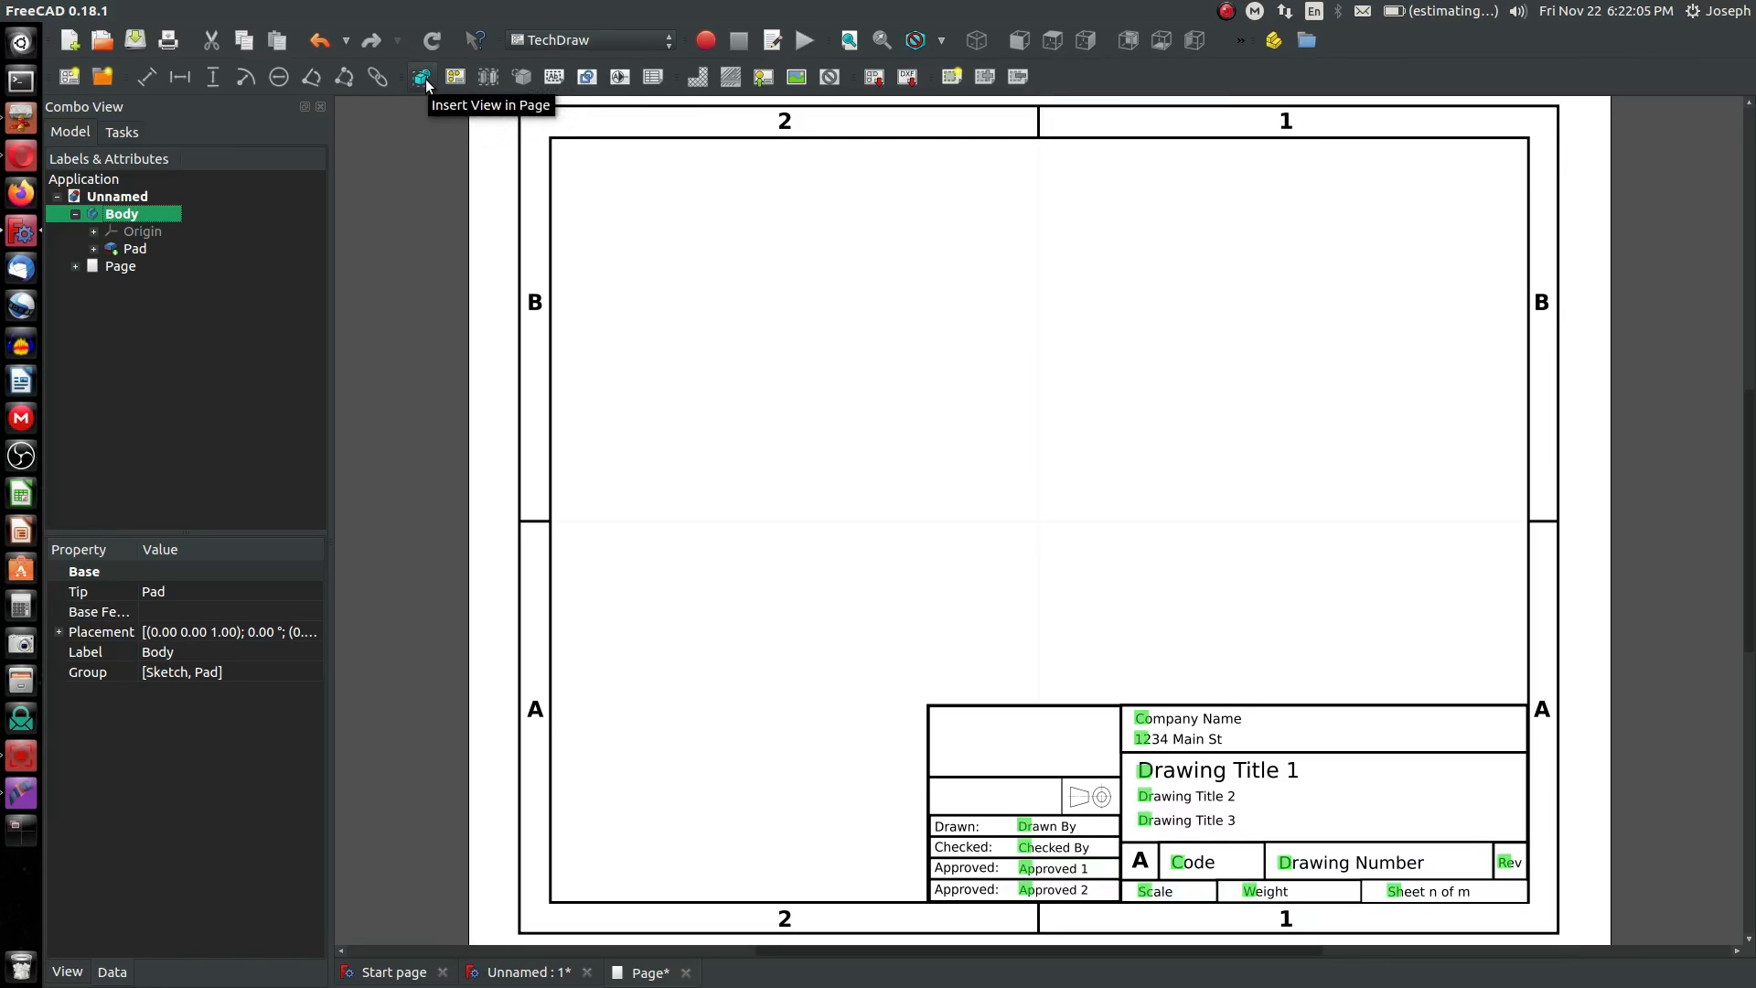
left_click(423, 75)
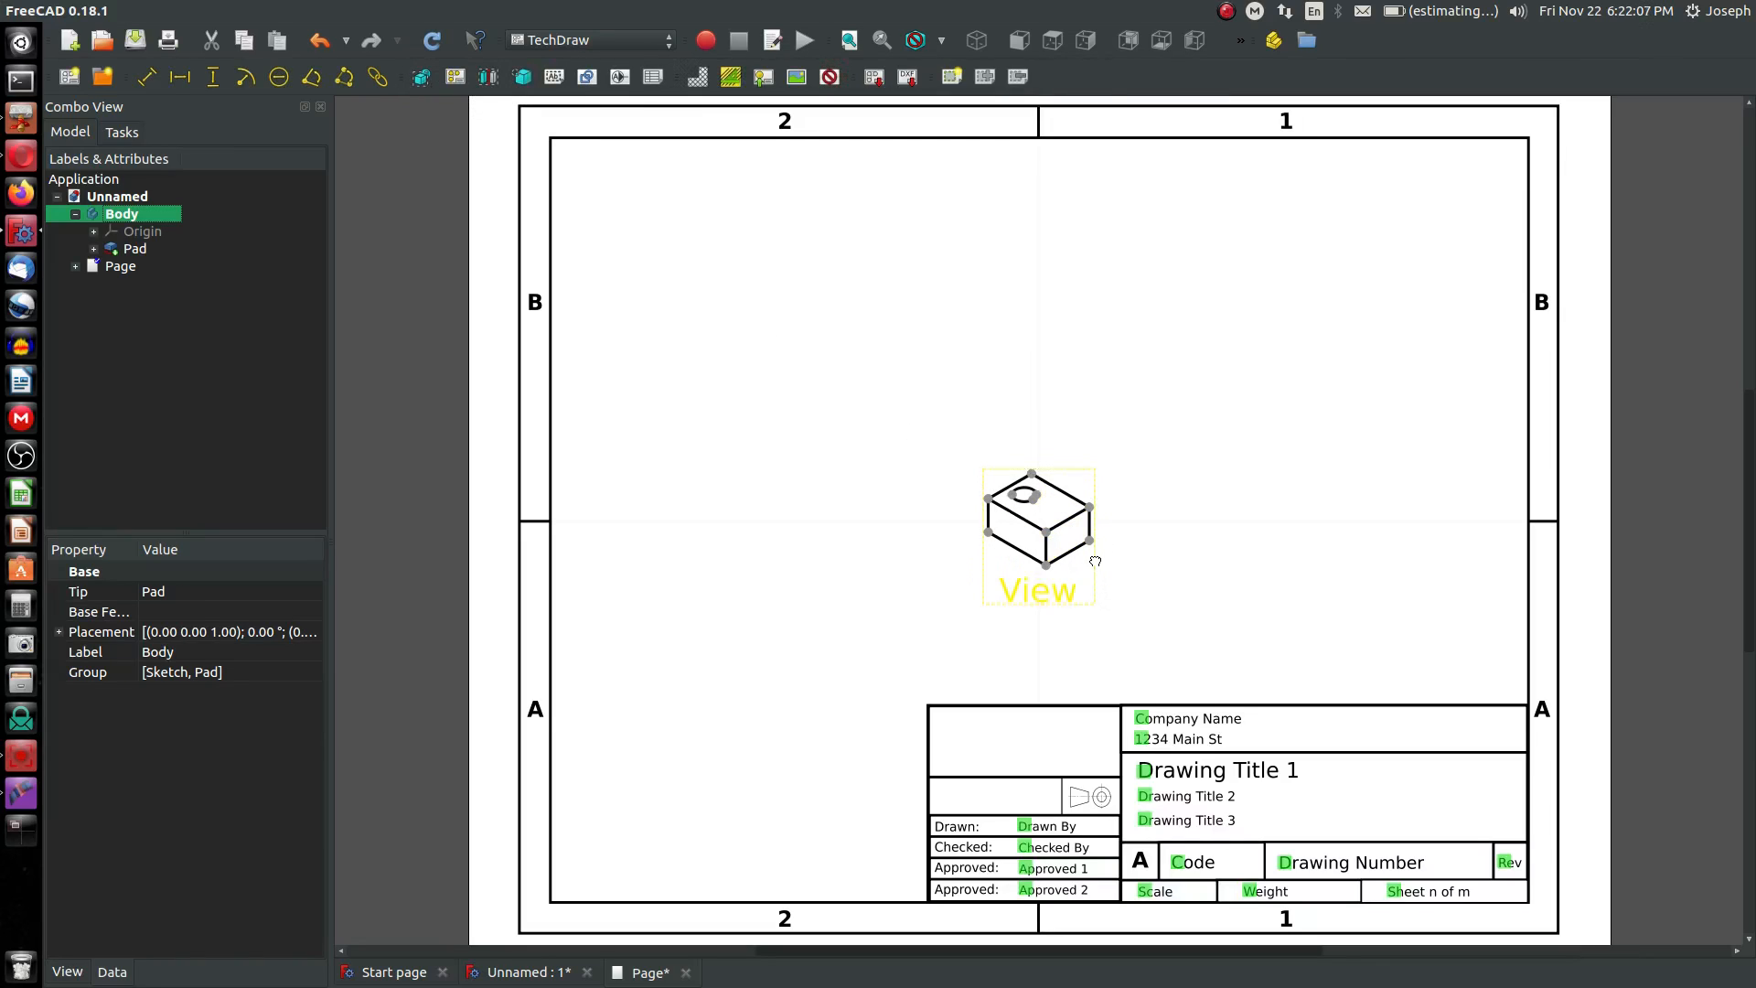
left_click_drag(1036, 532, 1341, 336)
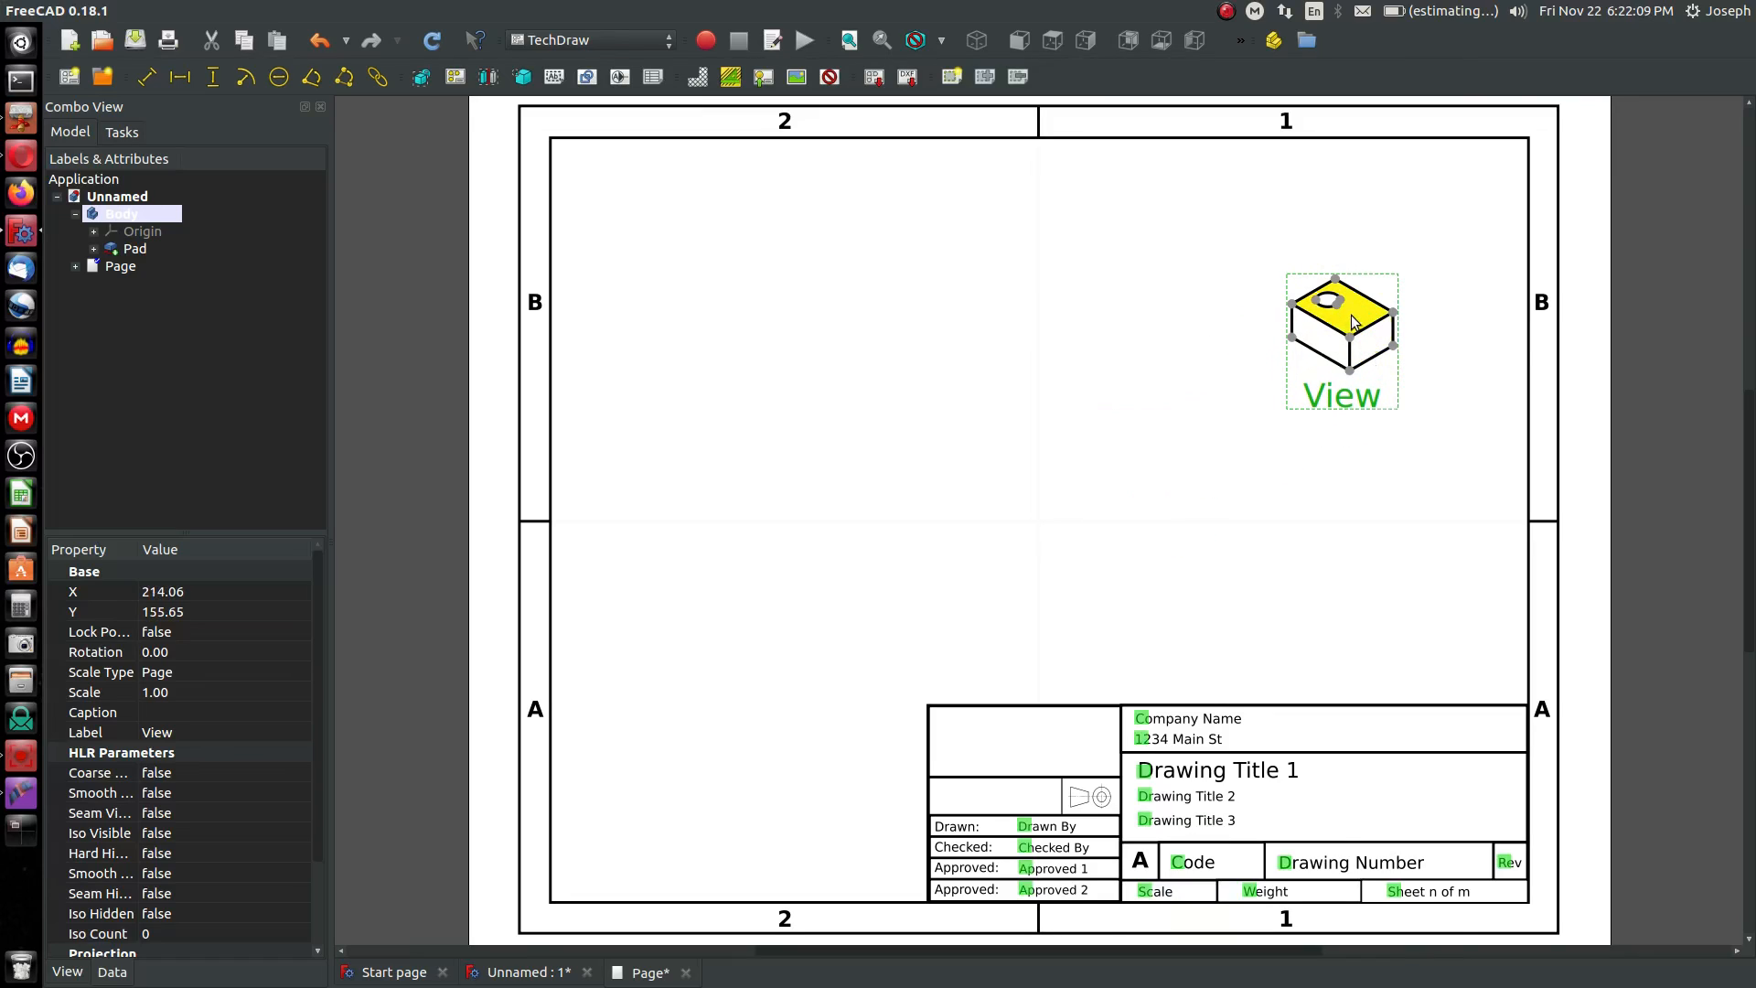
left_click(524, 971)
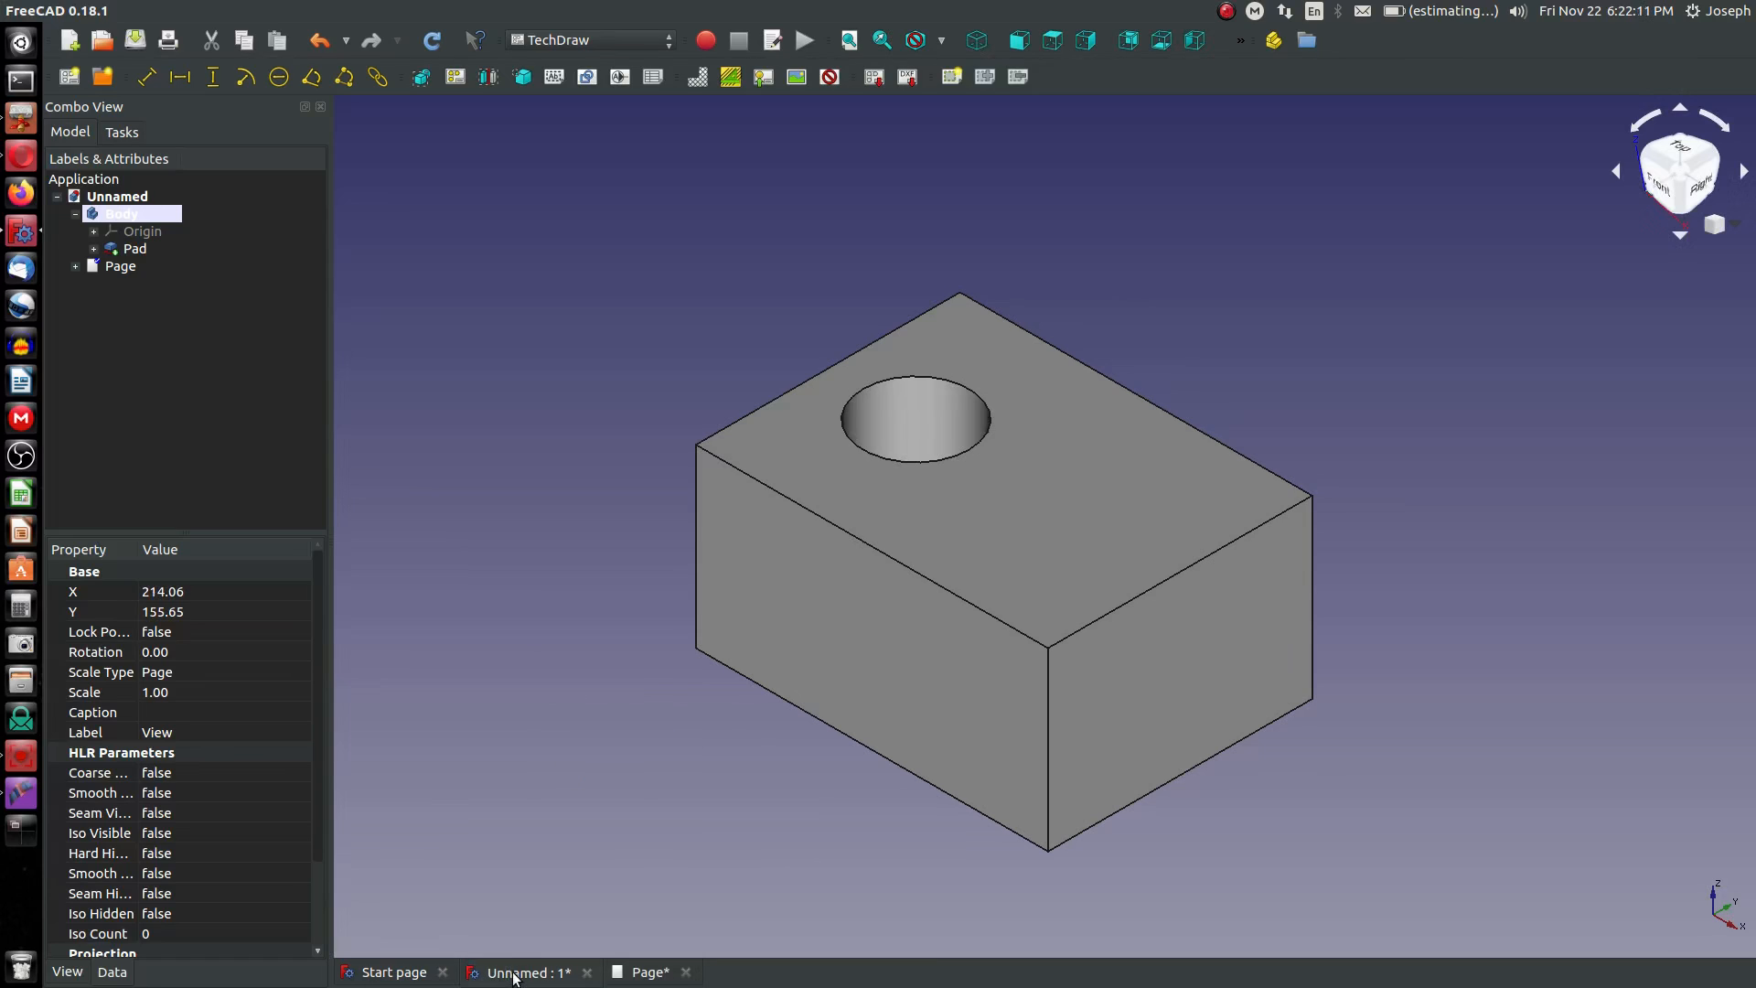
- Insert top view View001, dismissing the selection warning, and place it upper left
left_click(1049, 40)
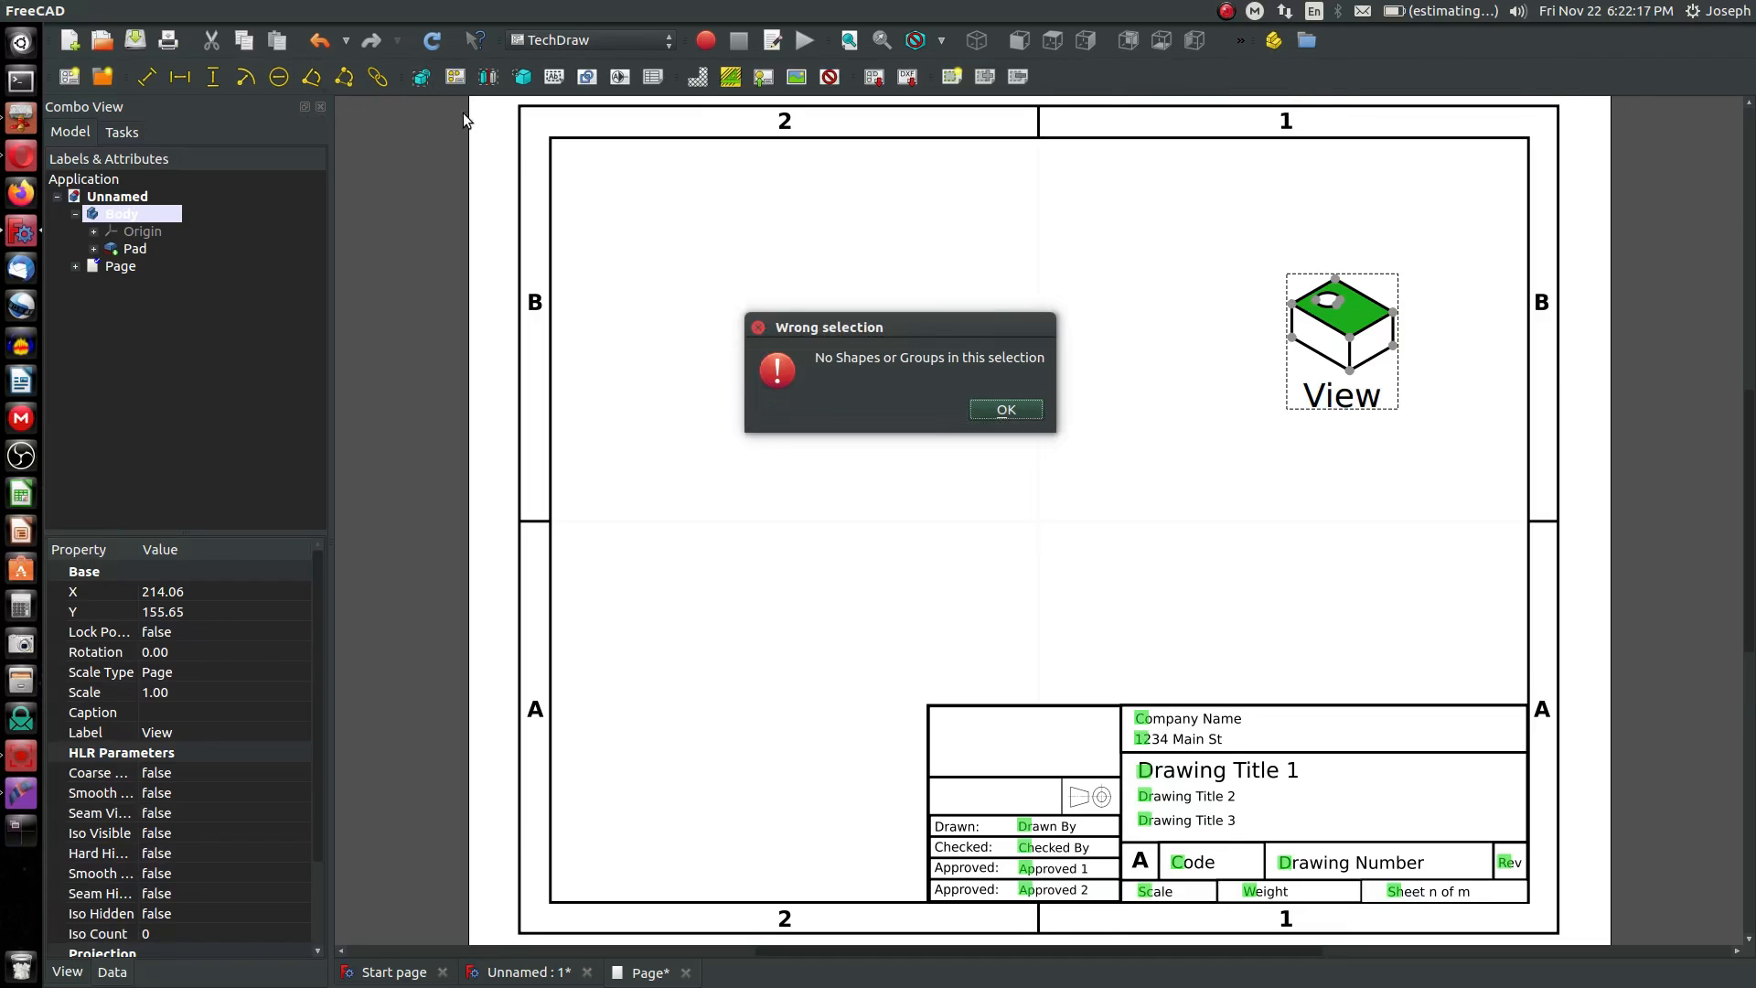
left_click(1003, 409)
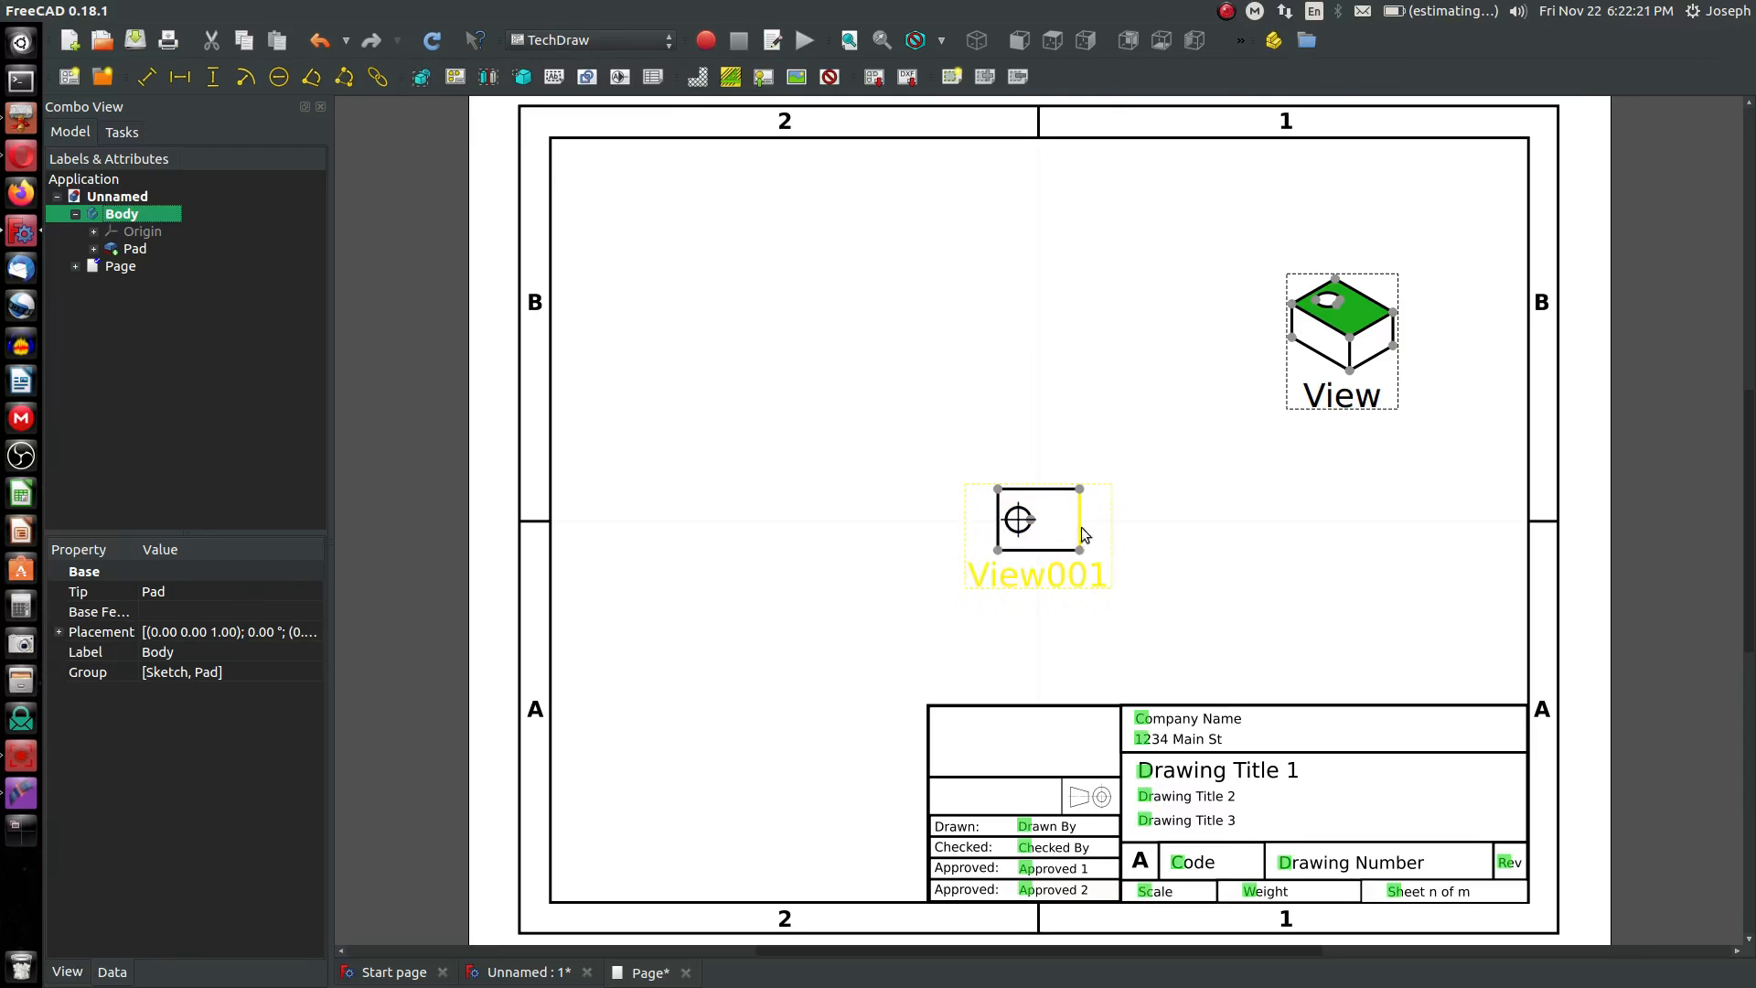
left_click_drag(1036, 517, 748, 275)
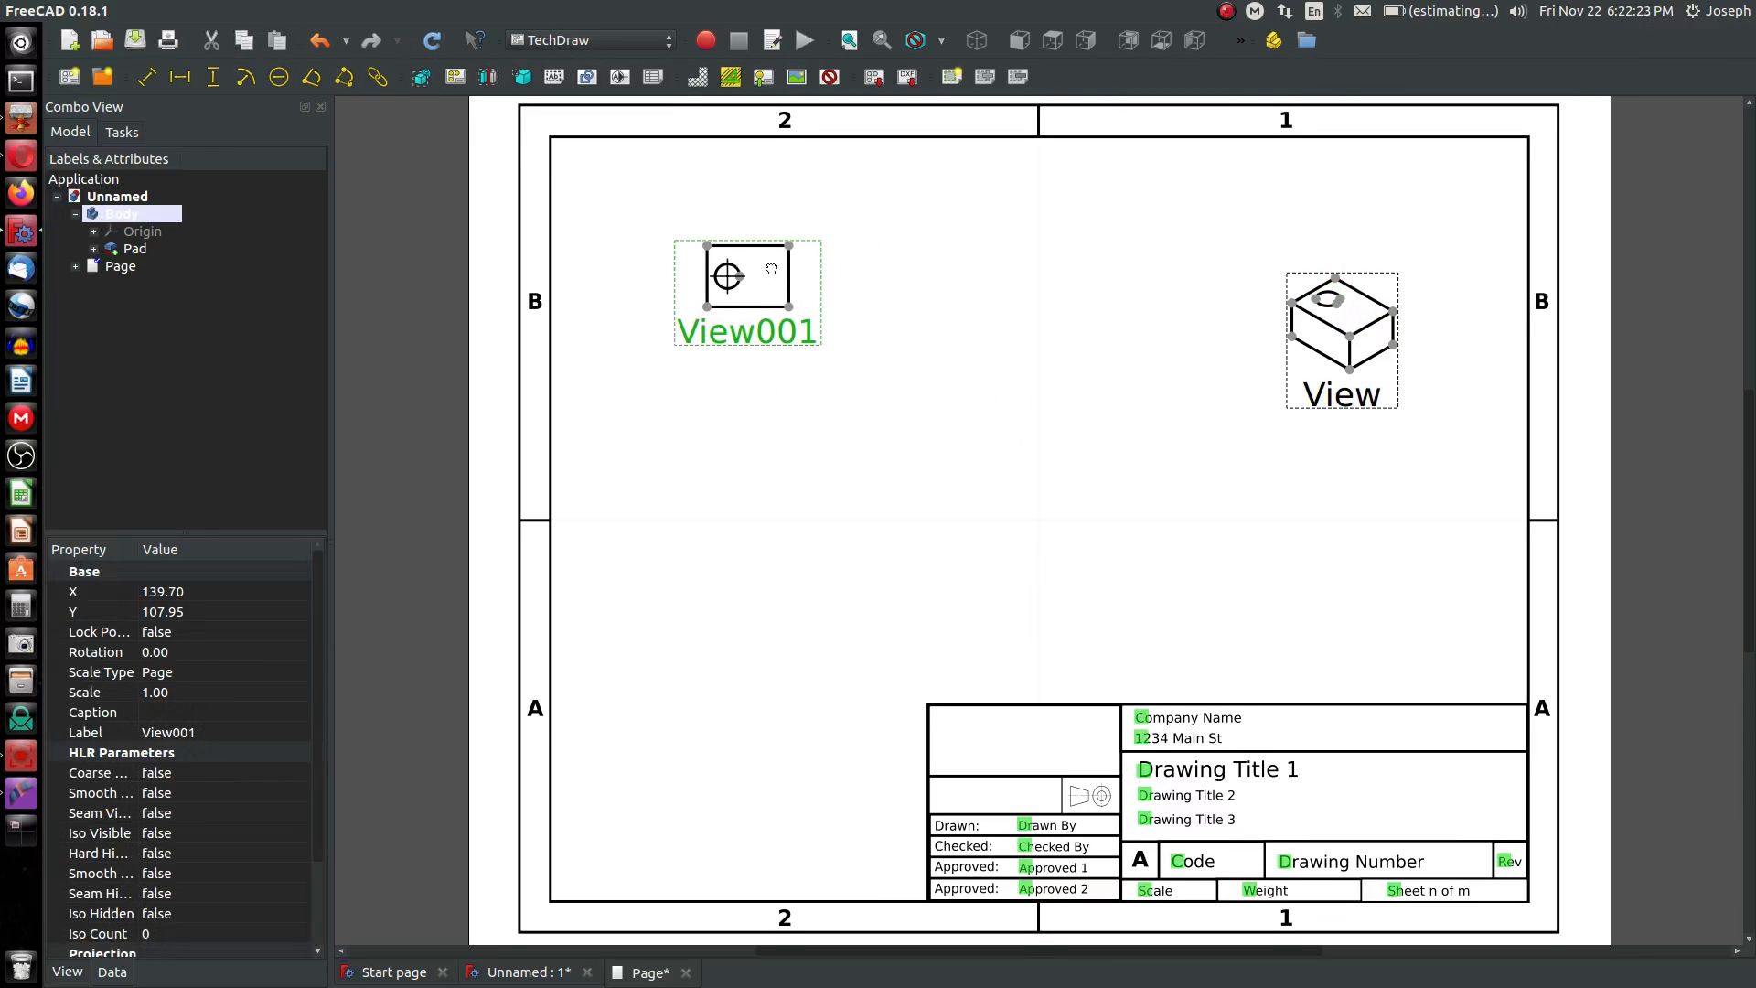
left_click_drag(747, 275, 670, 260)
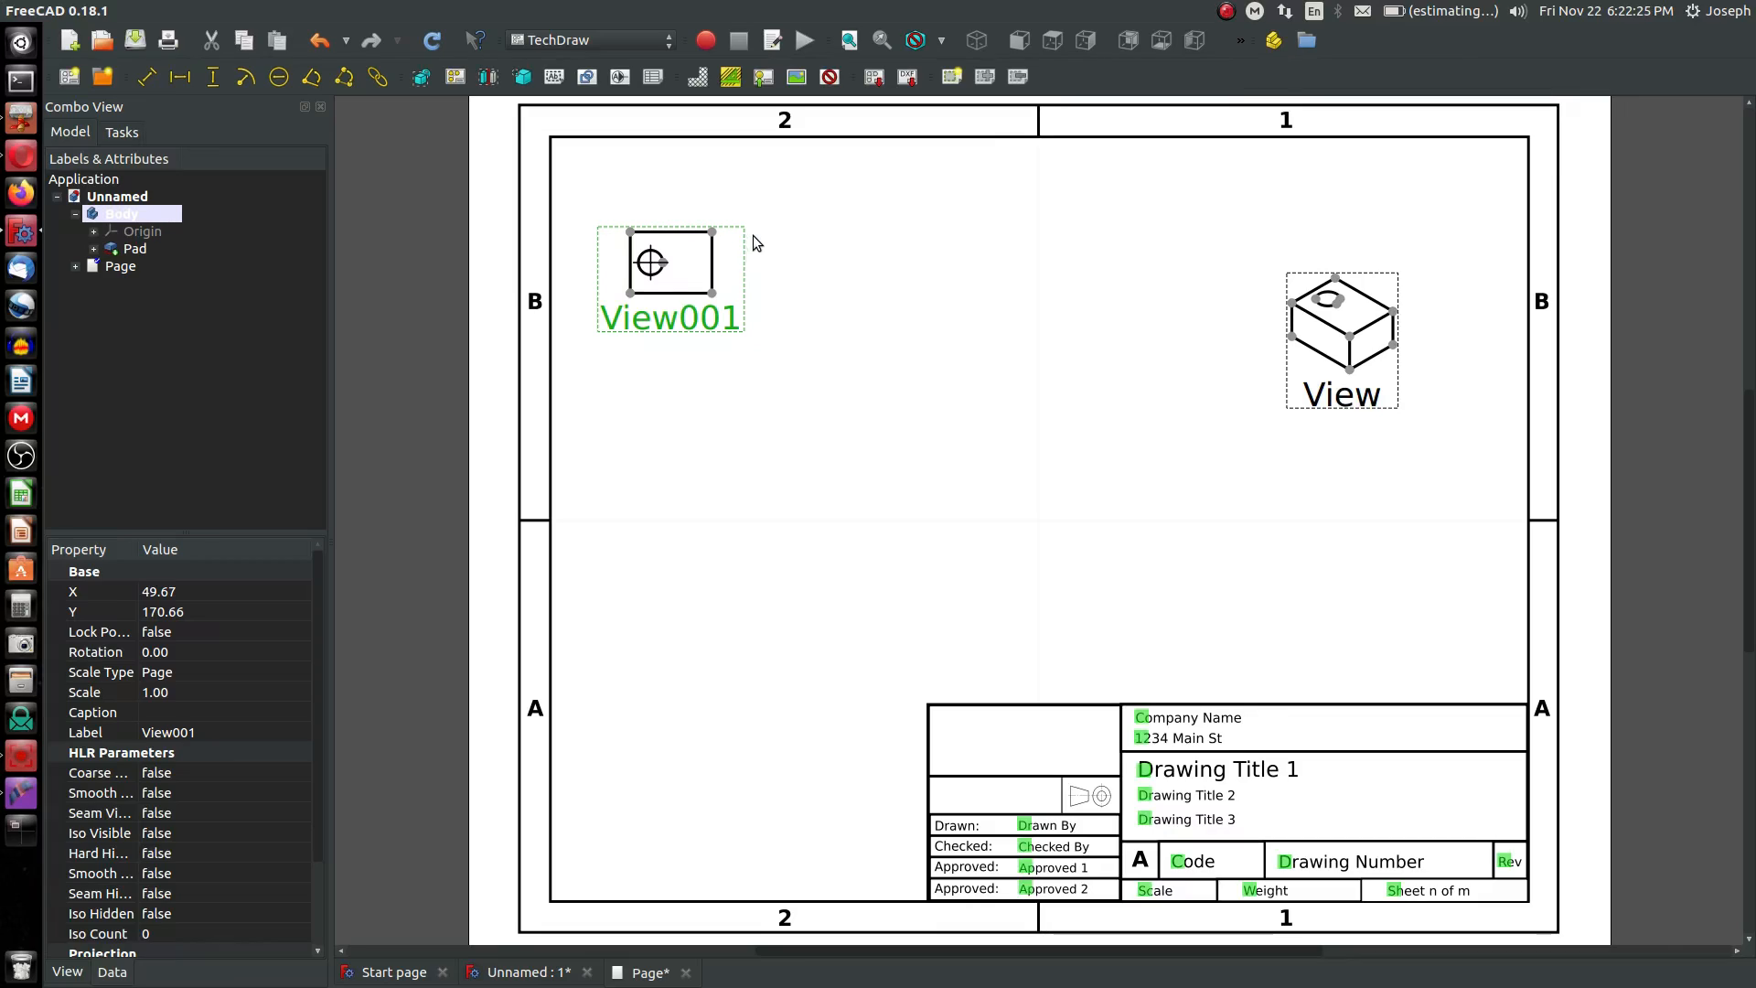
mouse_move(748, 295)
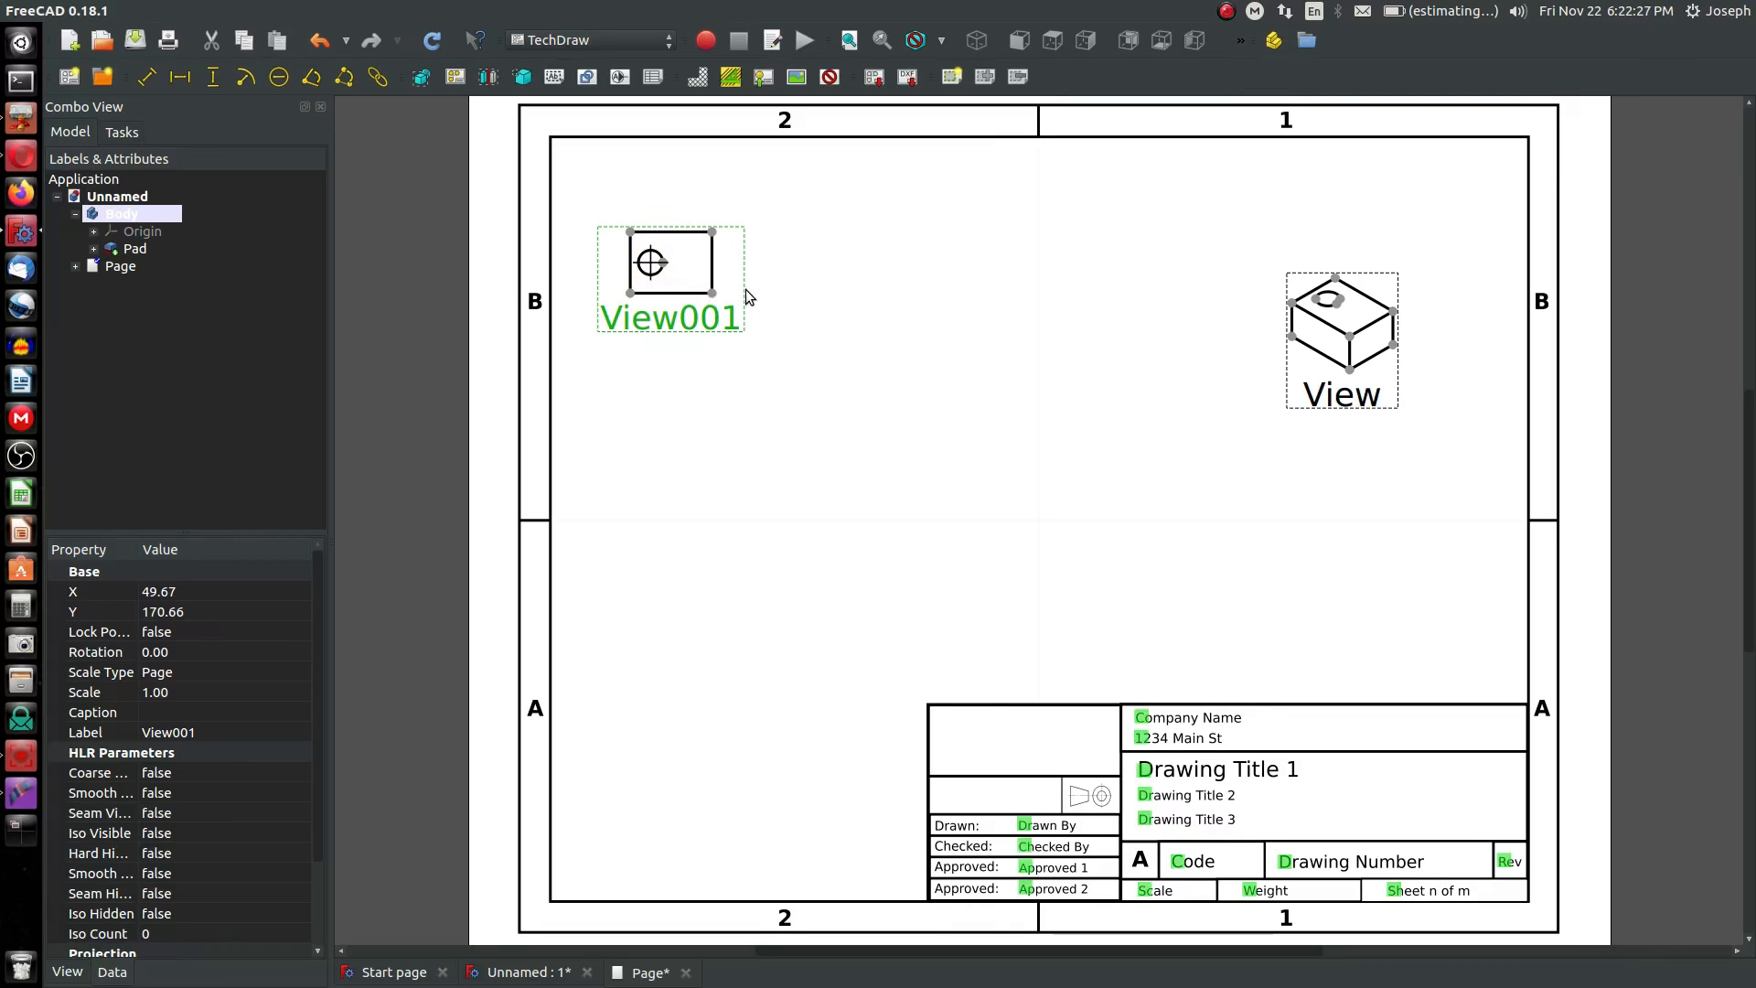
- Enlarge View001's scale and add a 15.00 vertical dimension on its left edge
left_click(157, 691)
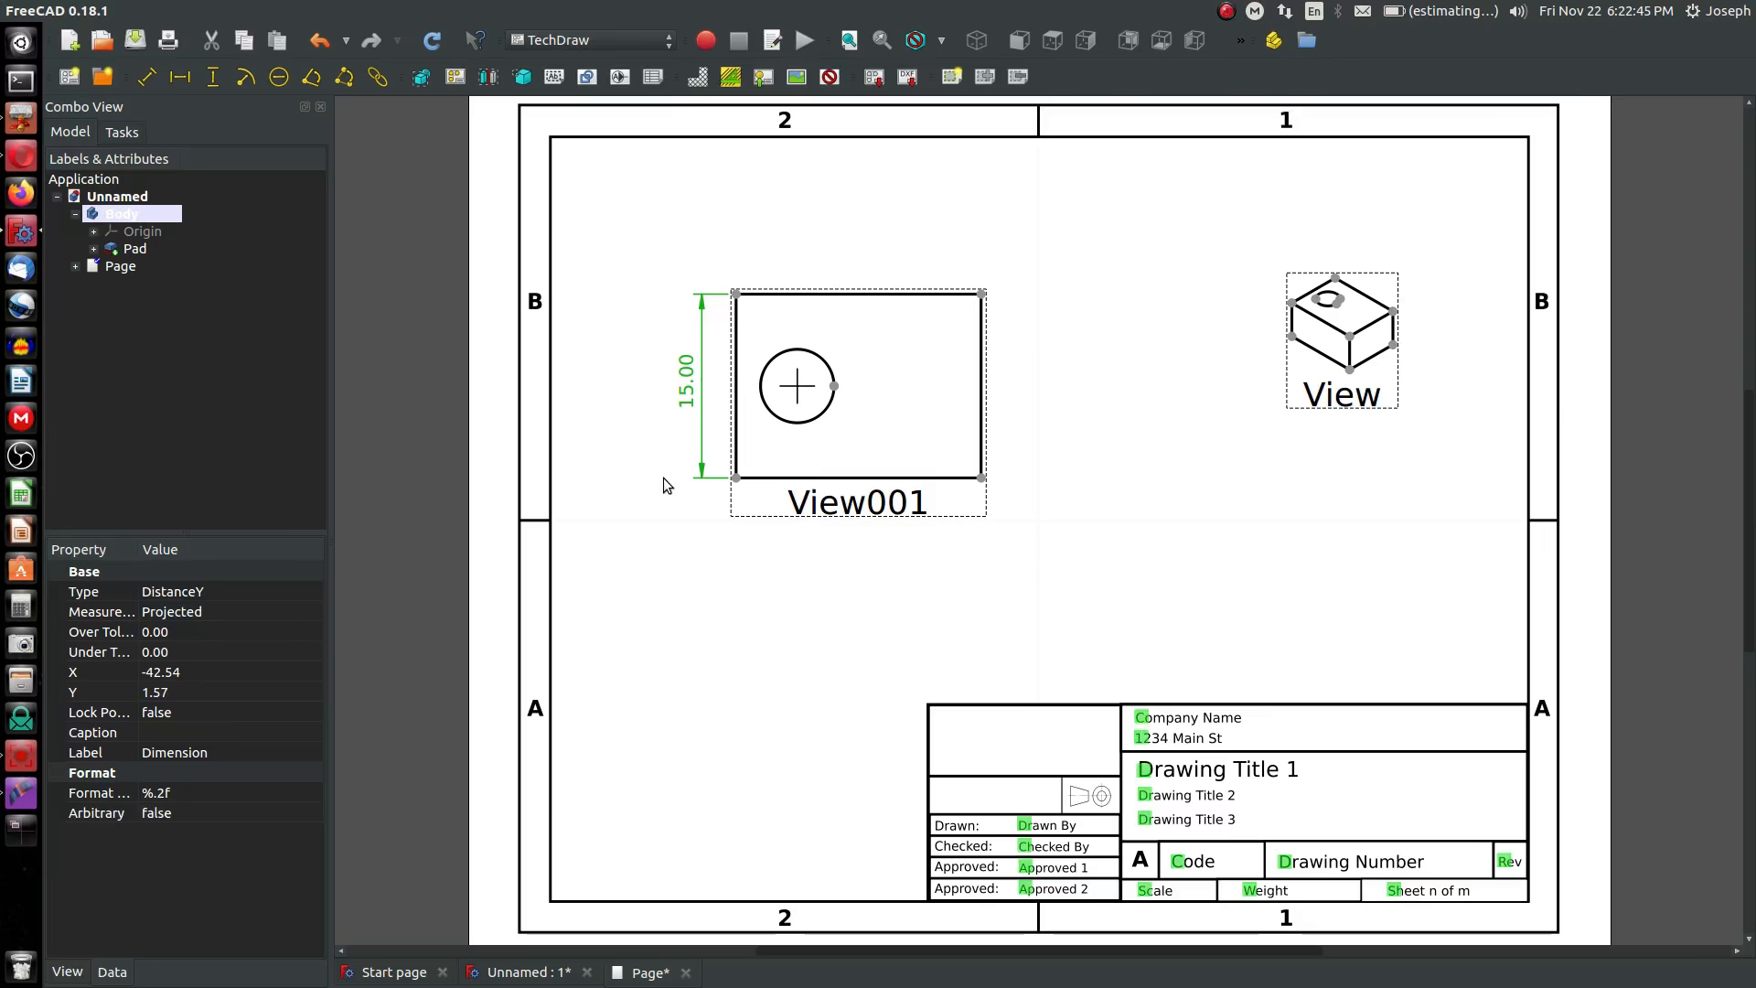
left_click(797, 385)
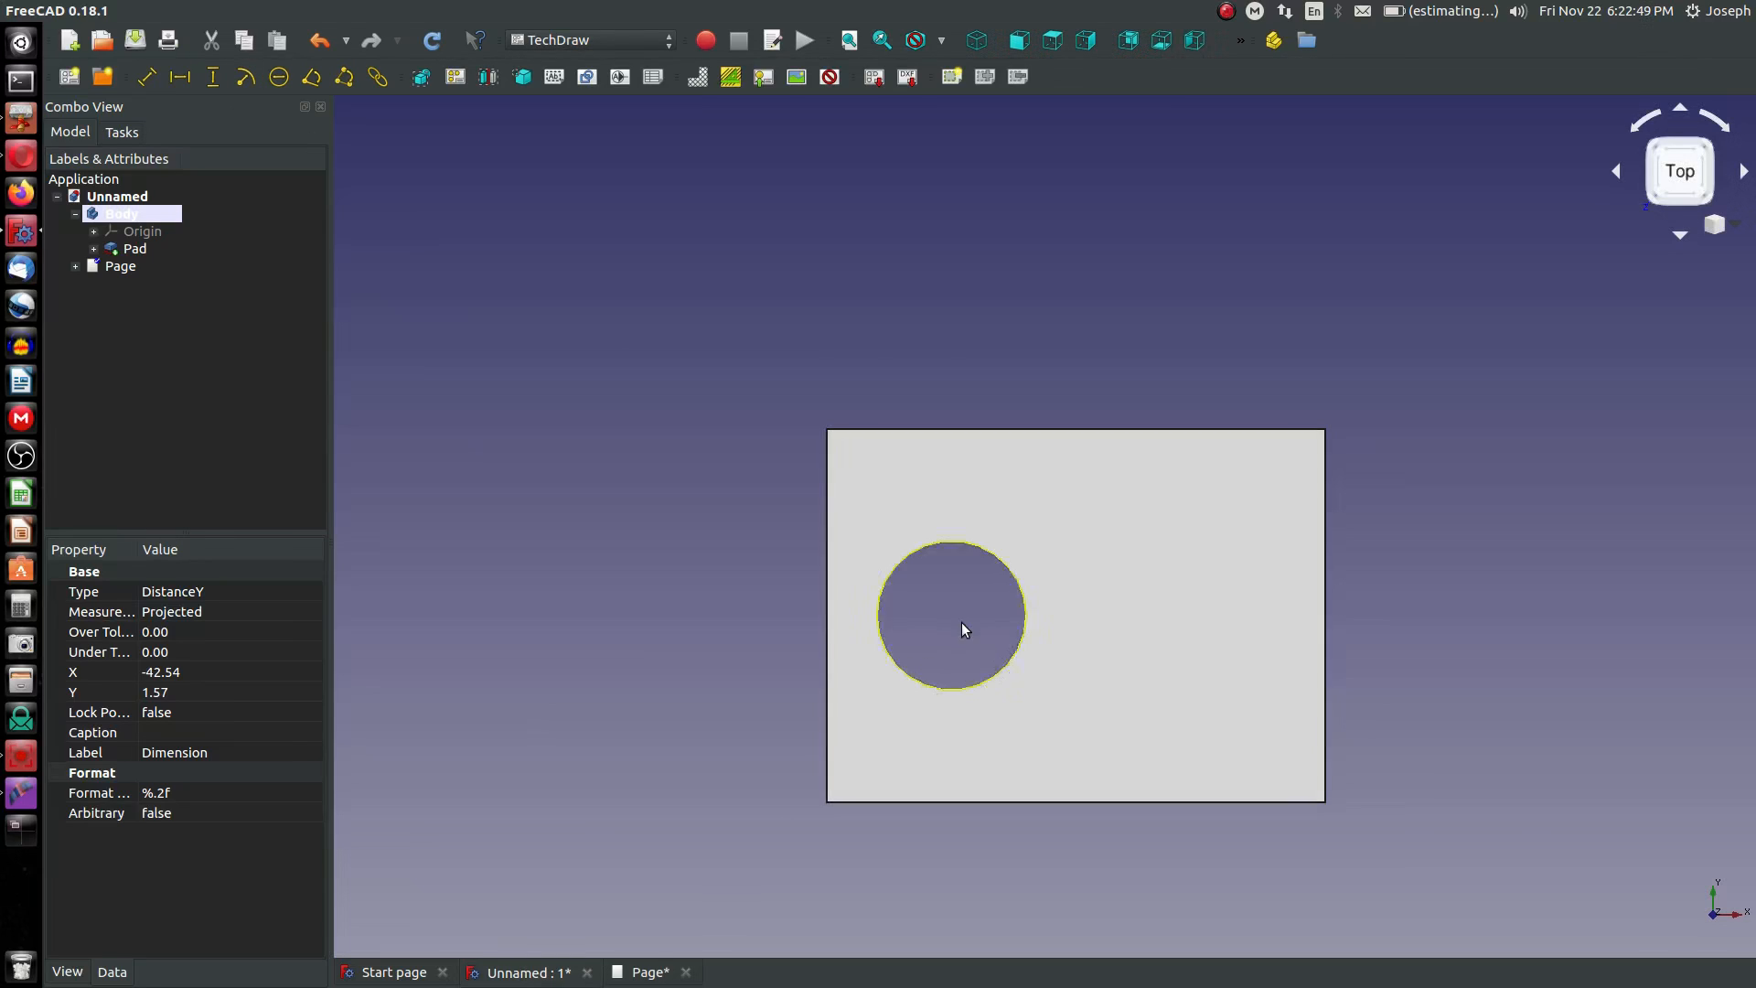
- Change the sketch's 15 mm height constraint to 17 mm and close the sketch
left_click(94, 248)
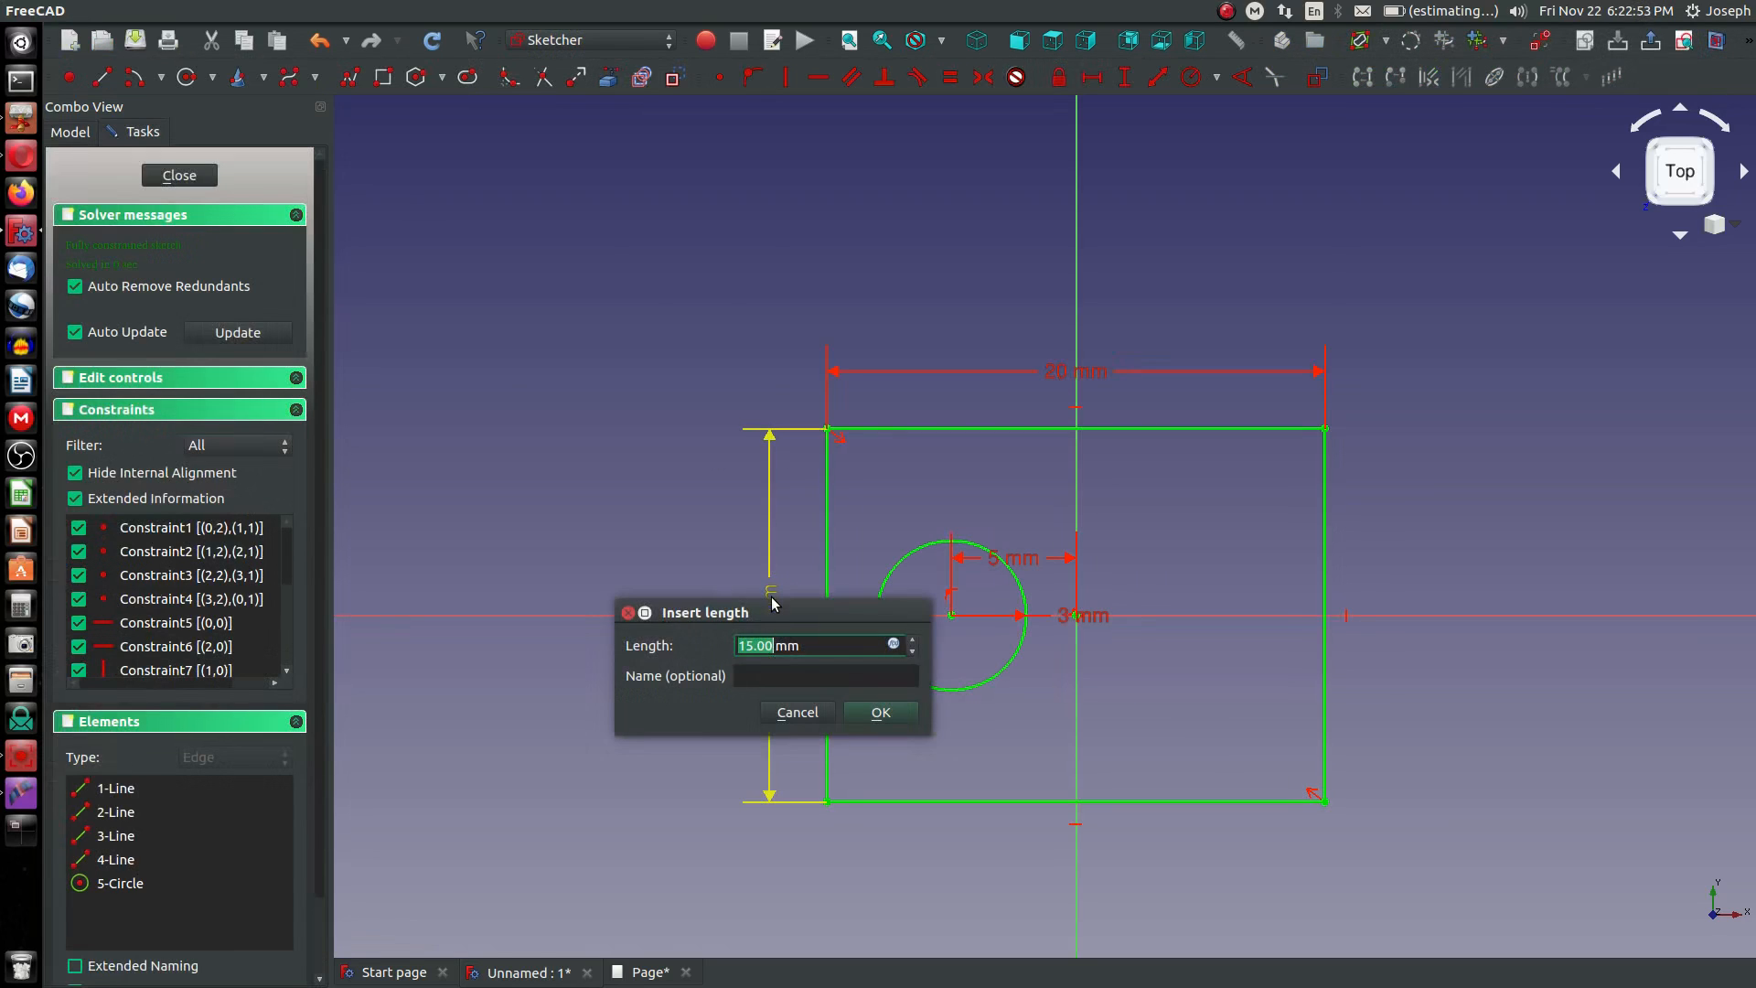
left_click(880, 712)
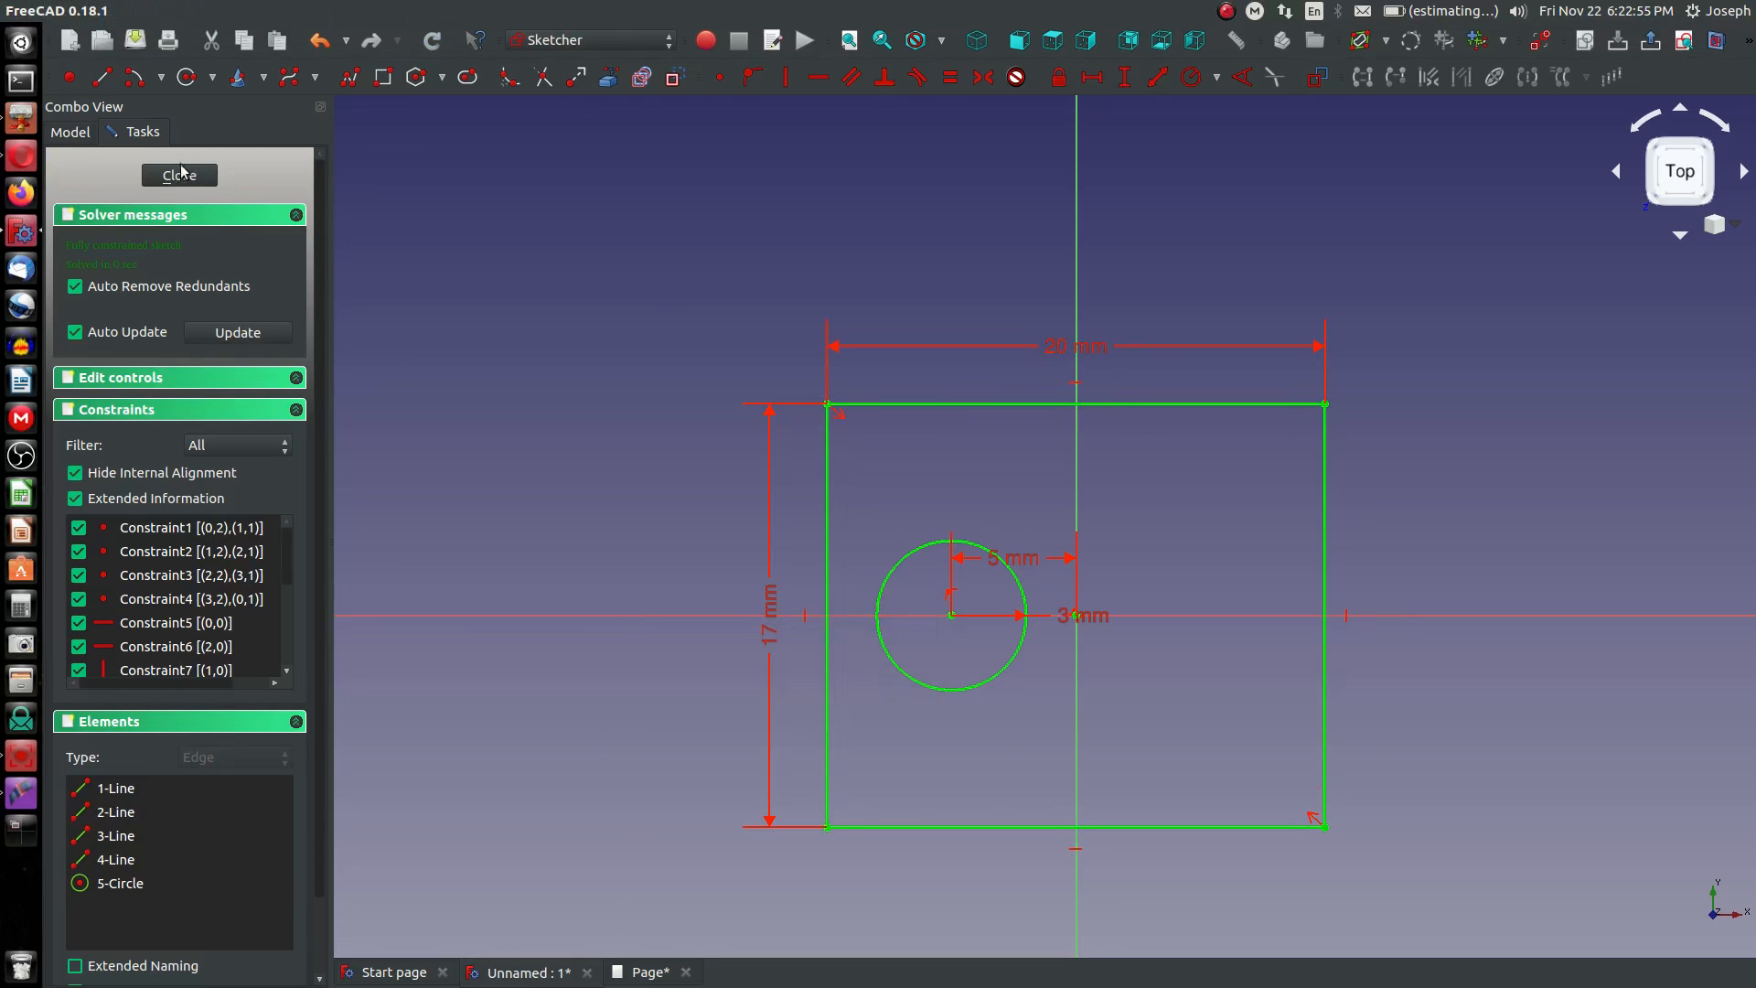
left_click(178, 175)
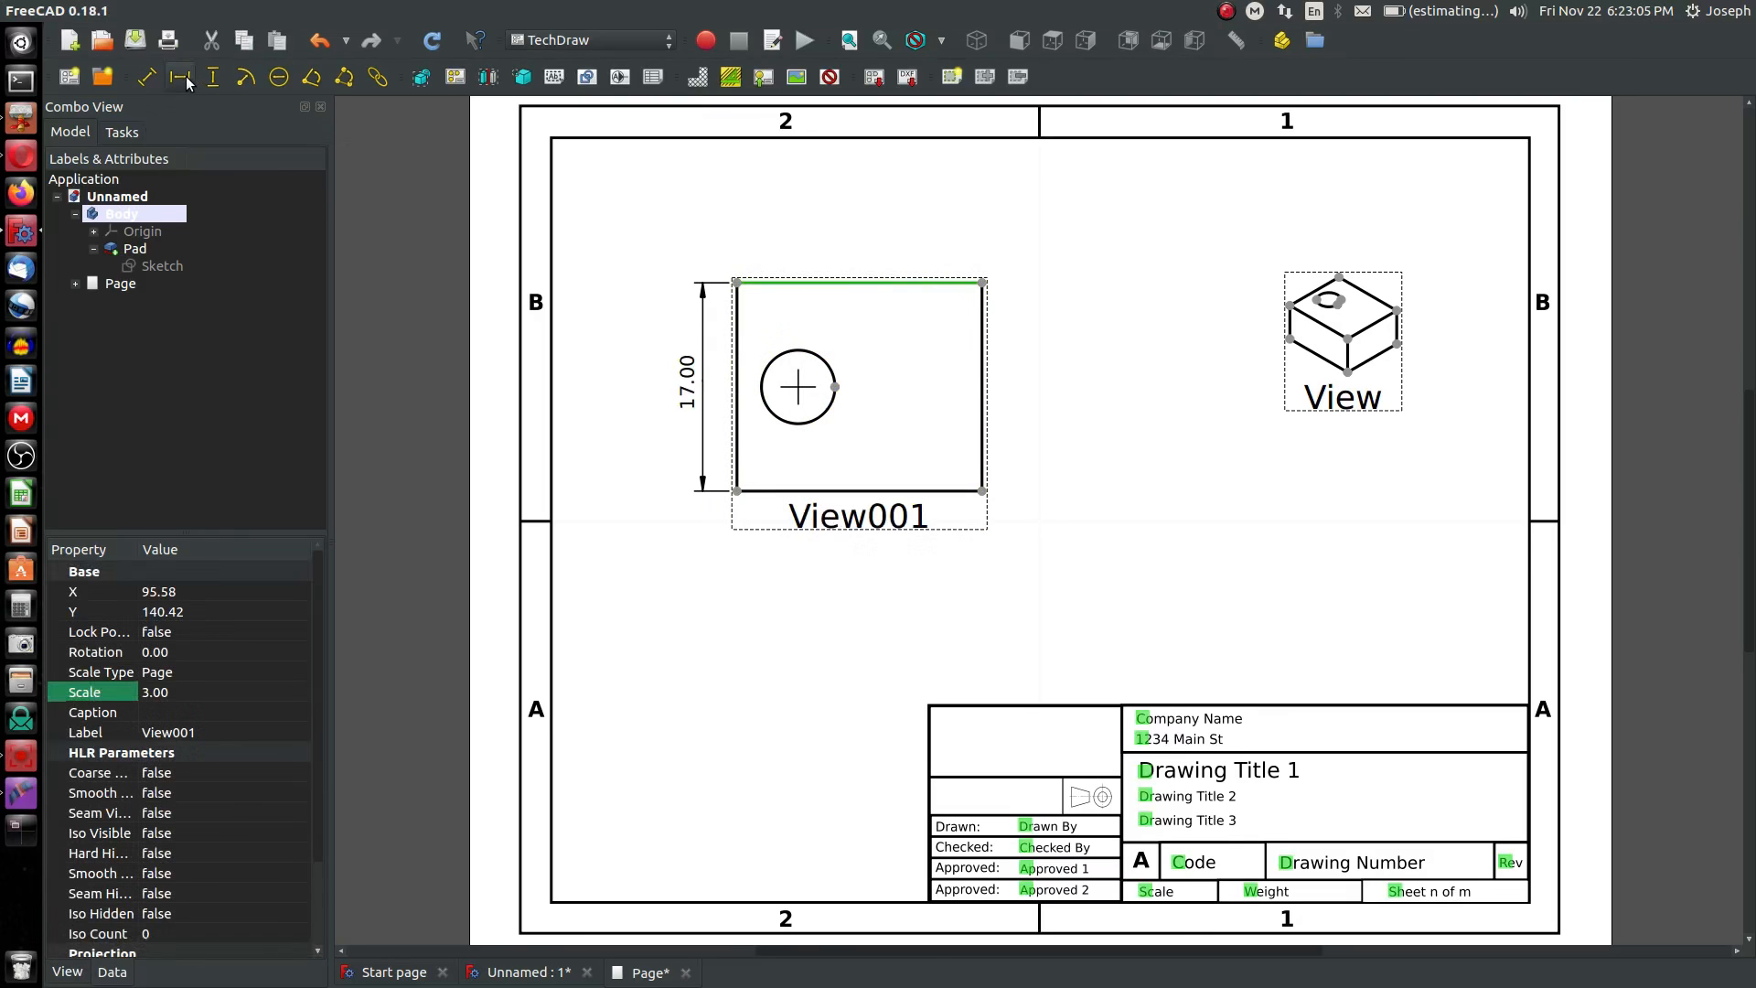
- Add a 20.00 width dimension and replace the hole's radius dimension with ⌀6.00 diameter
left_click(179, 77)
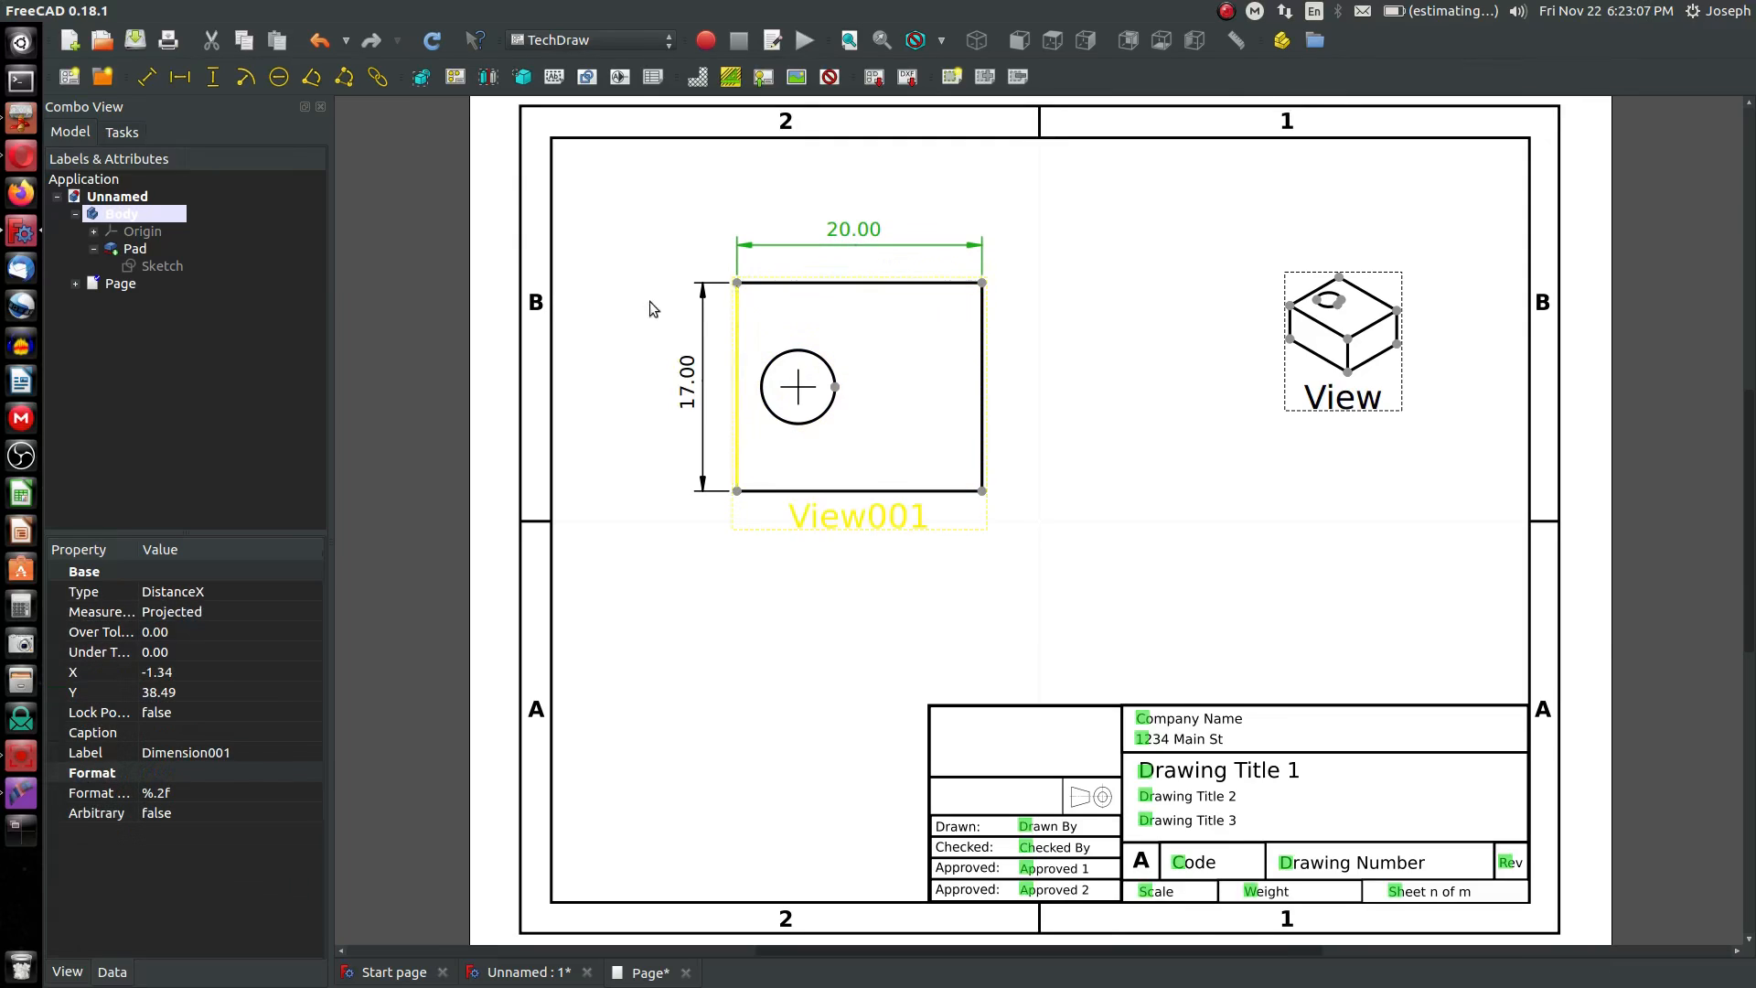
left_click(762, 339)
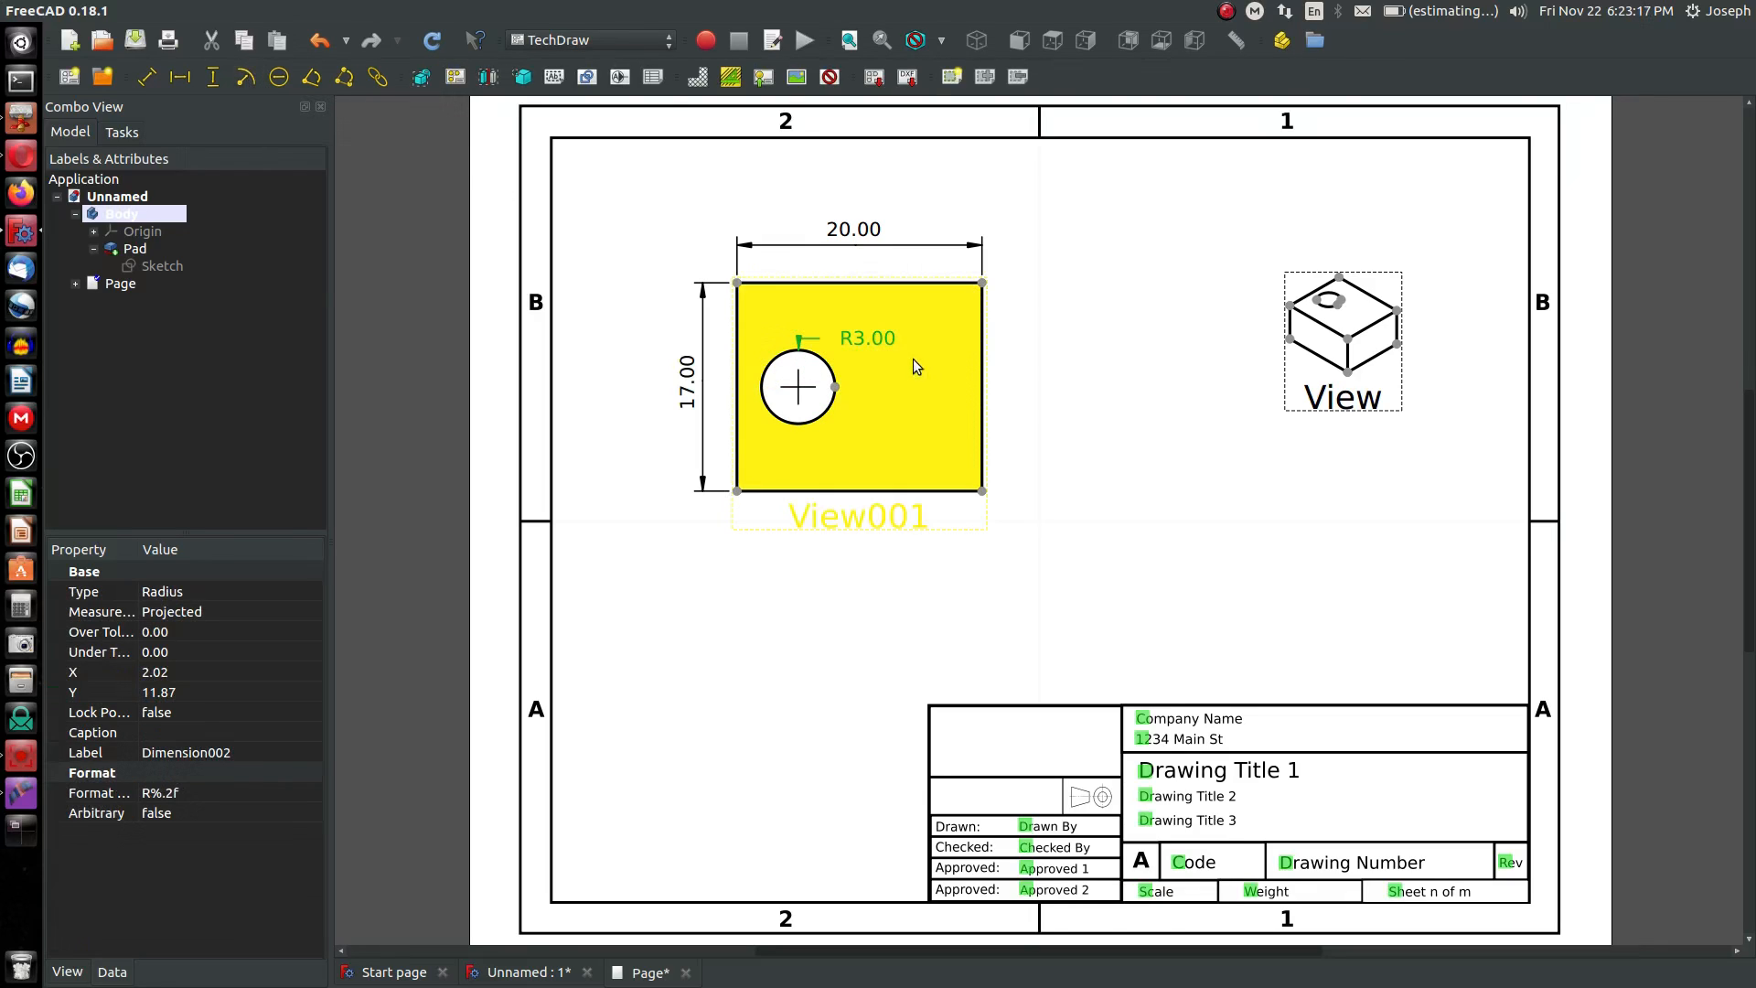
key("Delete")
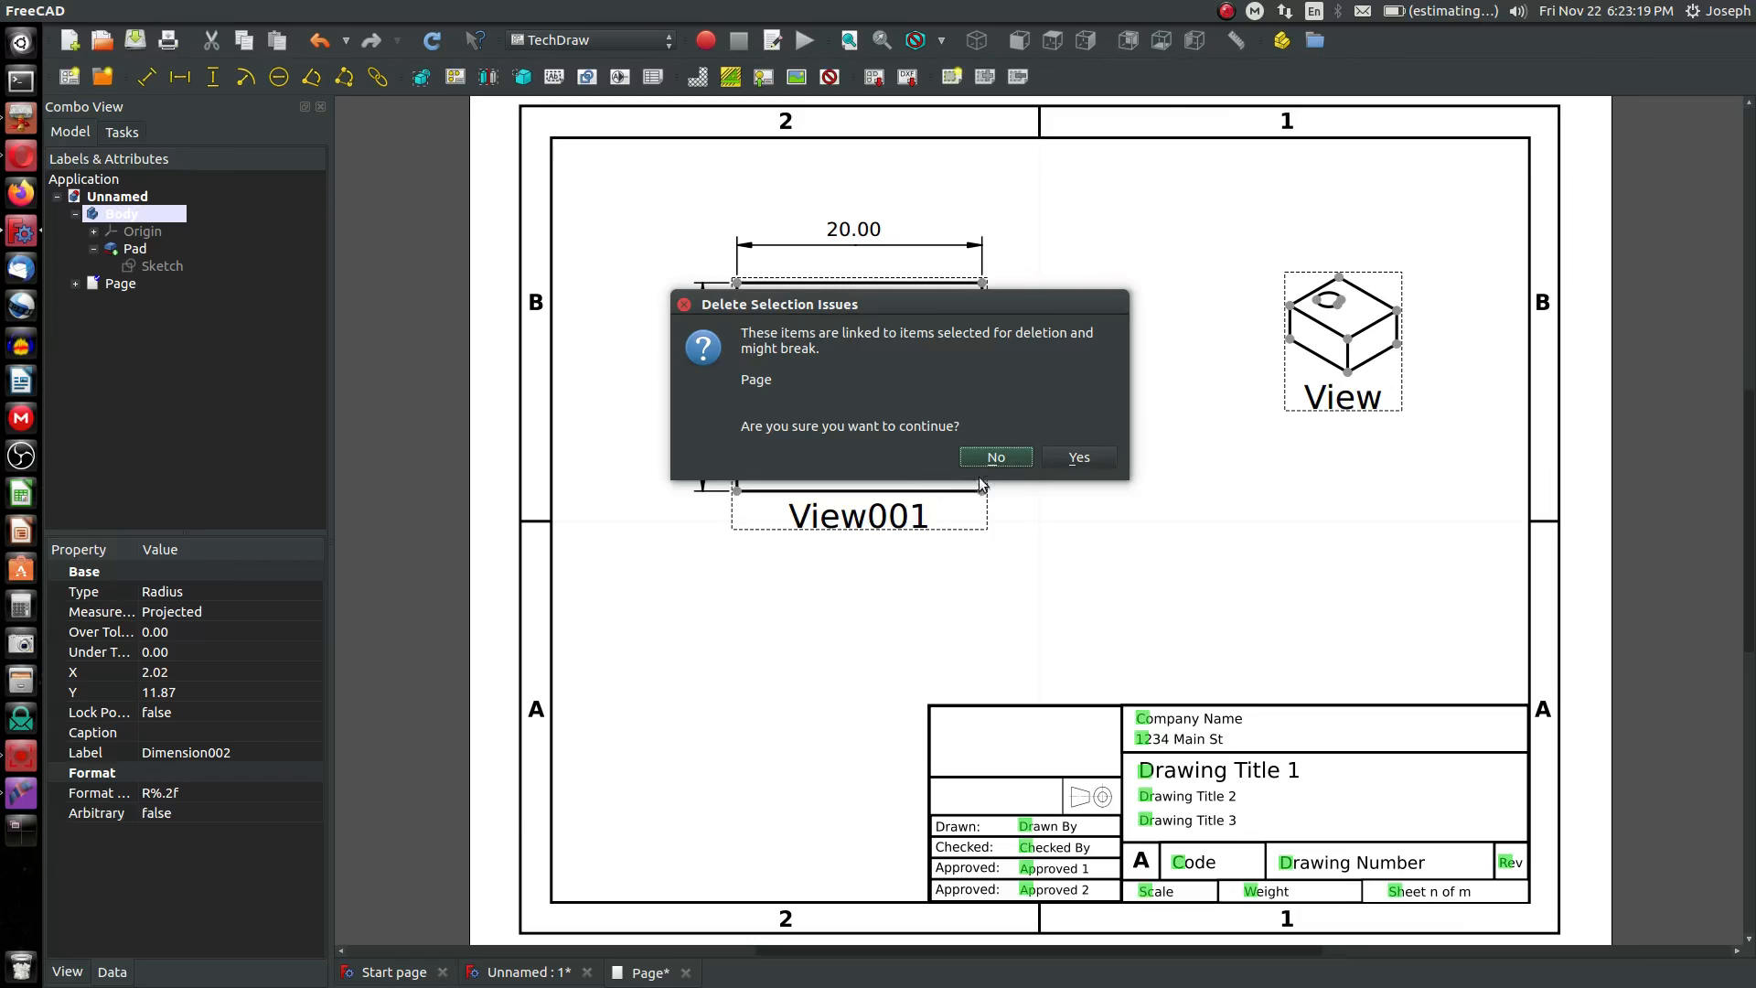
left_click(1076, 457)
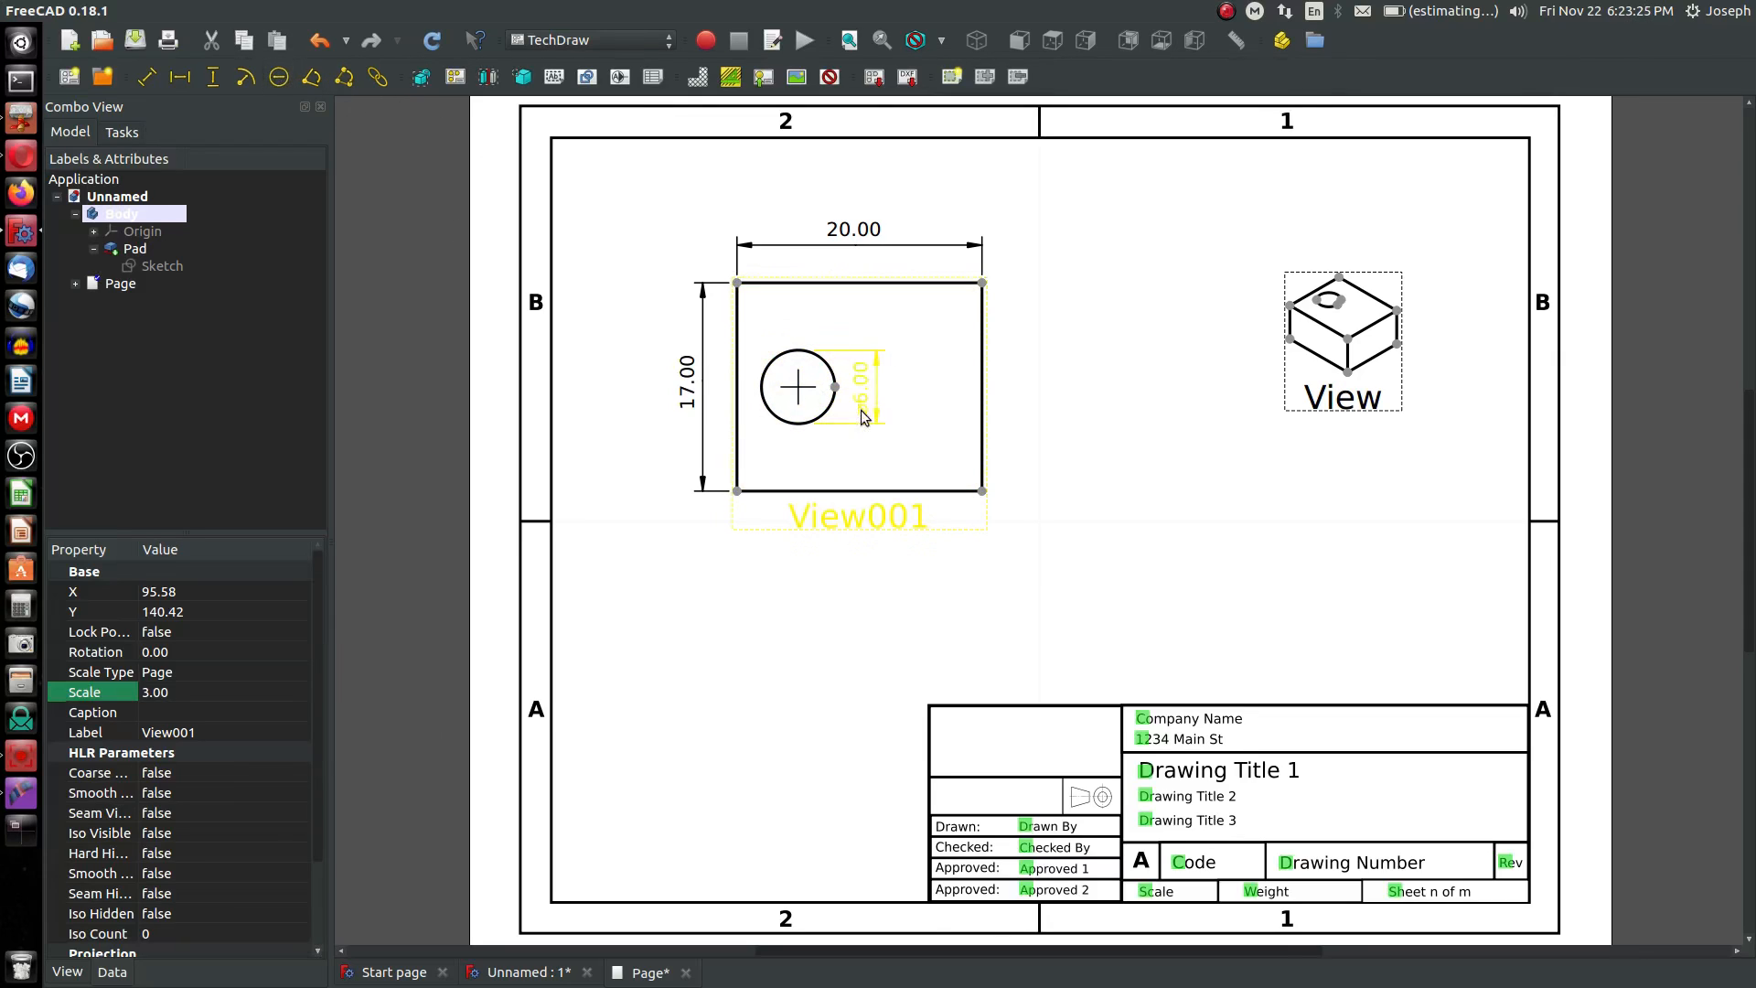
left_click(767, 548)
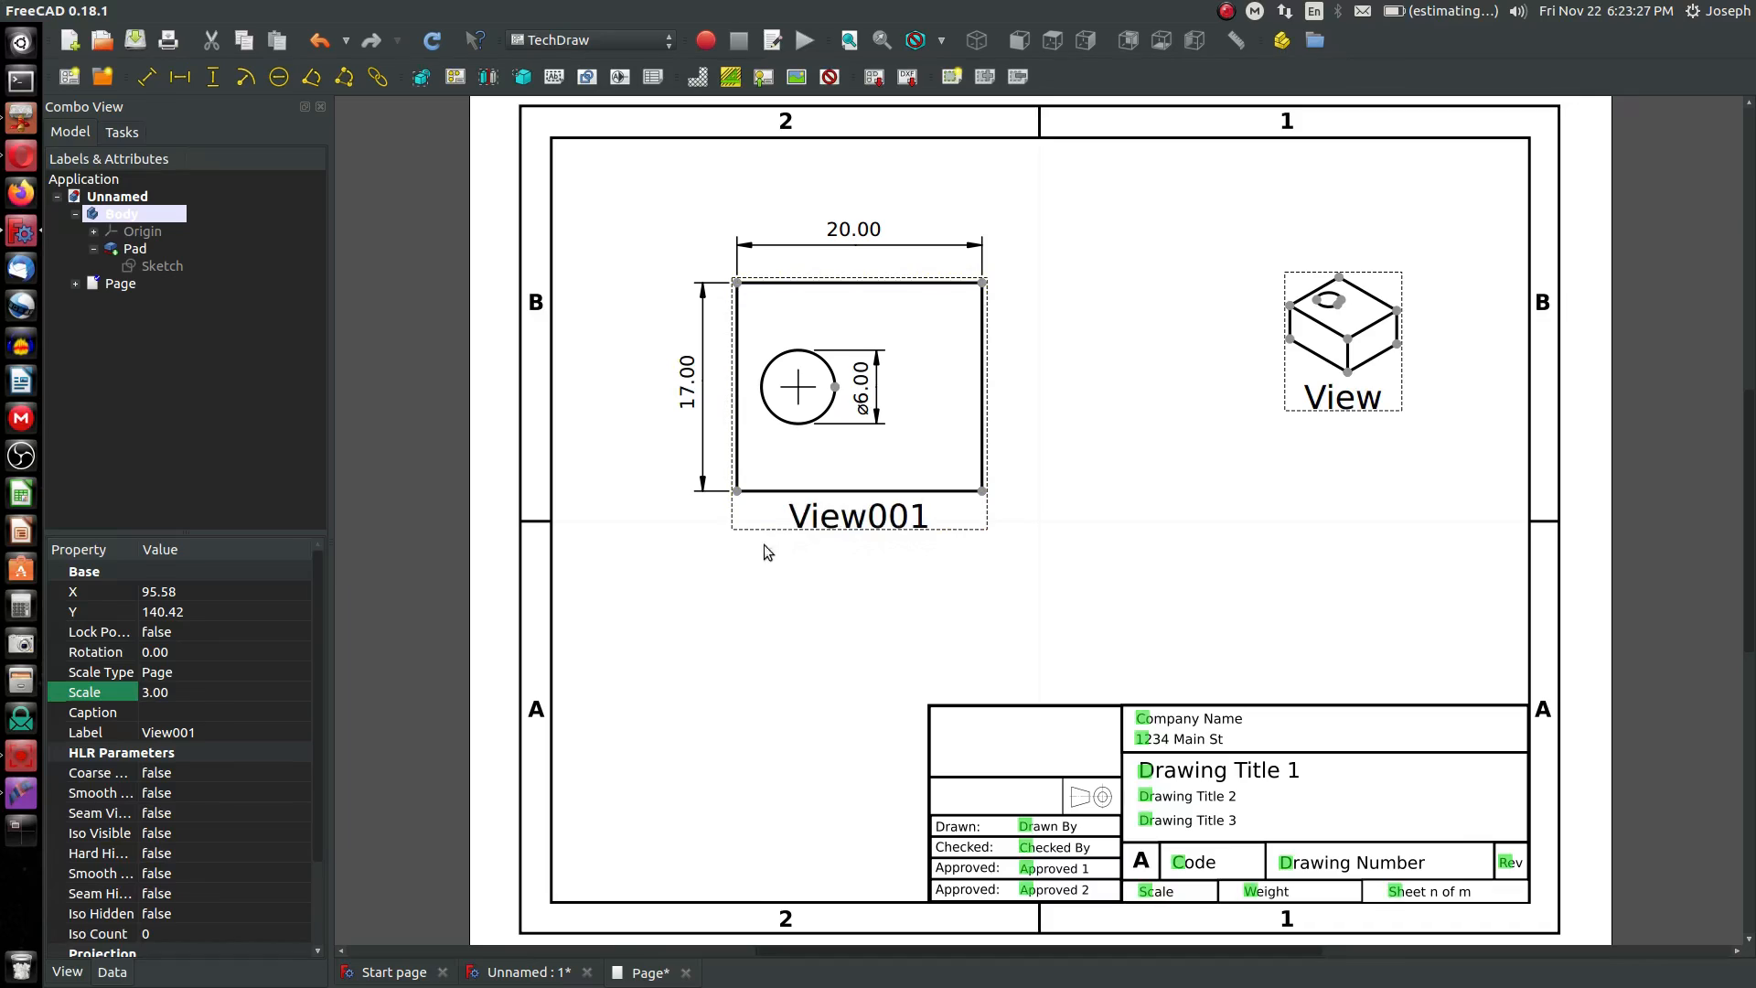
mouse_move(278, 76)
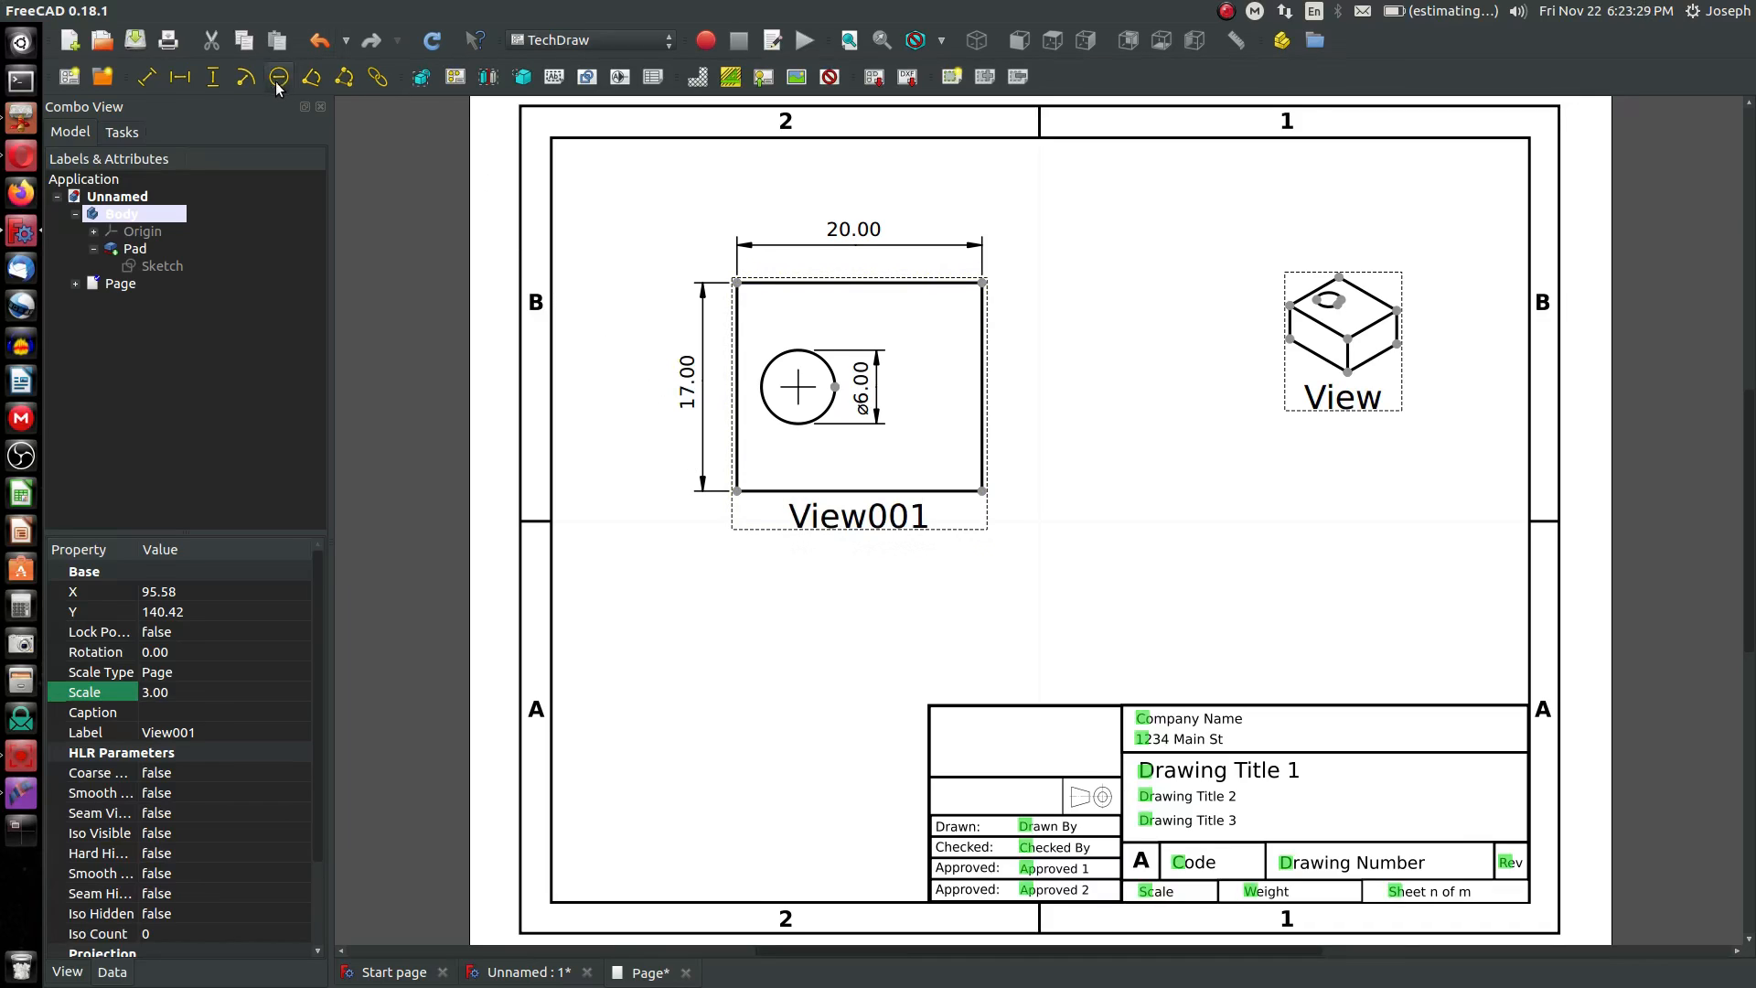
- Add 8.50 and 5.00 hole-centre dimensions, move them clear, and shift View001 up-left
left_click(884, 470)
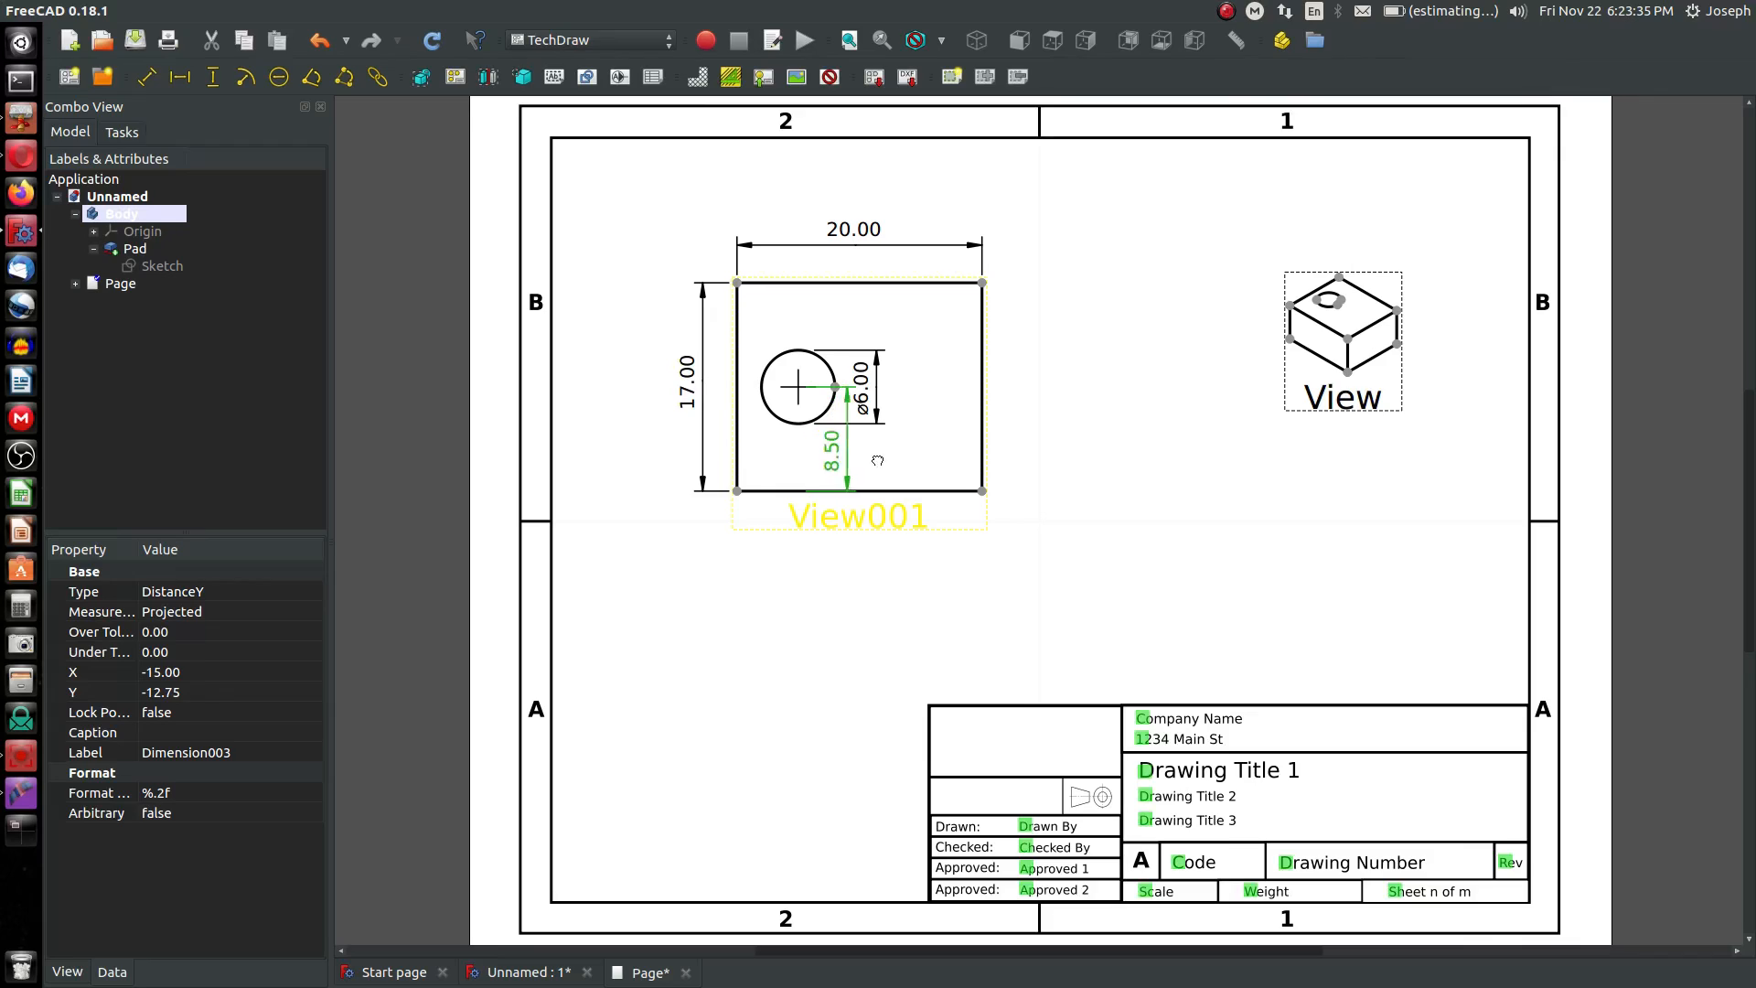
left_click_drag(851, 437, 711, 435)
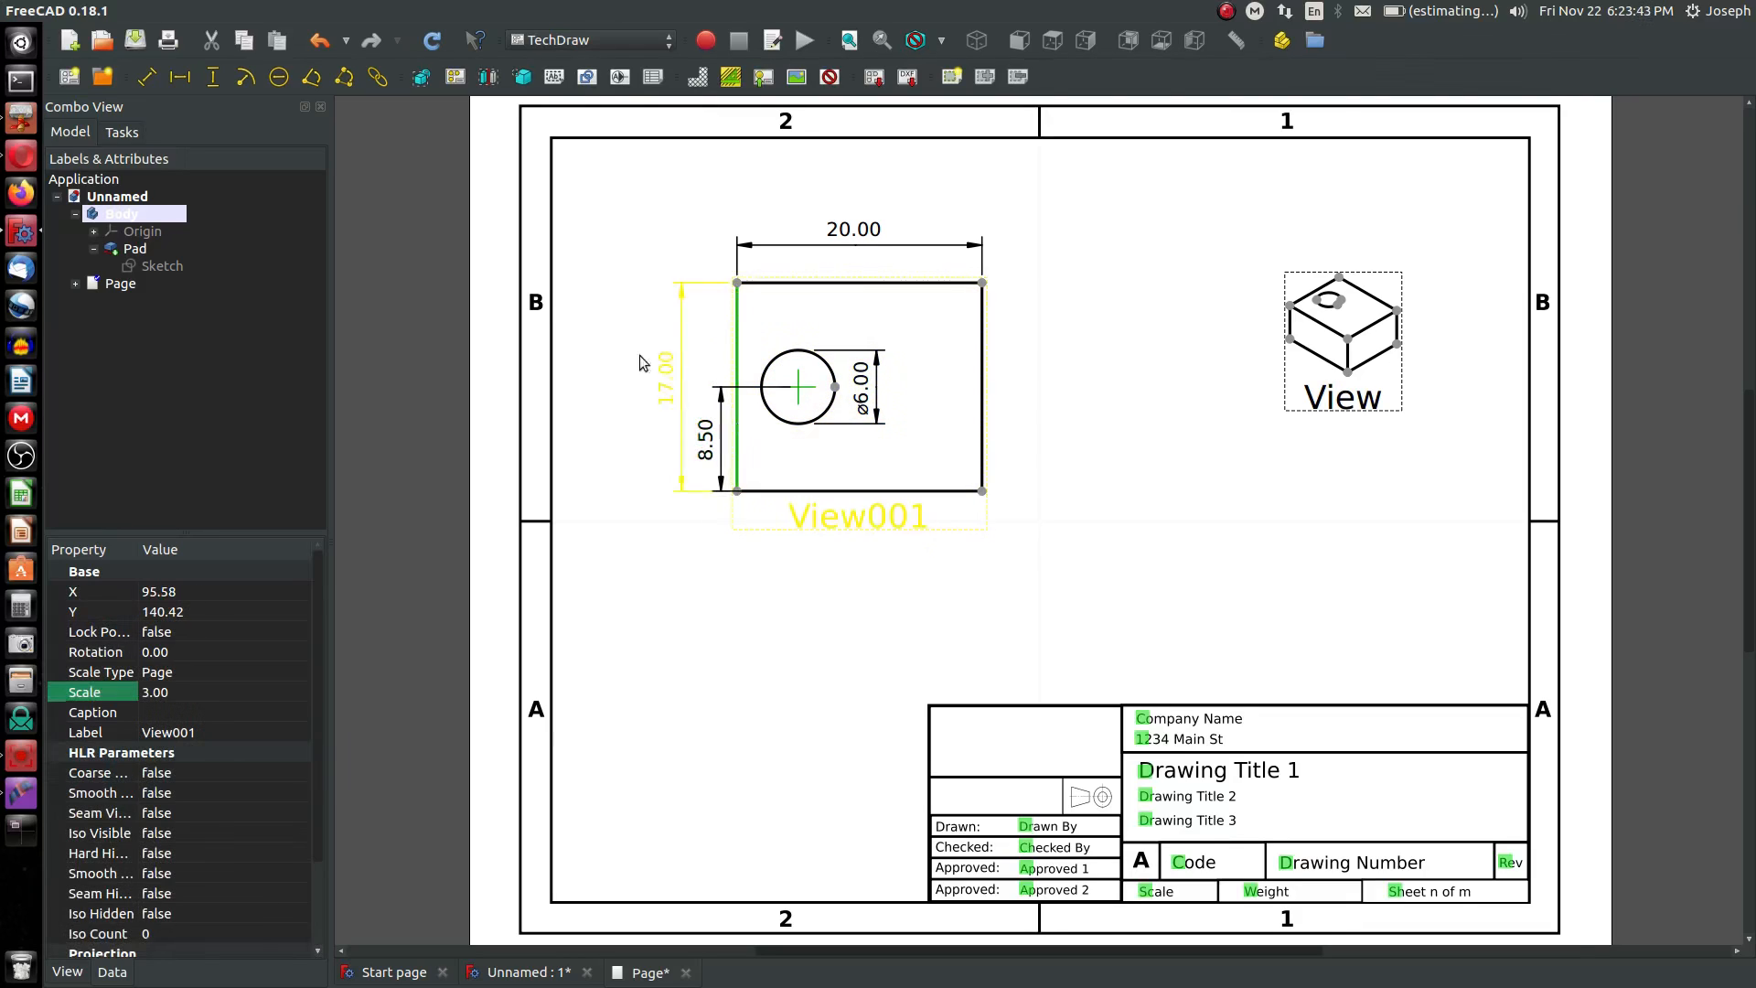
left_click(180, 77)
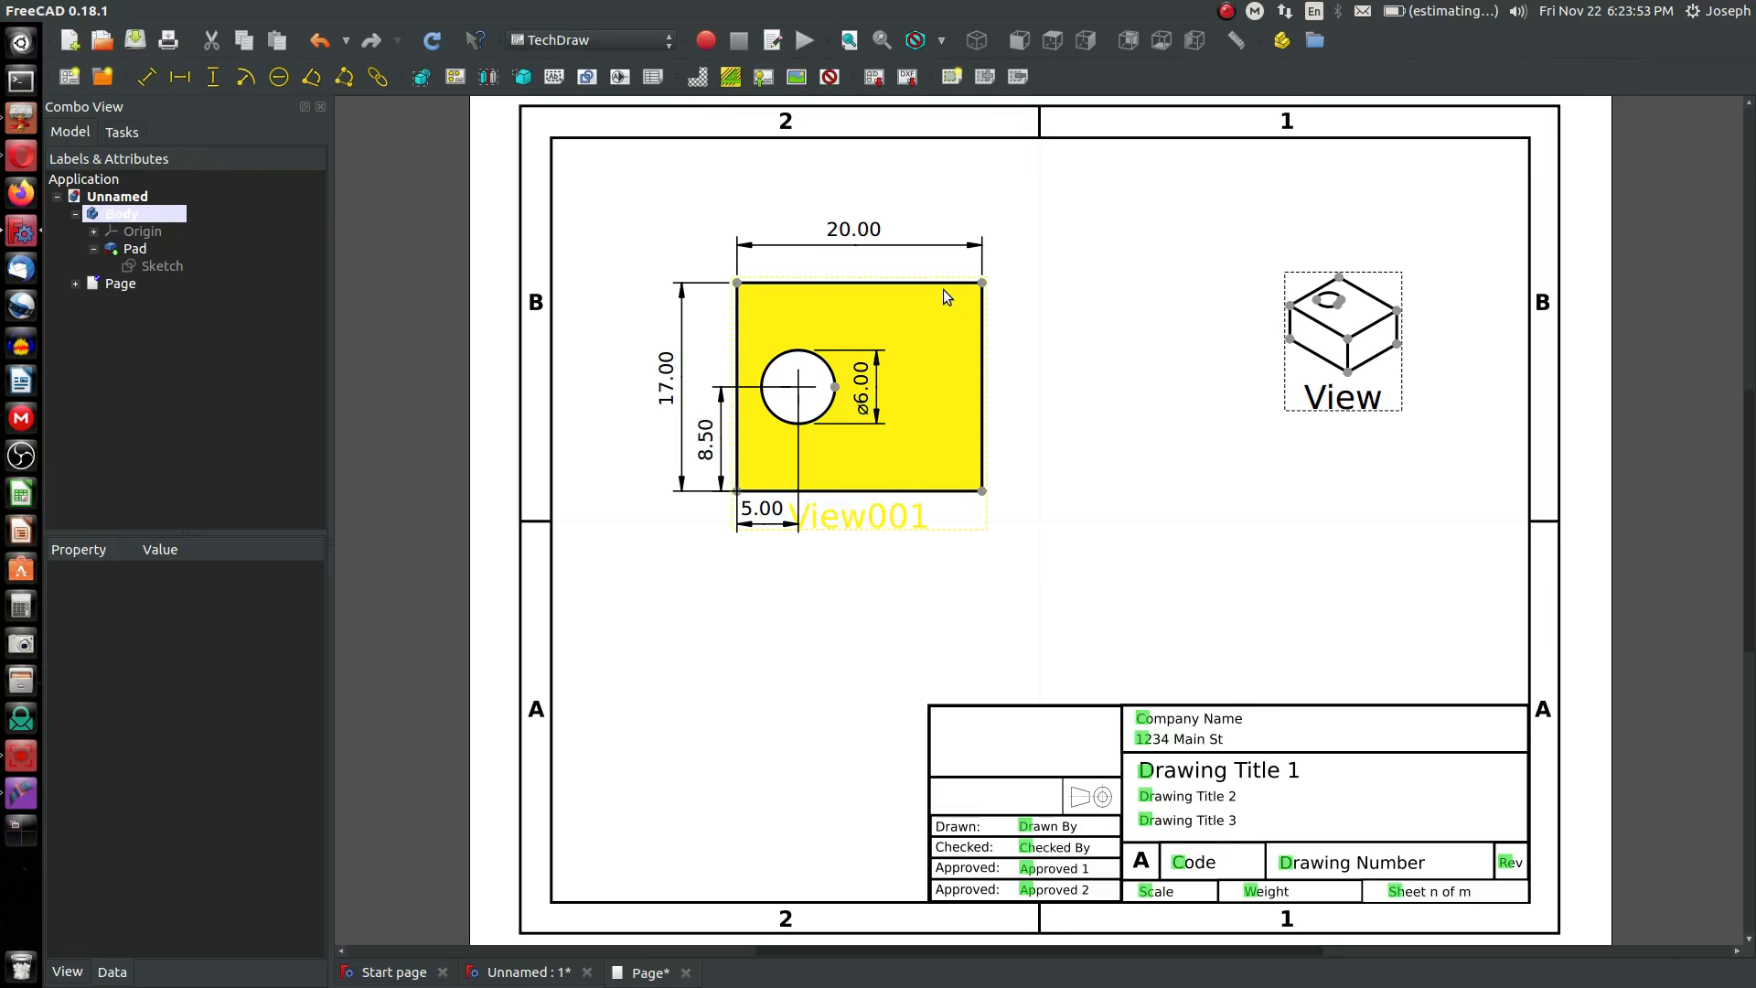
left_click(1086, 409)
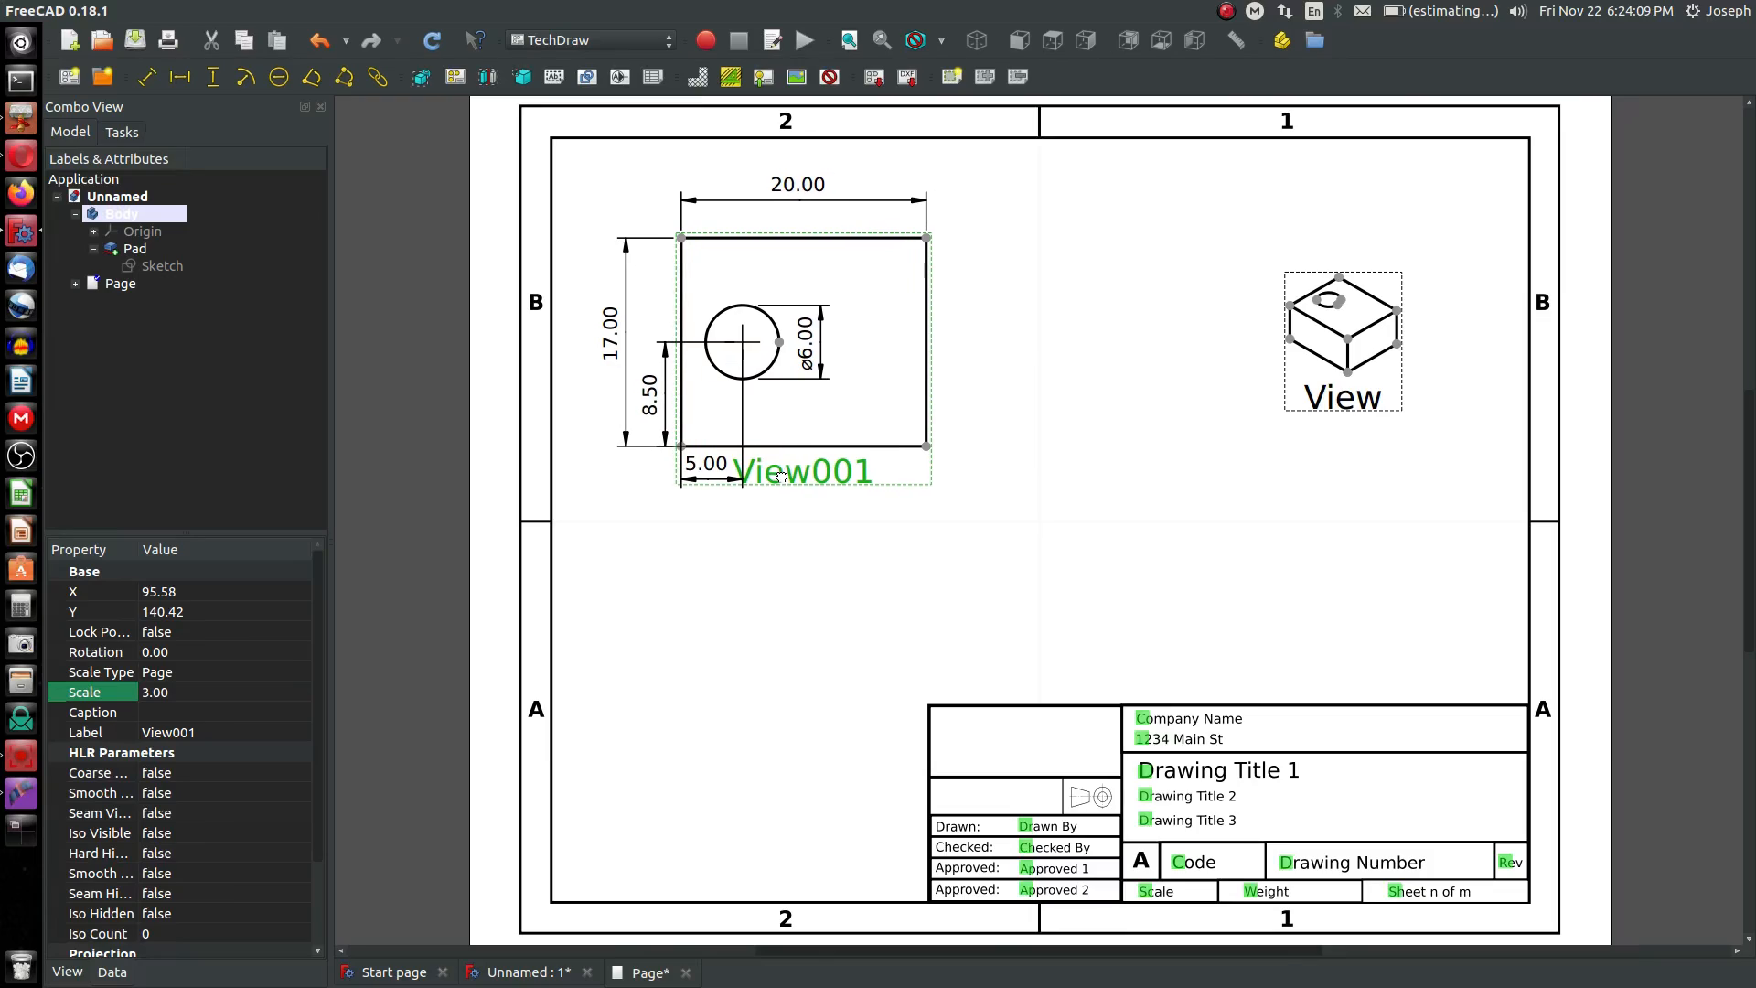
- Nudge View001 slightly up and left, then toggle the view frames
left_click_drag(803, 358, 792, 353)
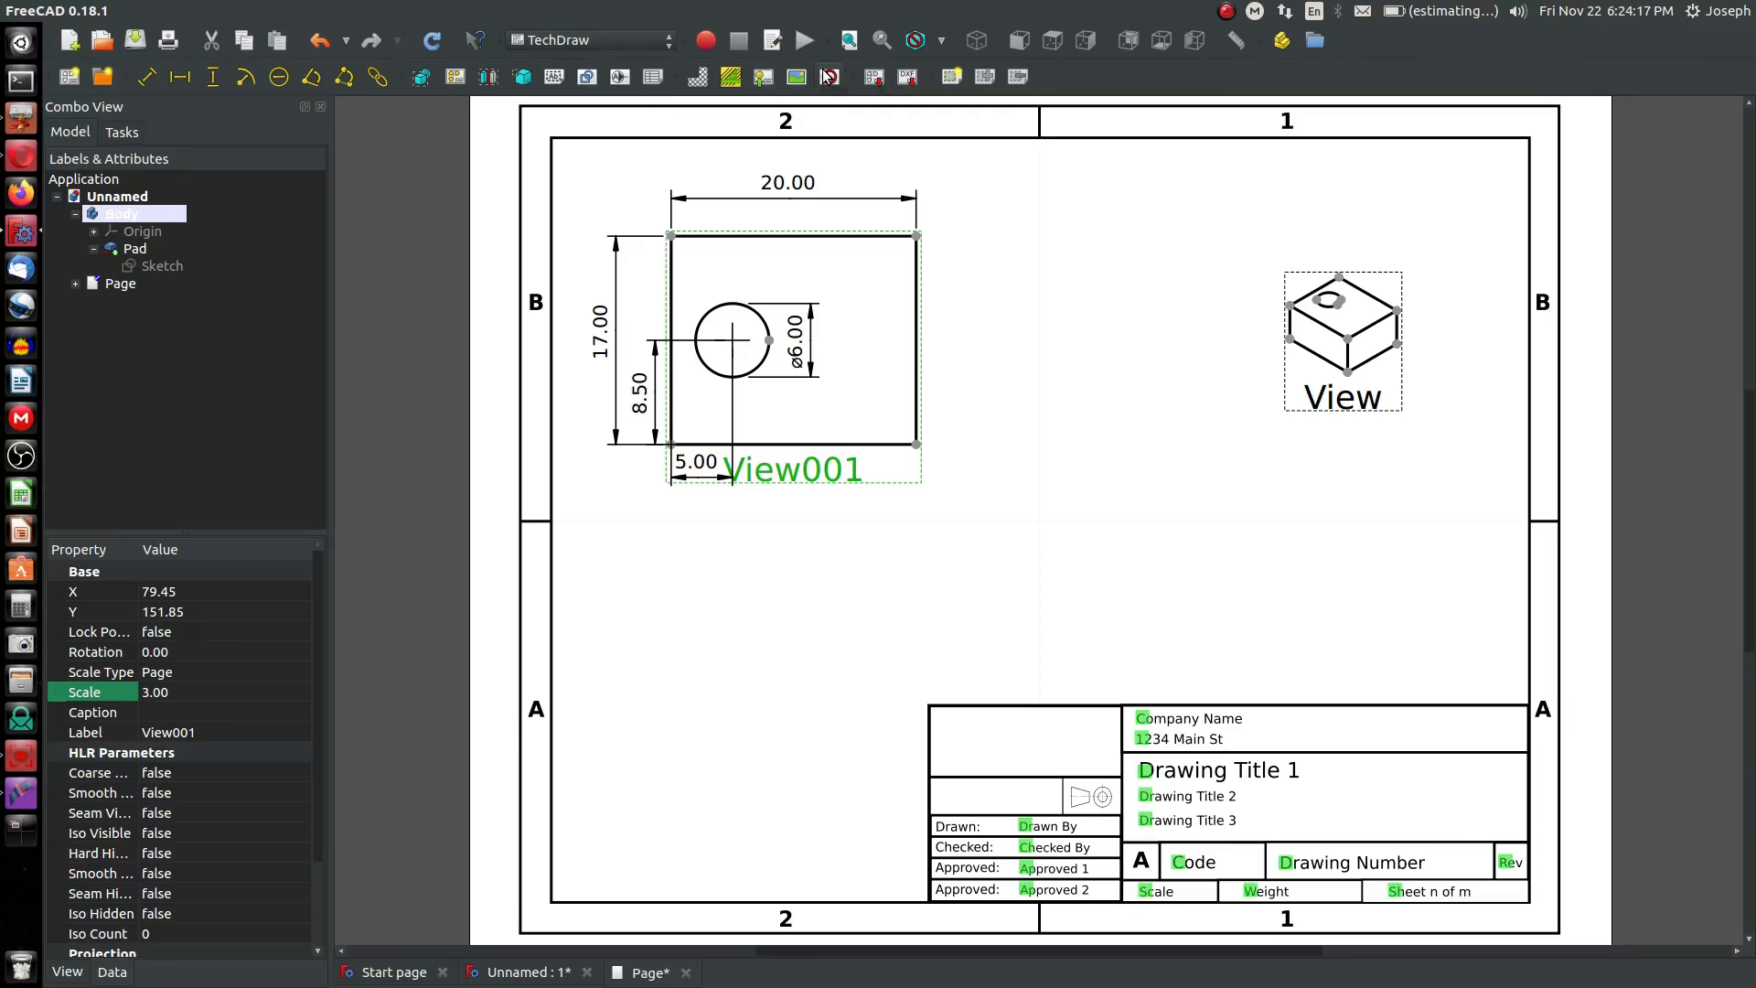
mouse_move(828, 76)
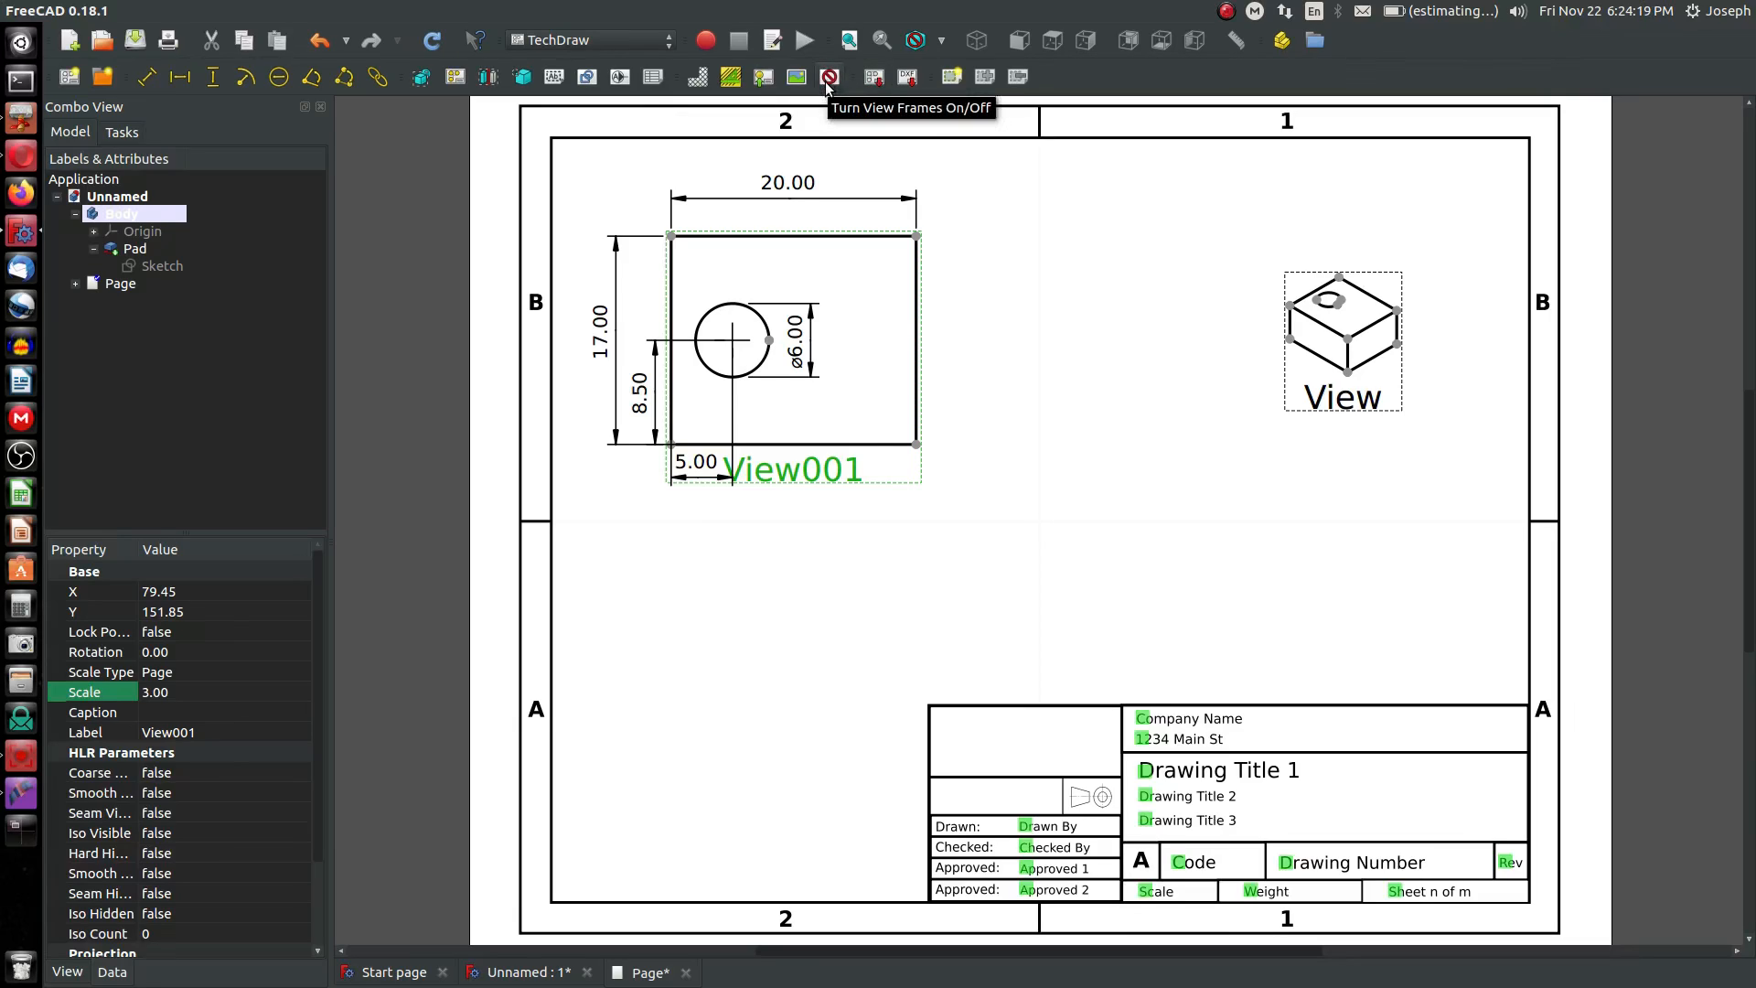
left_click(828, 76)
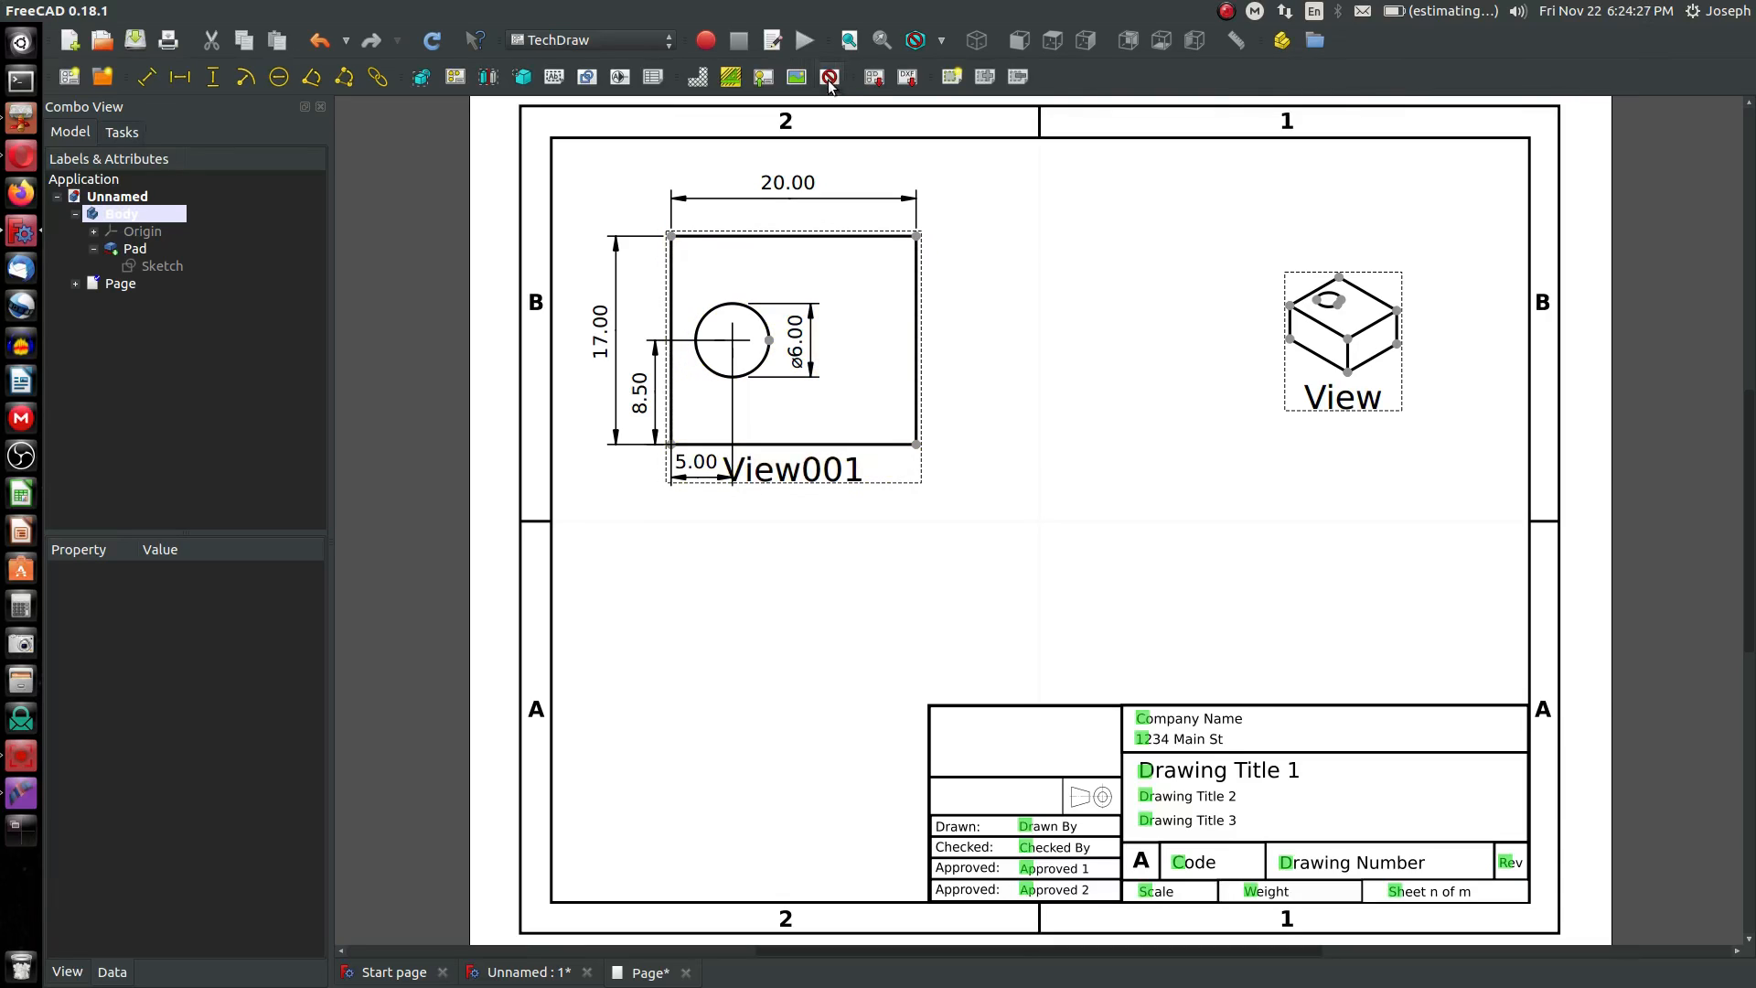
mouse_move(863, 130)
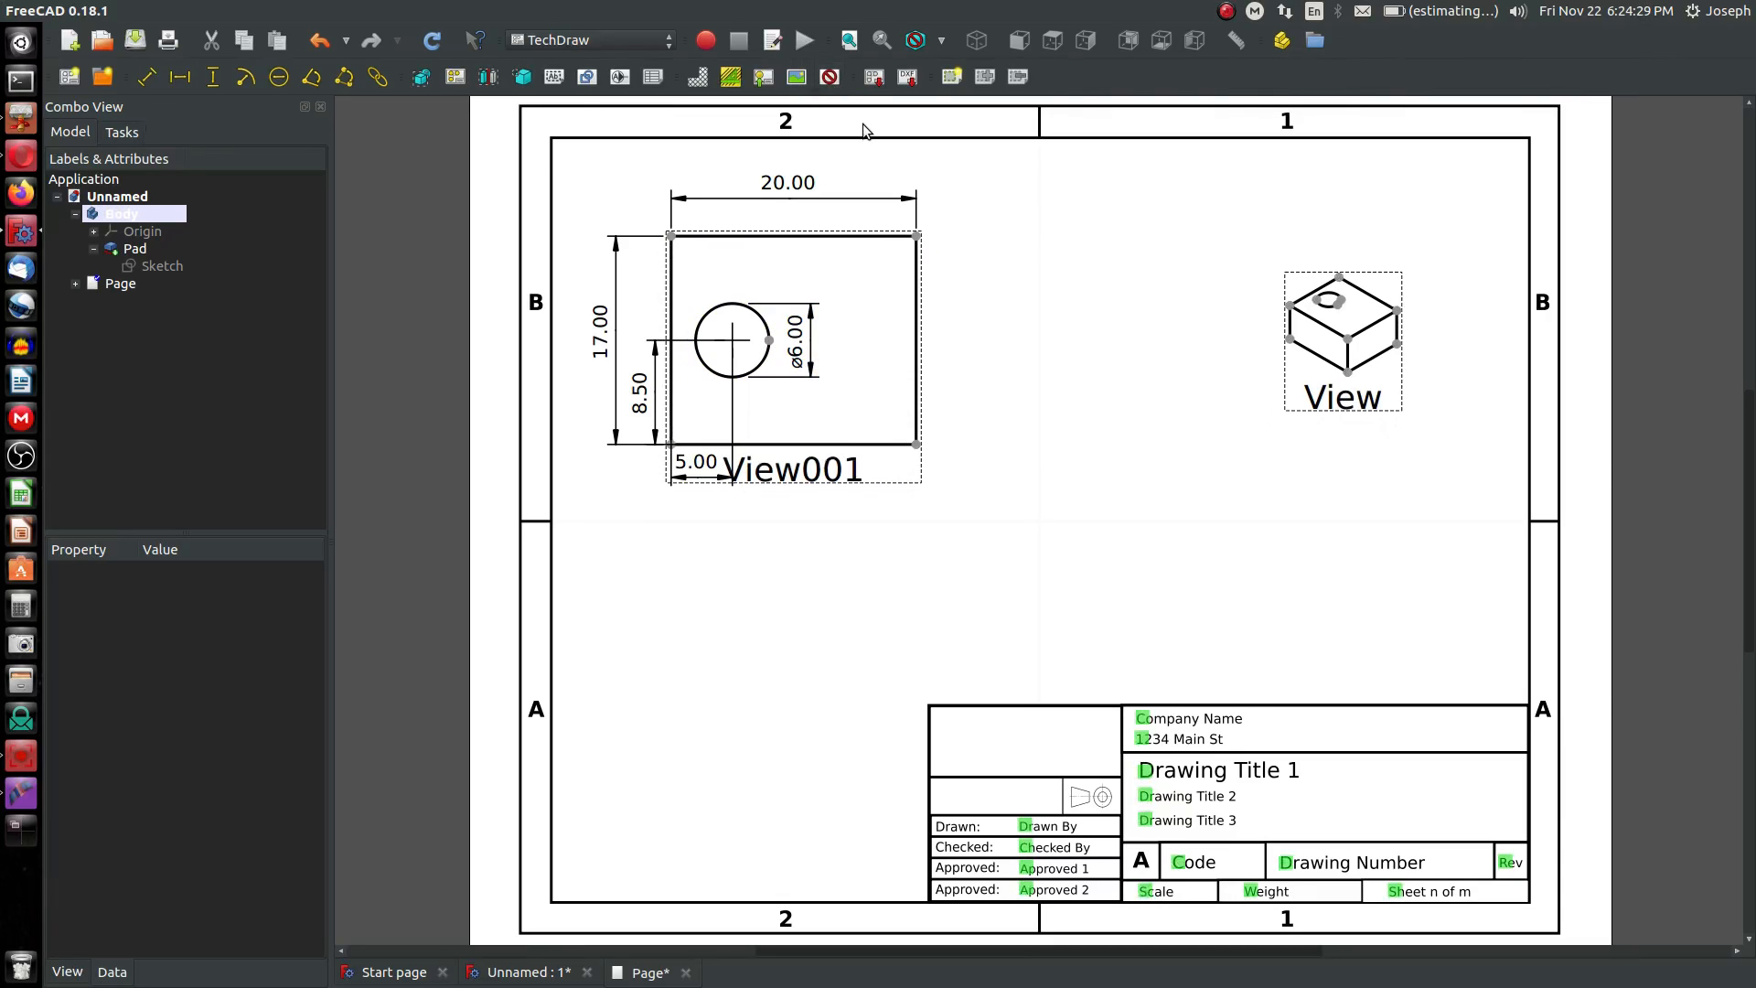
- Set the isometric view's scale to 3 and delete the stray 8.16 dimension
left_click(1340, 341)
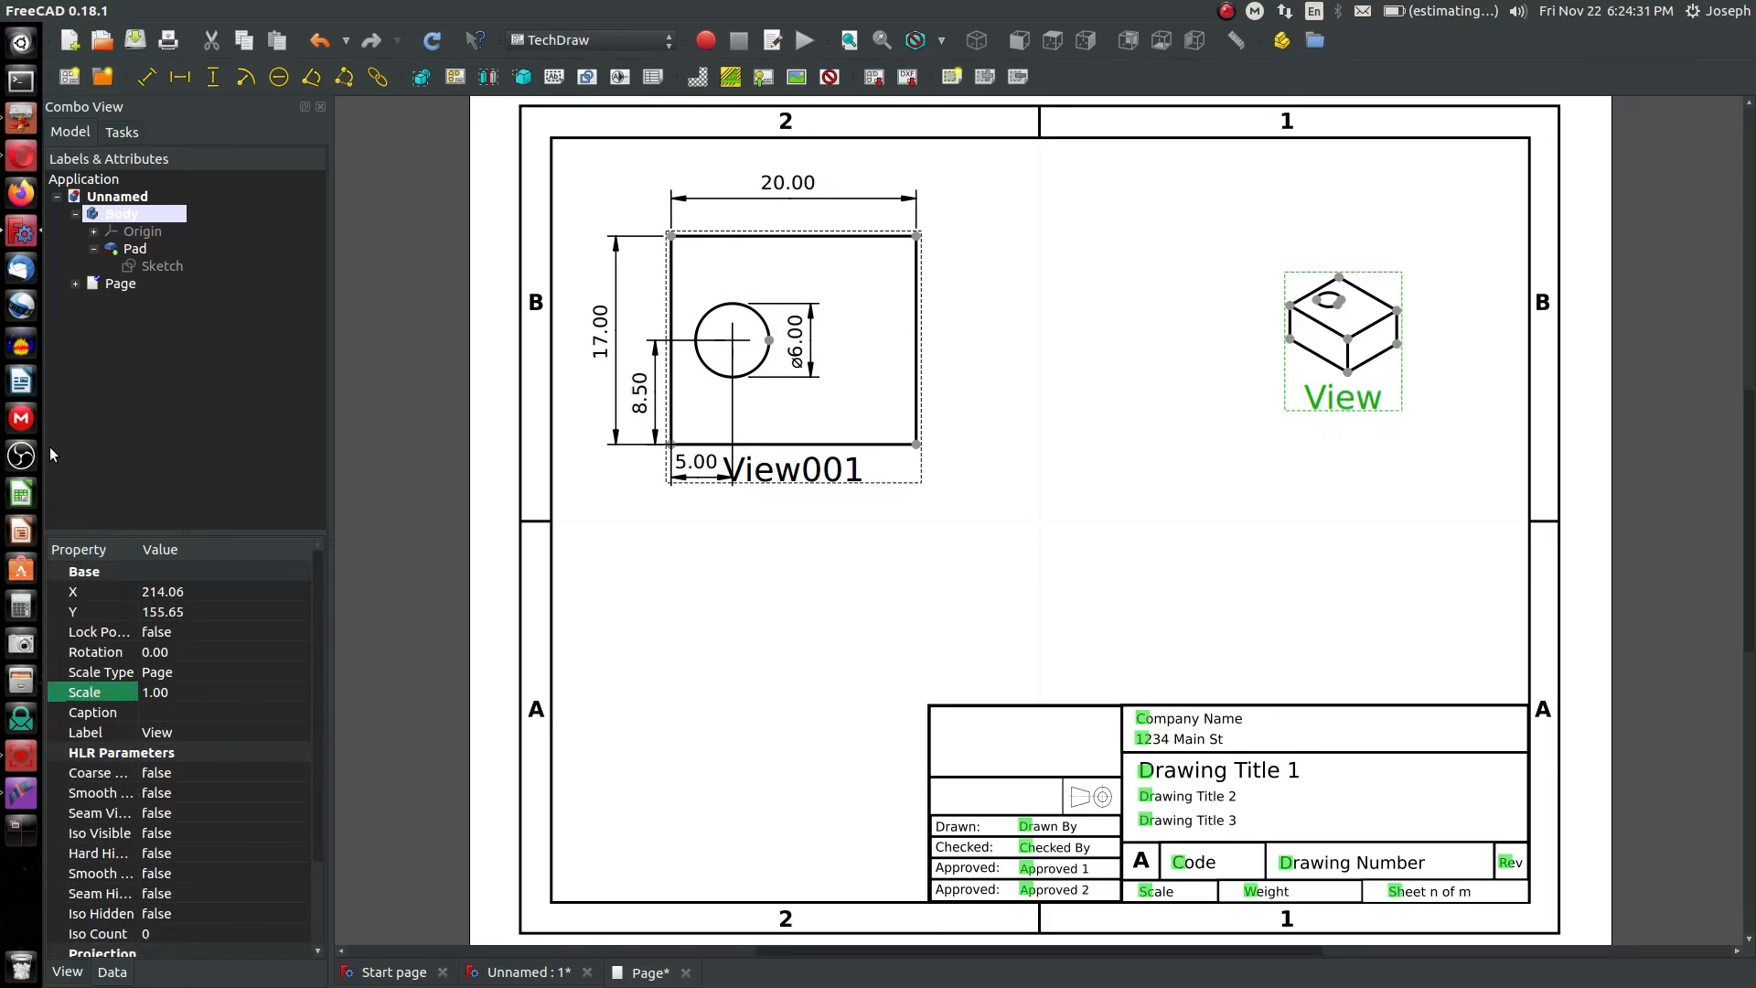
mouse_move(146, 719)
type("3")
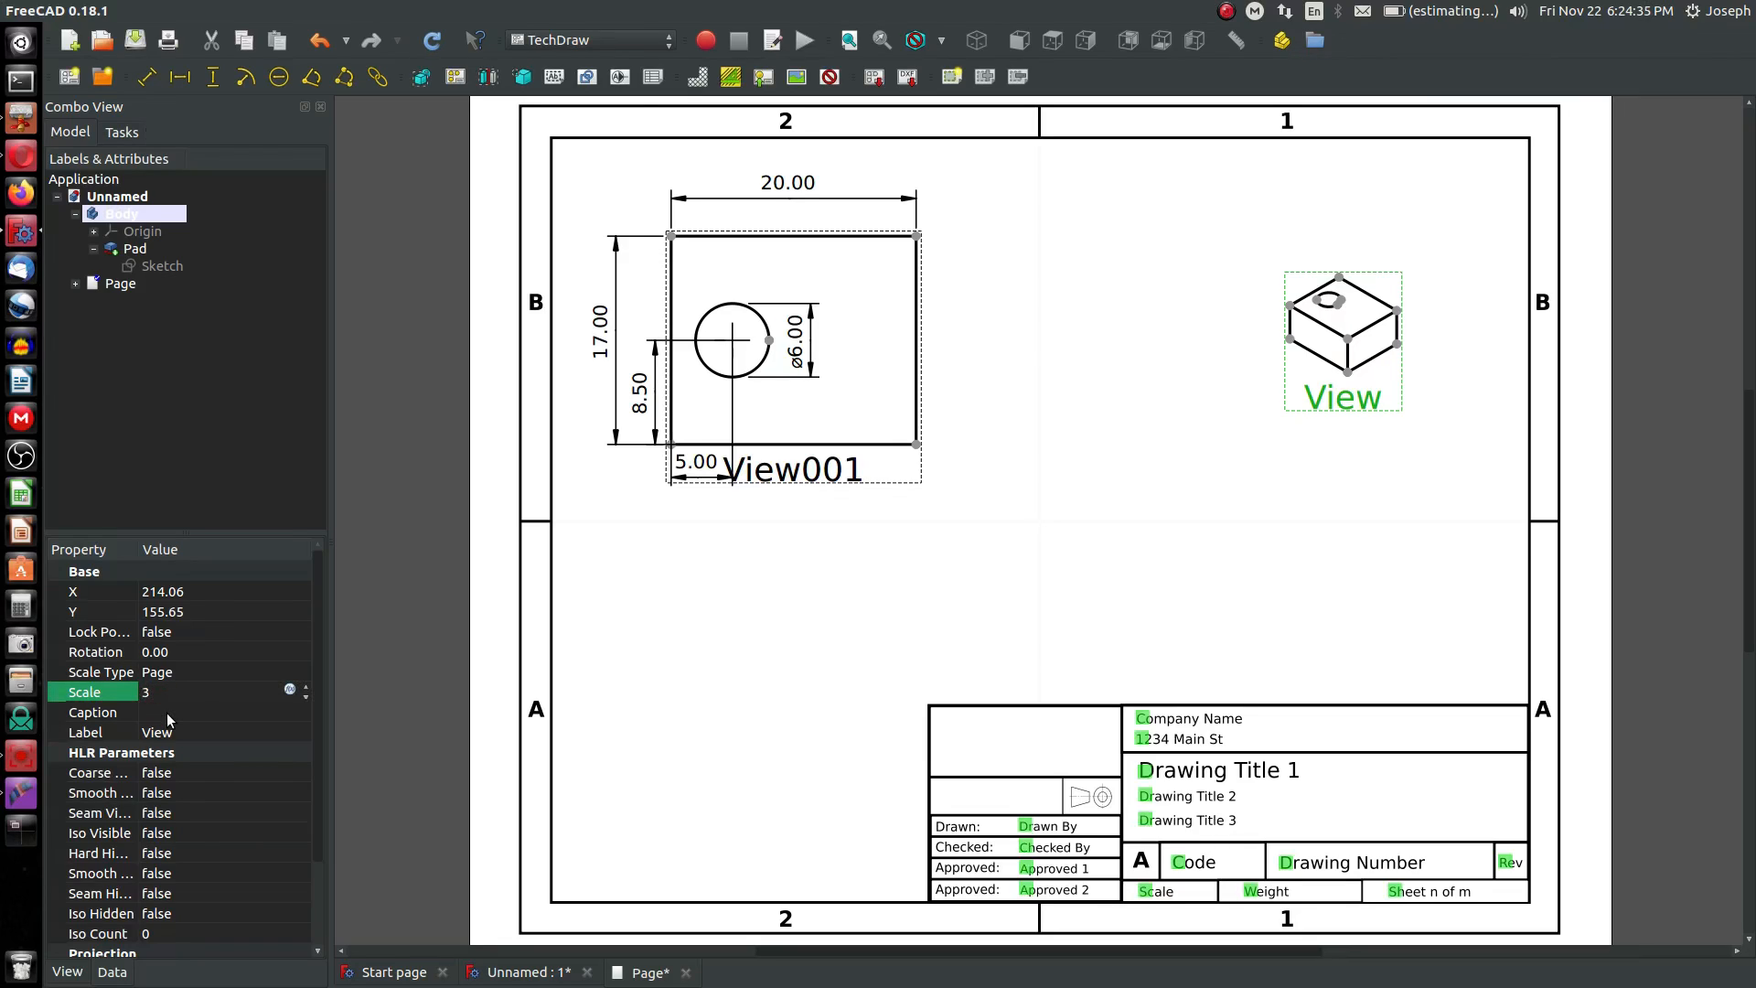
left_click(430, 40)
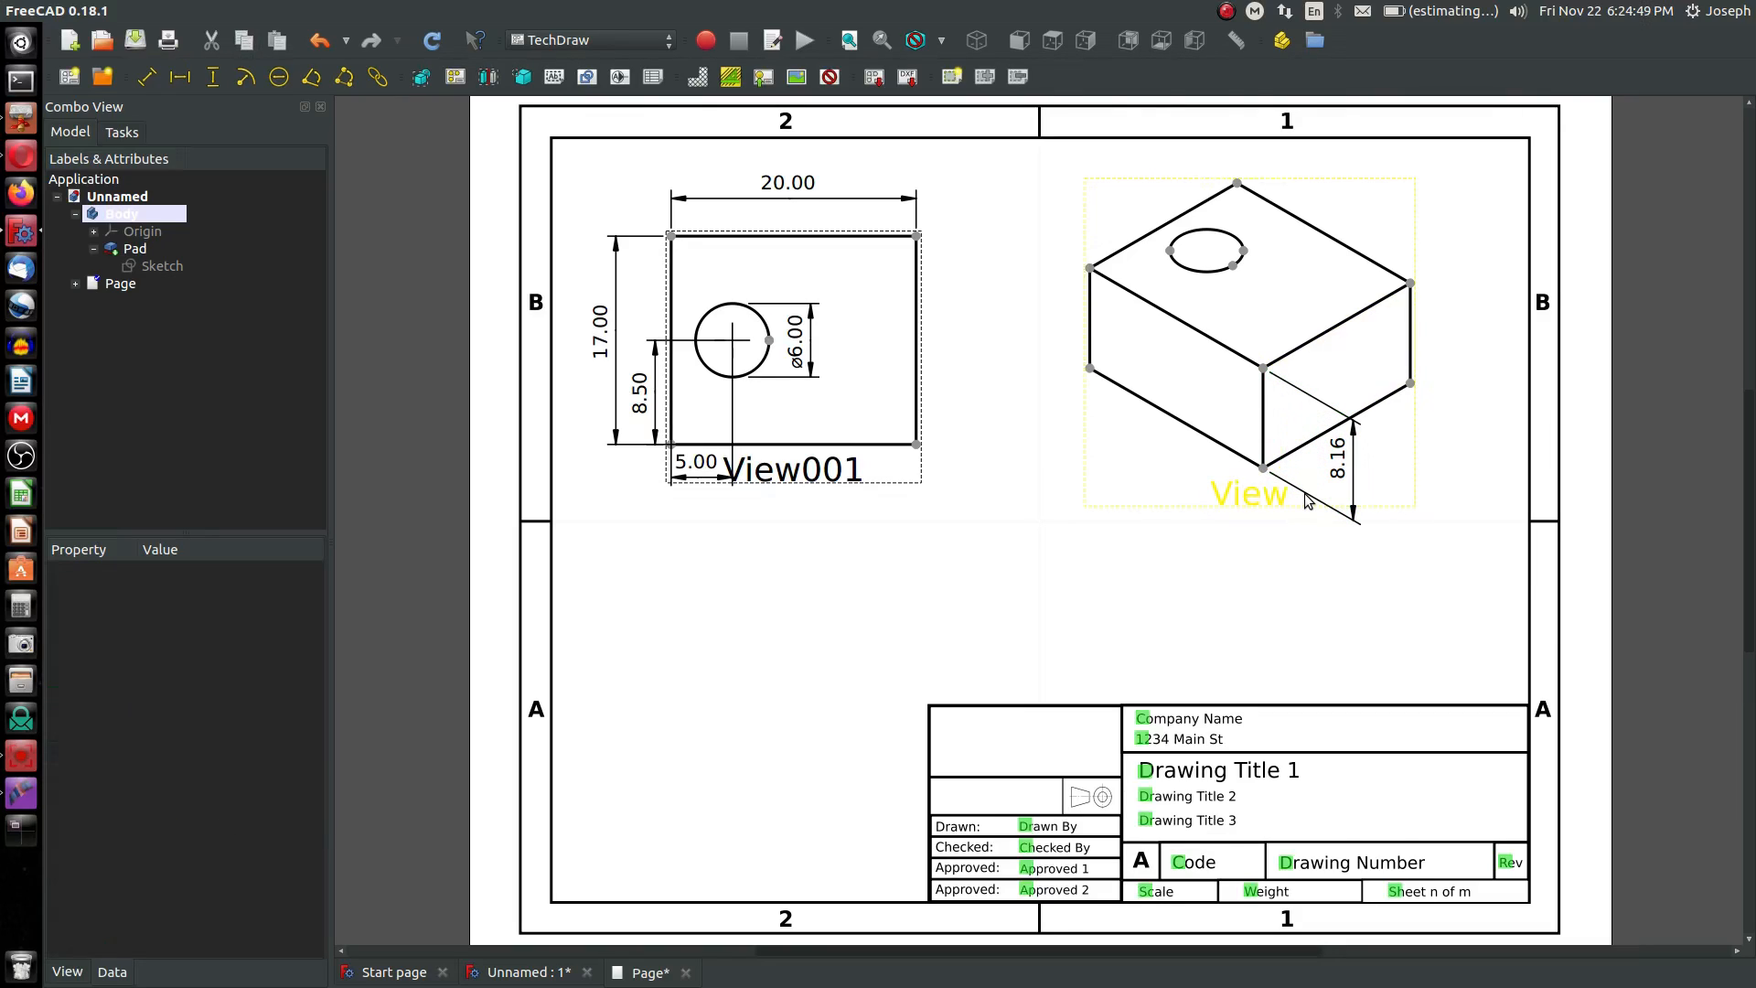
key("Delete")
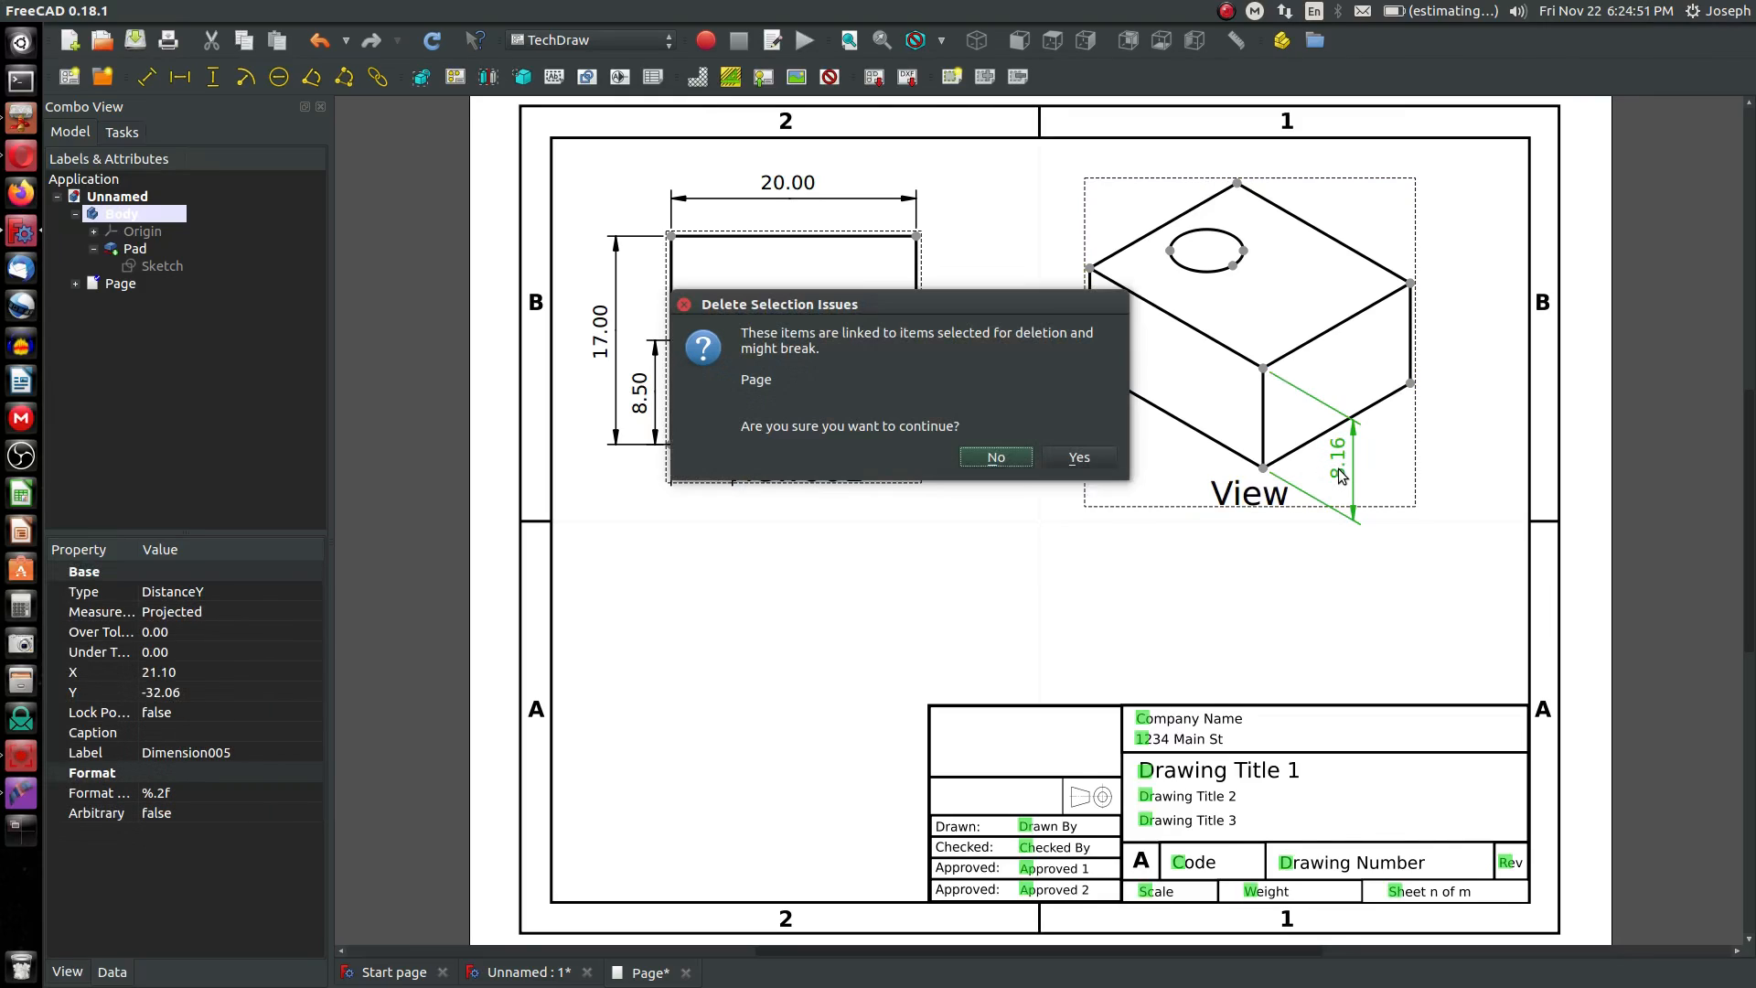
mouse_move(1076, 457)
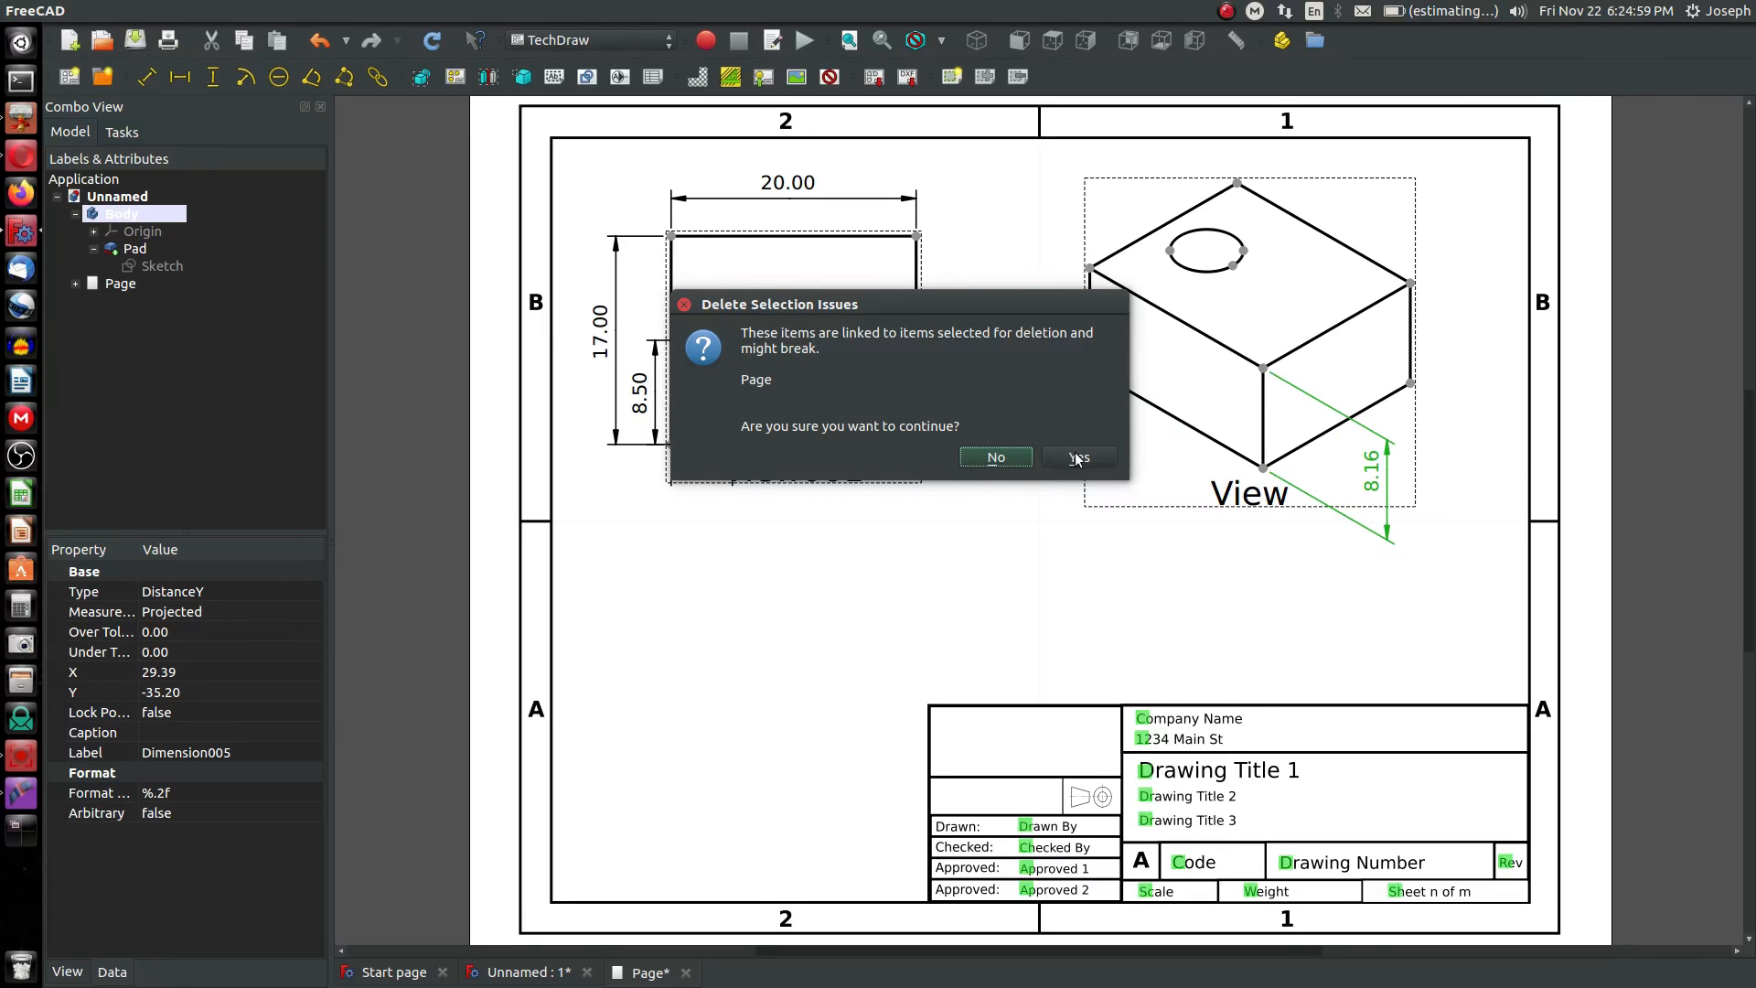
left_click(1077, 457)
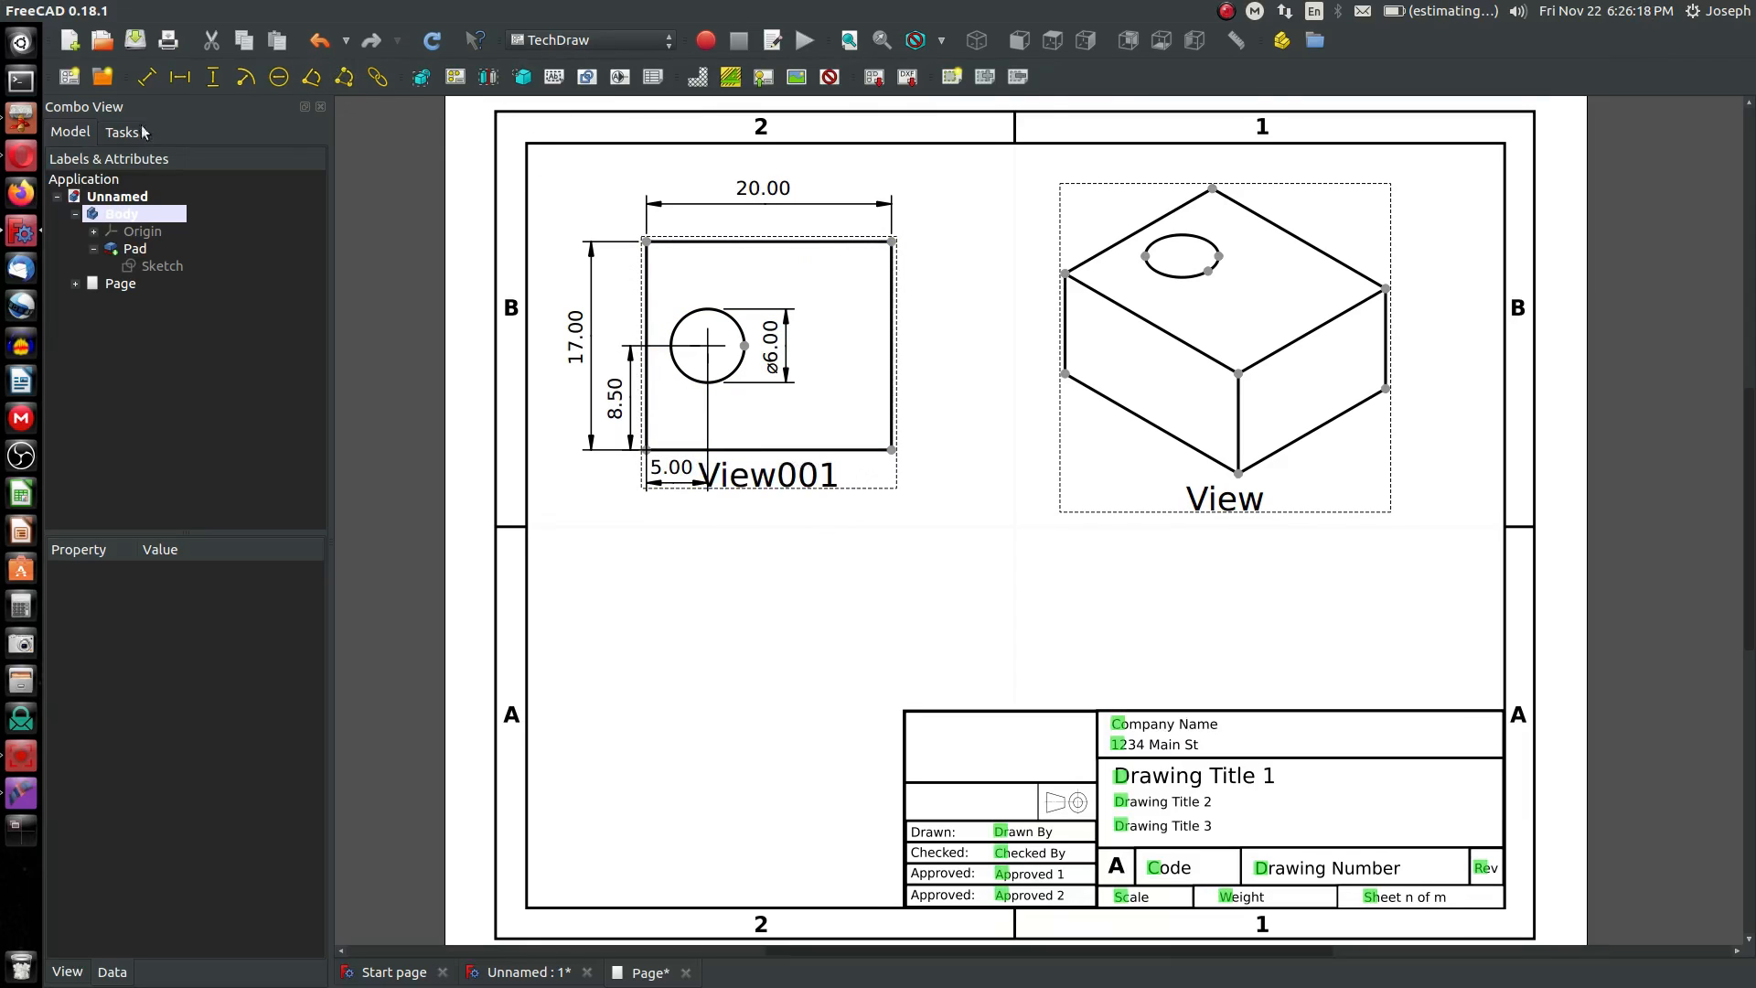
left_click(121, 214)
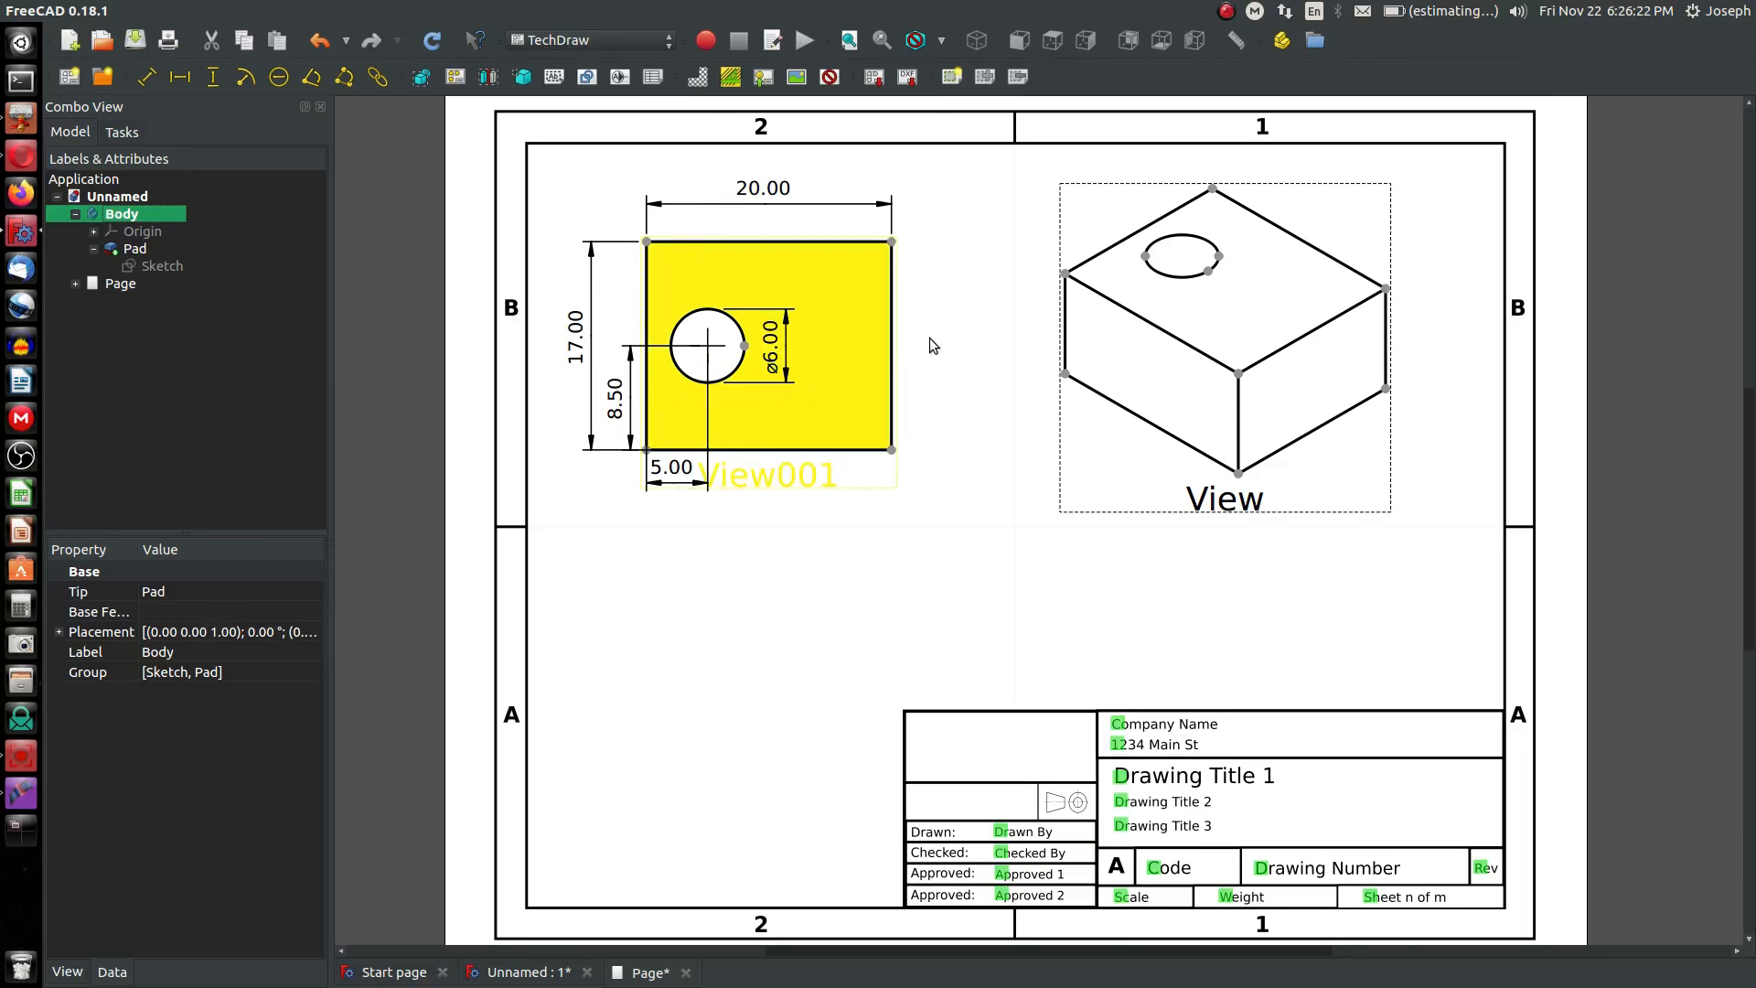
mouse_move(604, 246)
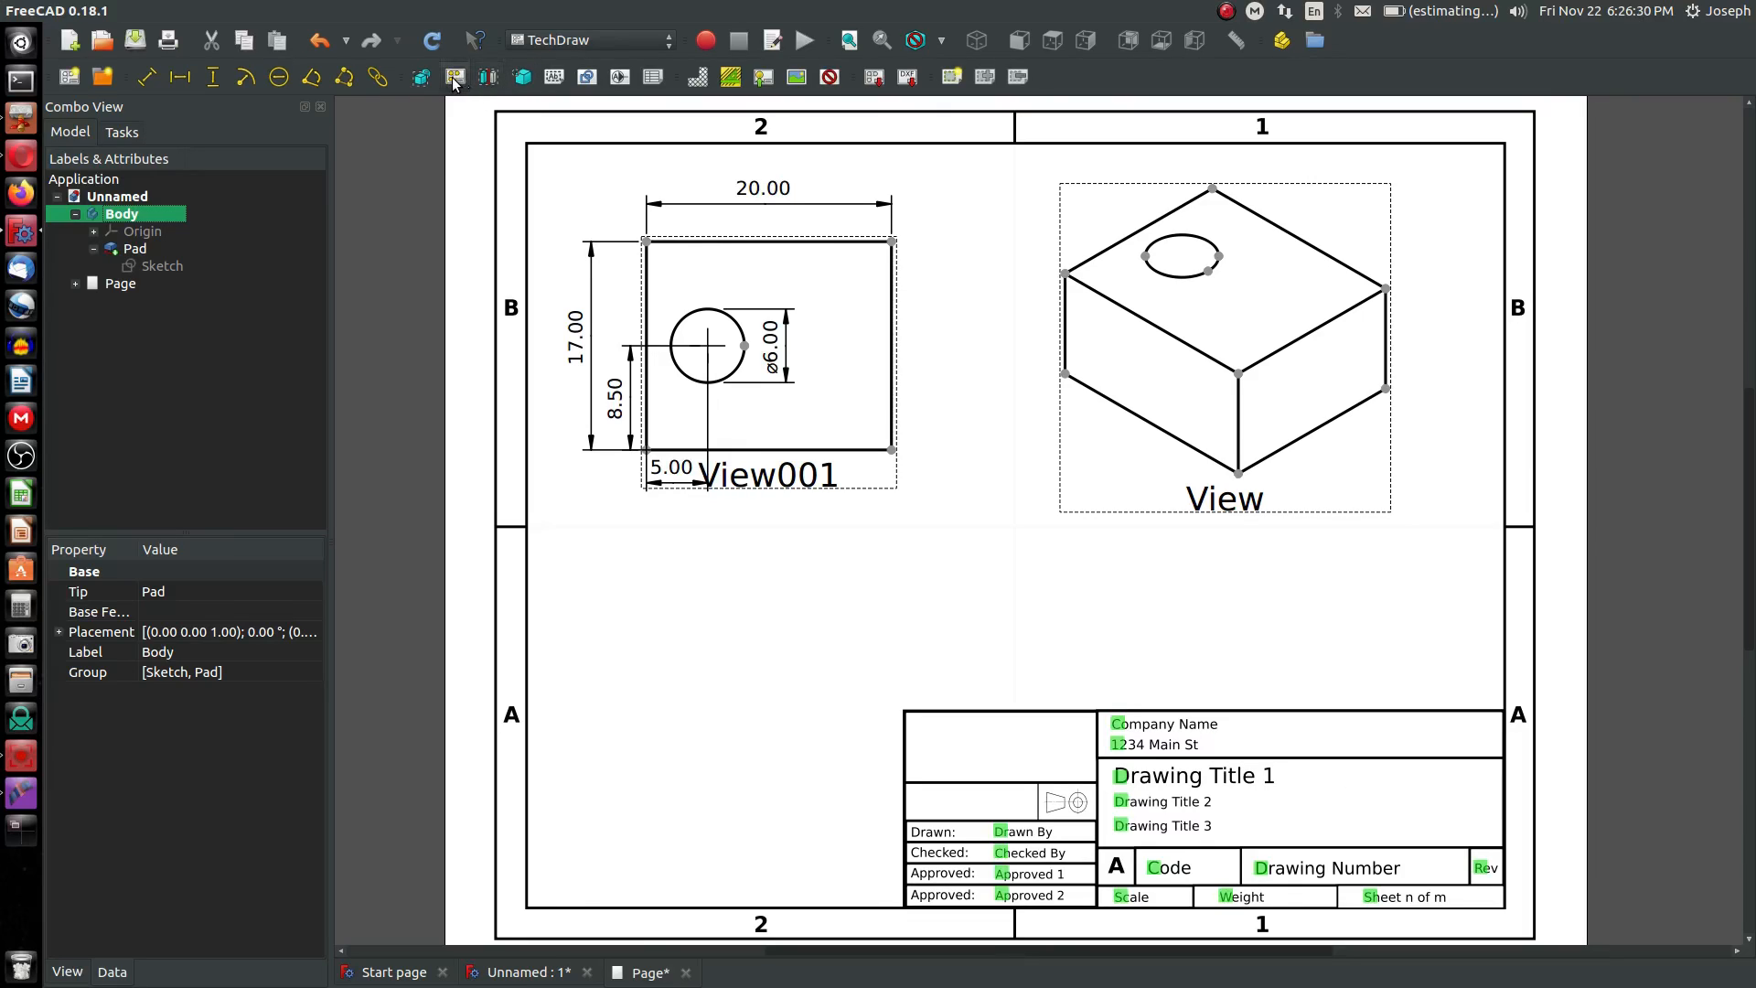
left_click(454, 76)
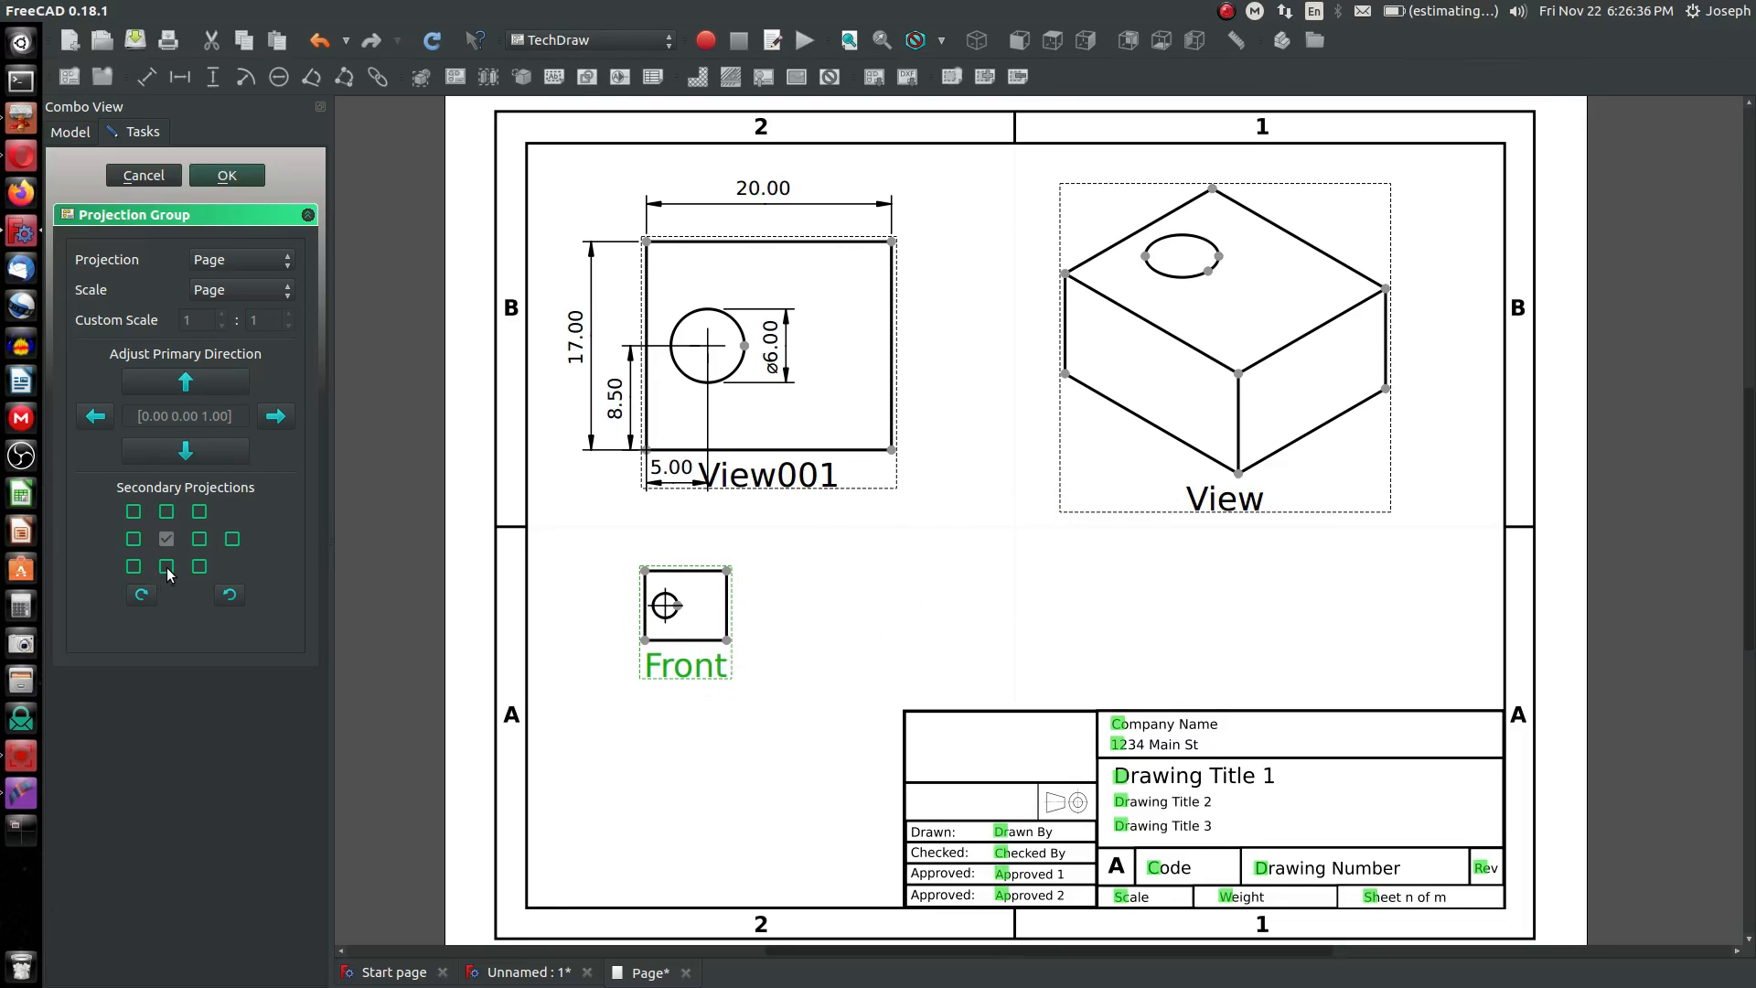
left_click(166, 565)
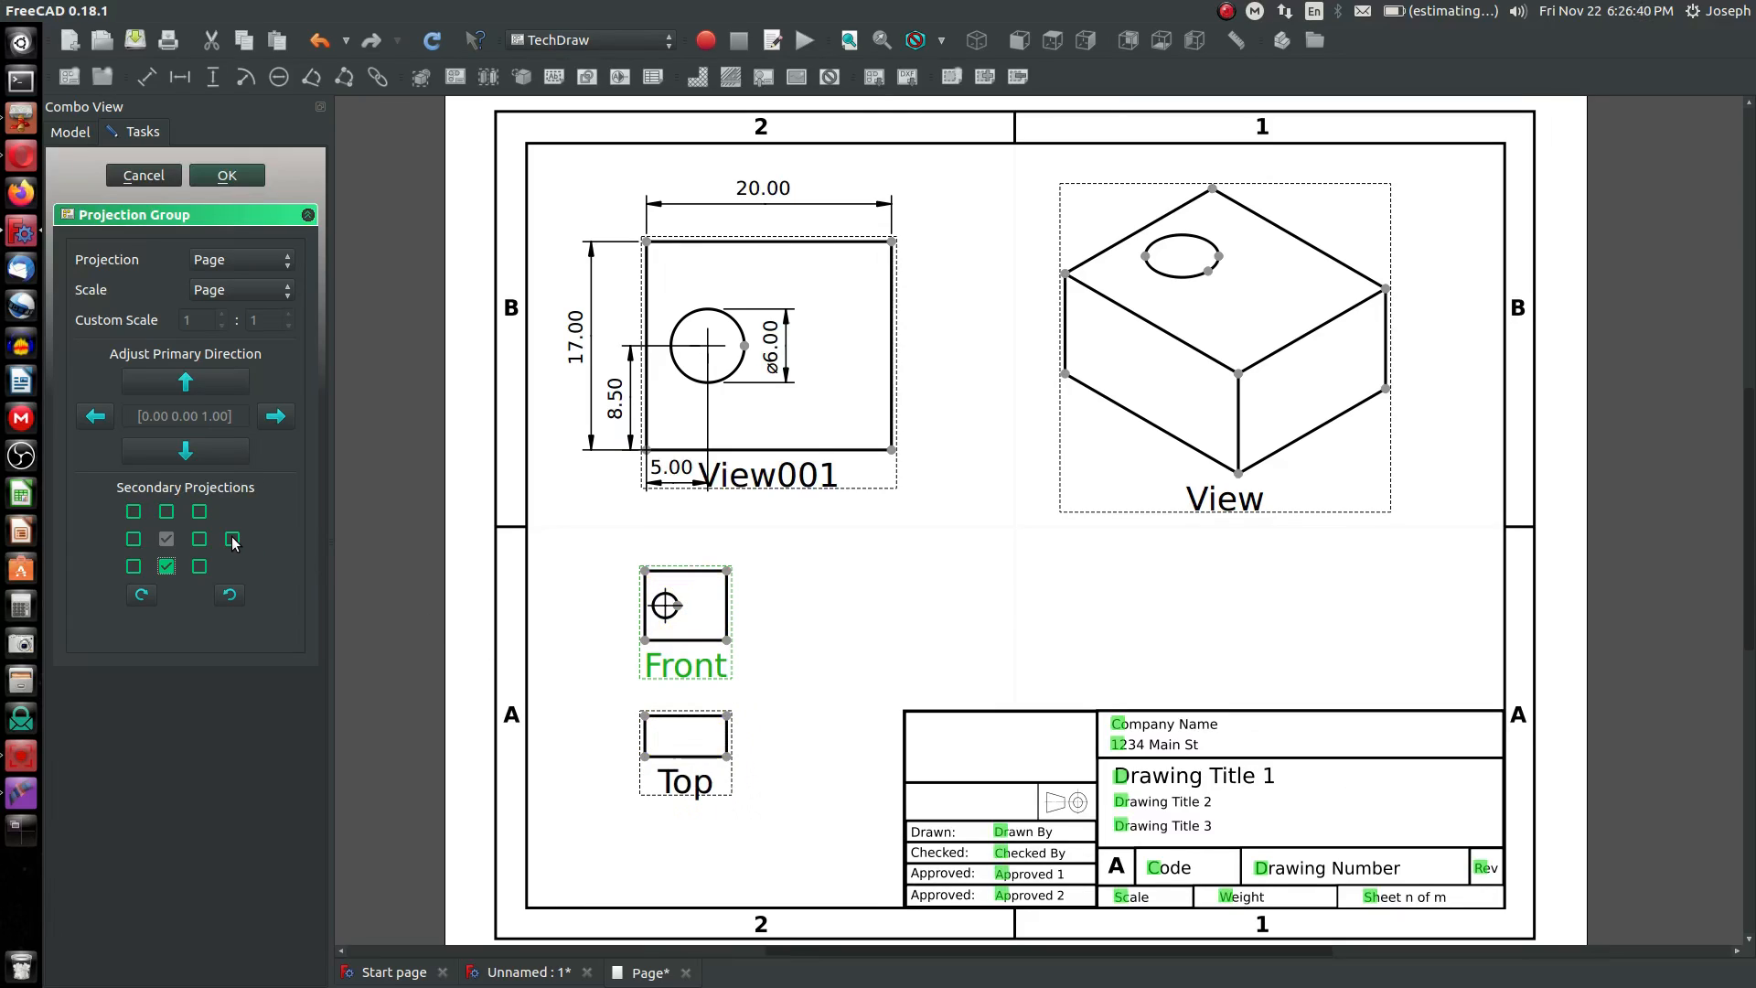
left_click(233, 539)
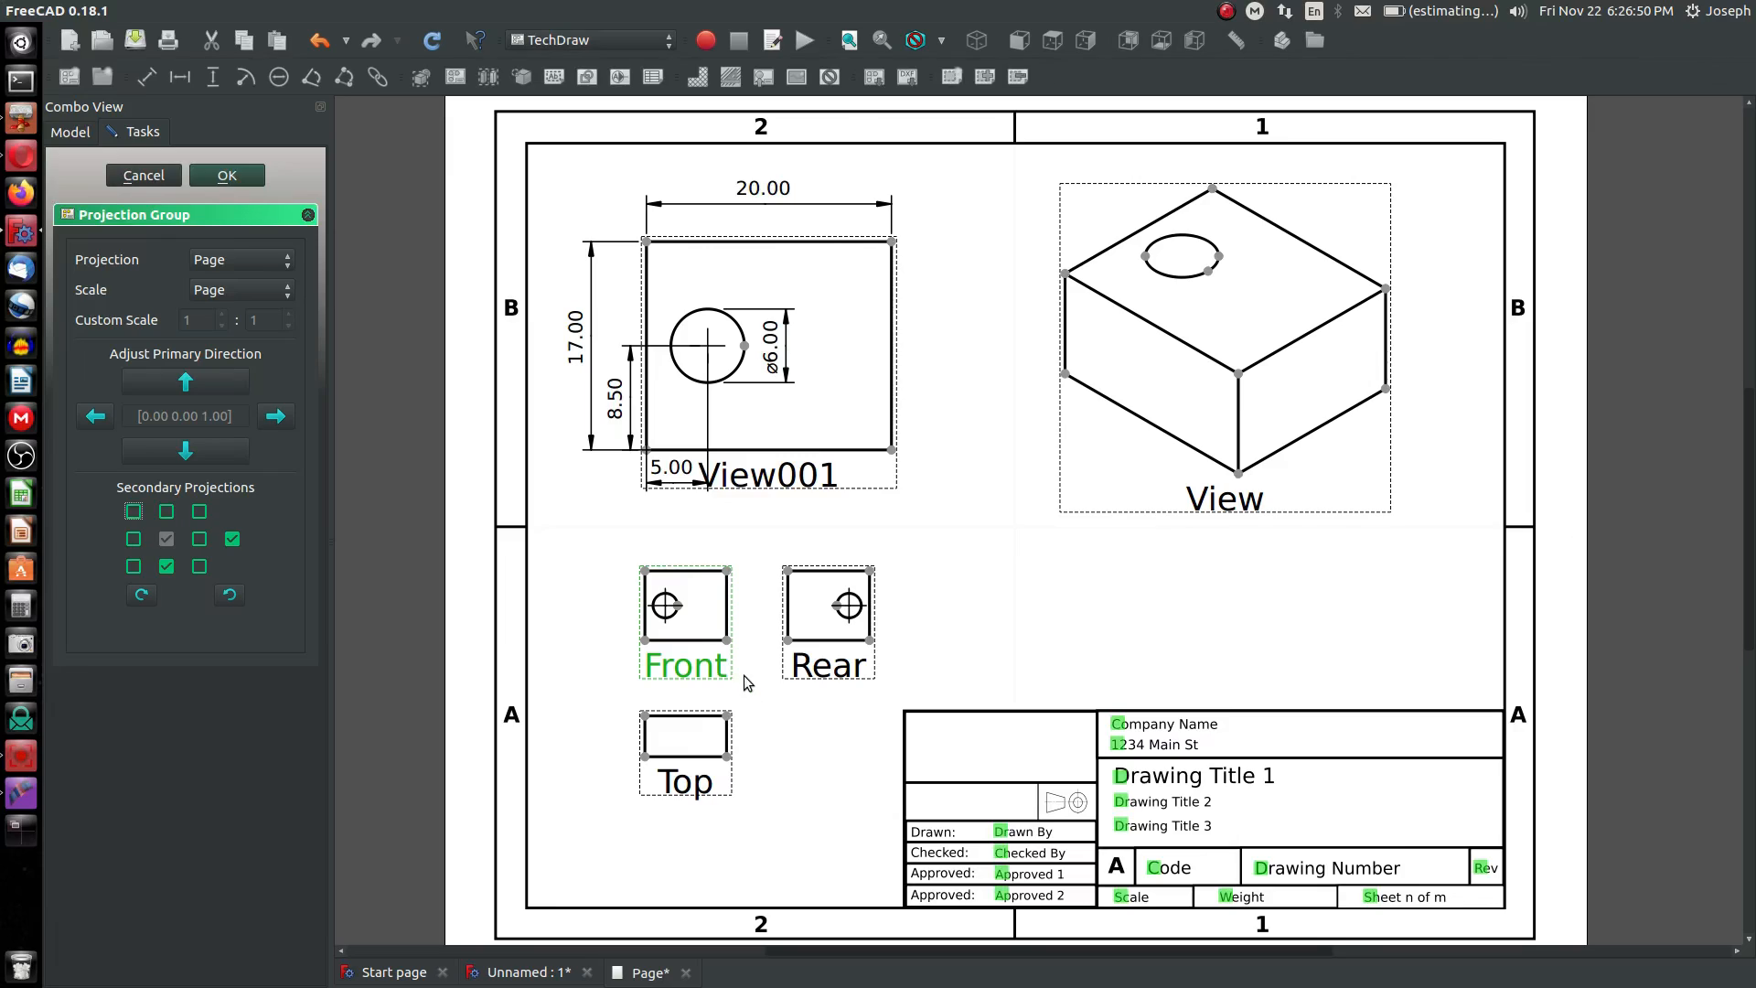
left_click(226, 175)
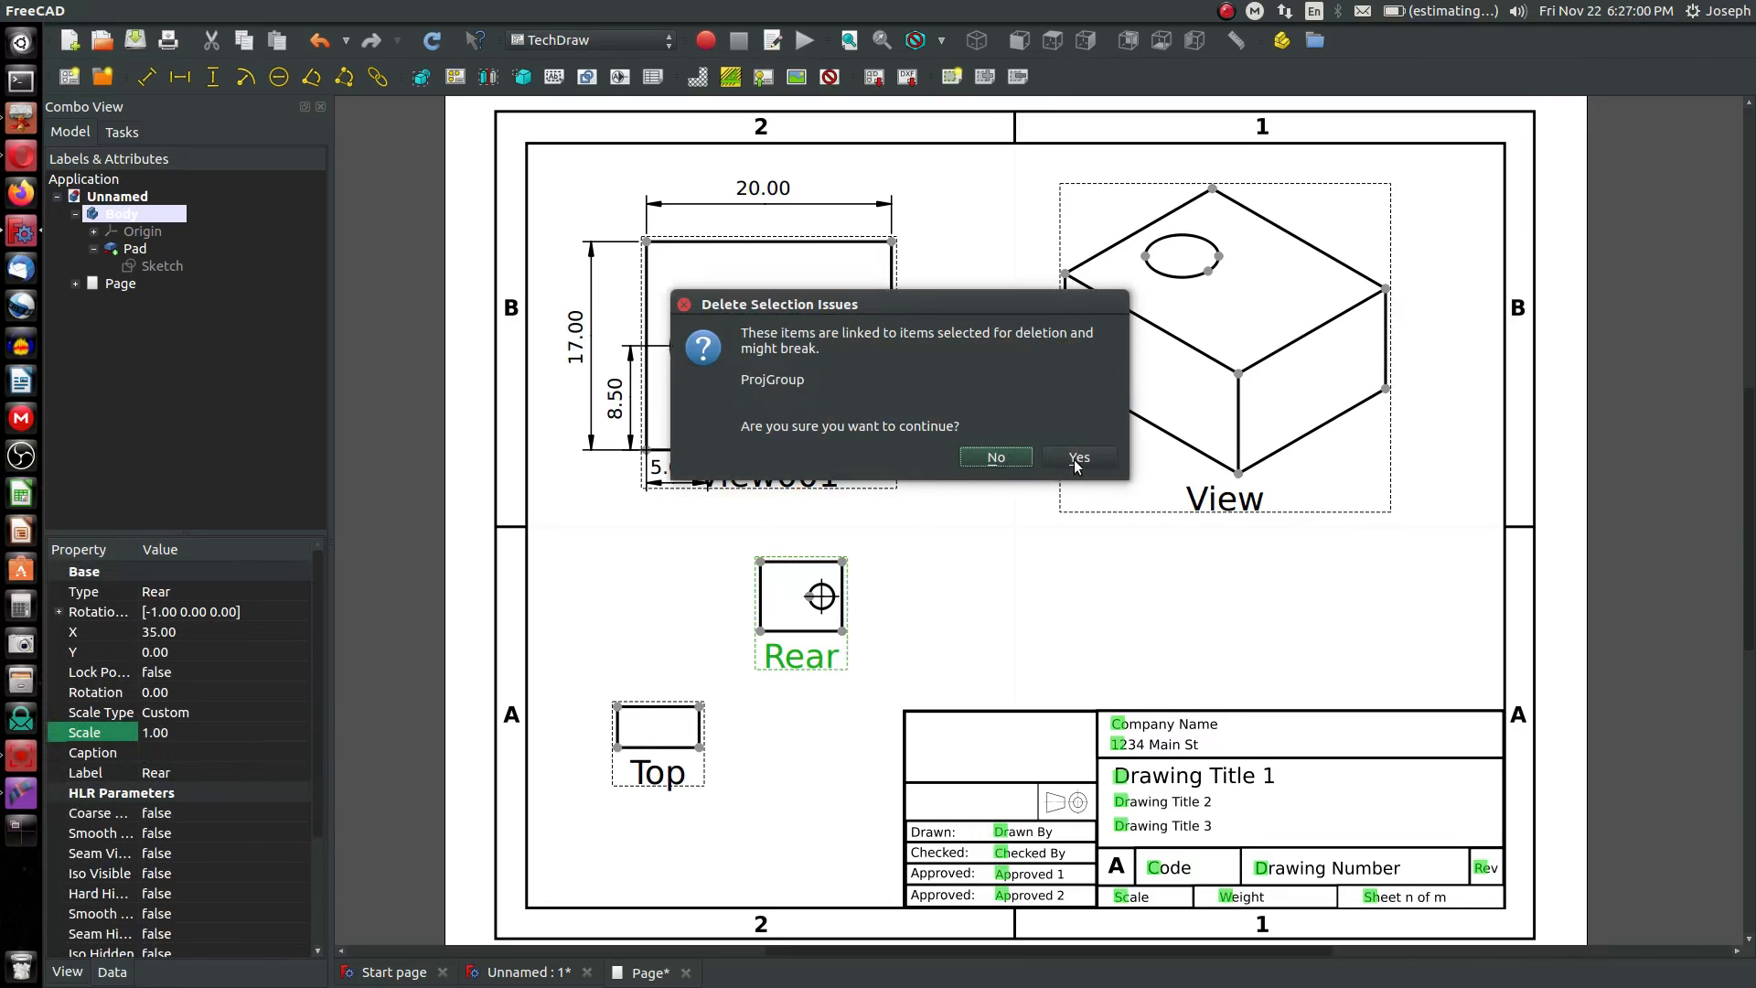
left_click(1077, 459)
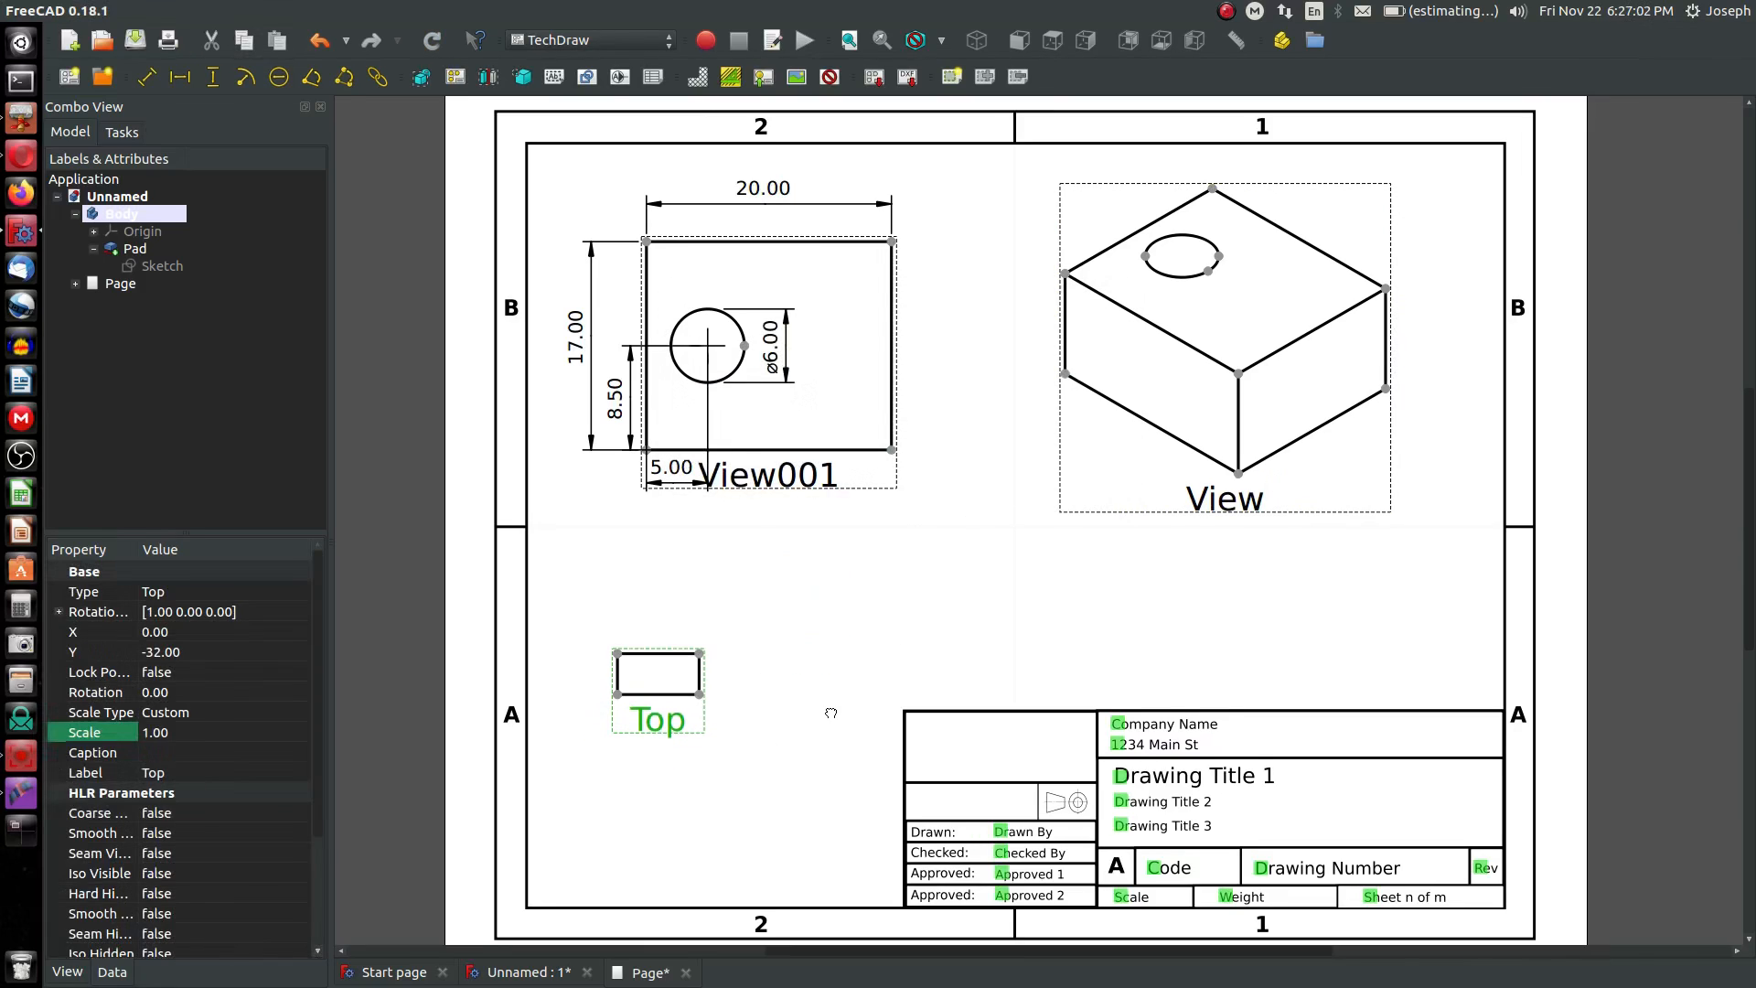
left_click_drag(657, 672, 658, 577)
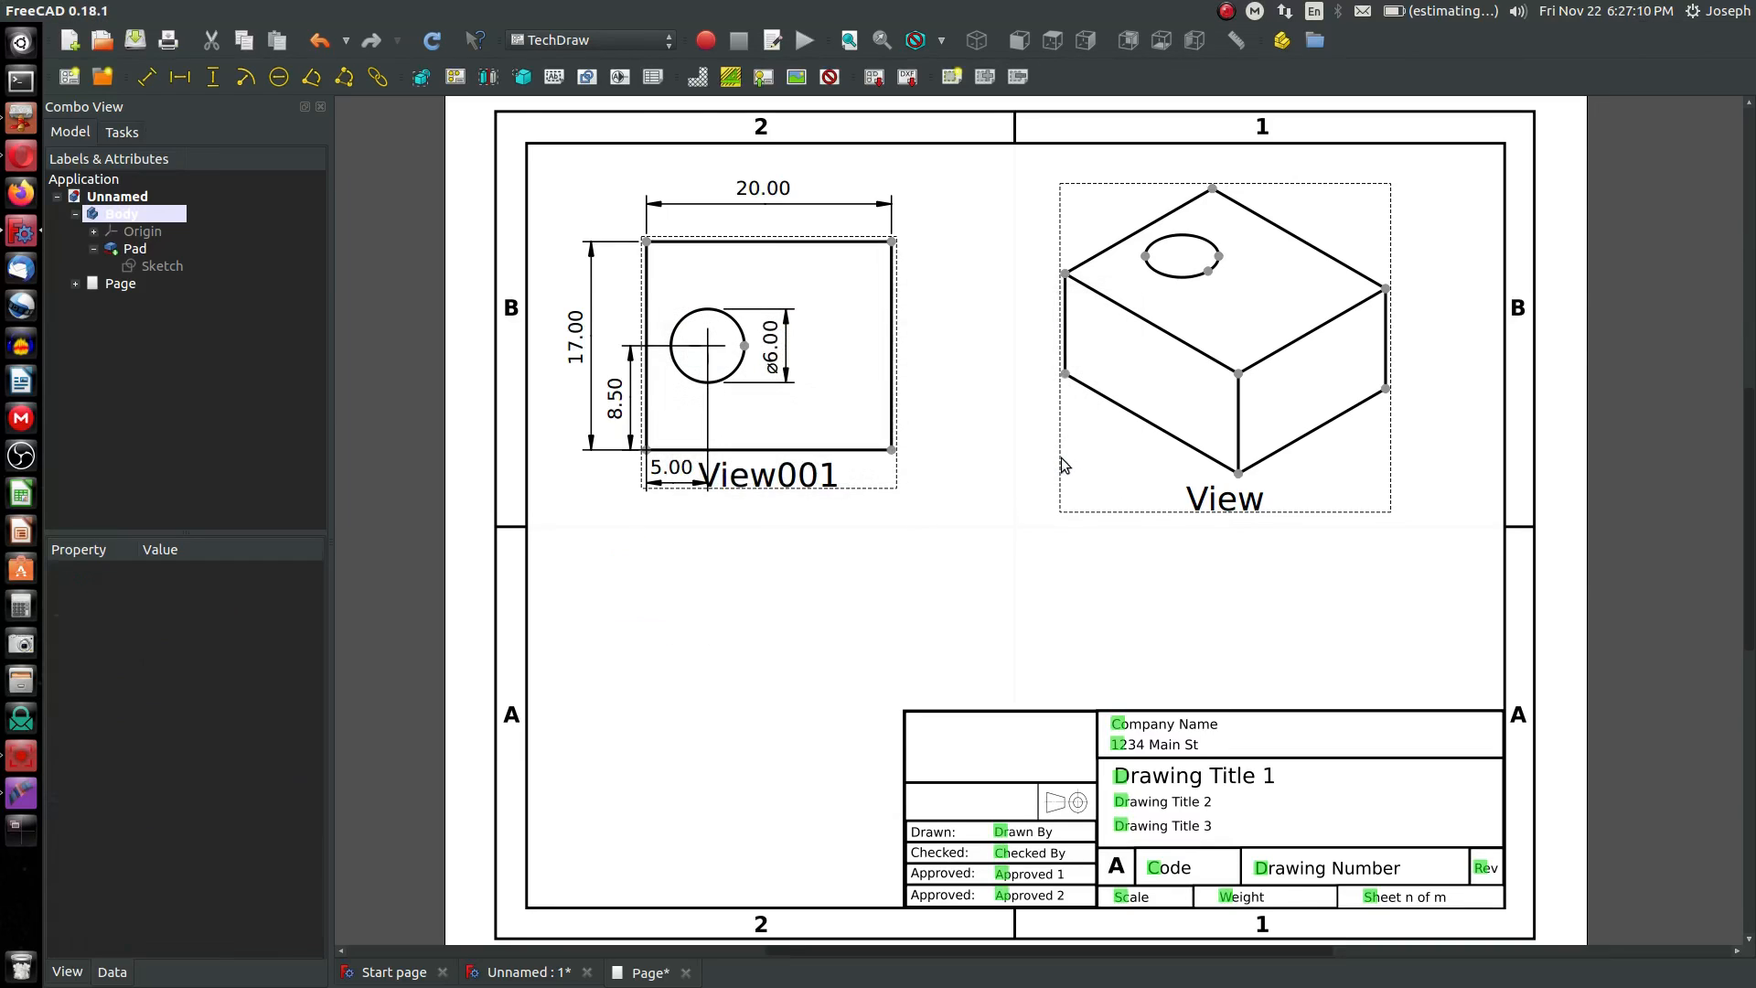
mouse_move(722, 648)
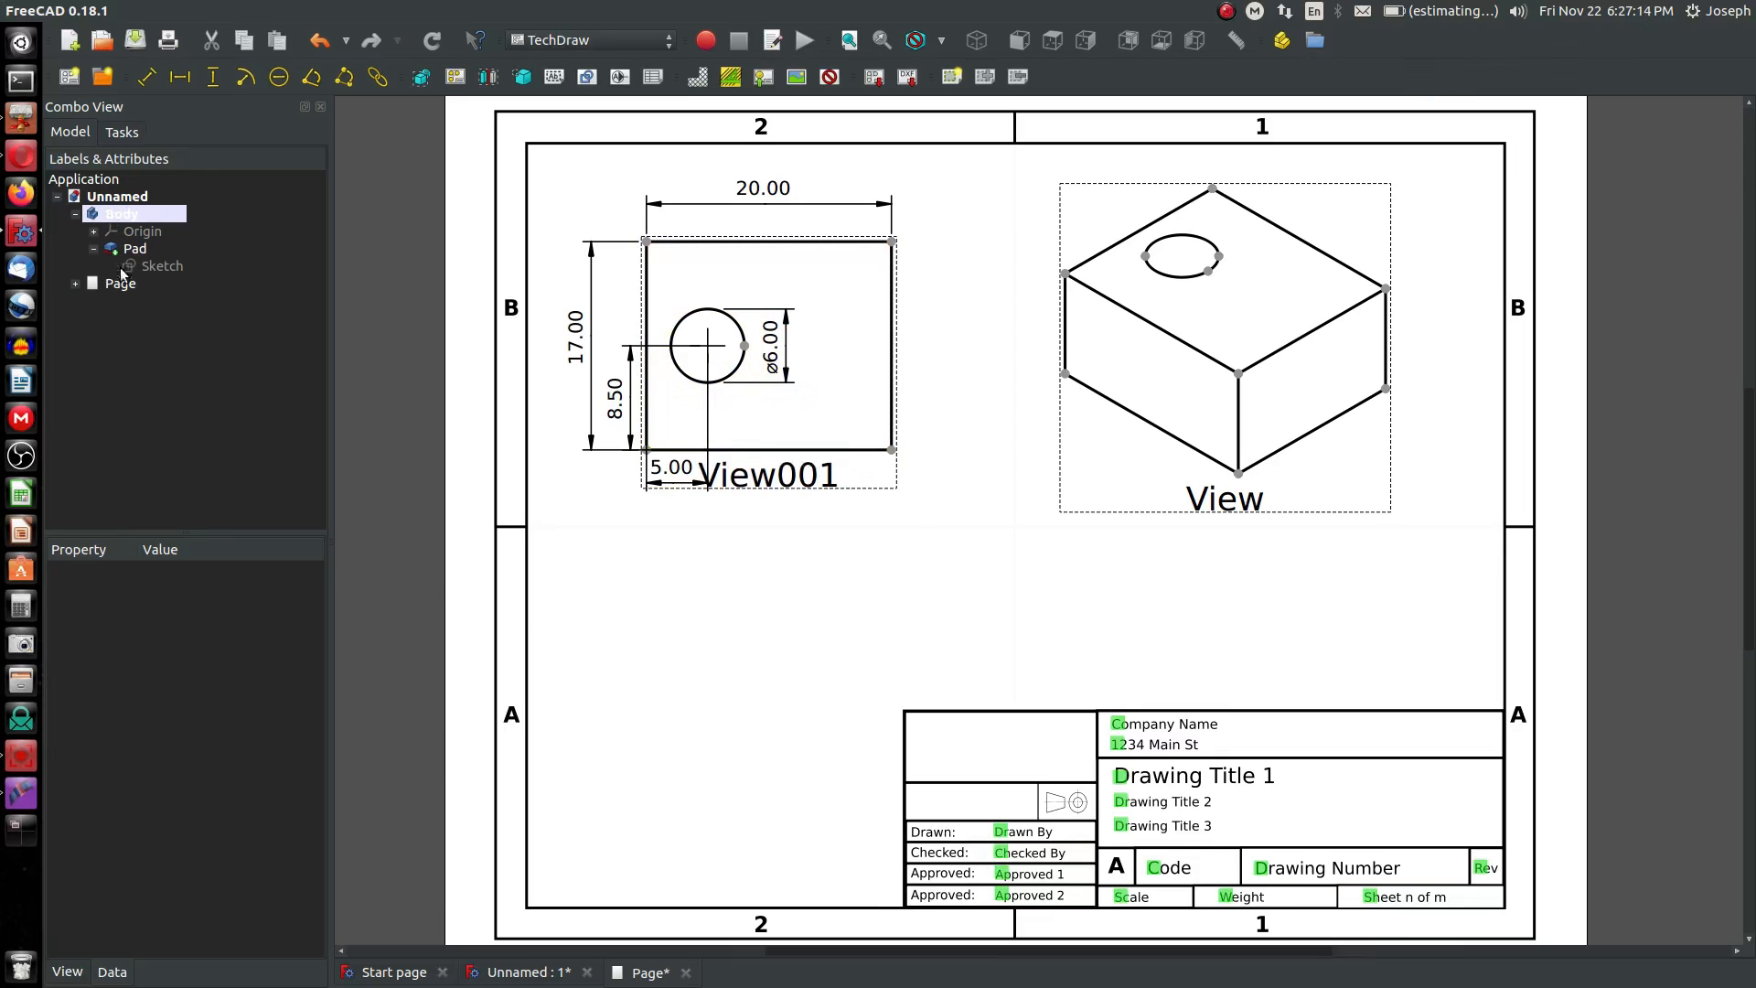
- Orient the 3D model to look from the front
left_click(119, 283)
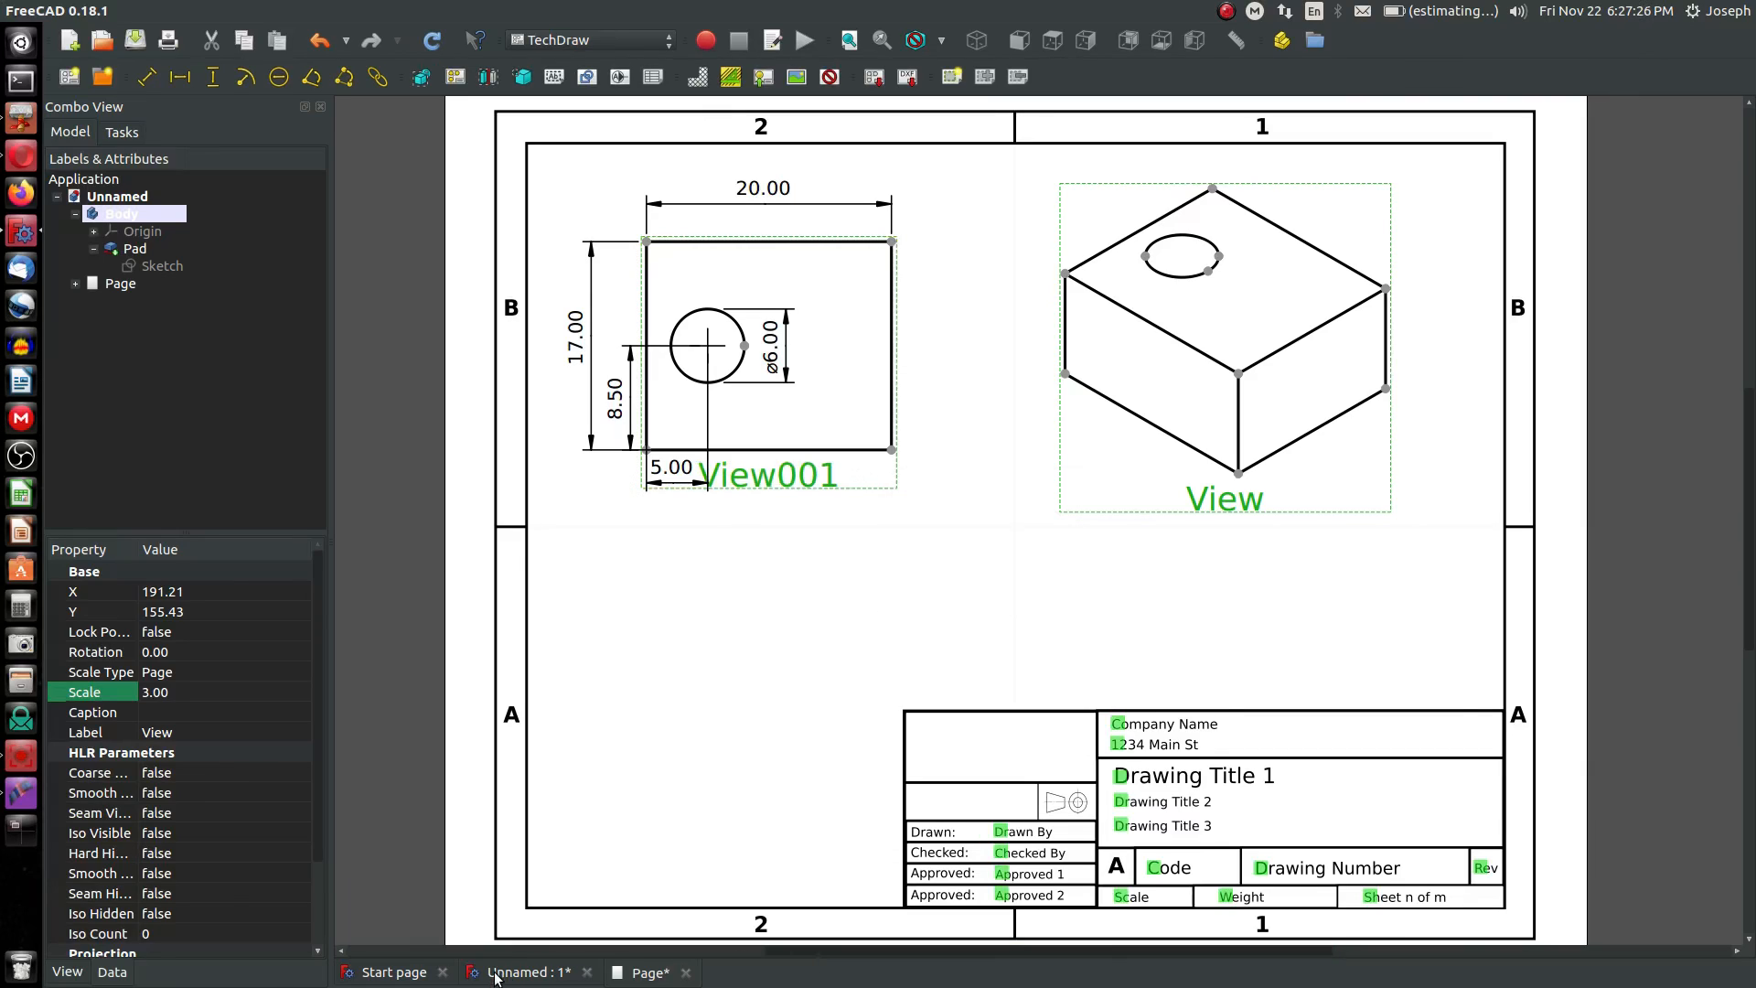
left_click(1018, 40)
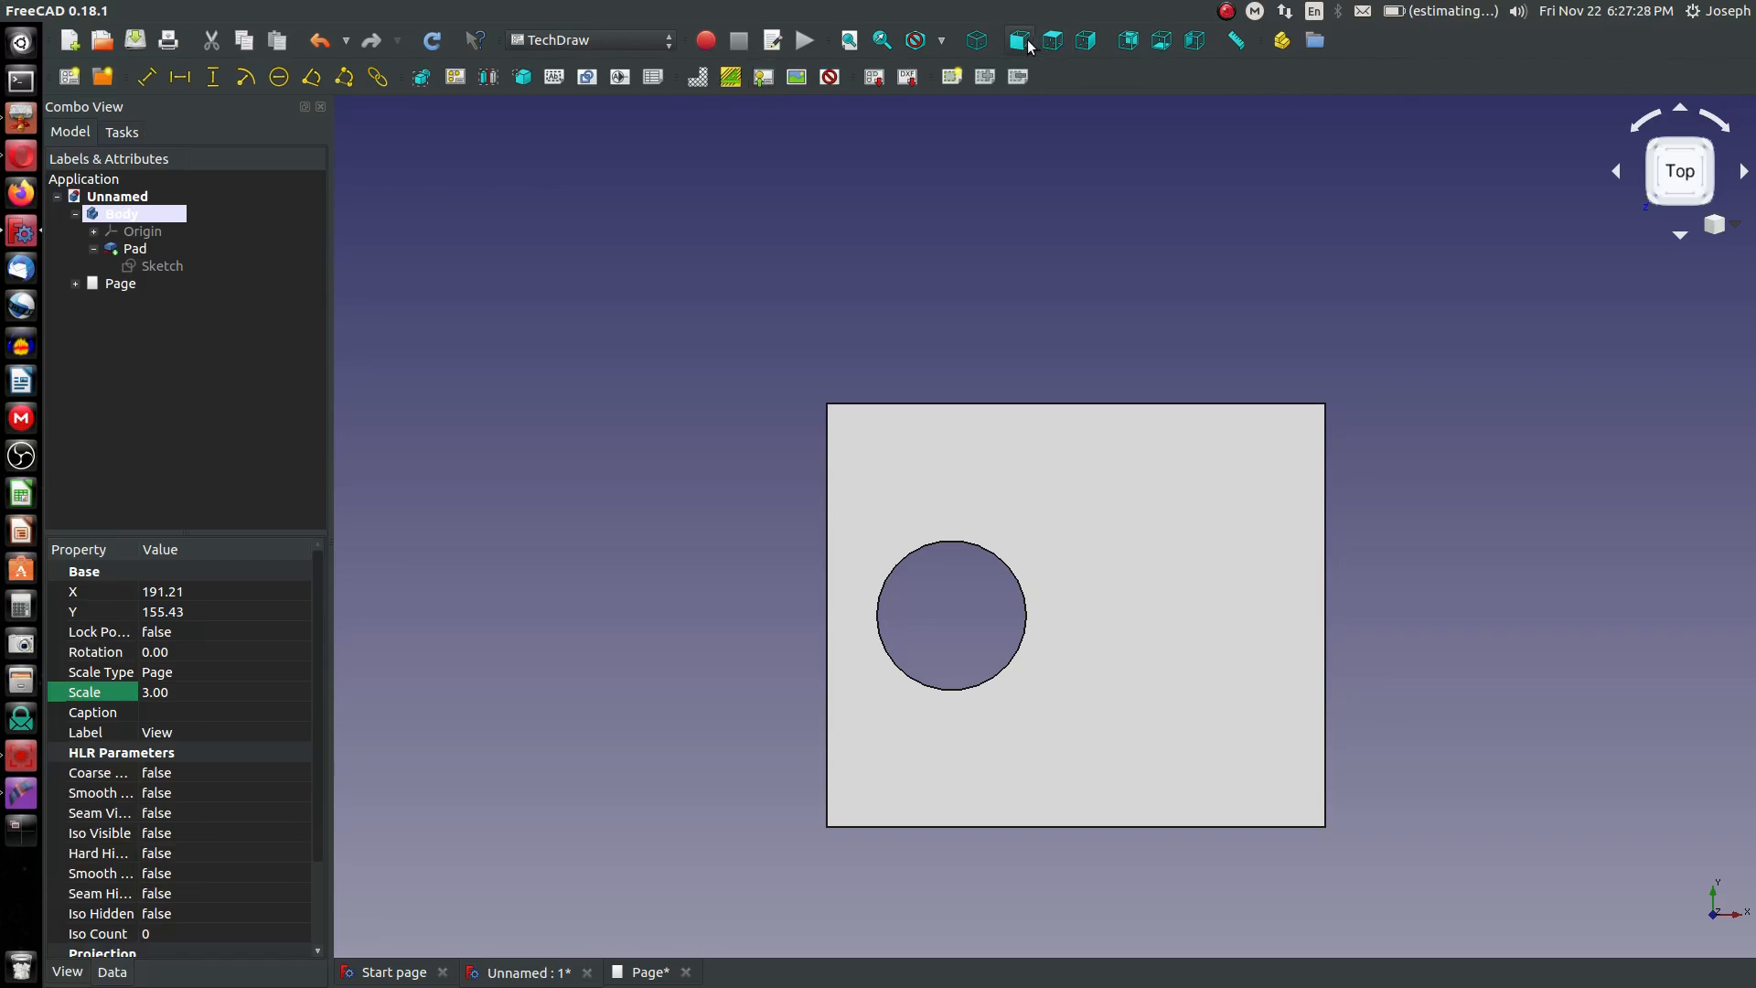
left_click(1018, 40)
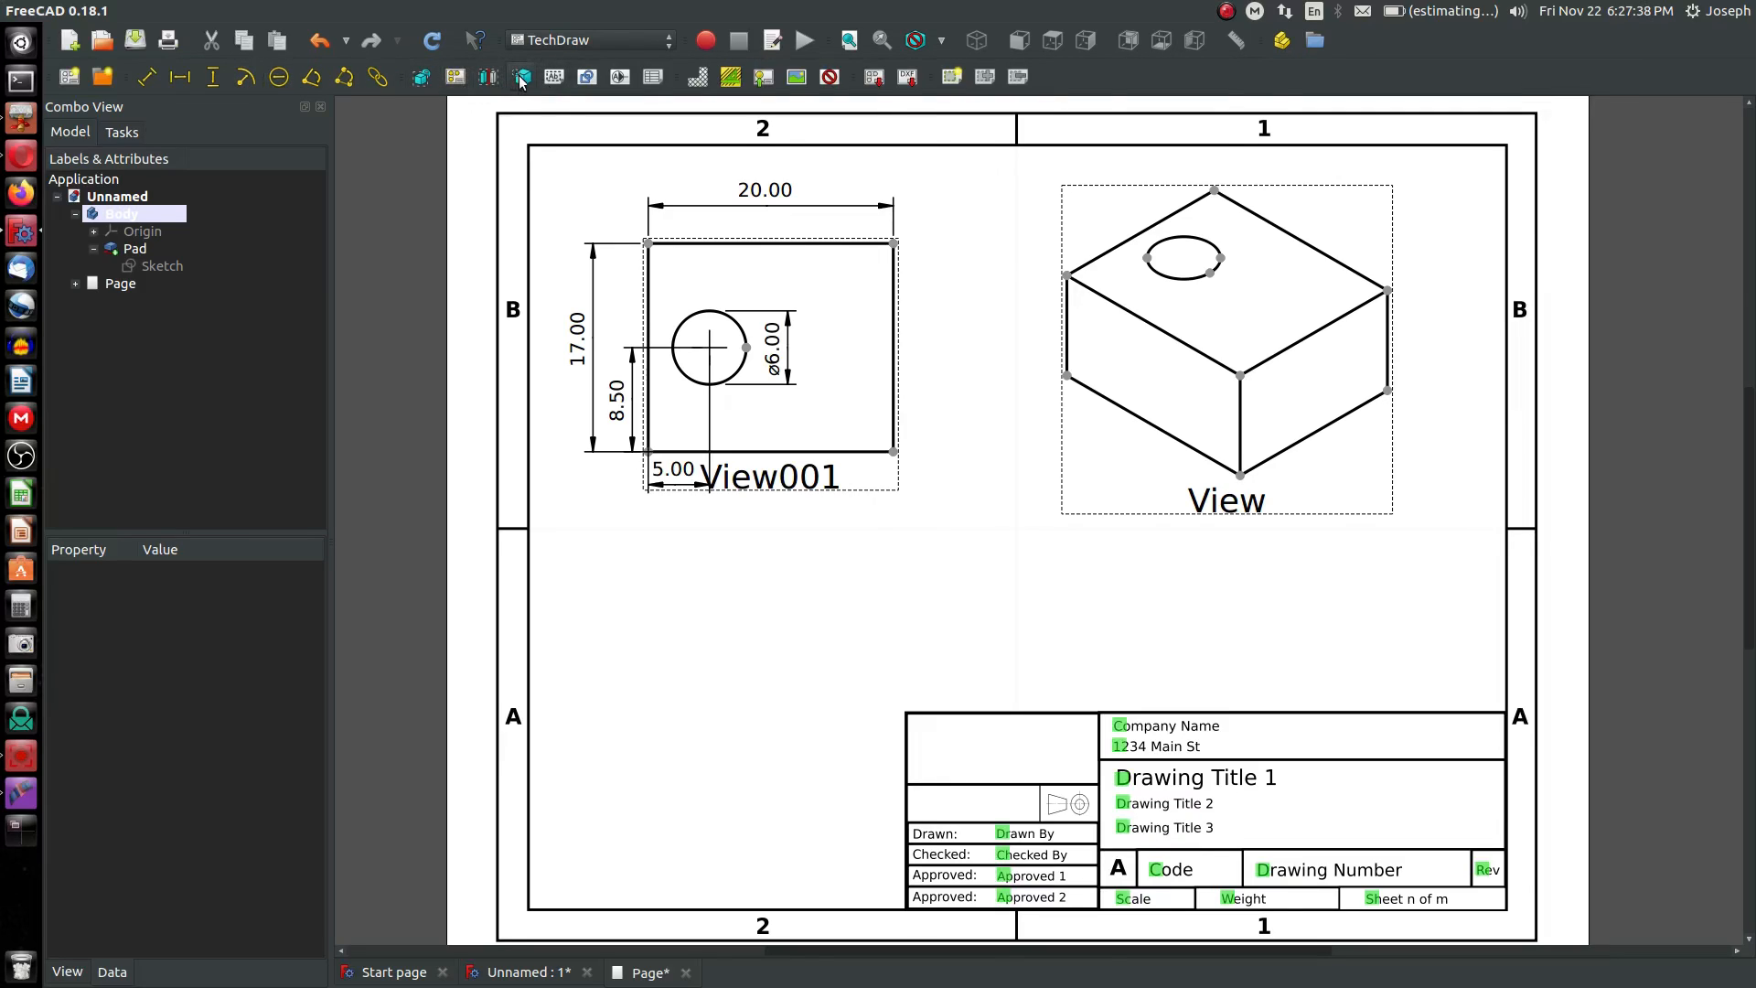
- Insert View002 of the part body and set its scale to 3
left_click(518, 76)
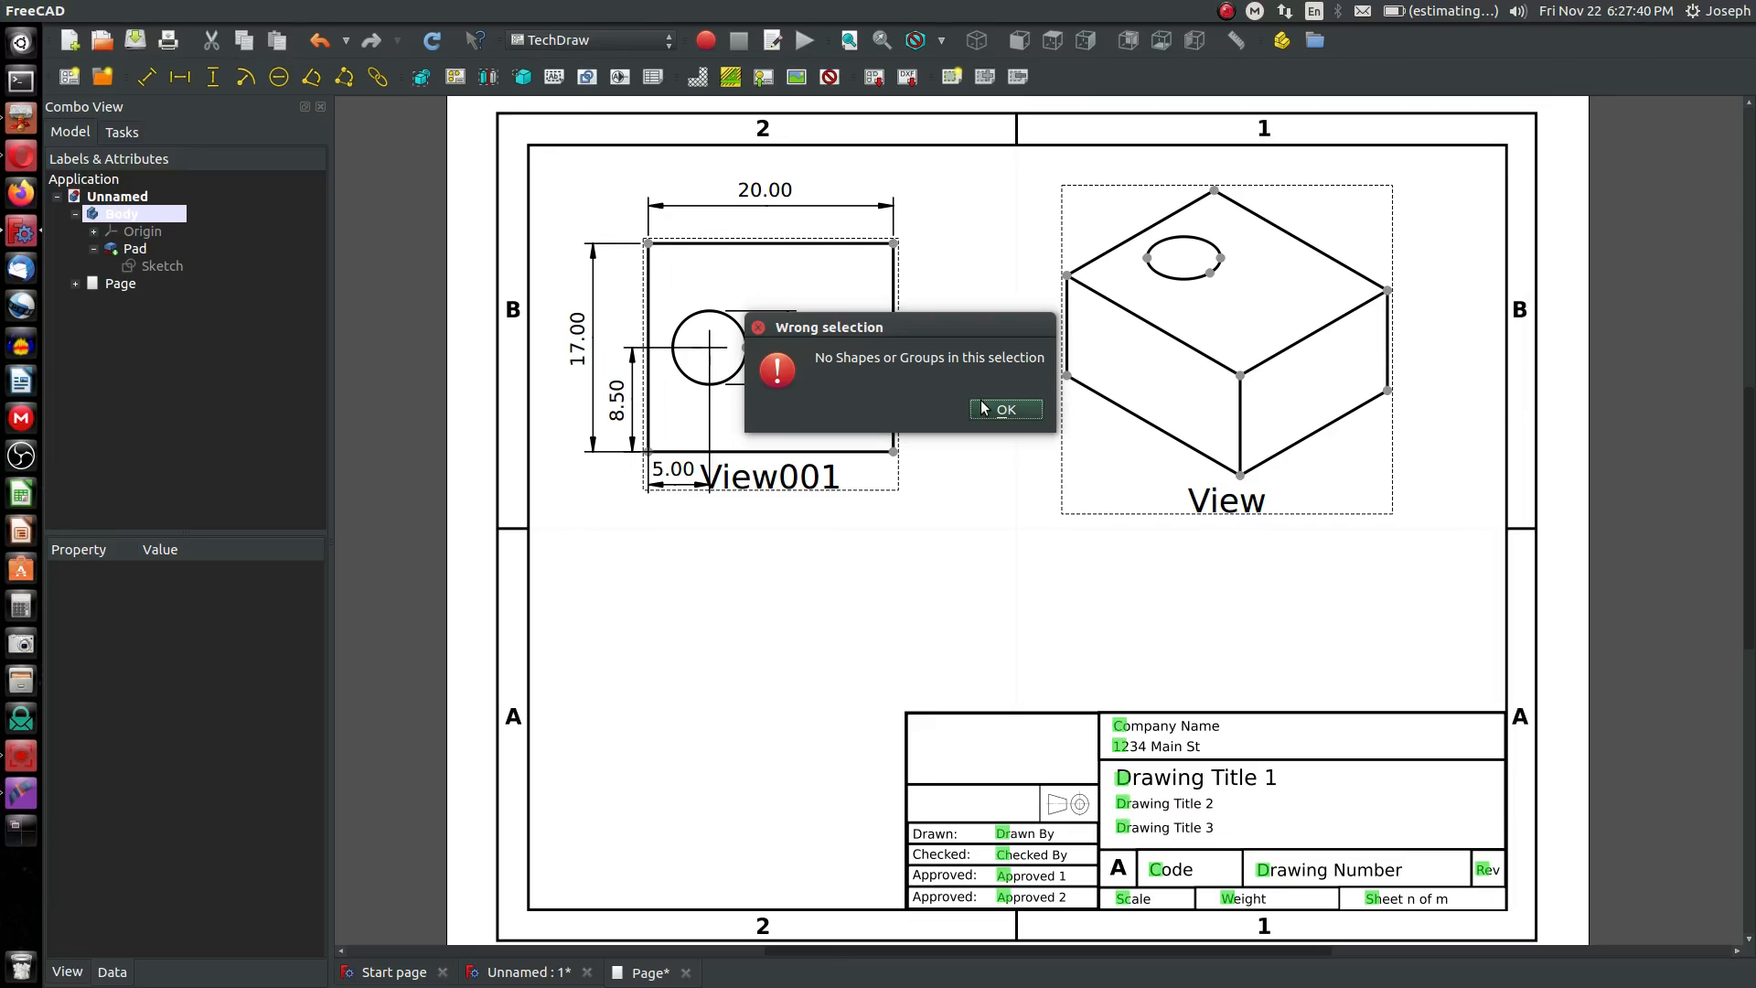
left_click(1004, 408)
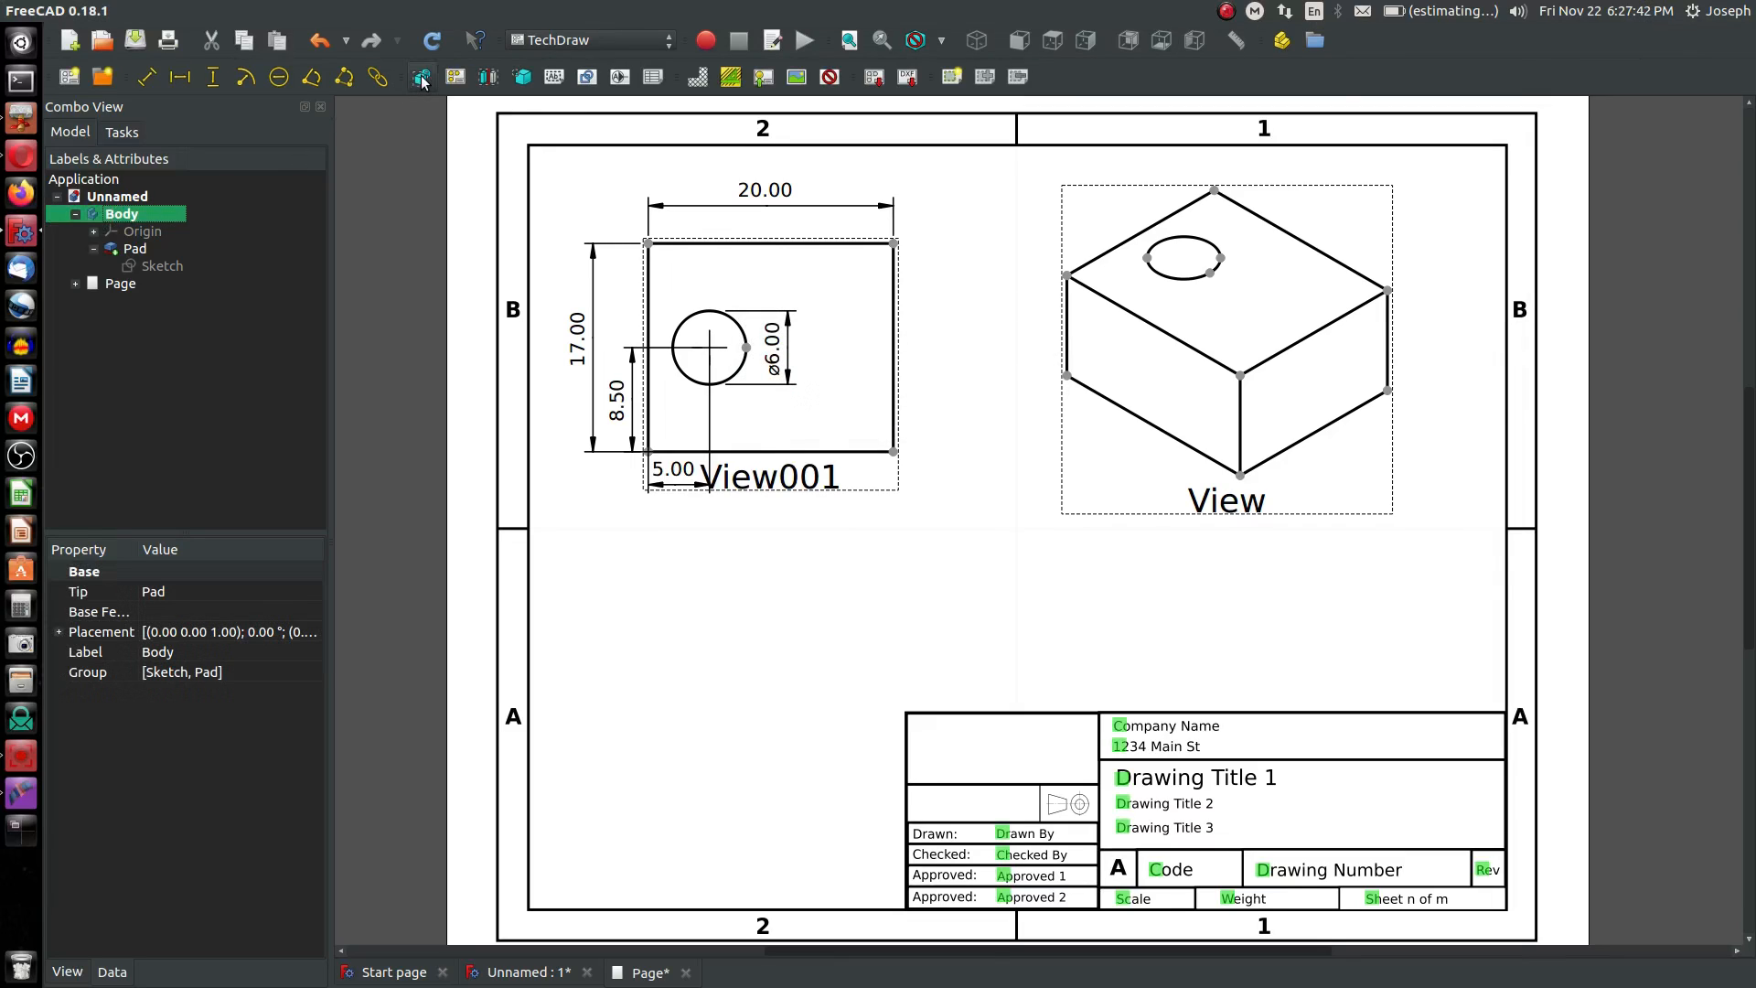
left_click(423, 75)
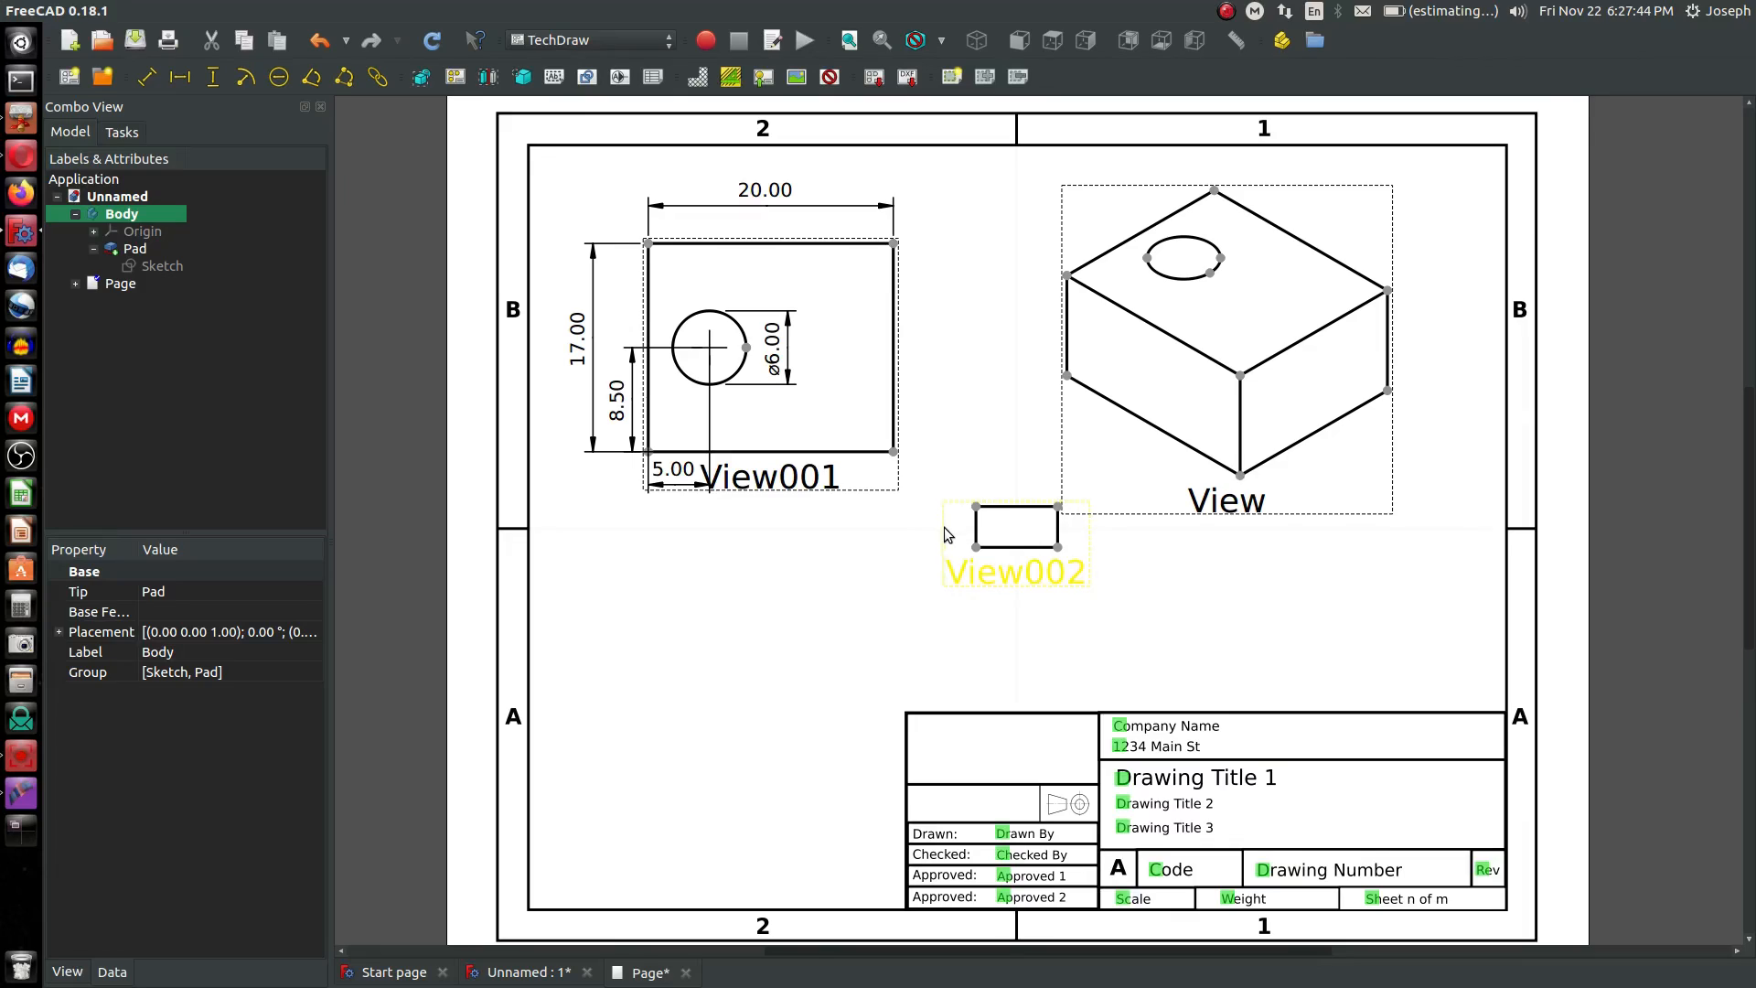
left_click(1013, 543)
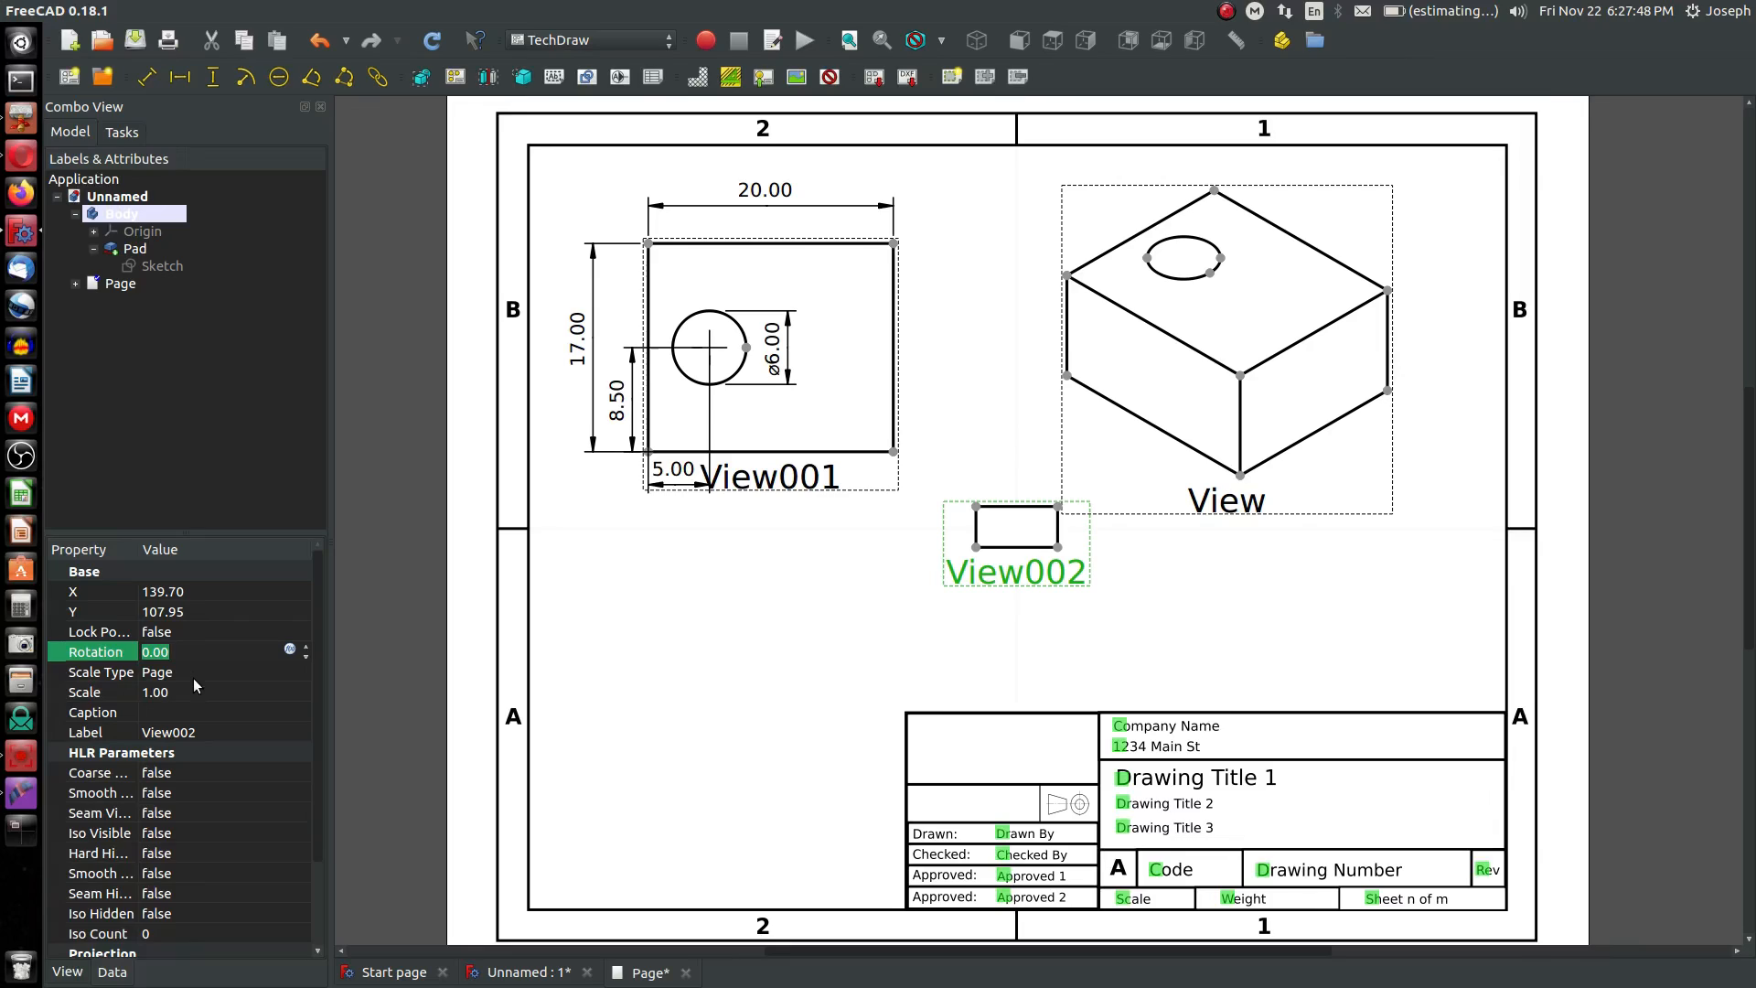
type("3")
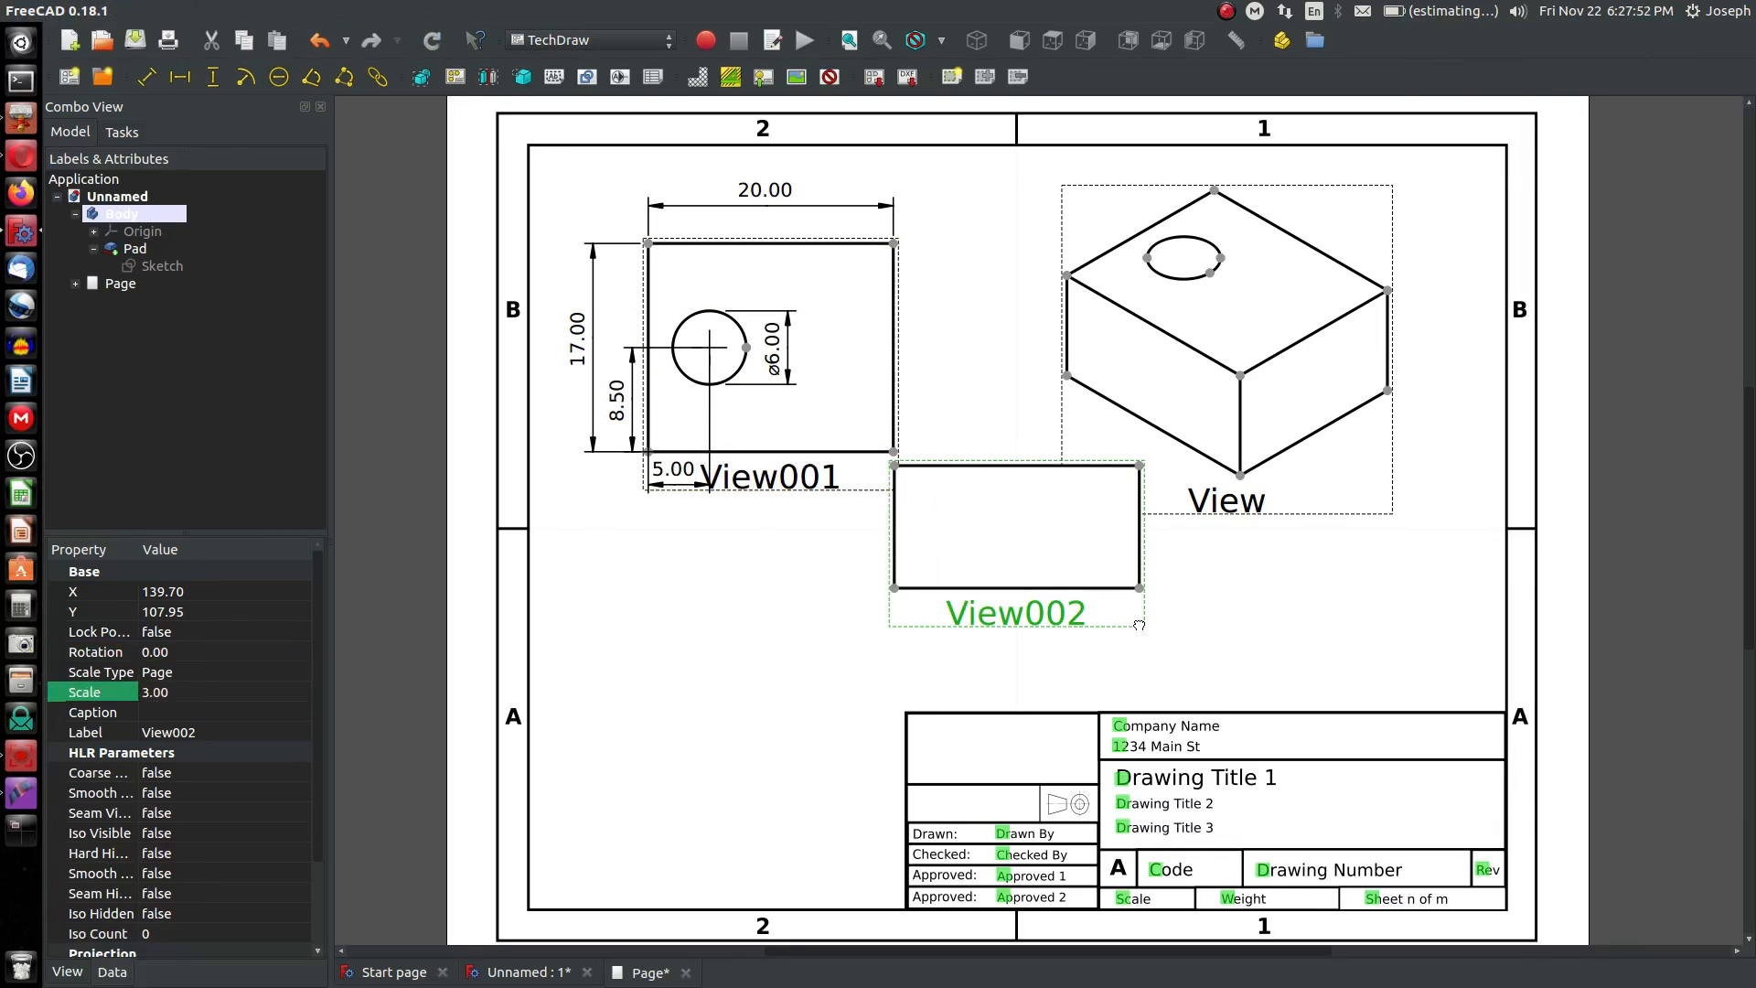
- Drag View002 down to sit below View001 on the page
left_click_drag(1013, 526, 768, 610)
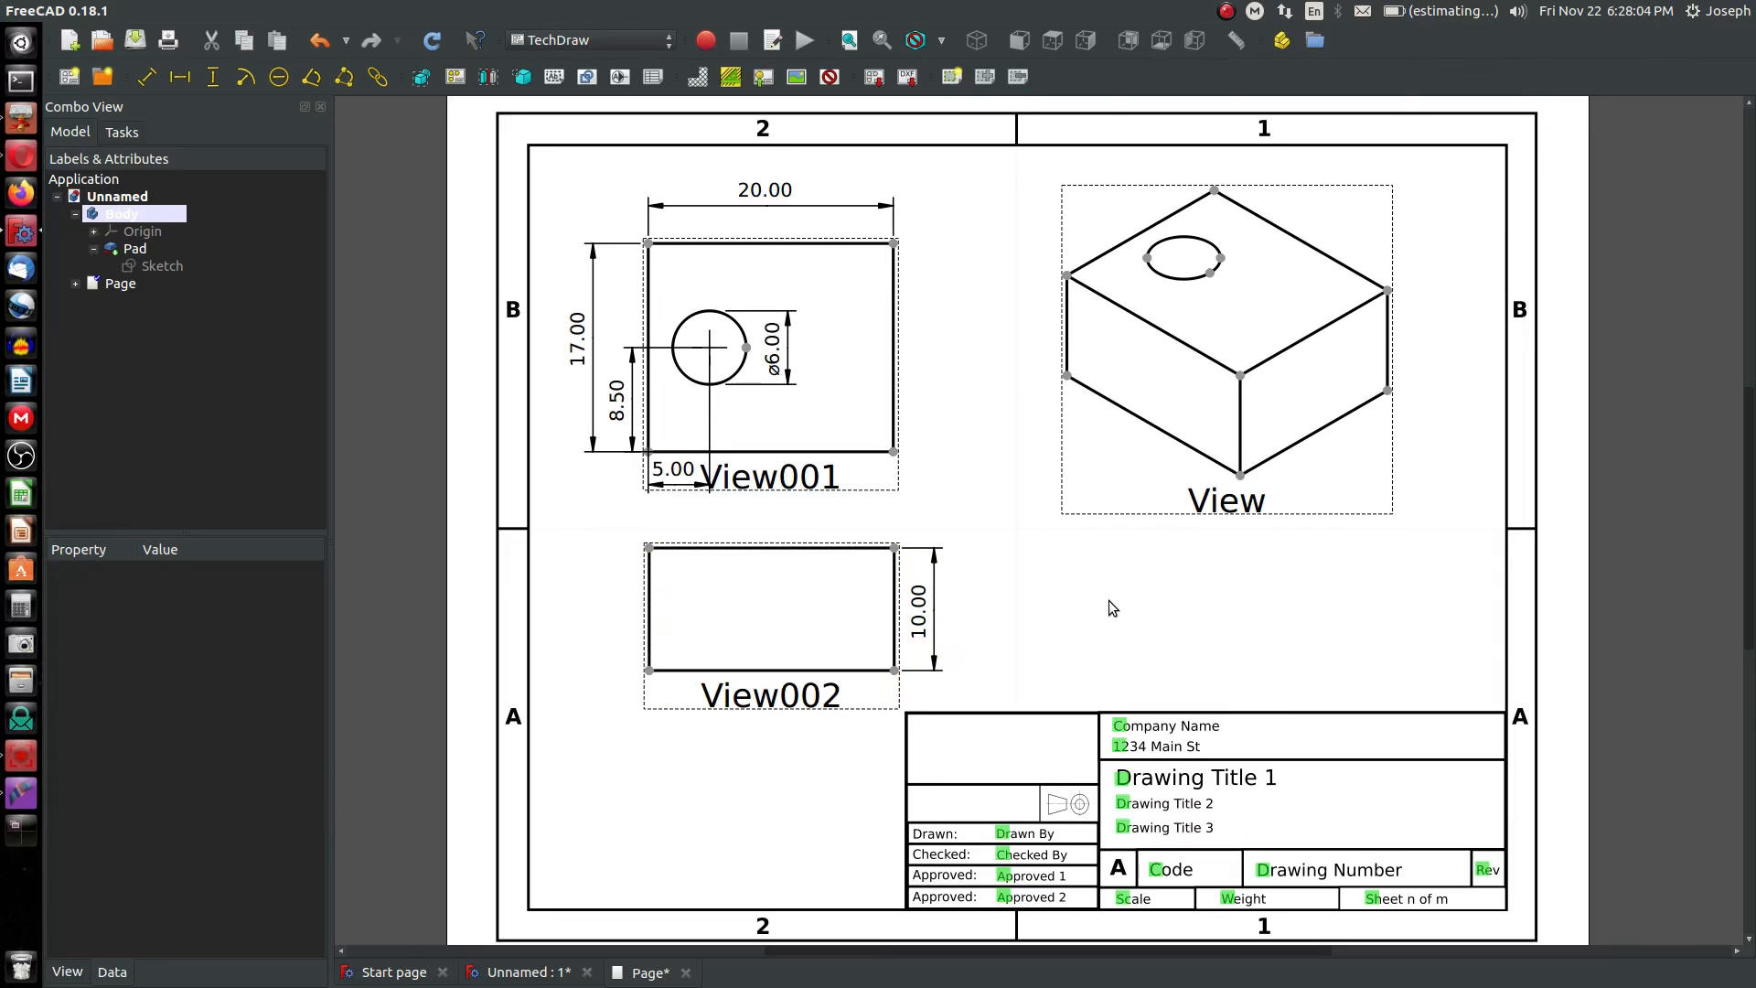
mouse_move(976, 512)
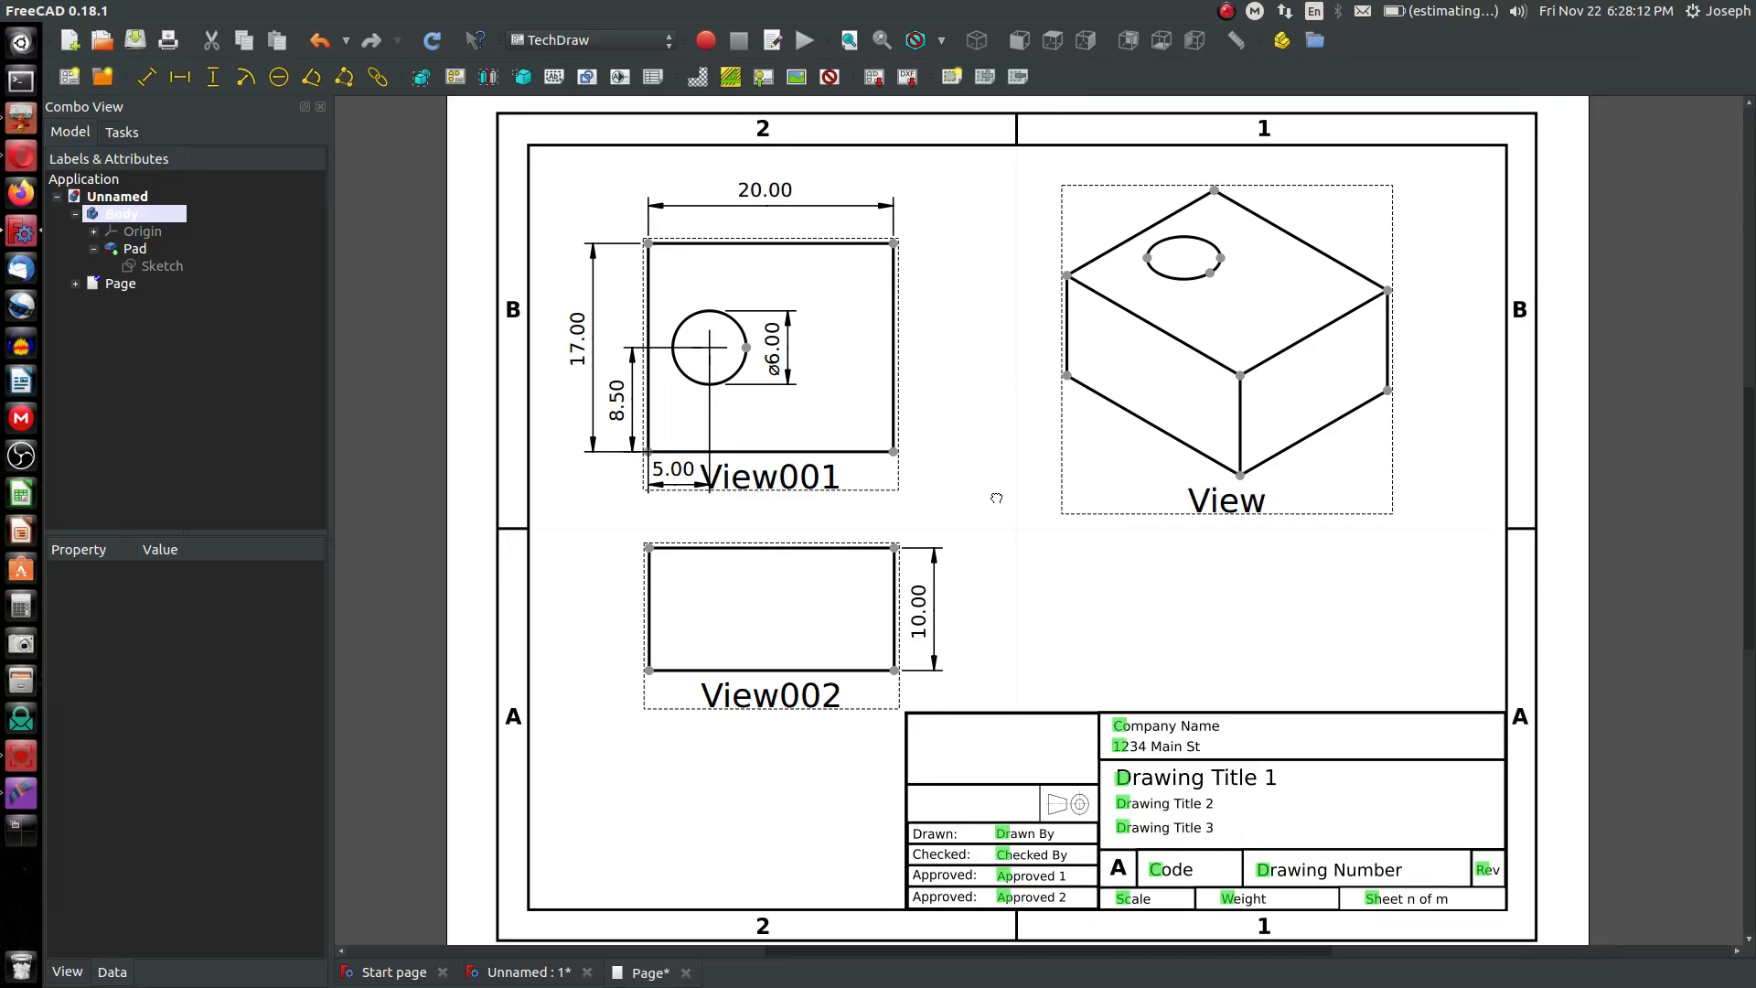
double_click(1164, 725)
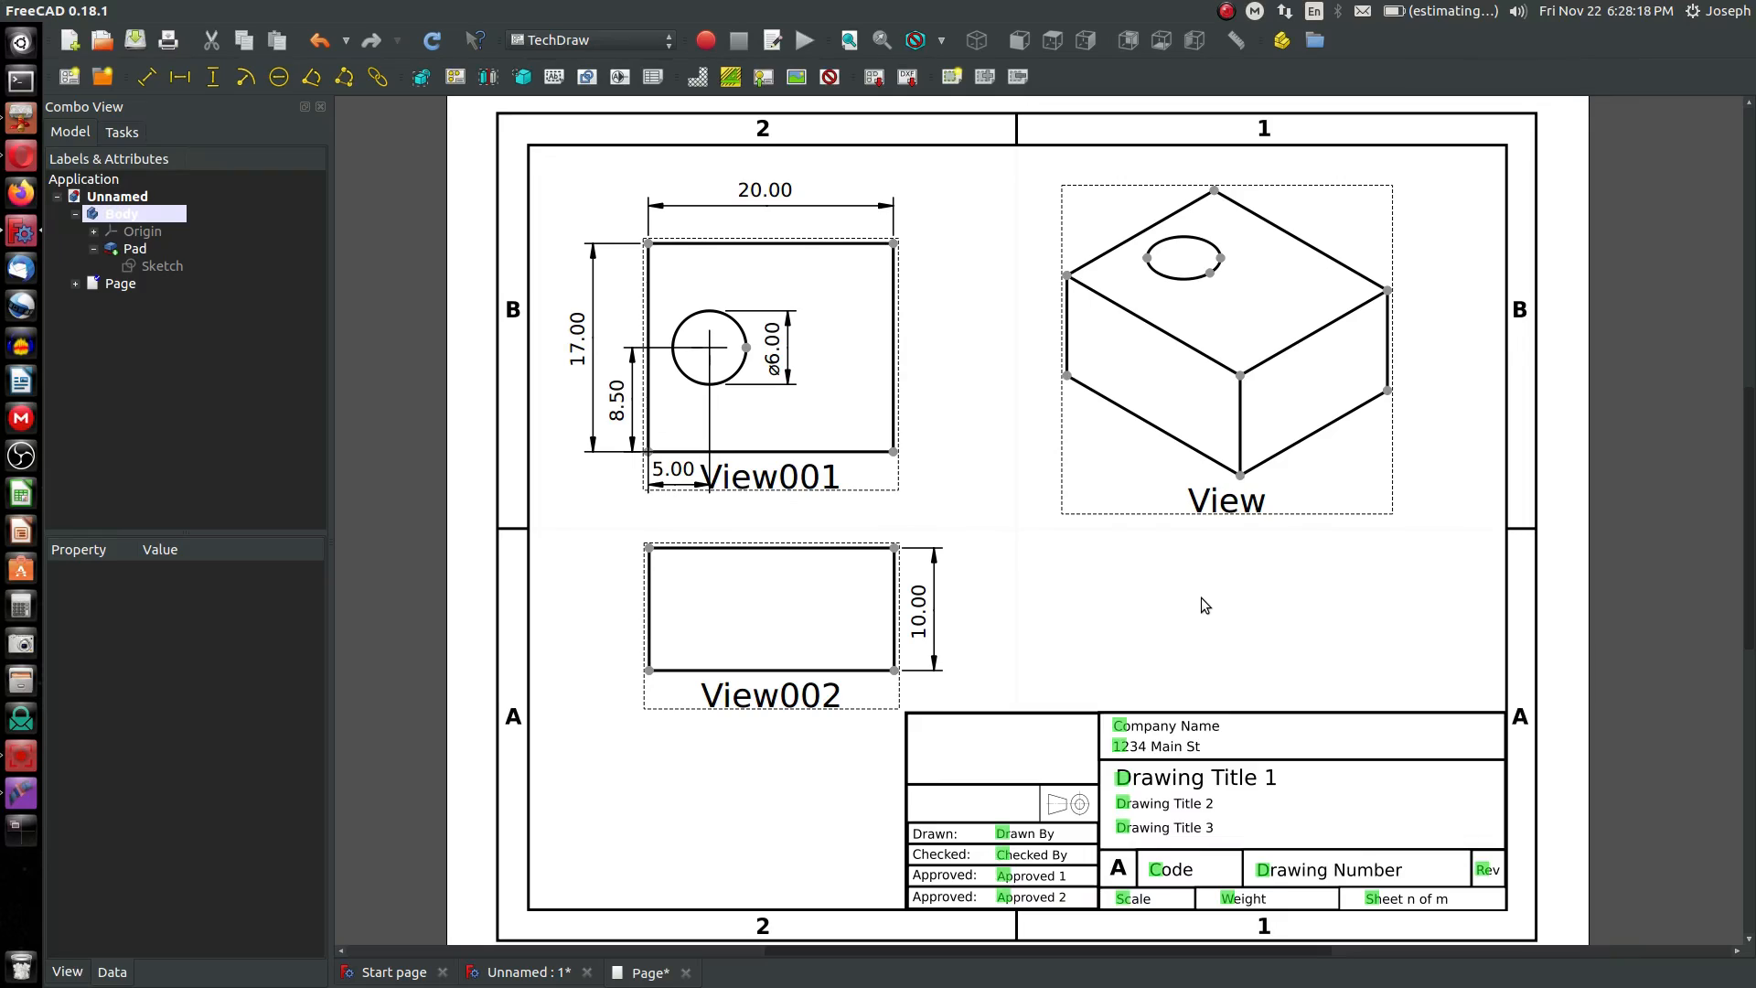
mouse_move(1186, 588)
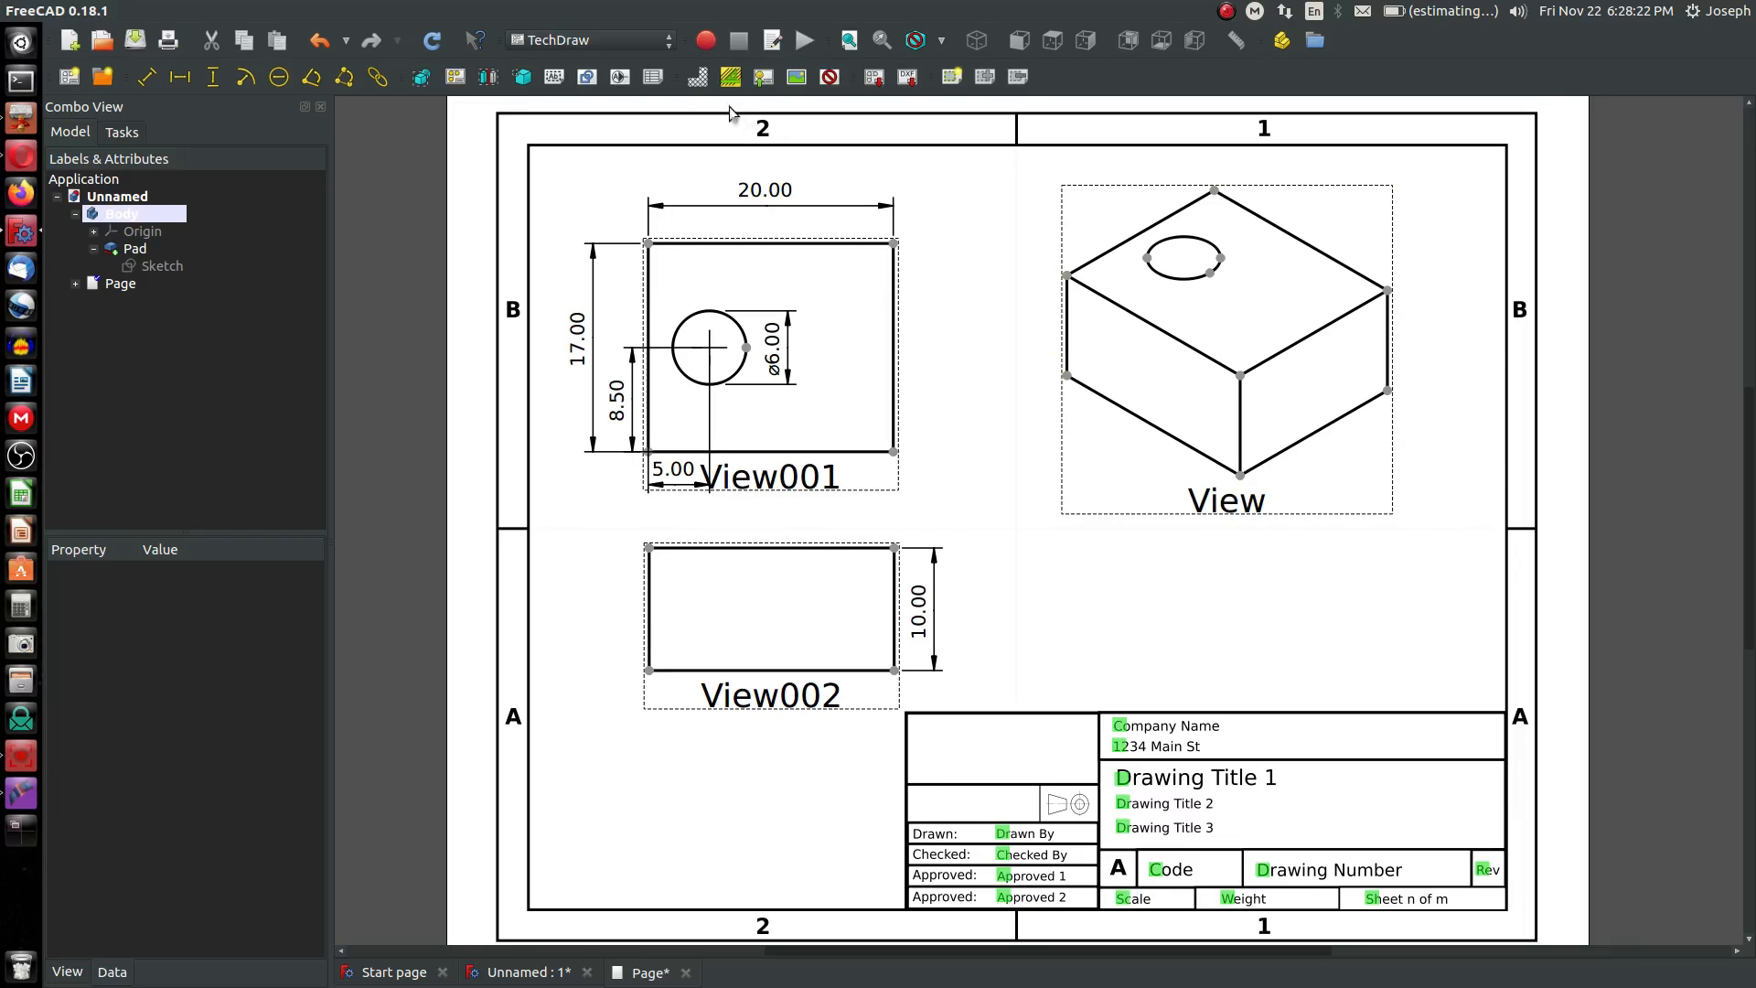
left_click(770, 353)
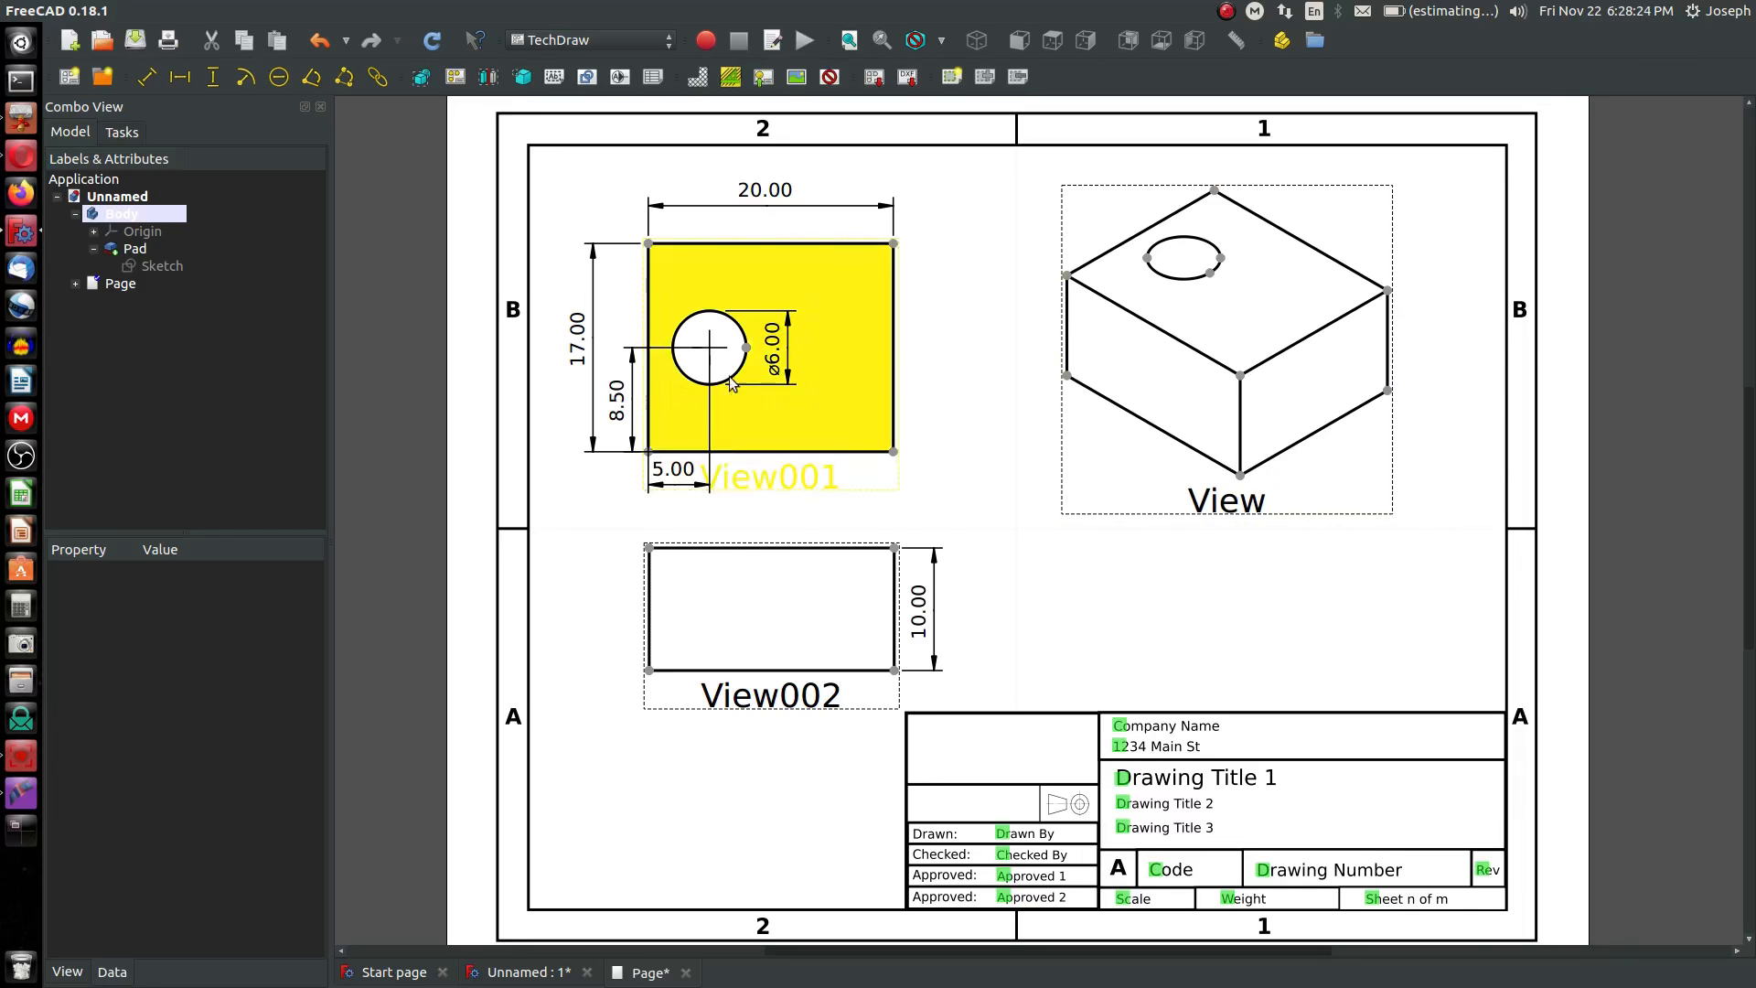
left_click(1173, 712)
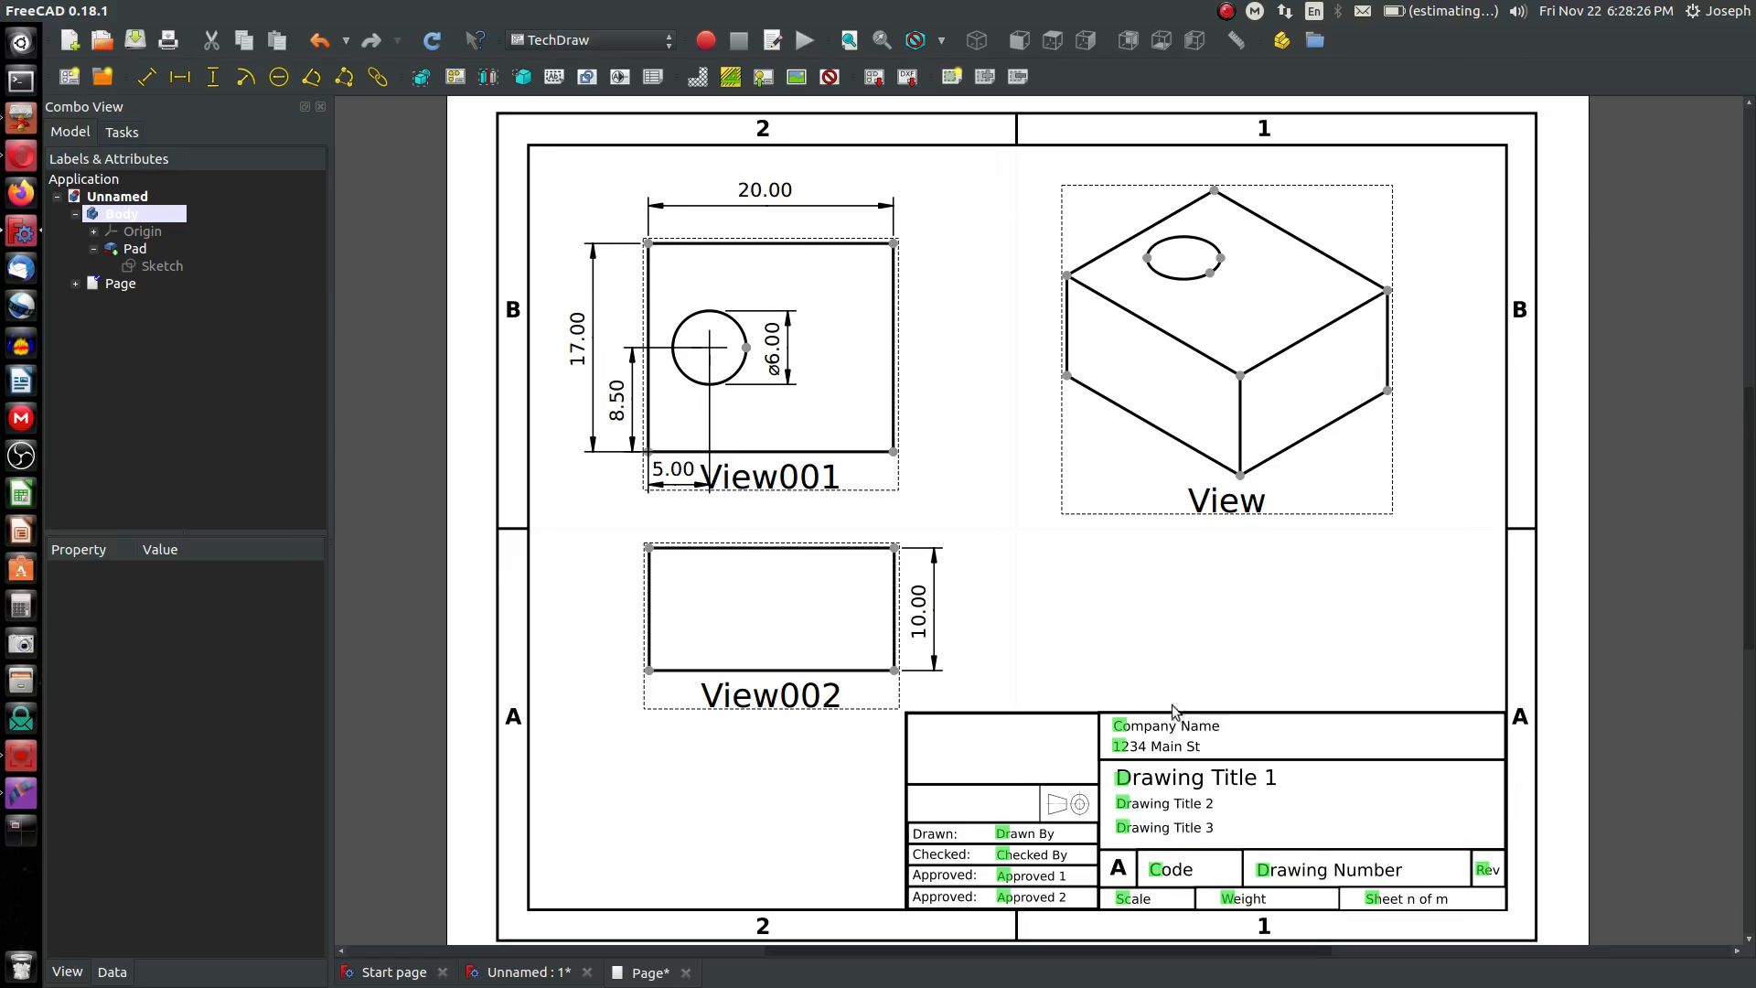